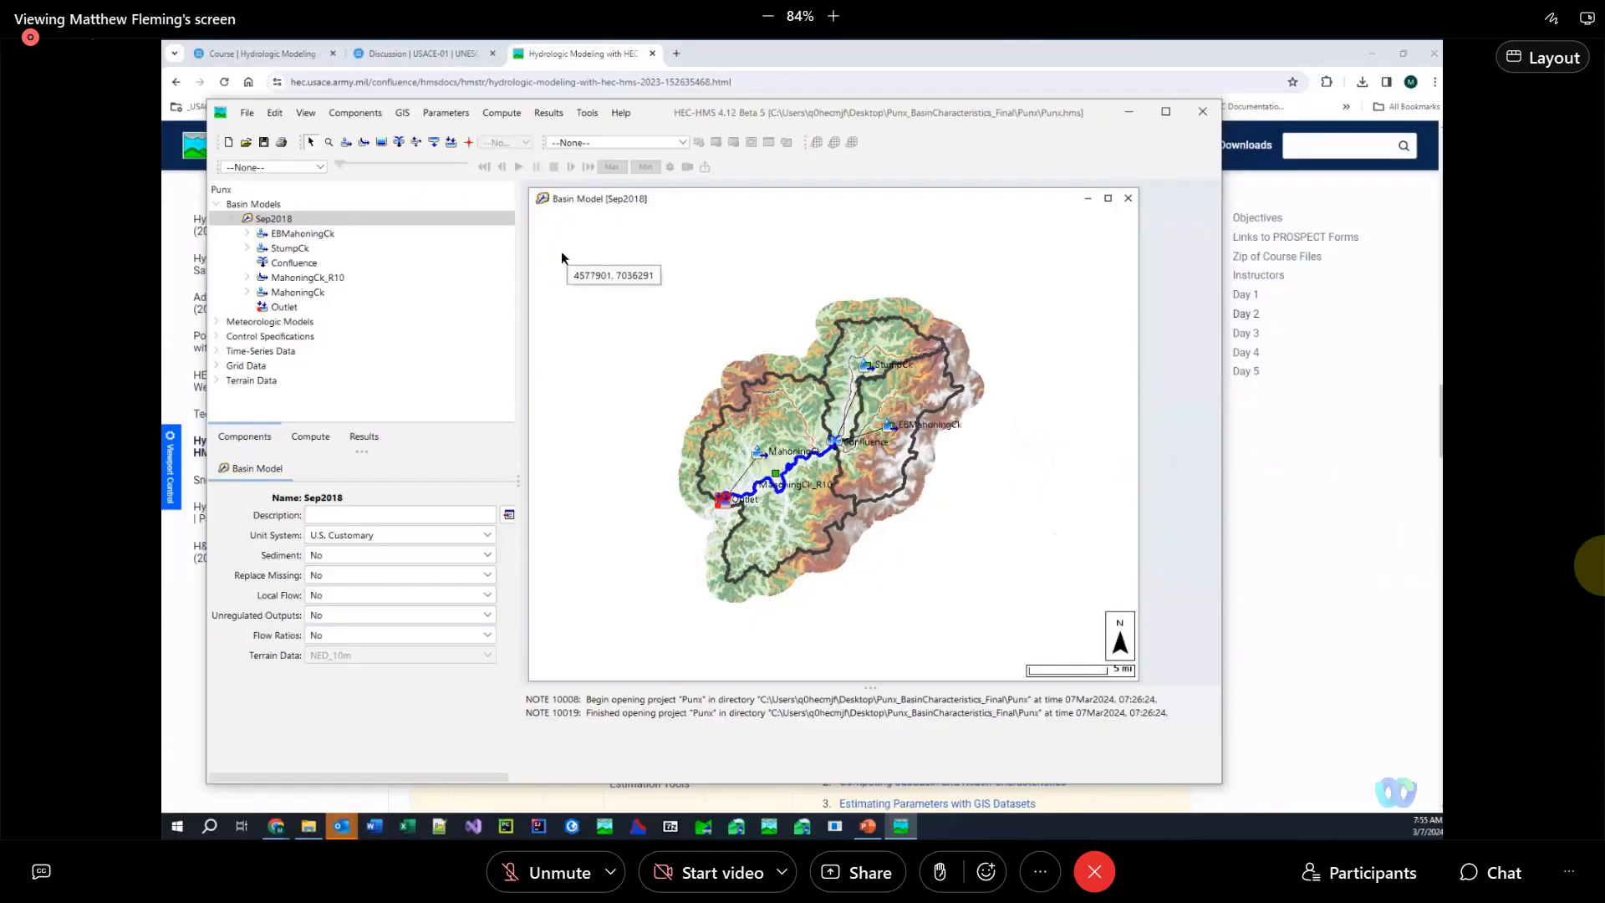
pyautogui.moveTo(727, 395)
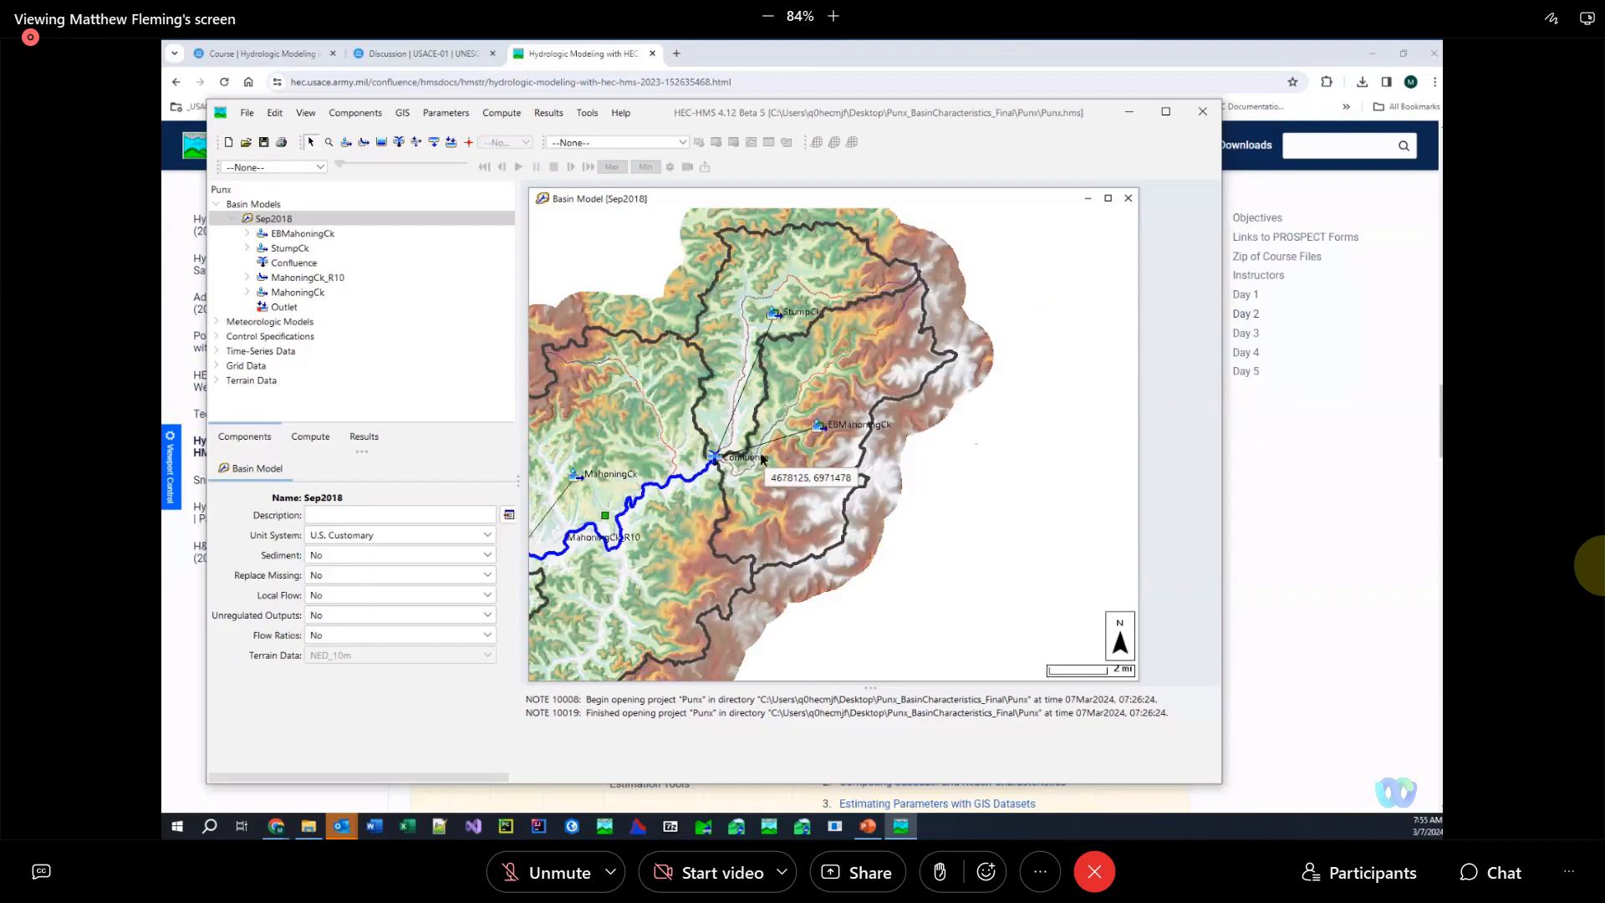
pyautogui.moveTo(809, 351)
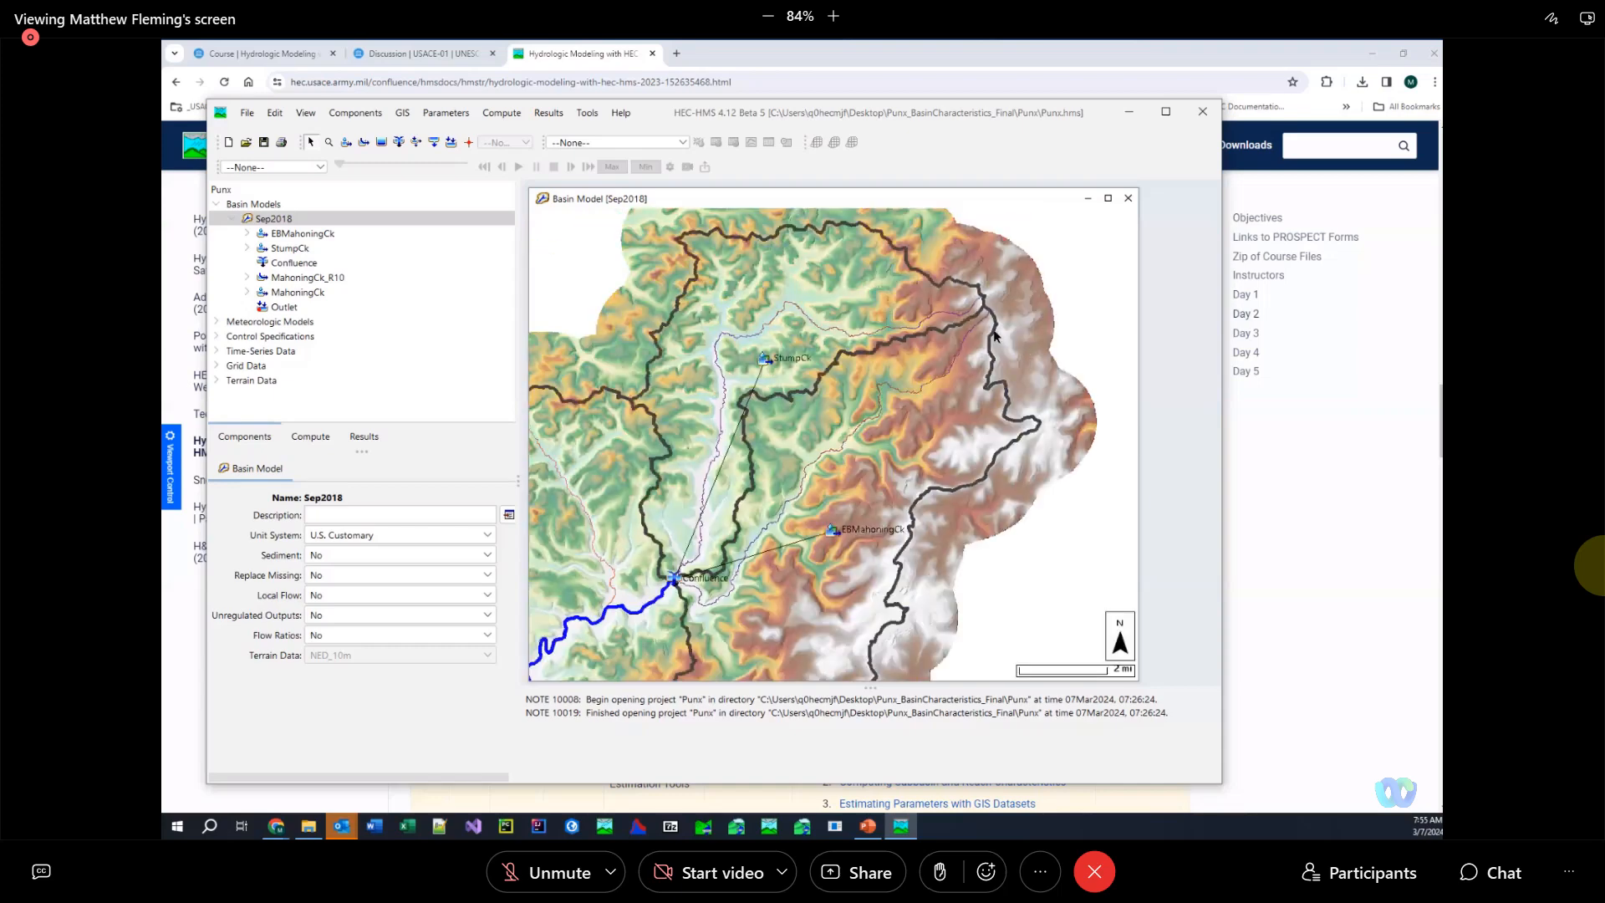
pyautogui.moveTo(865, 409)
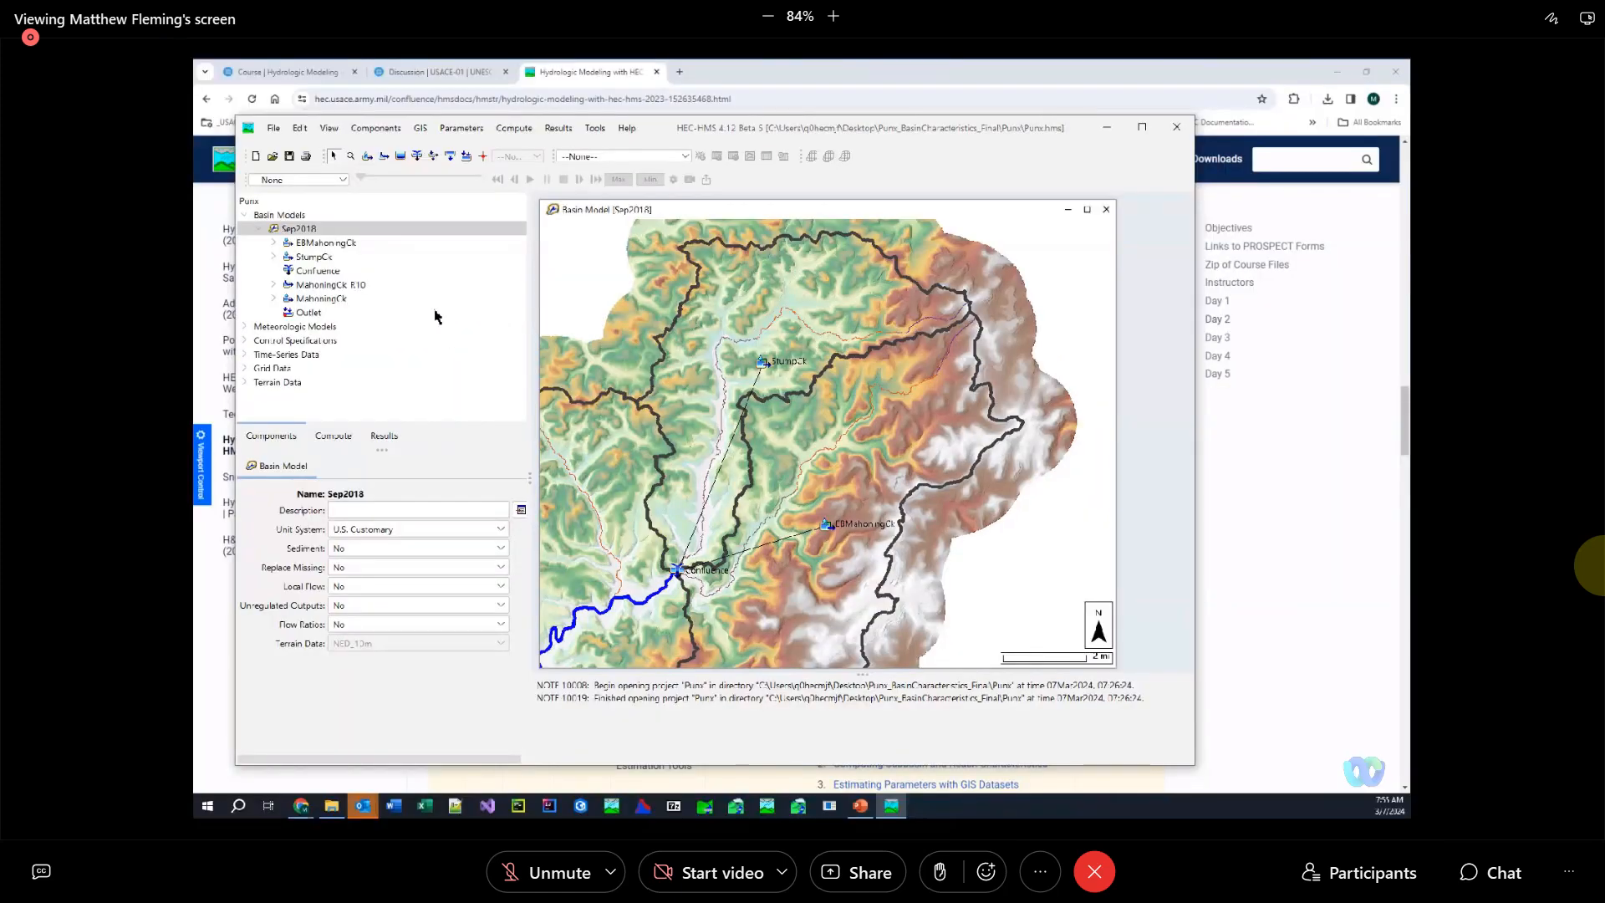
# Show the StumpCk subbasin's component editor from the watershed tree
pyautogui.click(311, 258)
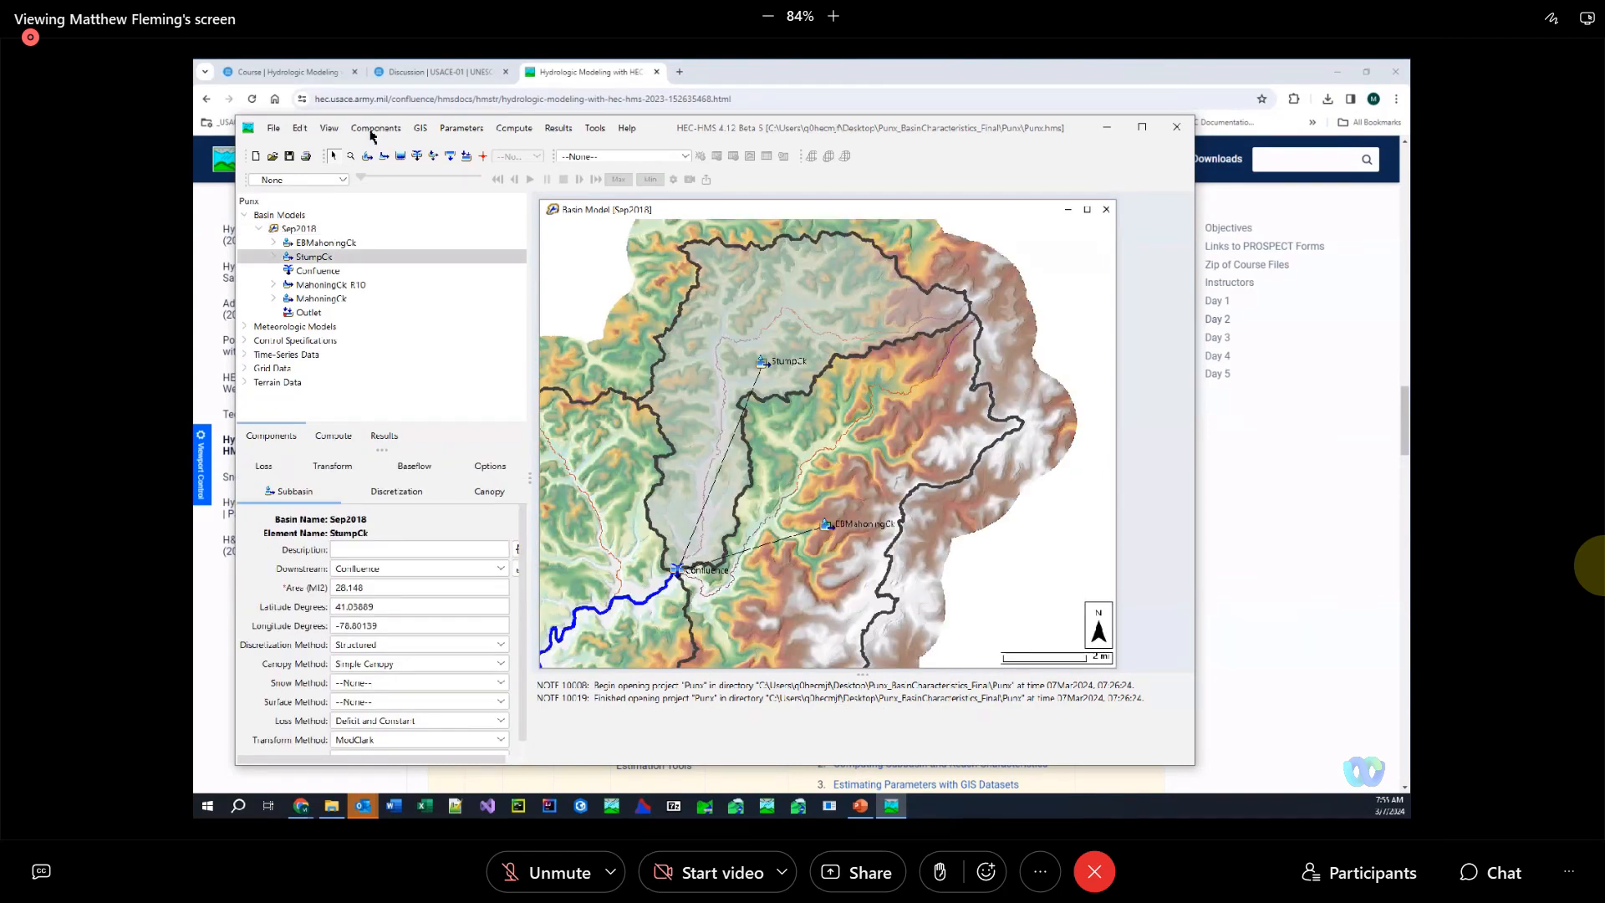
# Uncheck Lock Element Locations on the Sep2018 basin model
pyautogui.click(284, 218)
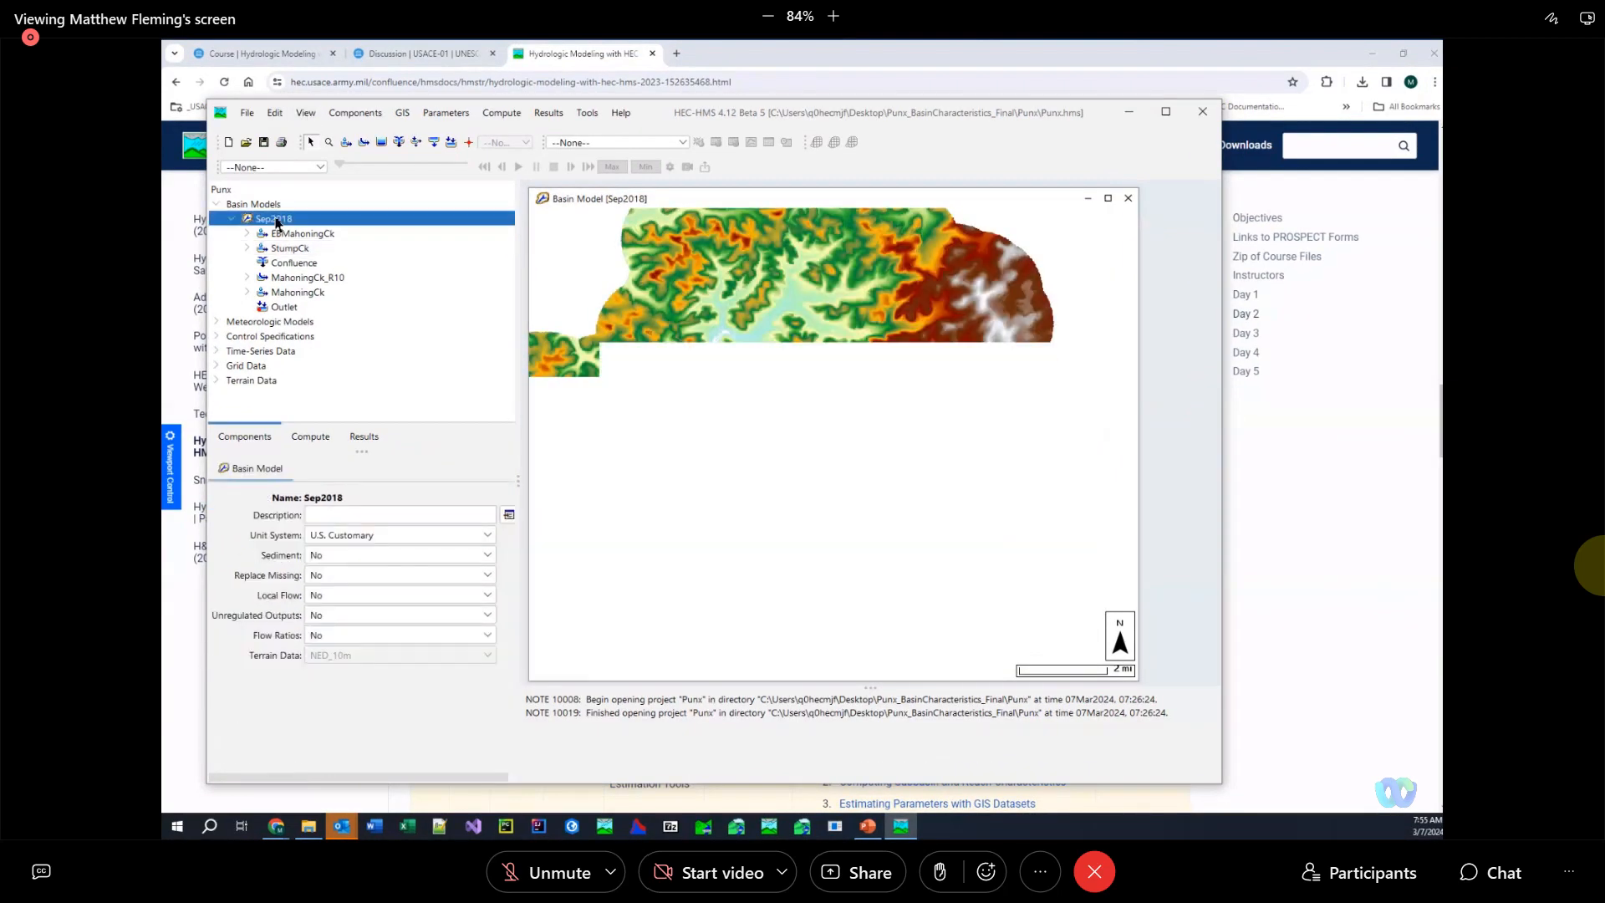
pyautogui.rightClick(271, 218)
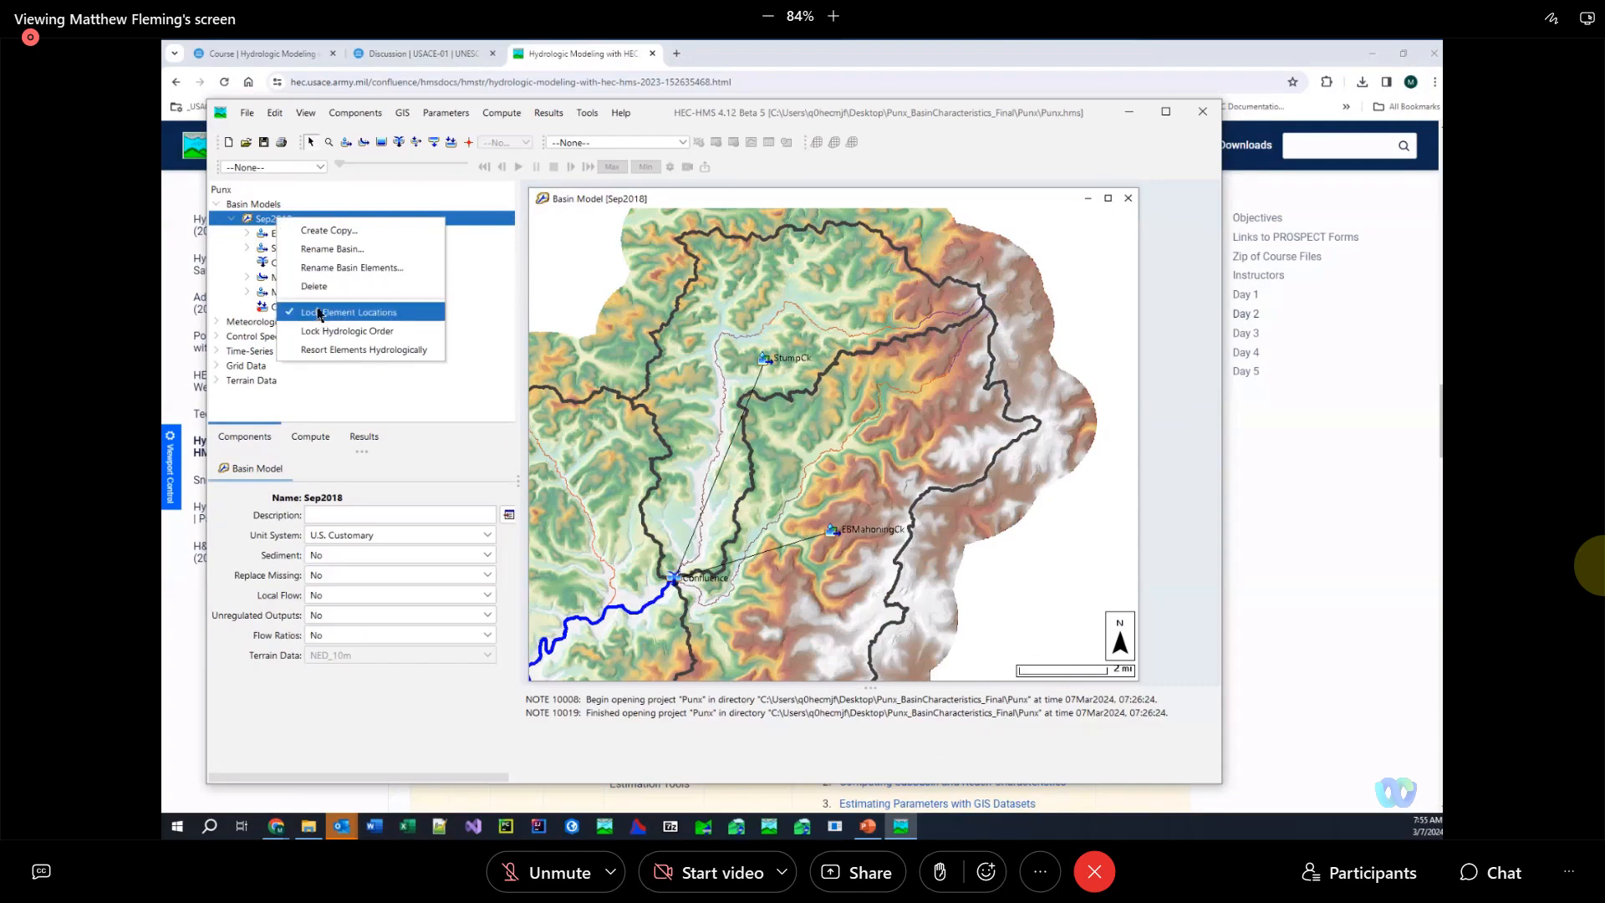
pyautogui.click(346, 311)
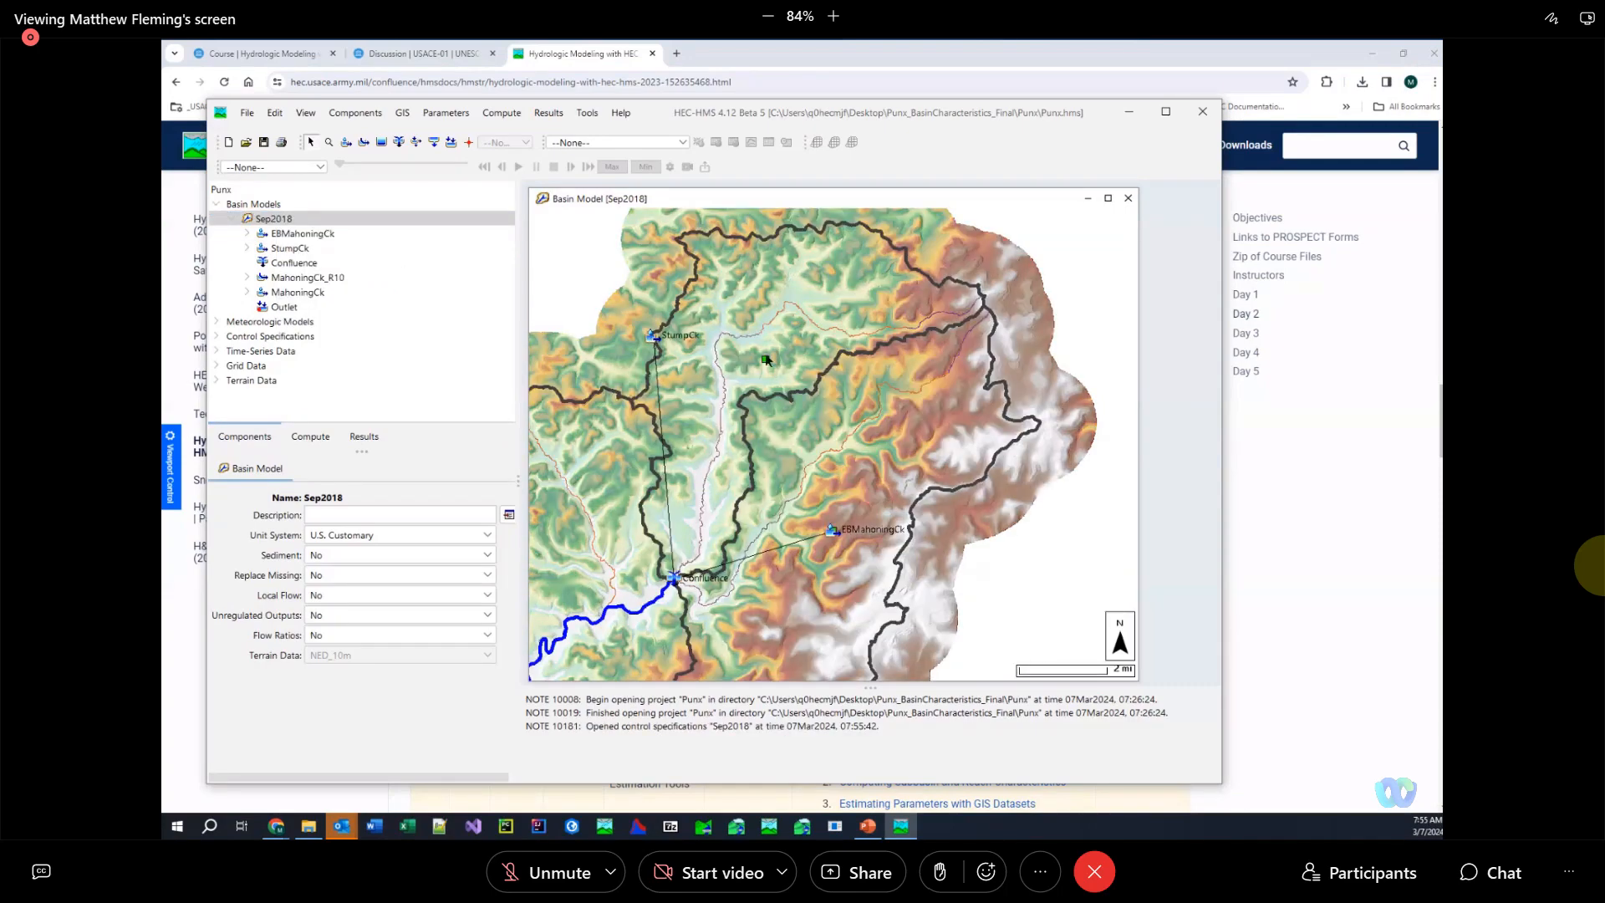
pyautogui.moveTo(766, 364)
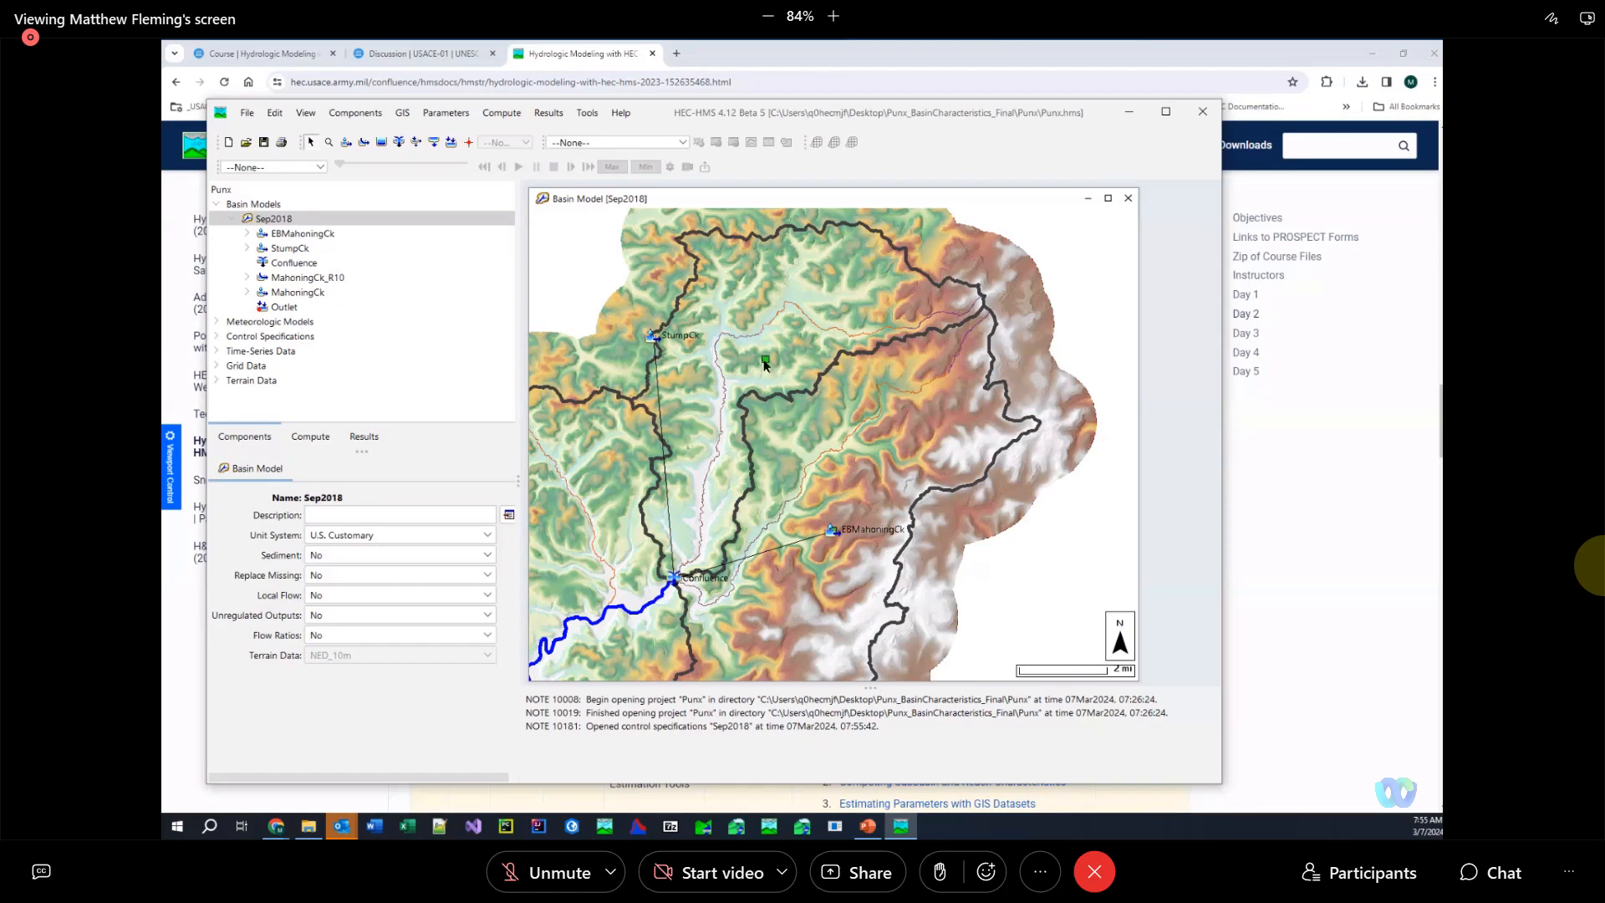
pyautogui.moveTo(839, 587)
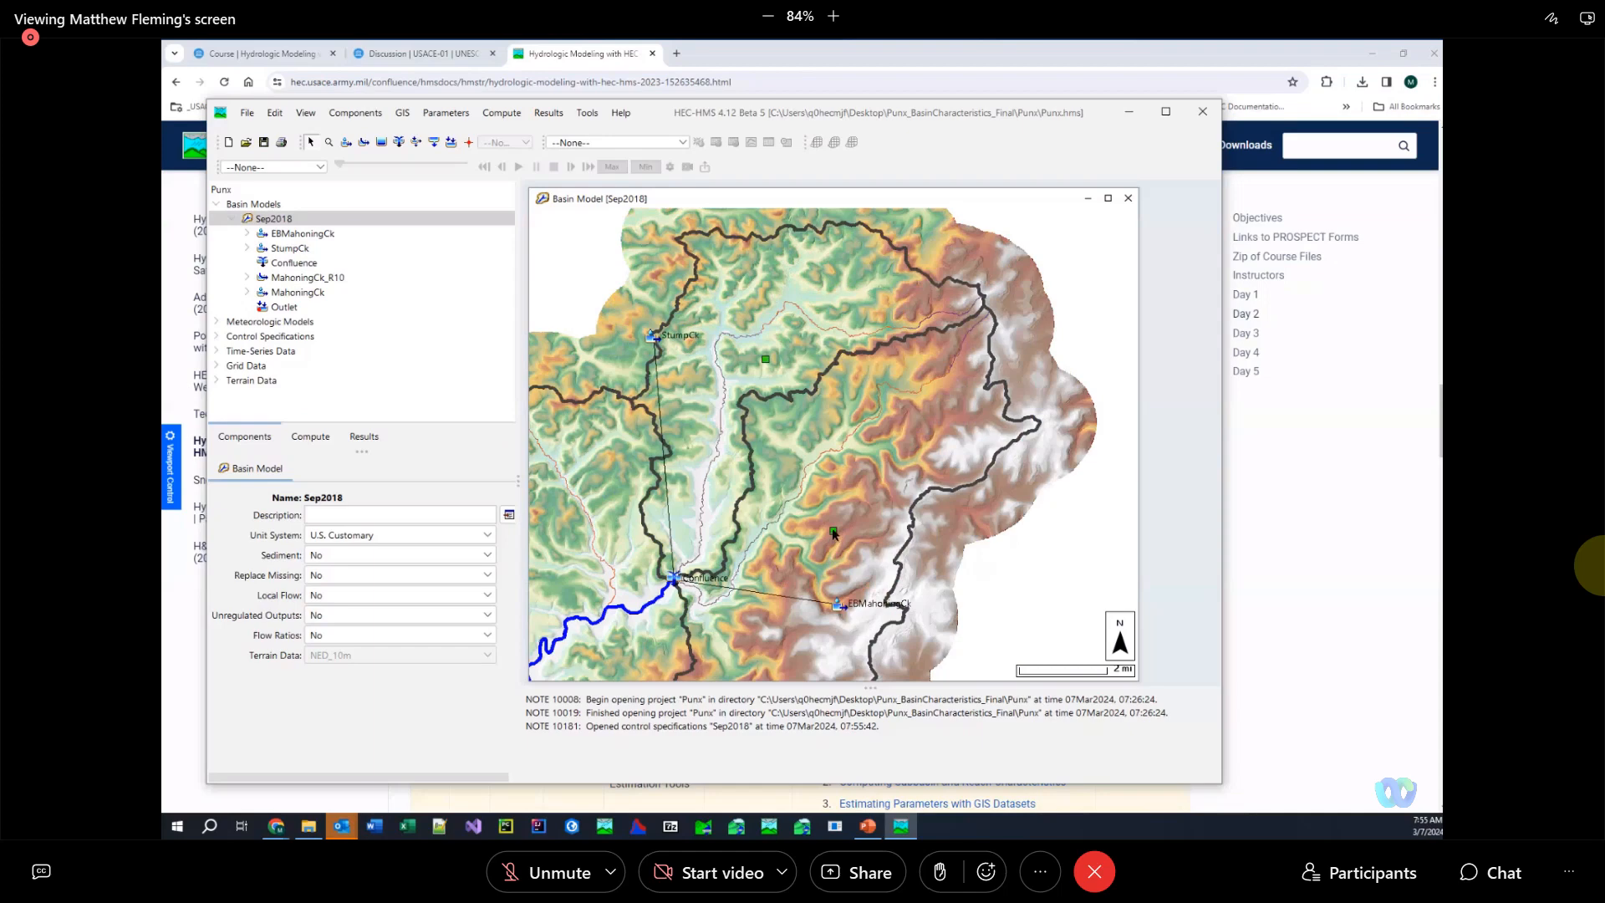
pyautogui.moveTo(774, 363)
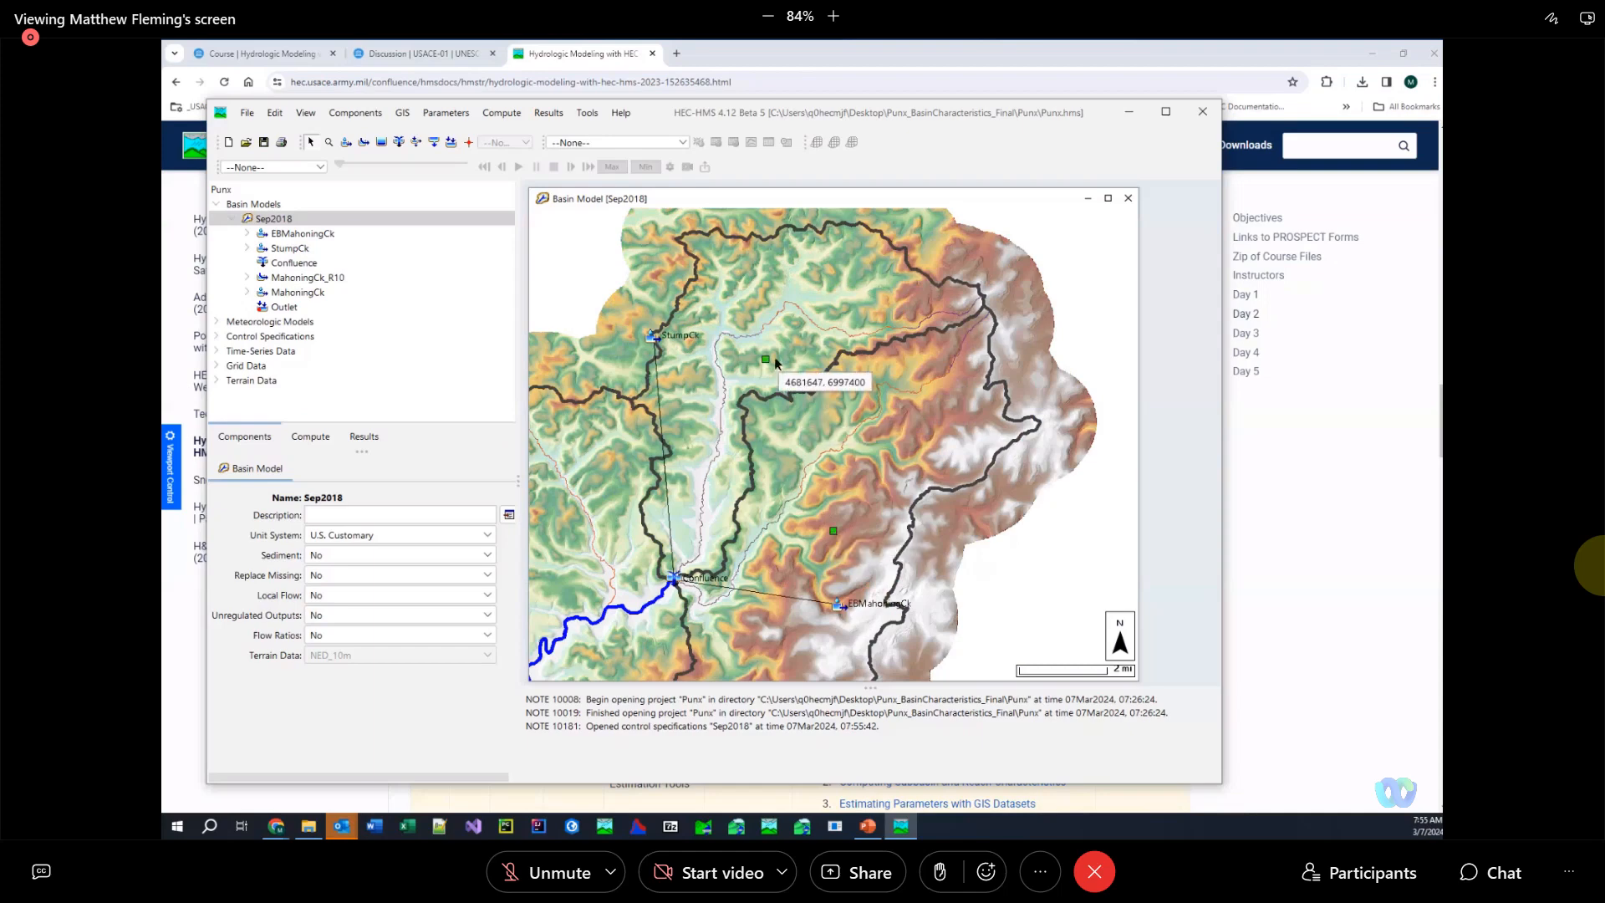
pyautogui.moveTo(757, 339)
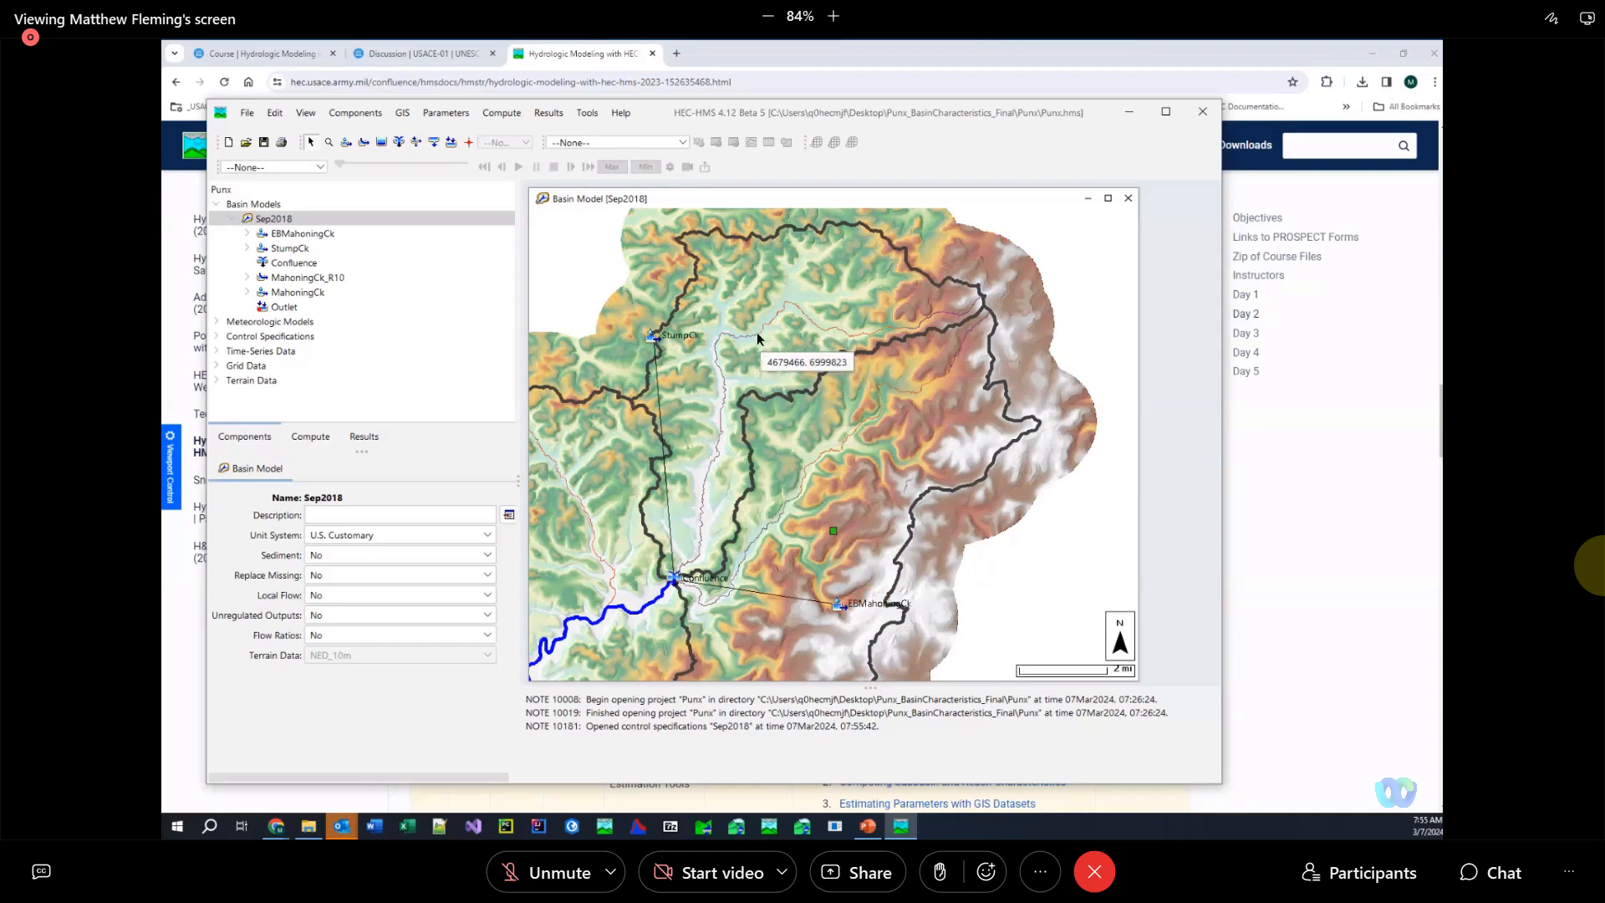
pyautogui.moveTo(766, 361)
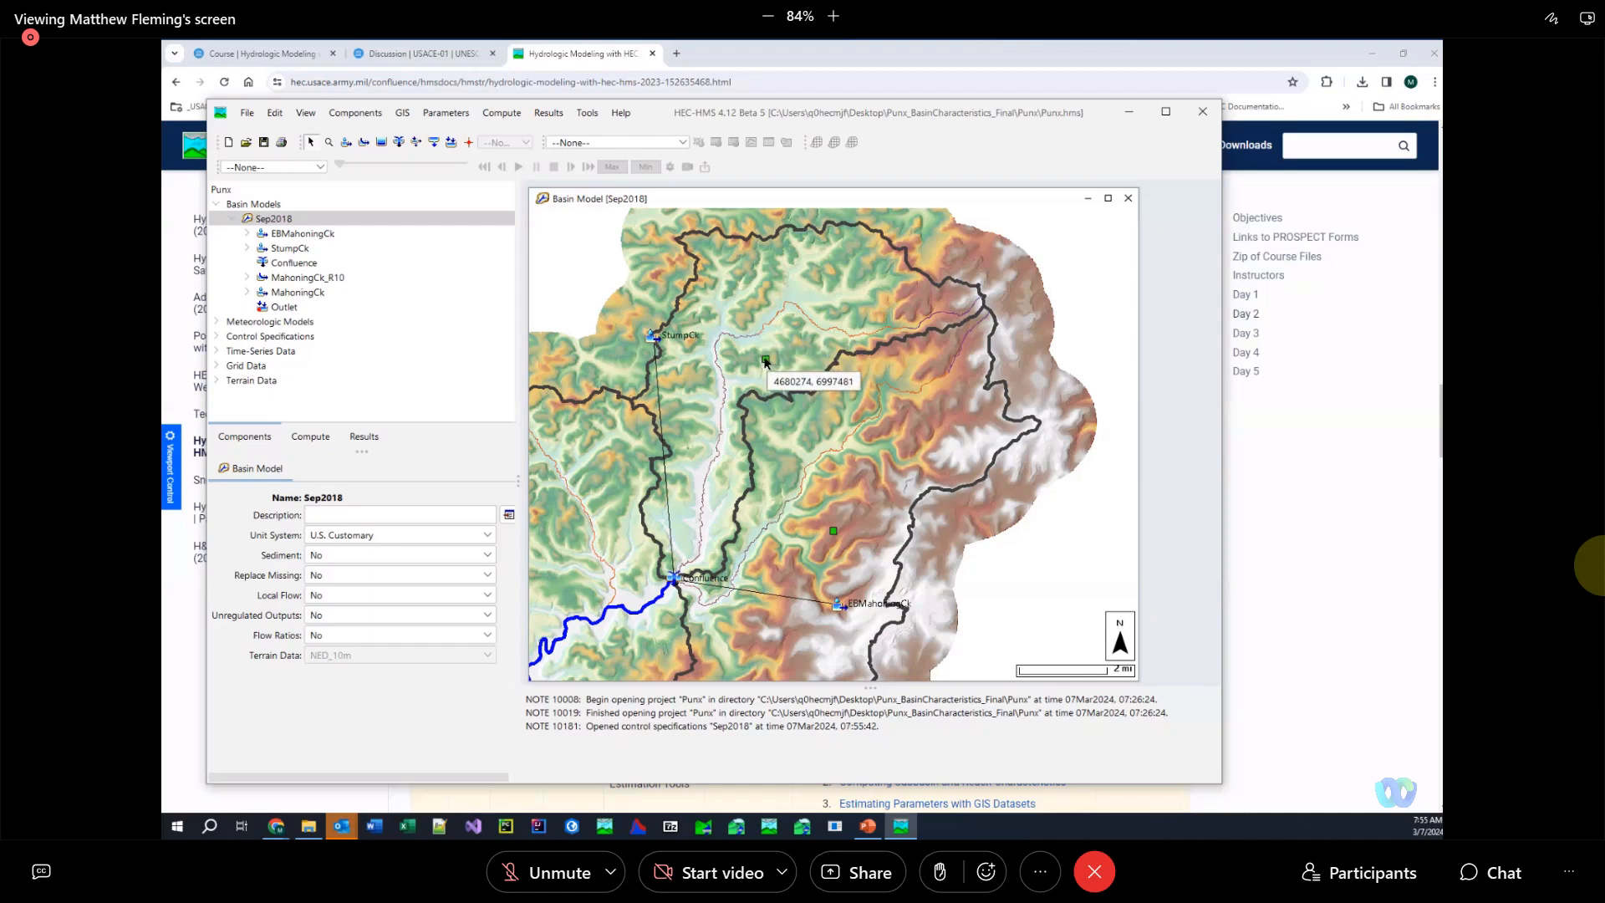
pyautogui.moveTo(765, 362)
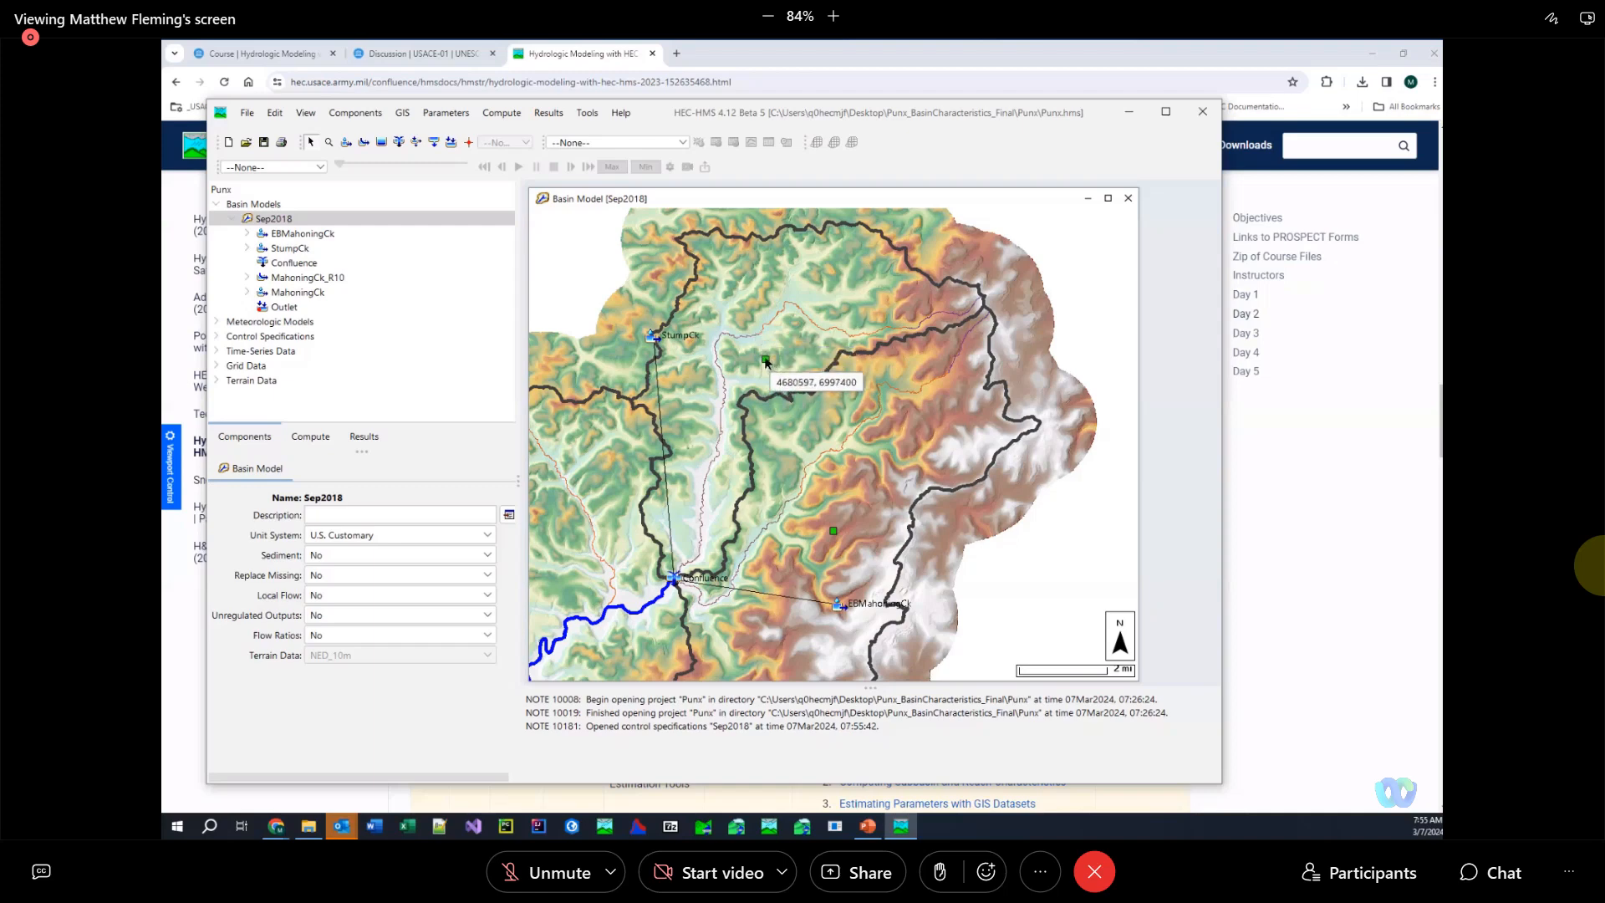
pyautogui.moveTo(764, 363)
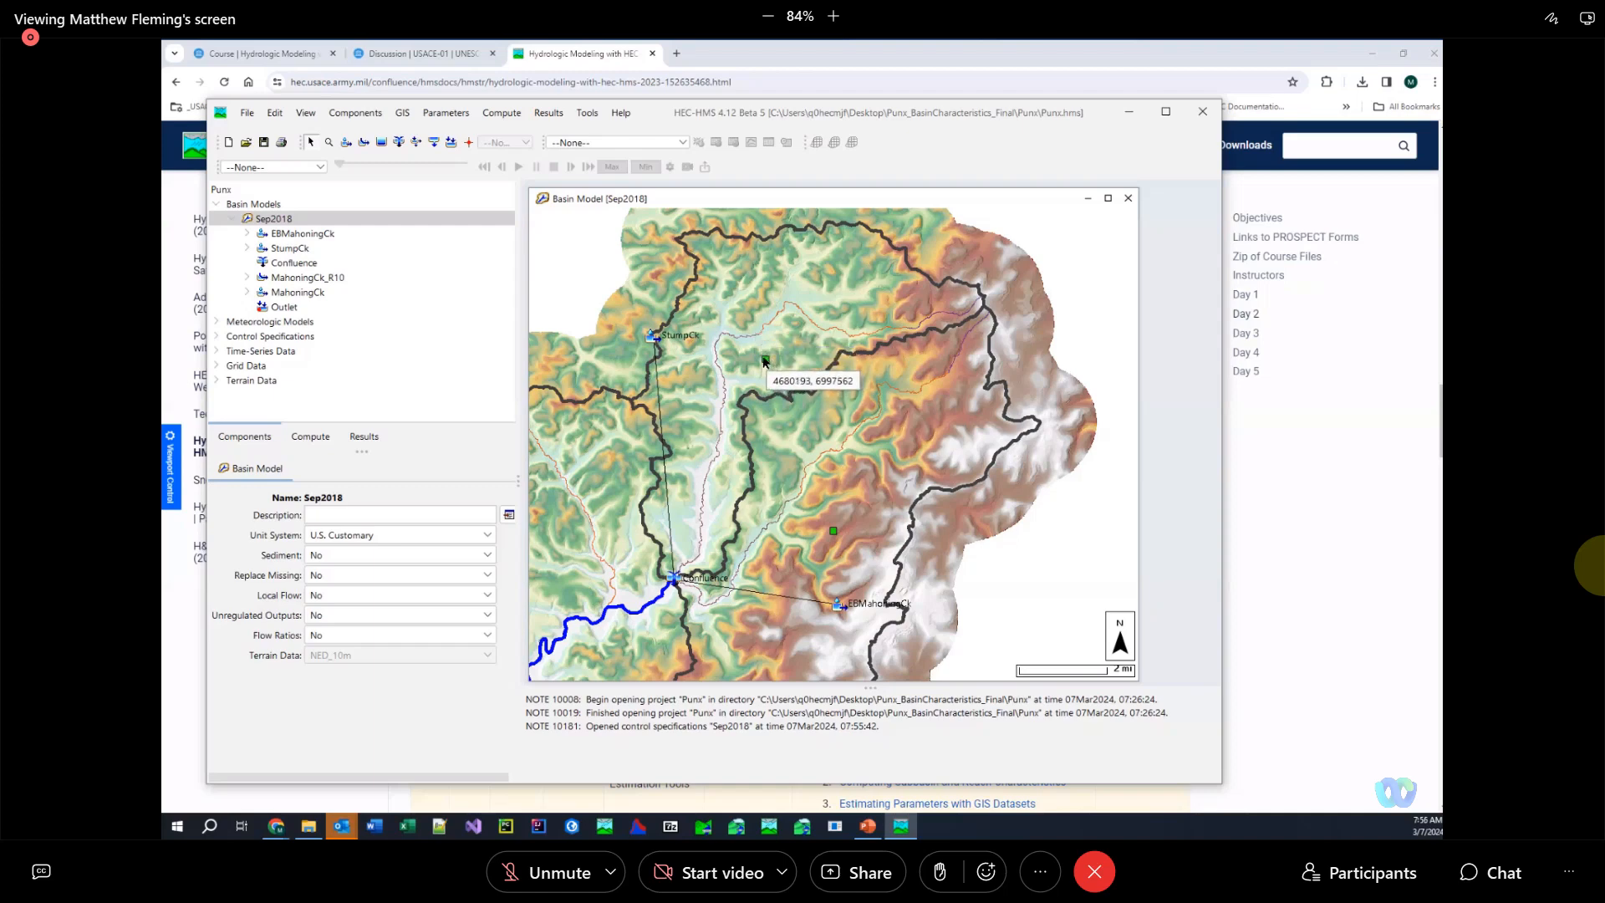
pyautogui.moveTo(764, 339)
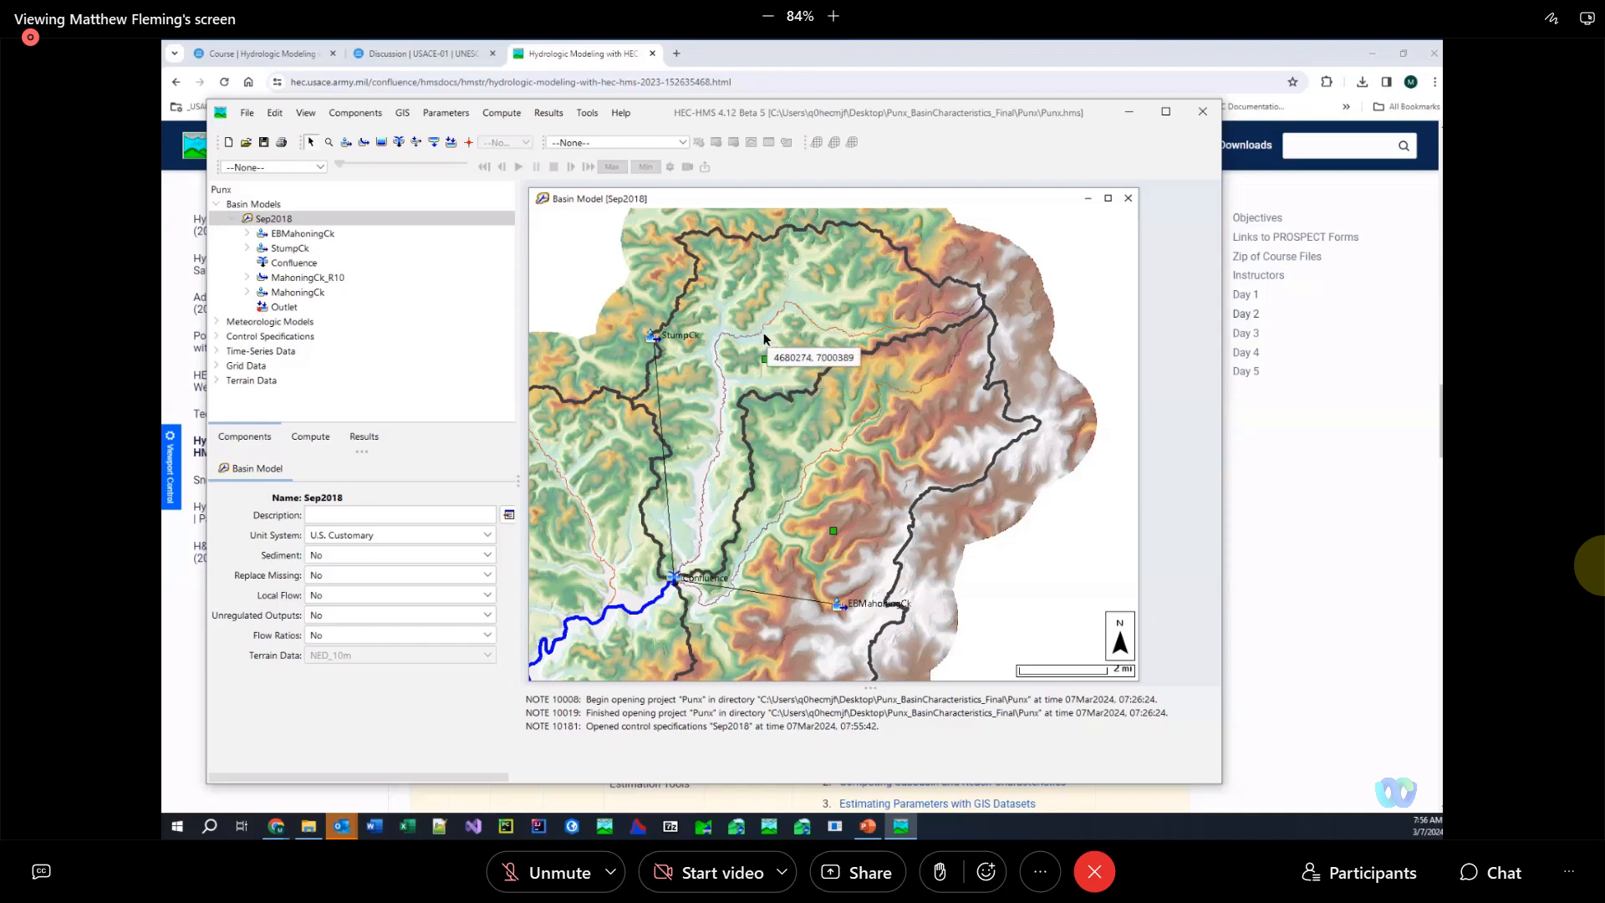
pyautogui.moveTo(761, 336)
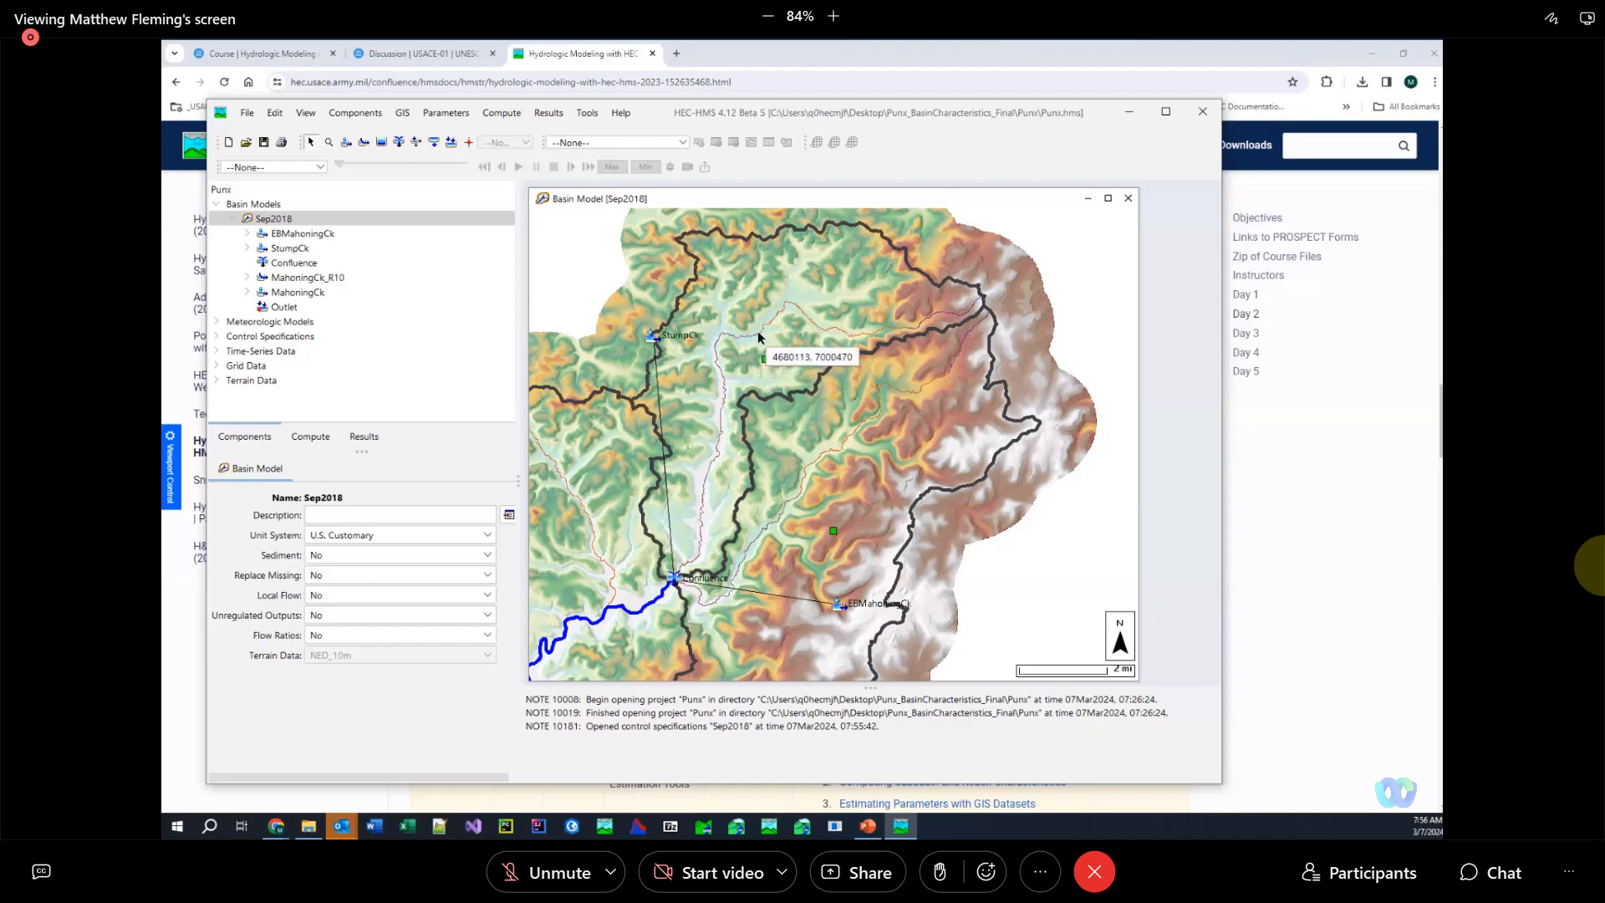
pyautogui.moveTo(759, 335)
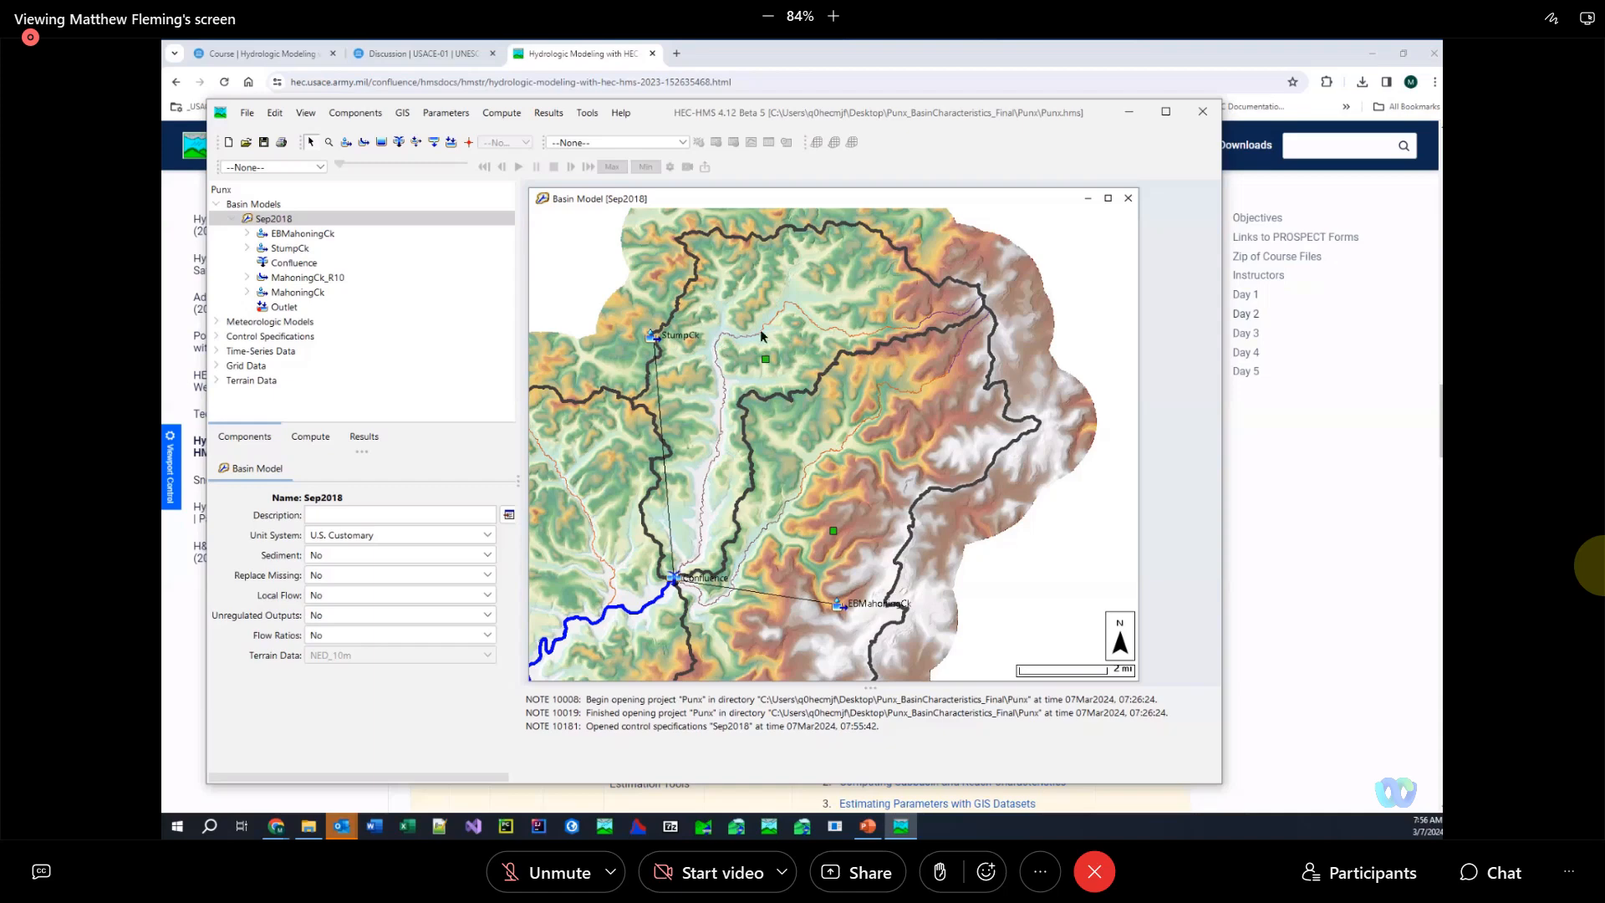
pyautogui.moveTo(674, 592)
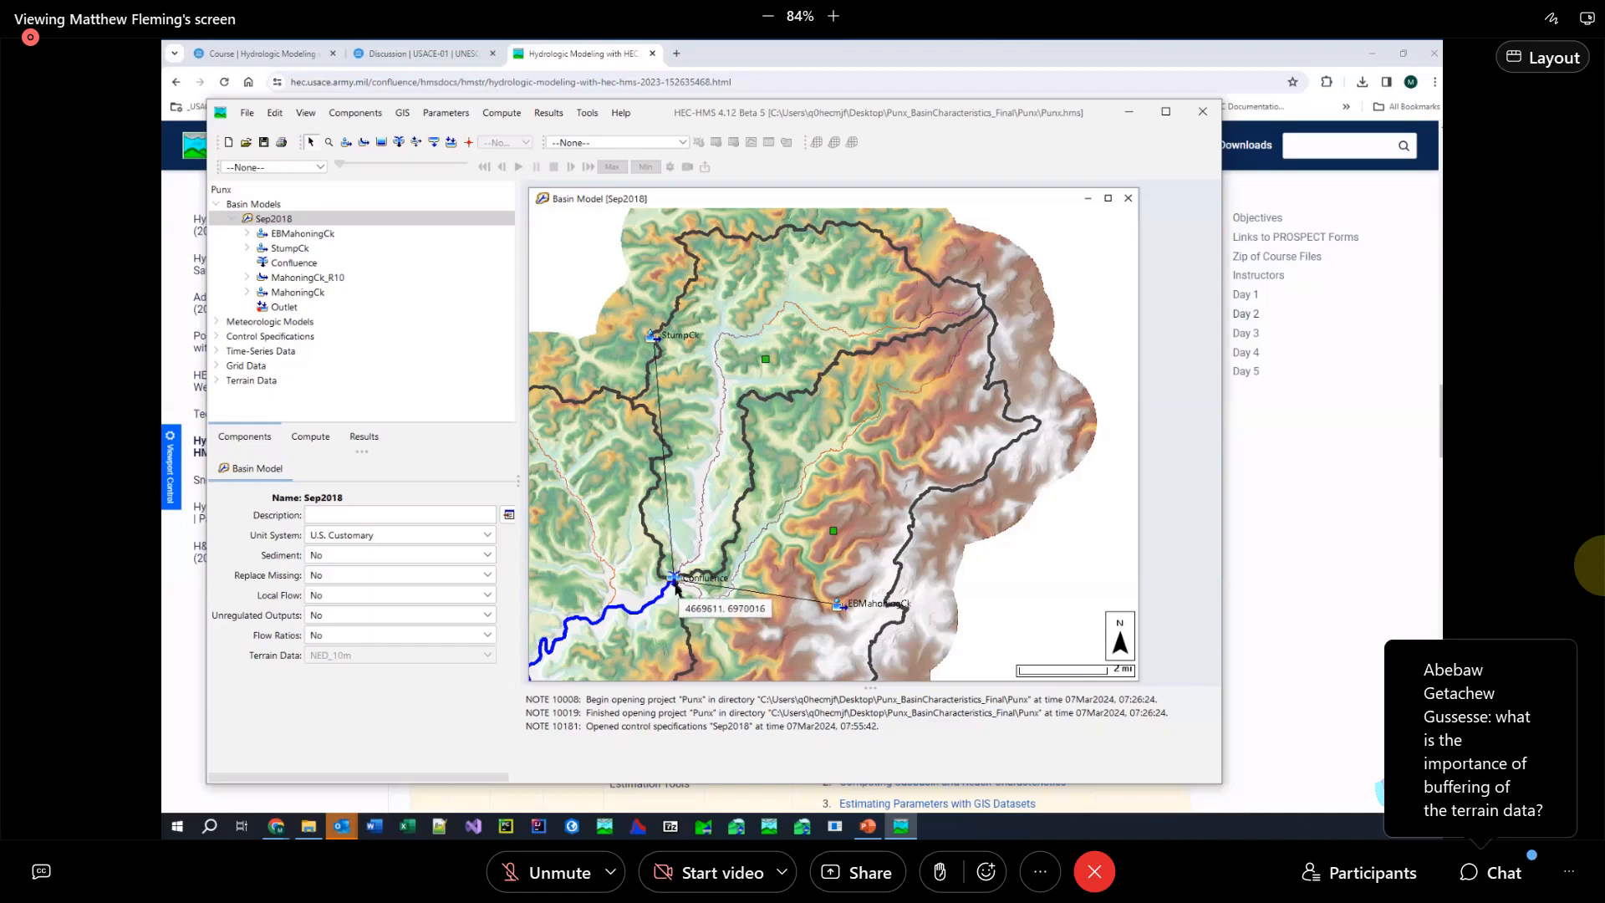
pyautogui.moveTo(675, 588)
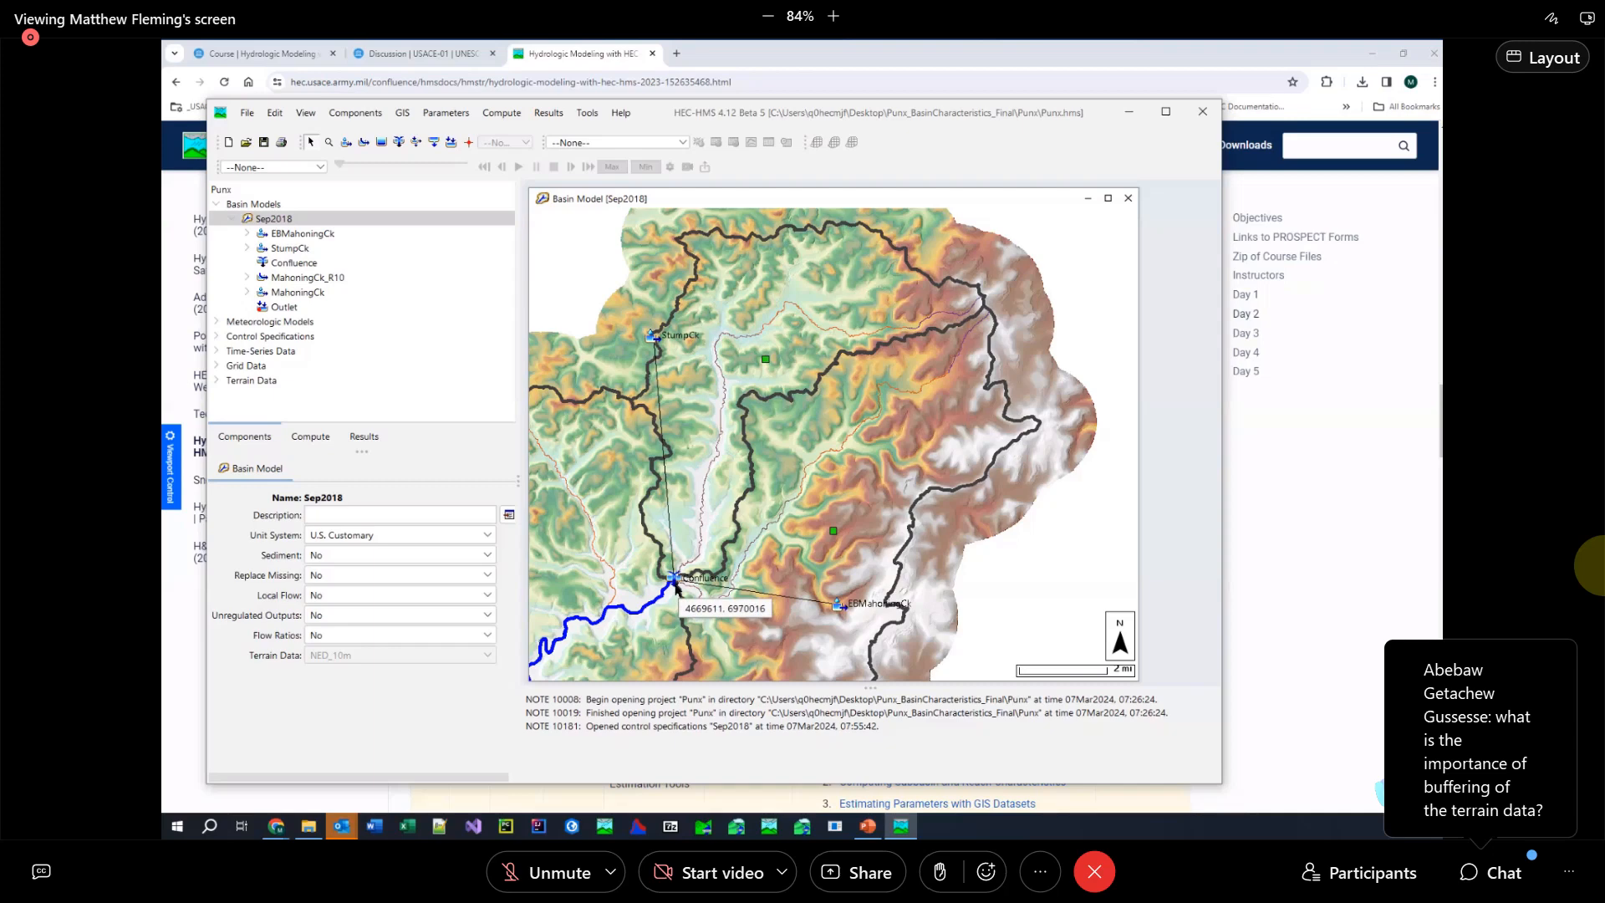
pyautogui.moveTo(848, 541)
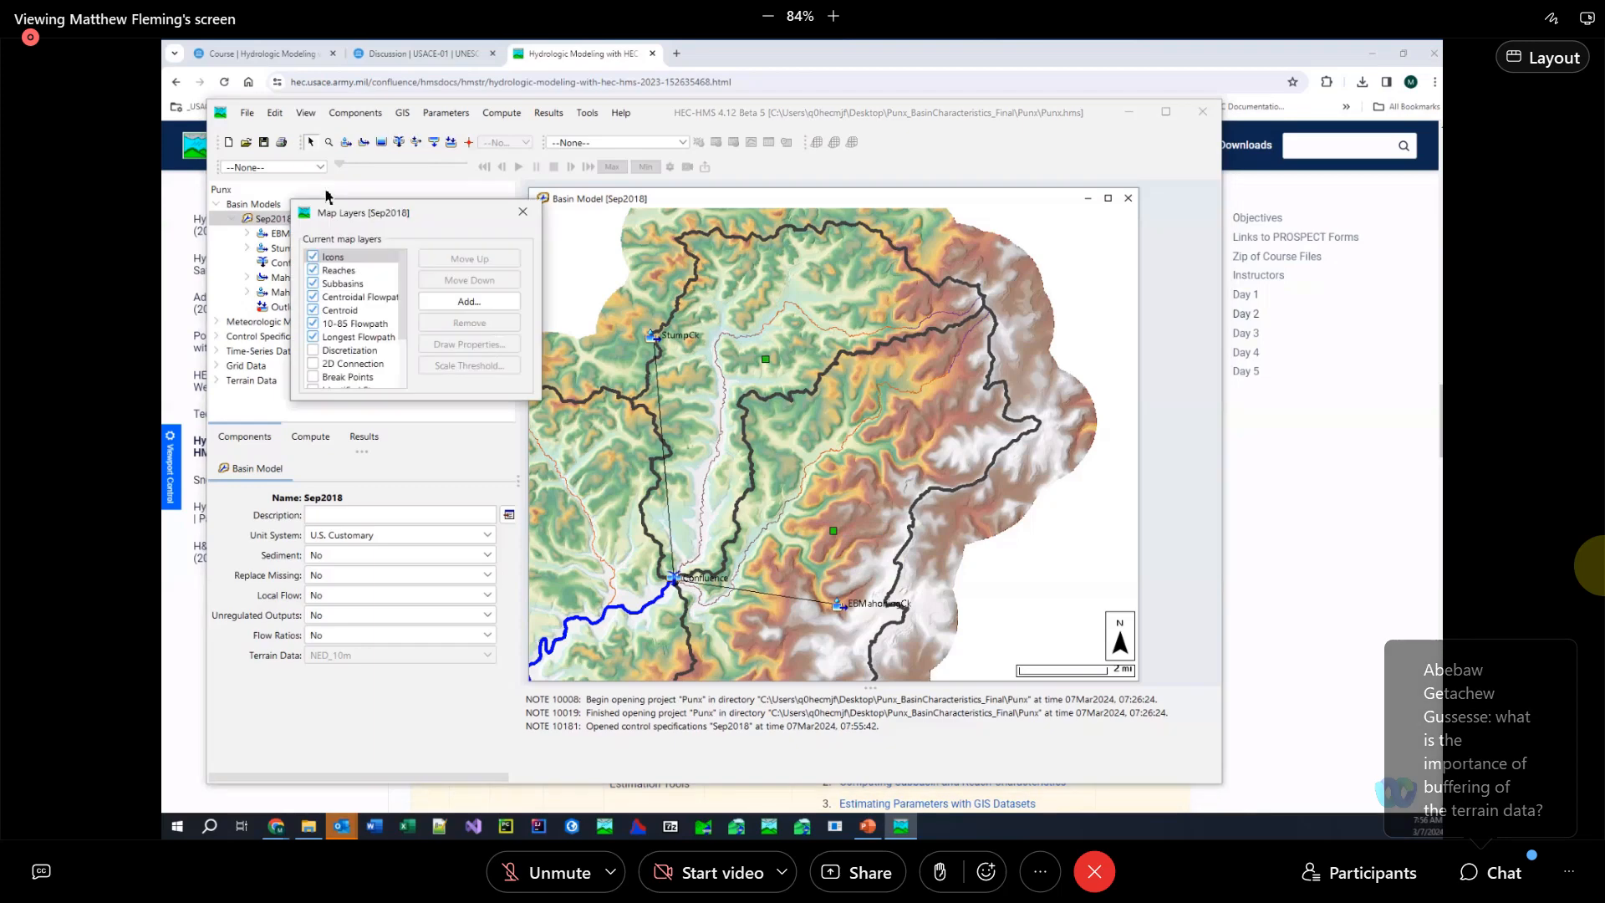
pyautogui.moveTo(391, 399)
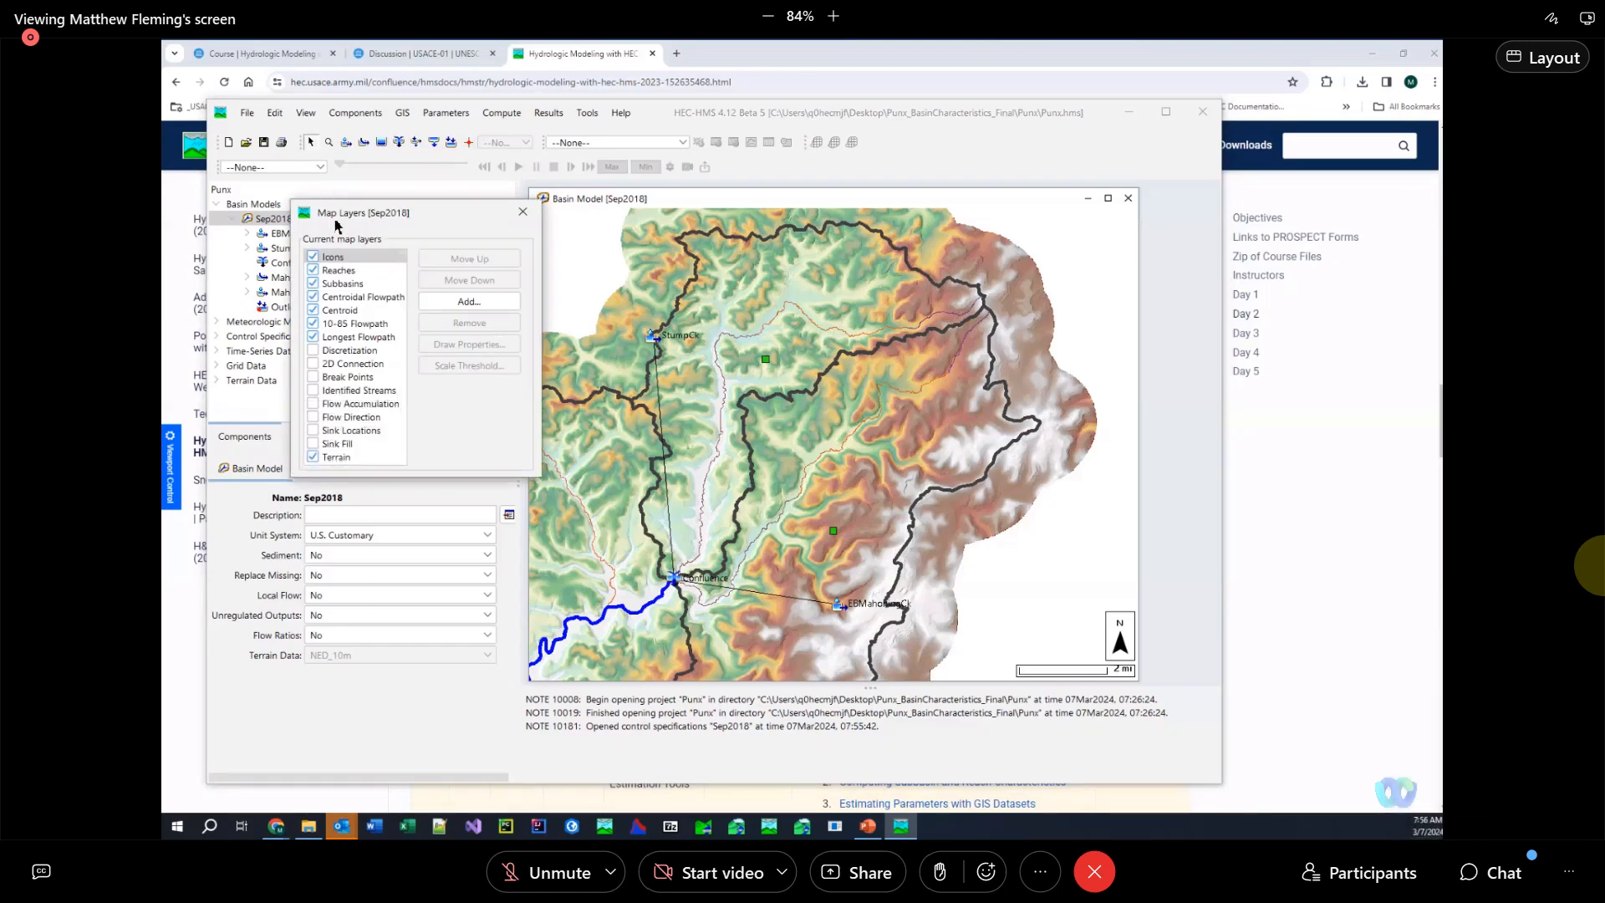
pyautogui.click(522, 212)
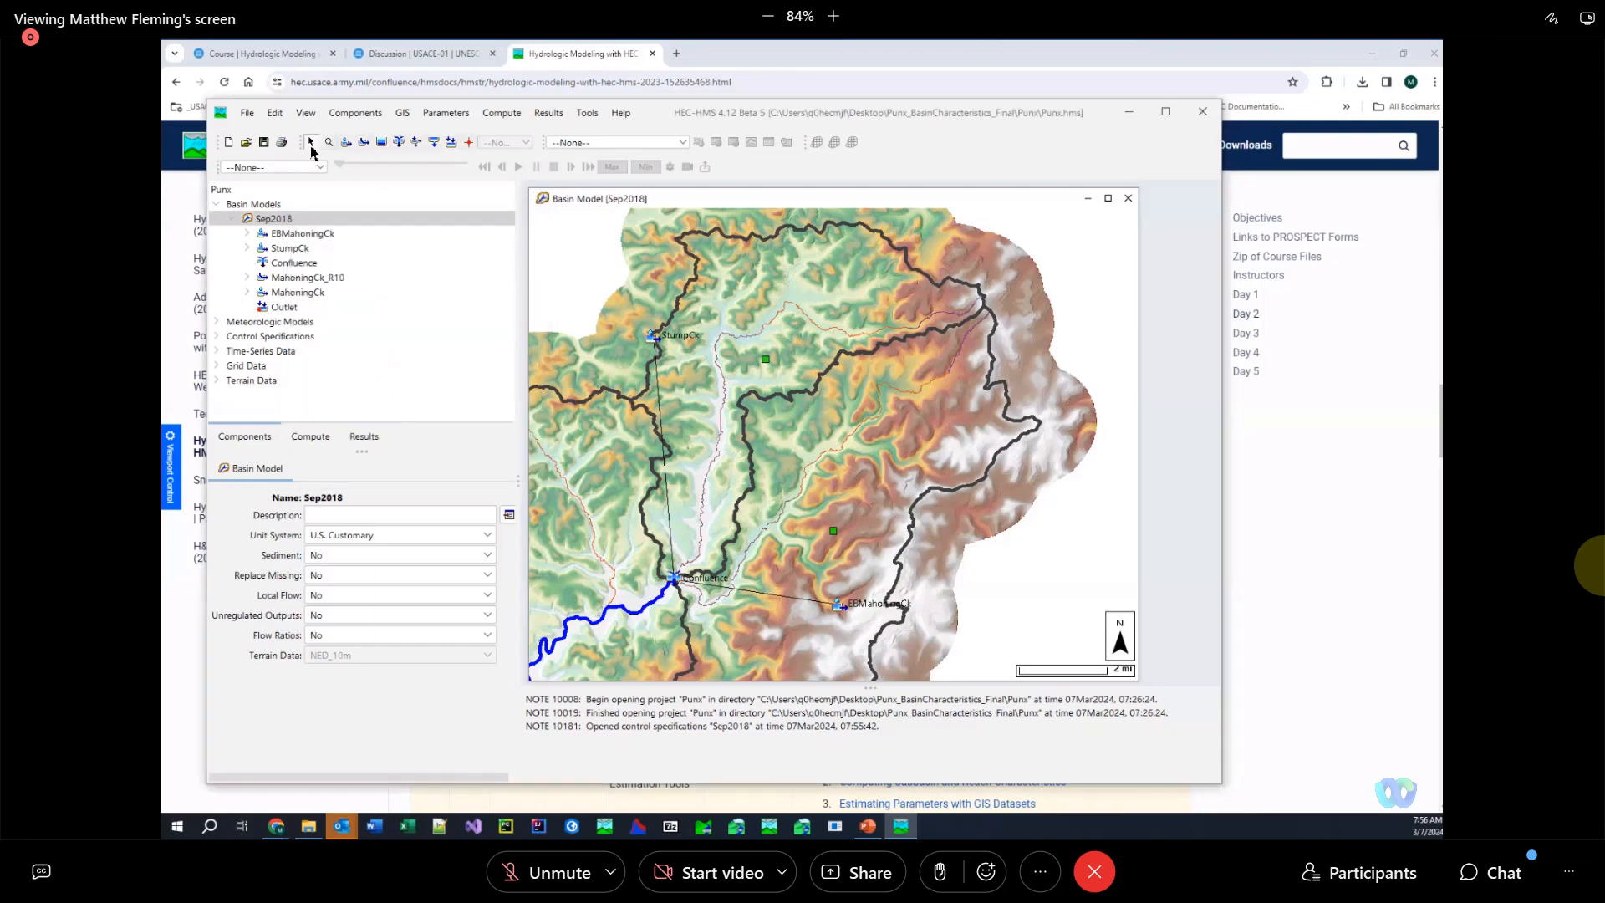
pyautogui.moveTo(305, 112)
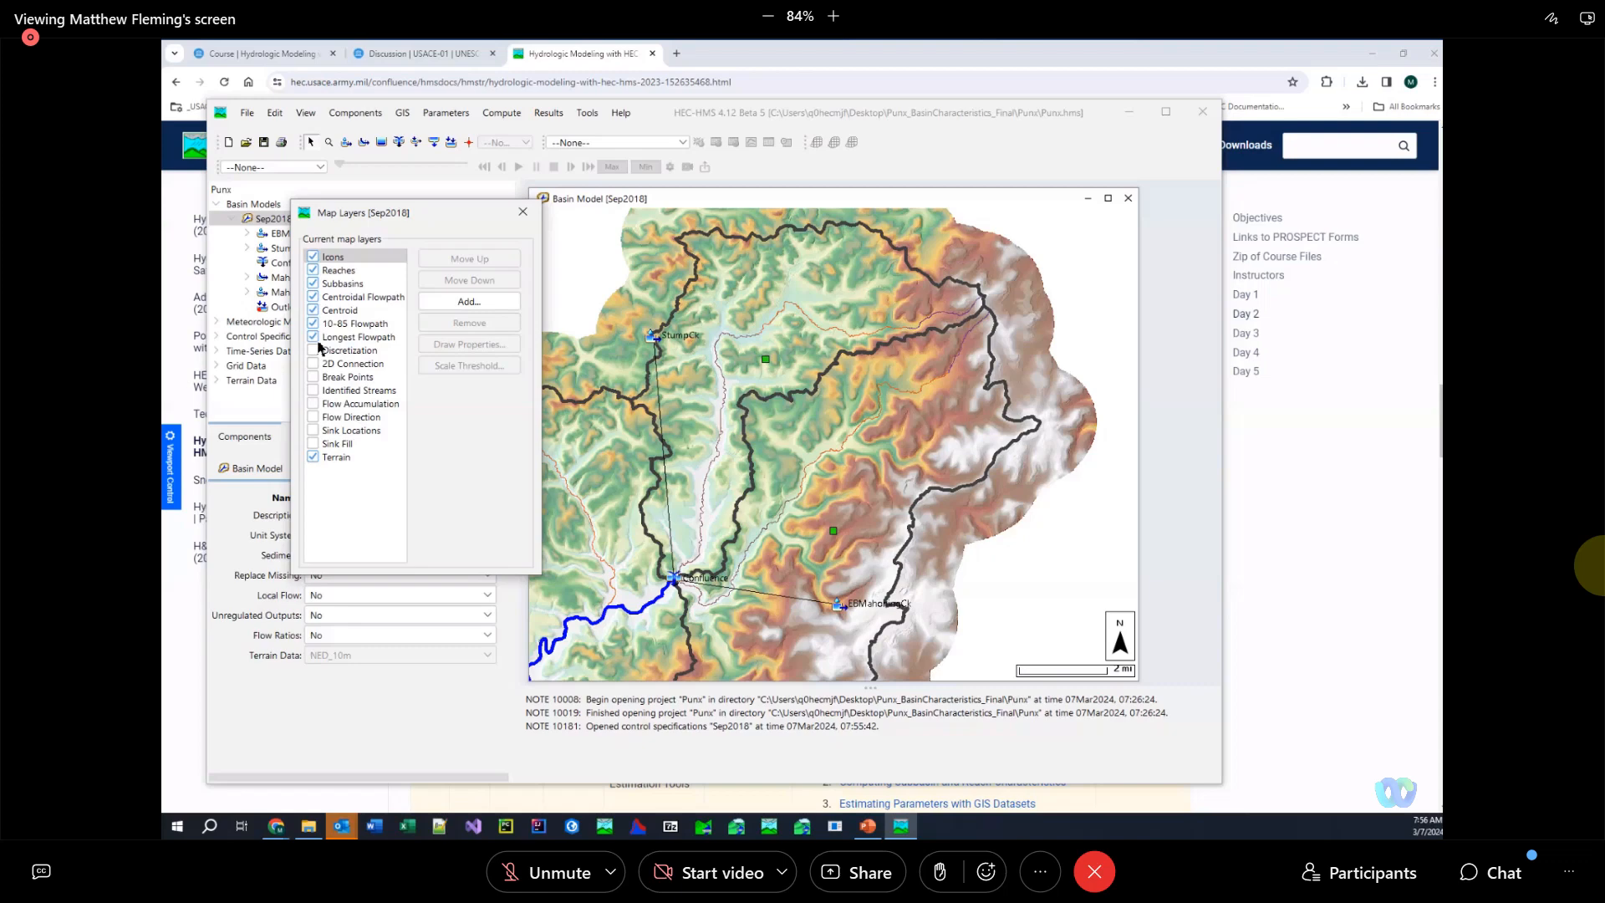
pyautogui.moveTo(524, 213)
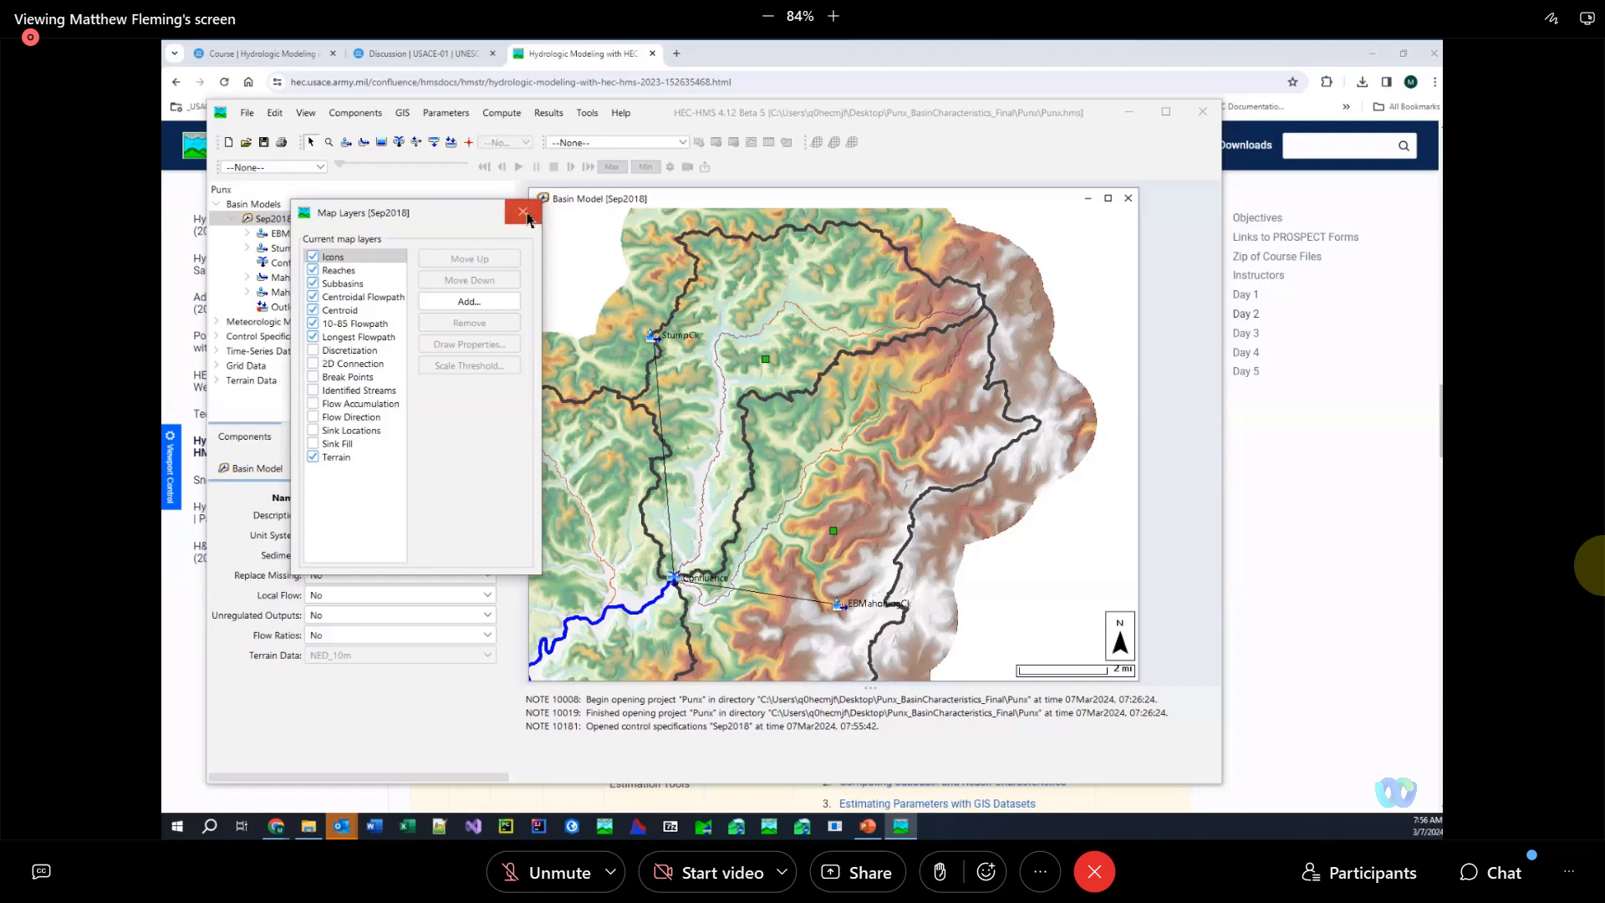
pyautogui.click(524, 213)
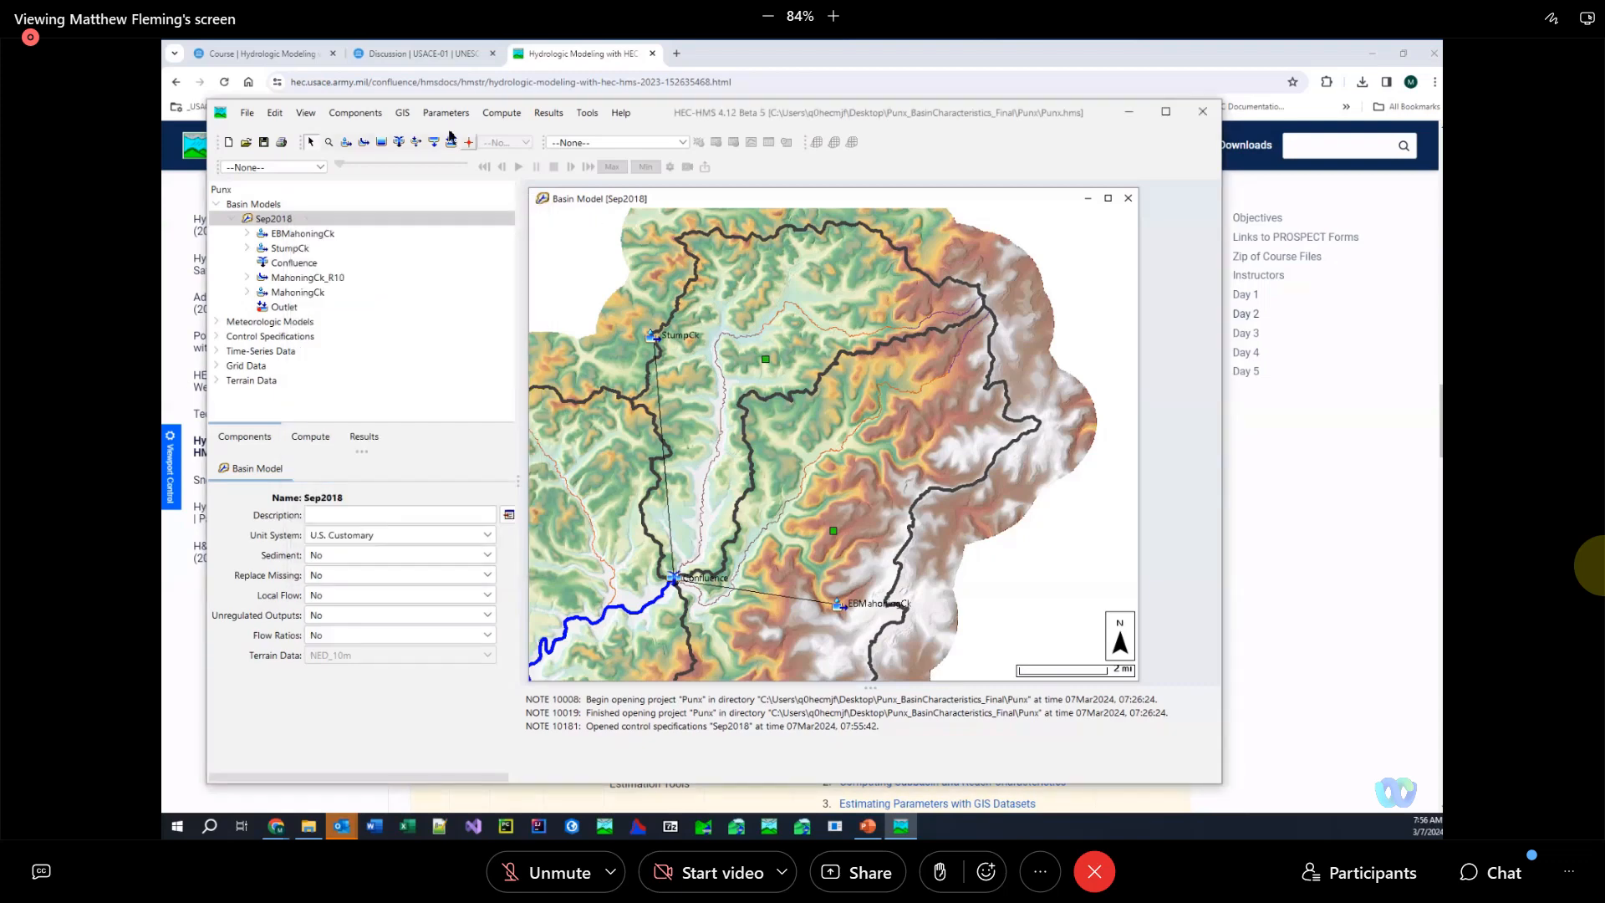
pyautogui.moveTo(447, 112)
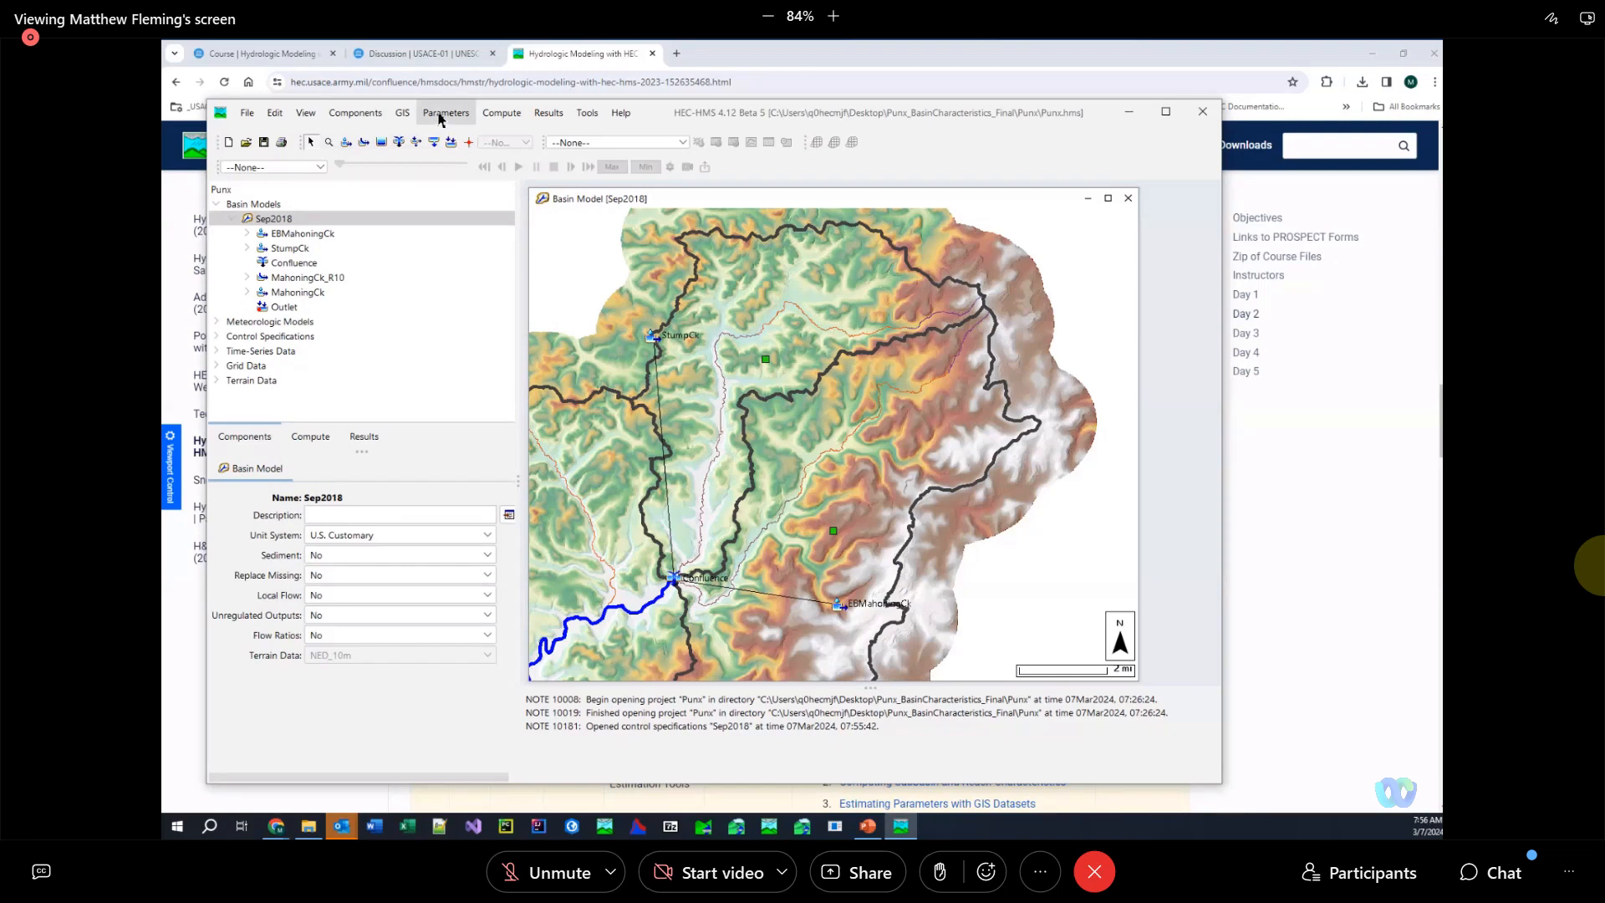
# View the Subbasin Characteristics table for the three subbasins via Parameters > Characteristics
pyautogui.click(444, 112)
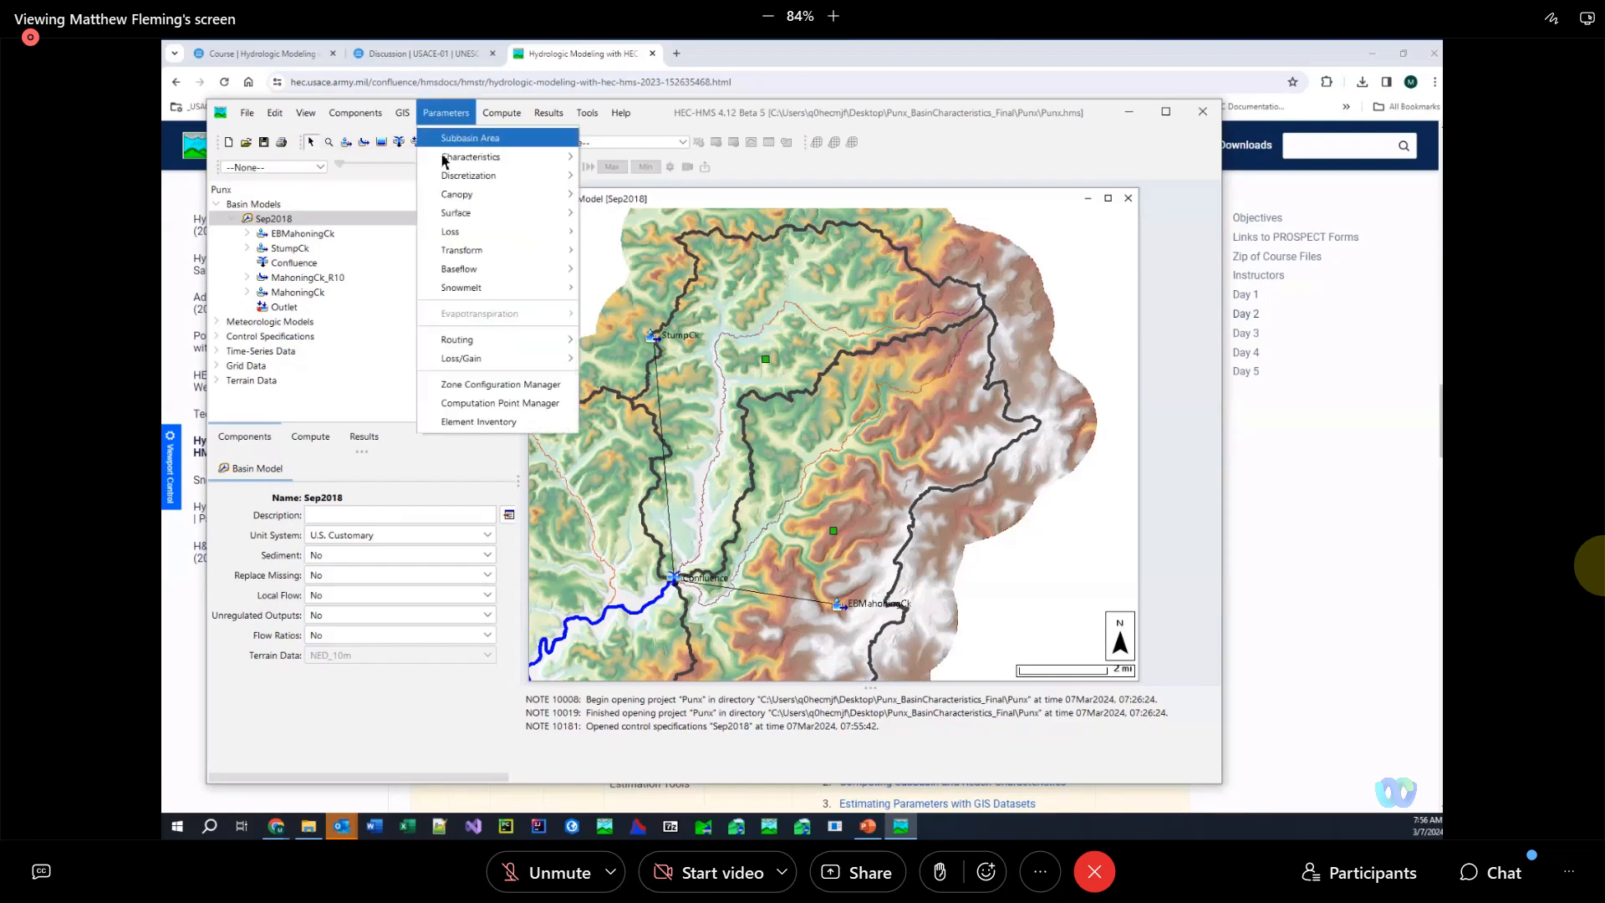
pyautogui.moveTo(472, 157)
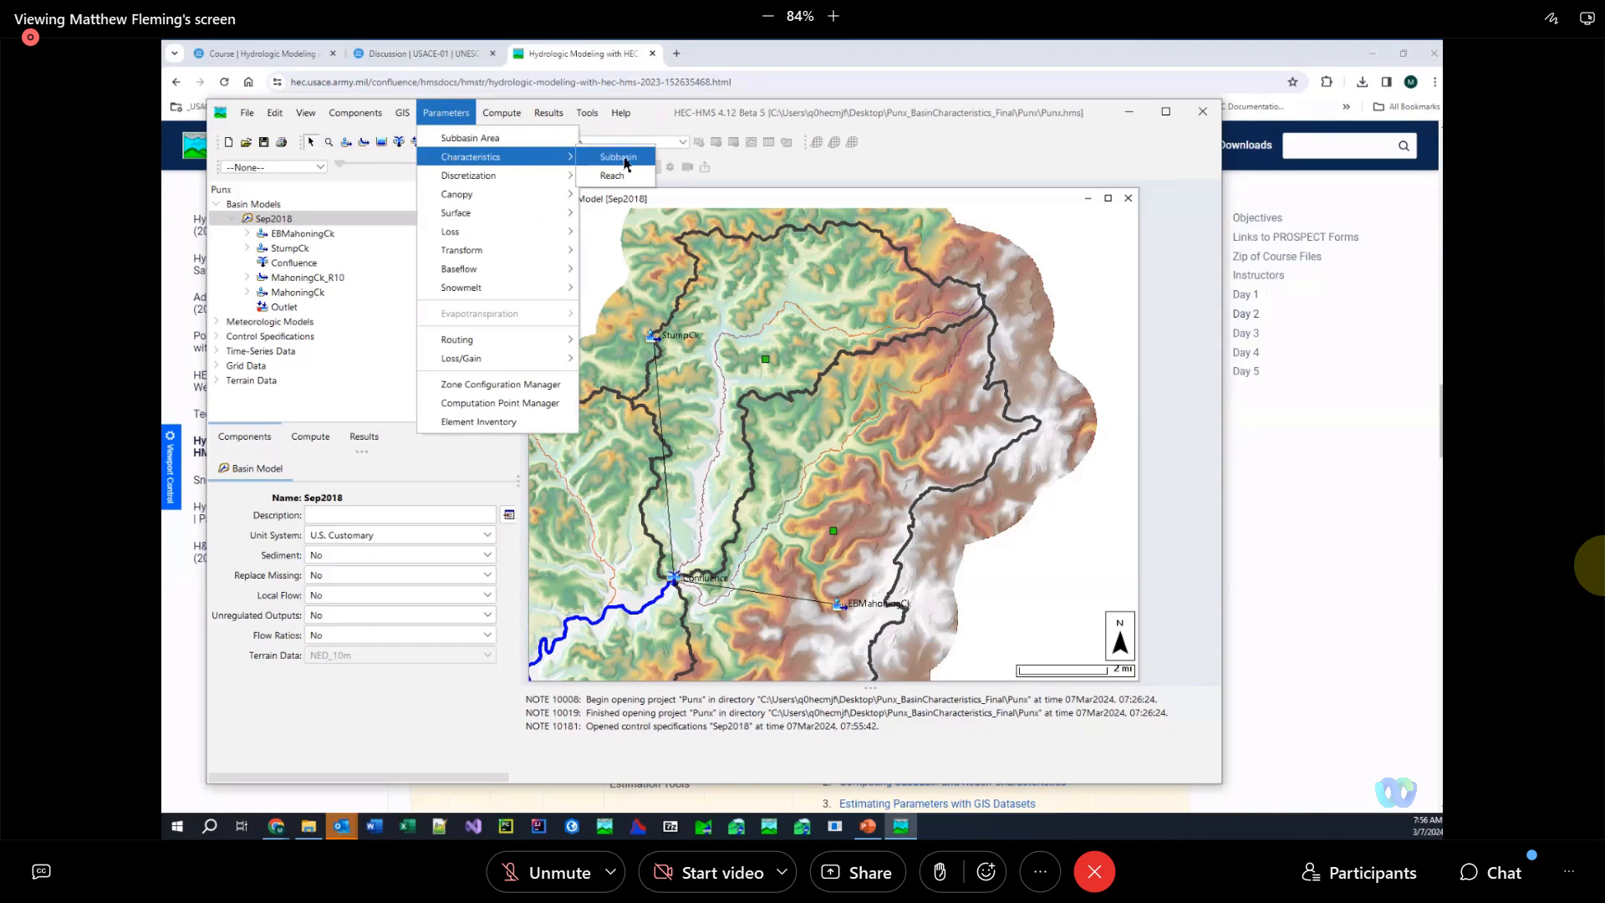
pyautogui.click(618, 157)
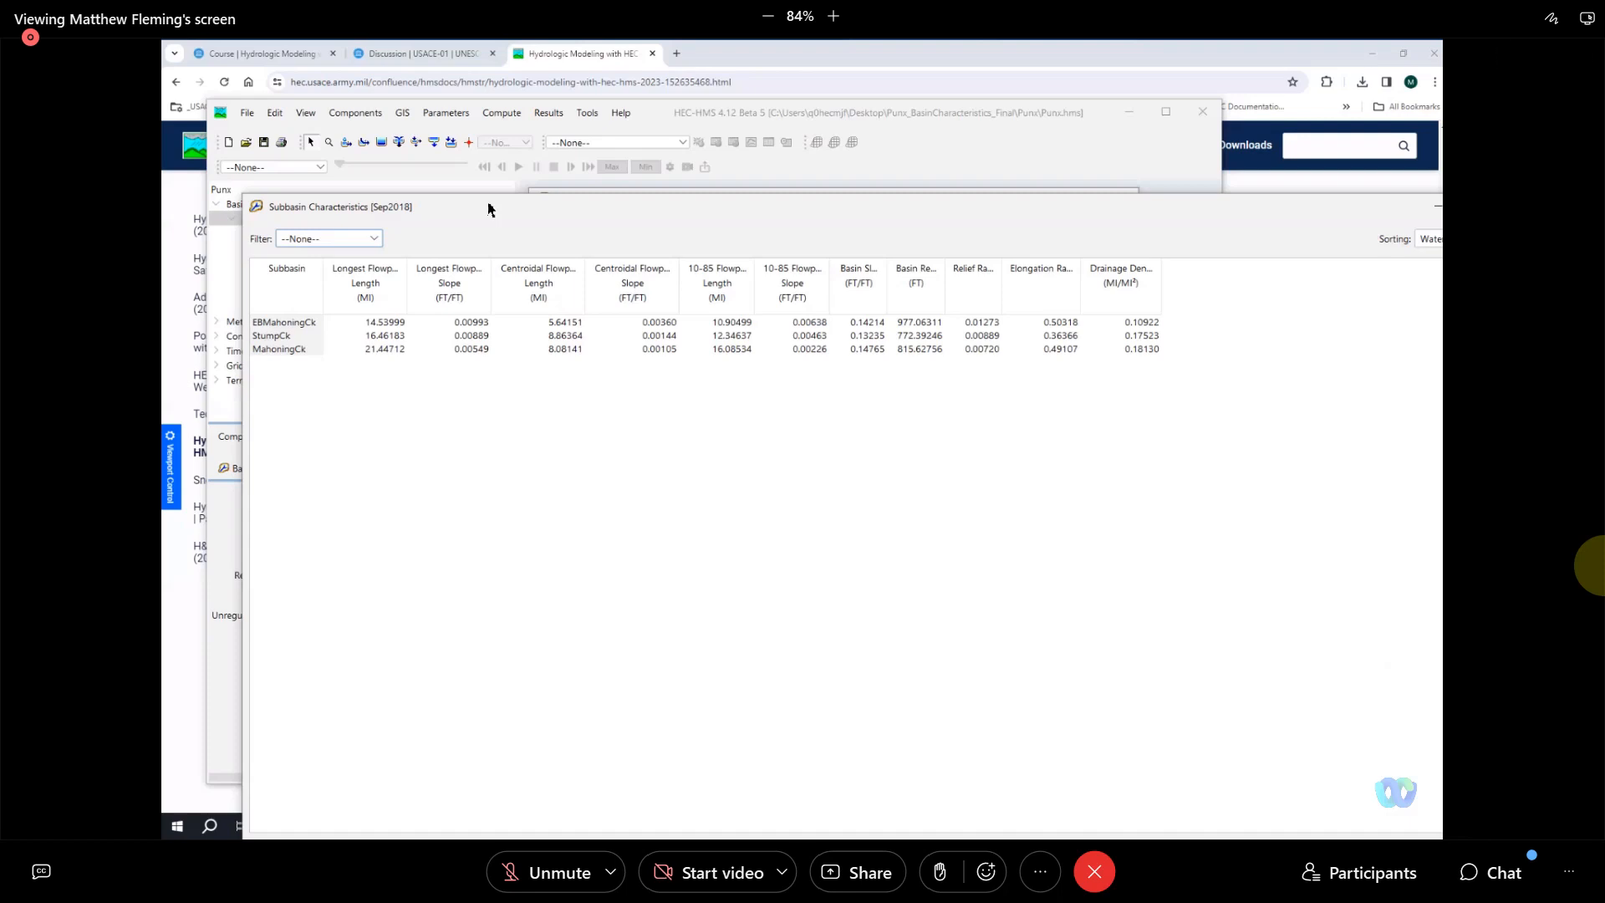
pyautogui.moveTo(727, 226)
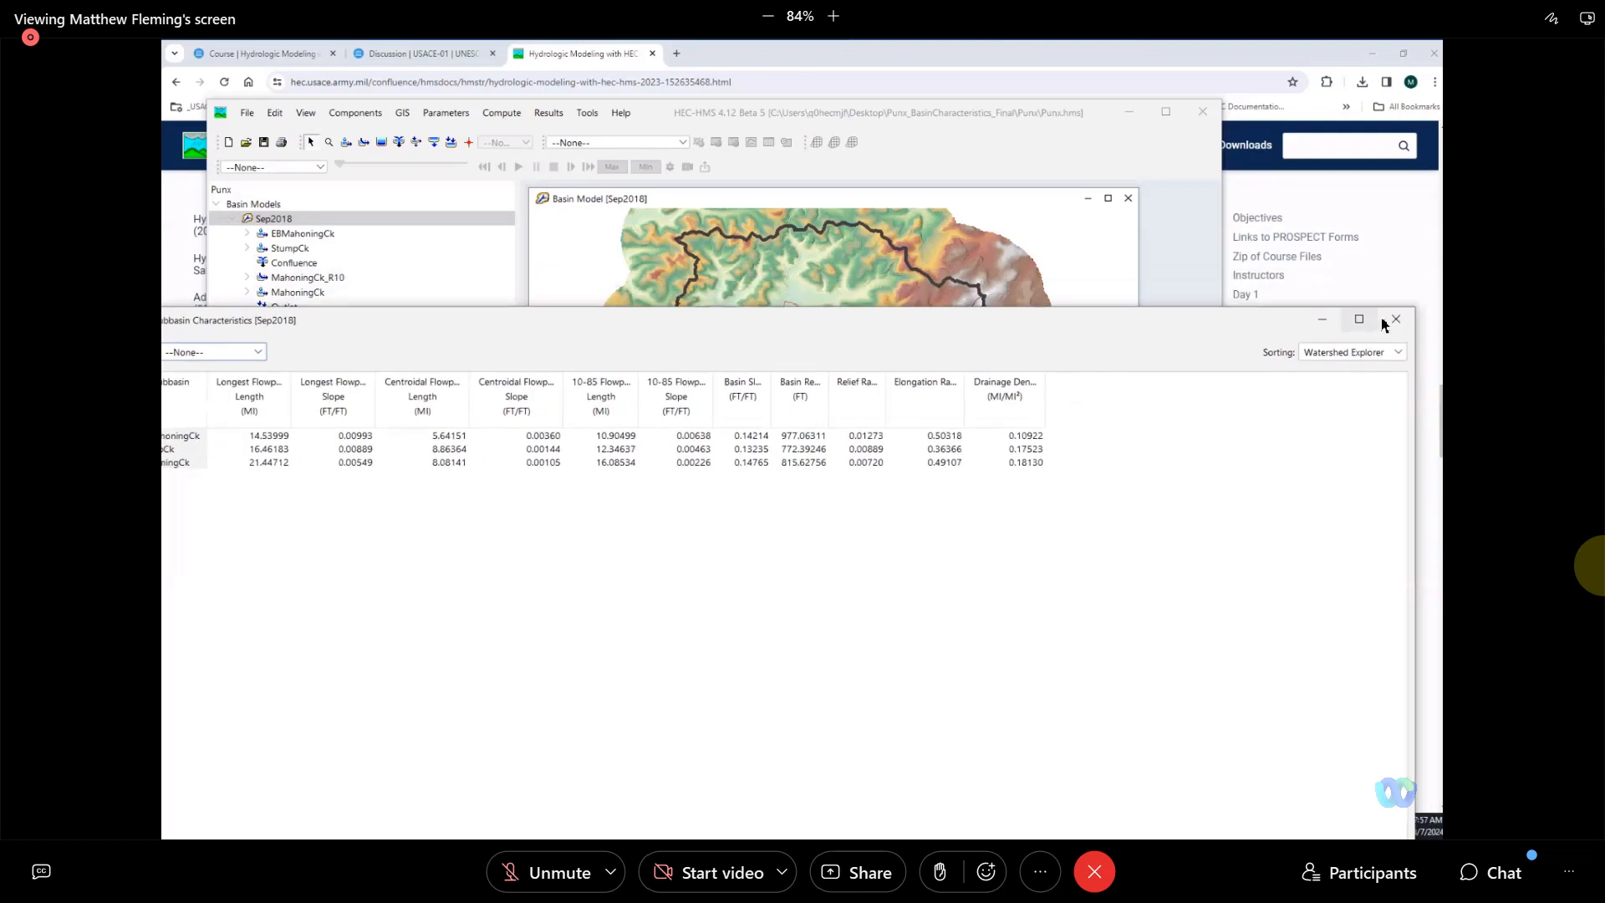
pyautogui.click(1394, 319)
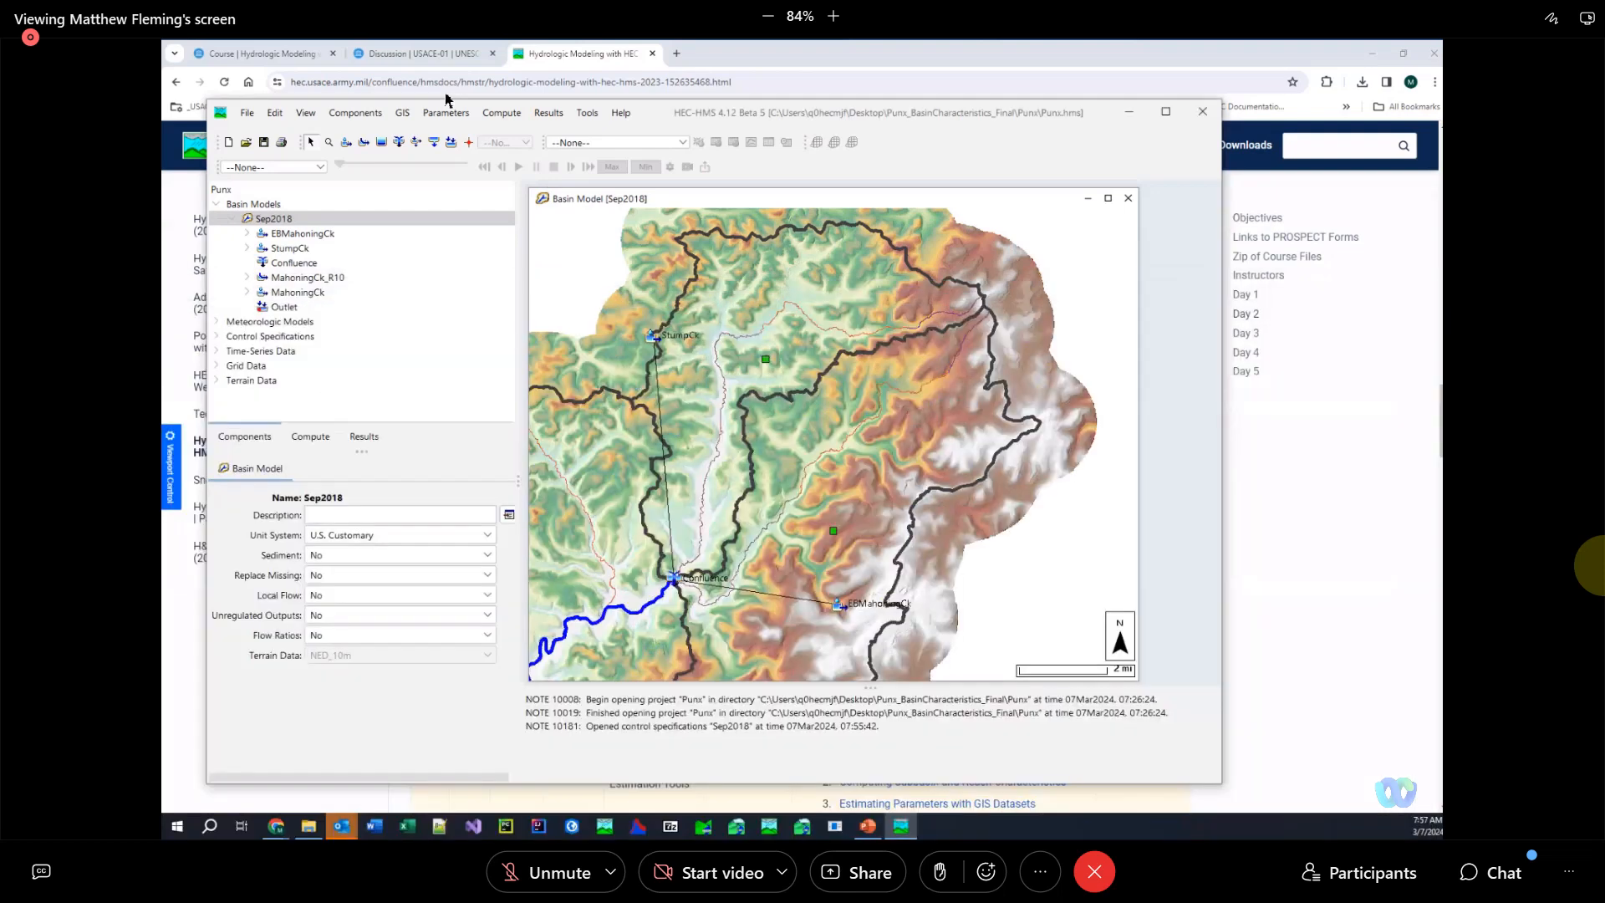
pyautogui.moveTo(445, 112)
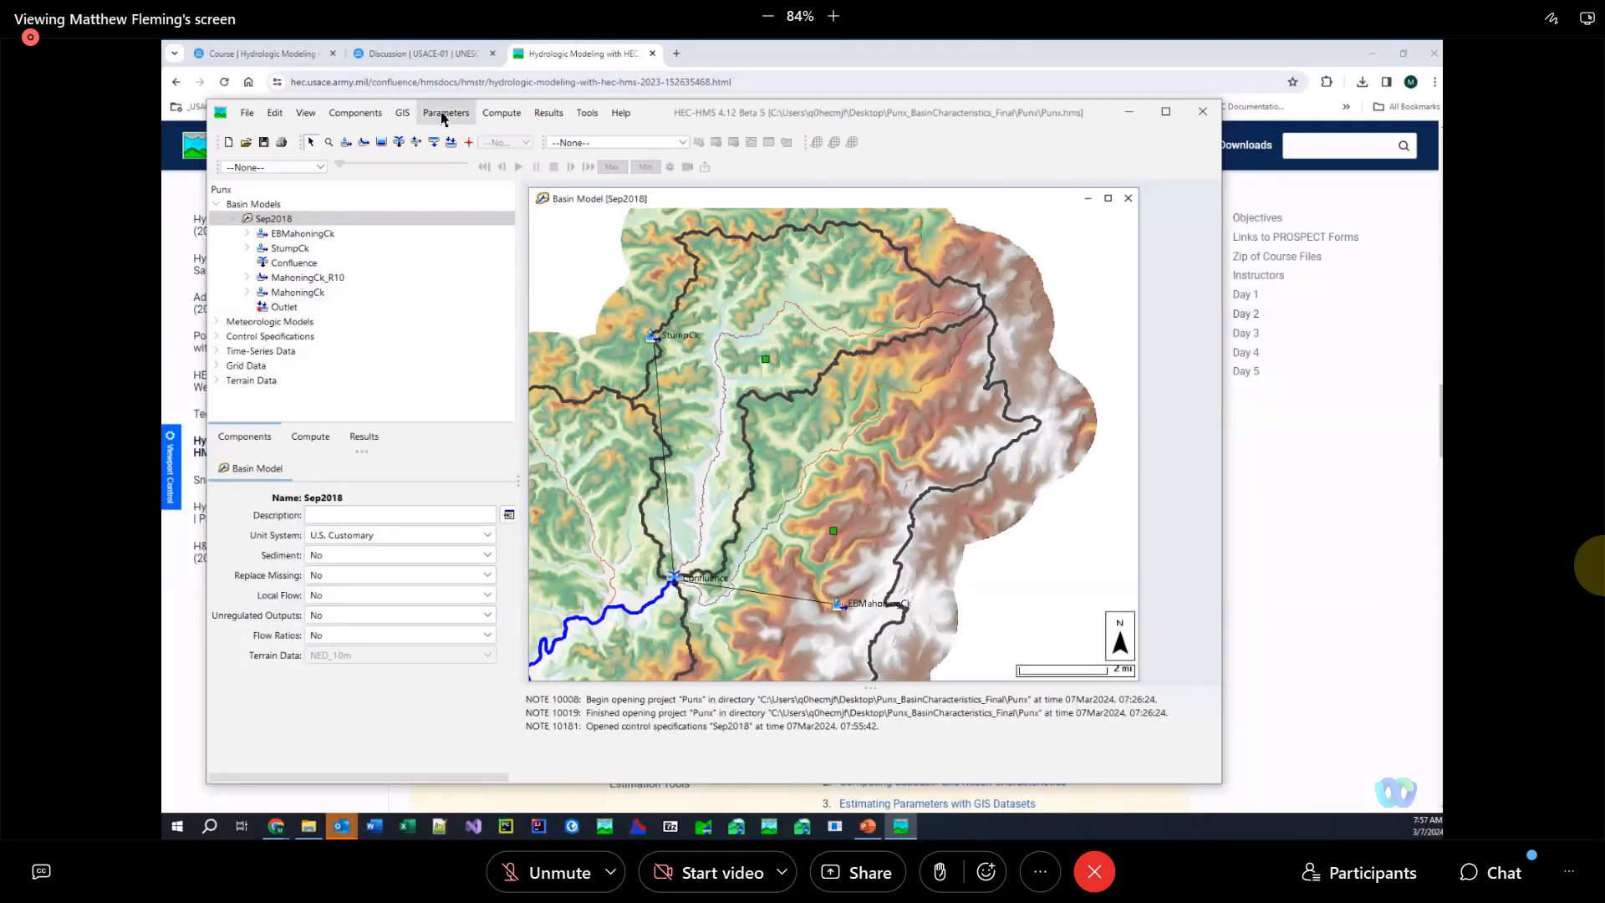
pyautogui.click(445, 112)
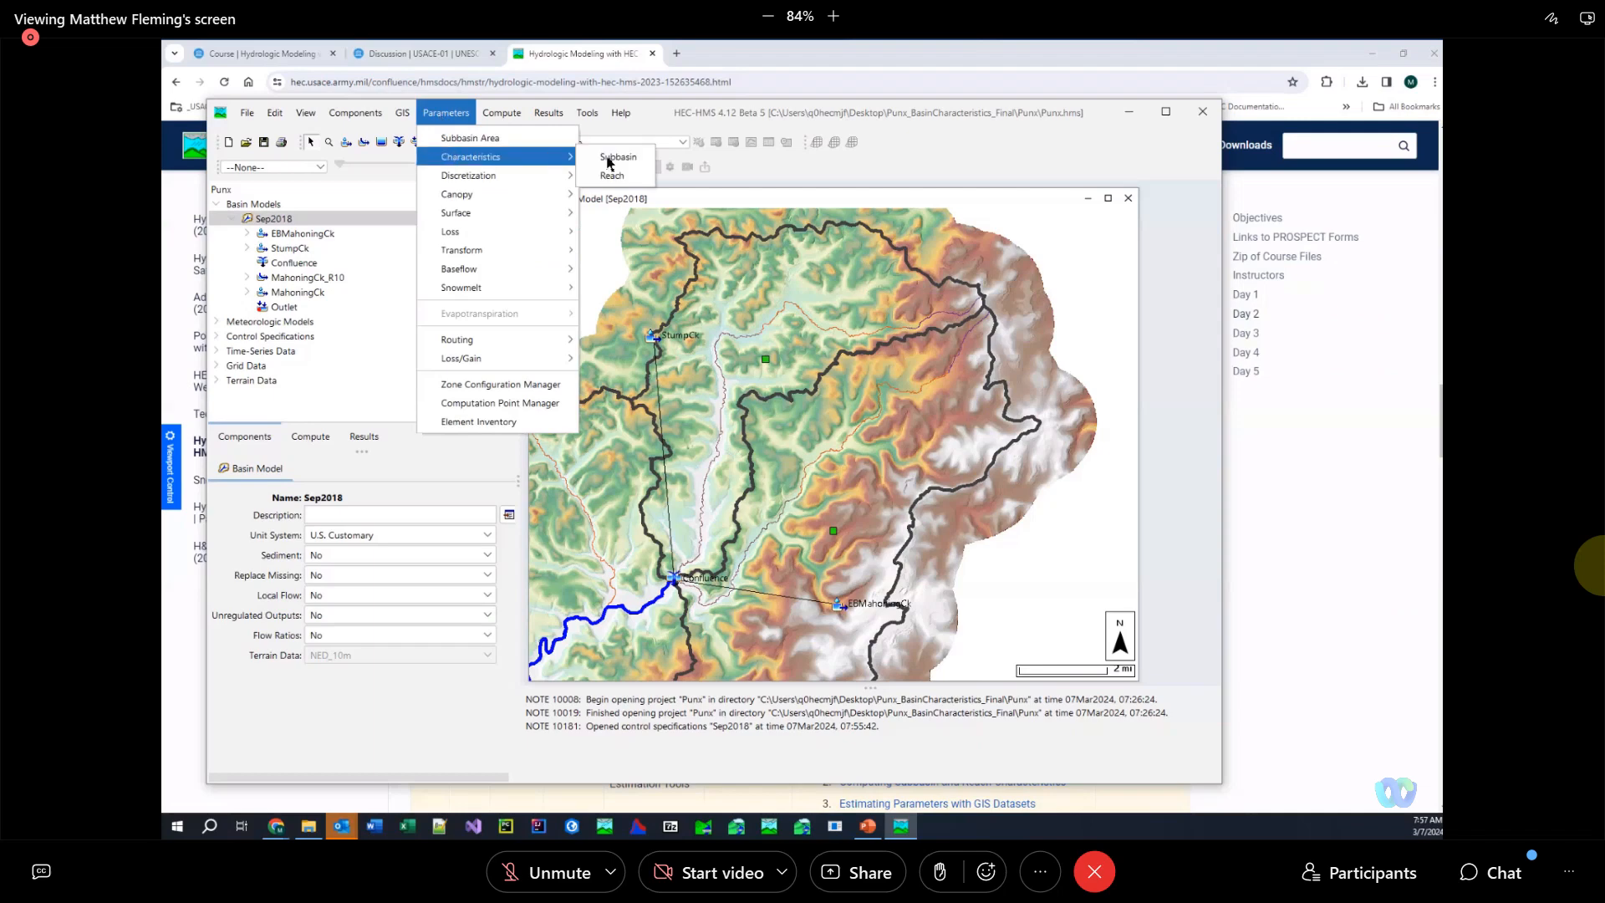
pyautogui.click(612, 176)
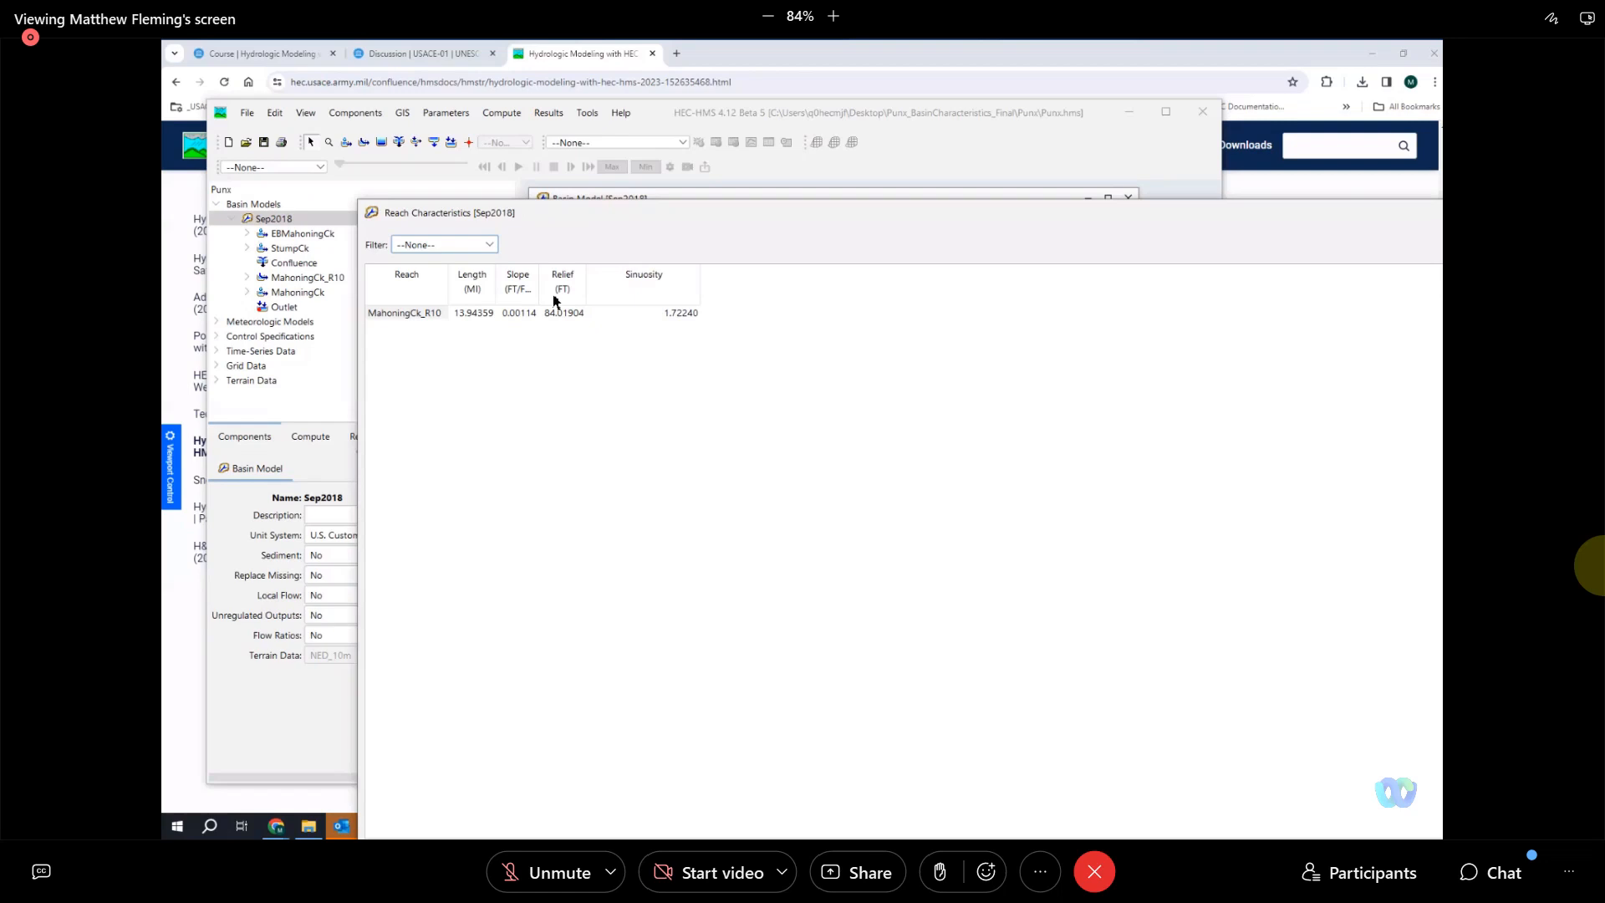
pyautogui.moveTo(1336, 213)
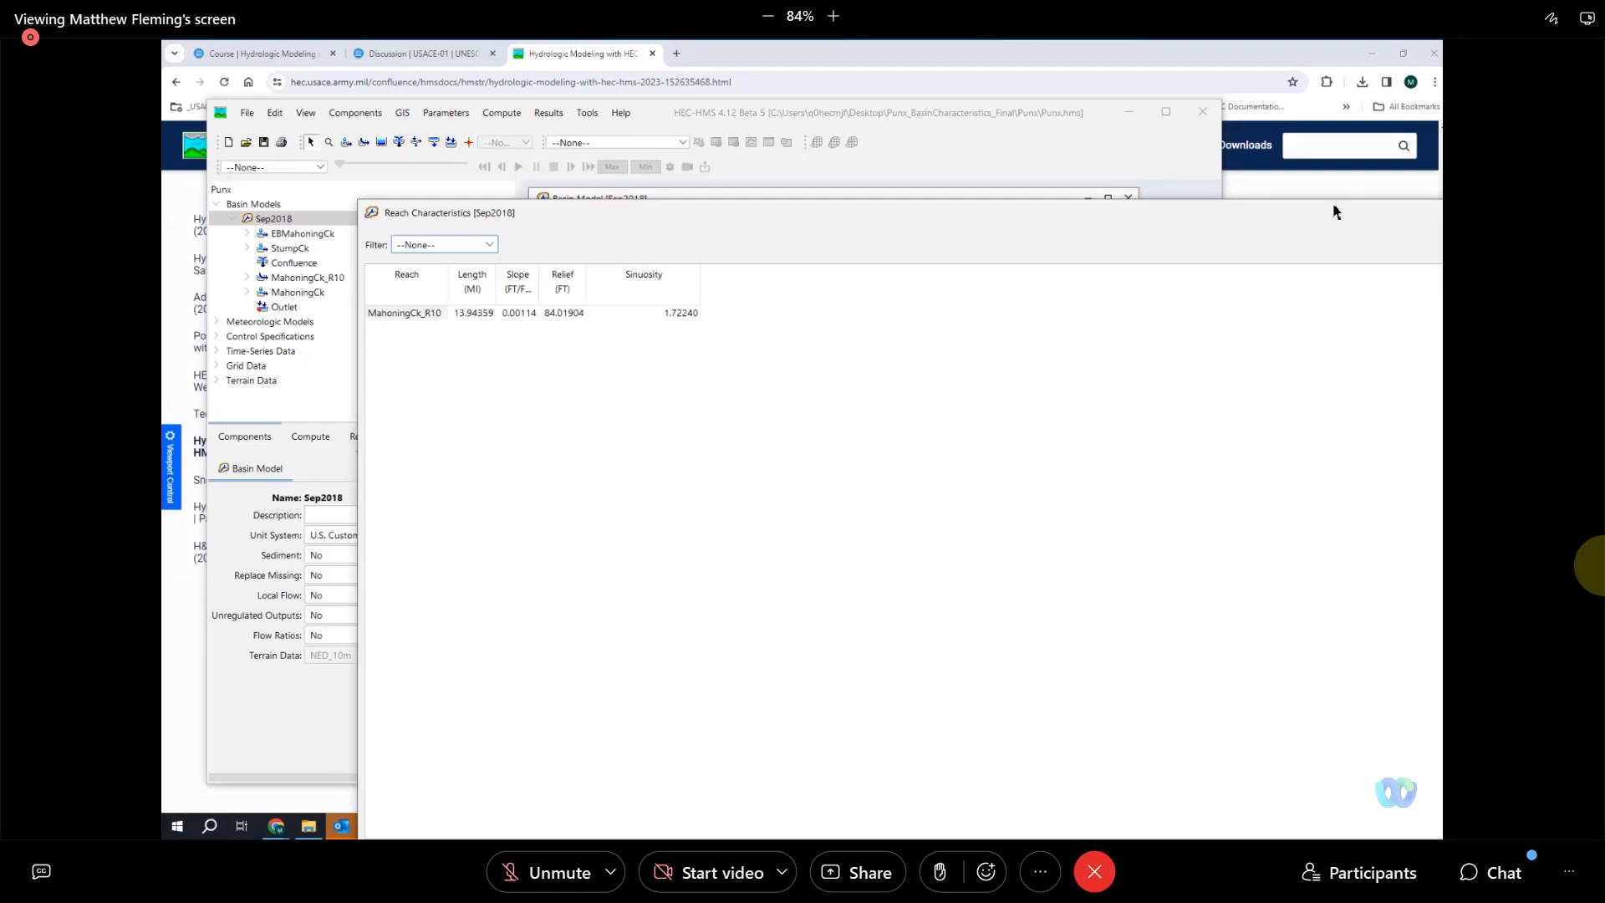
pyautogui.click(1366, 243)
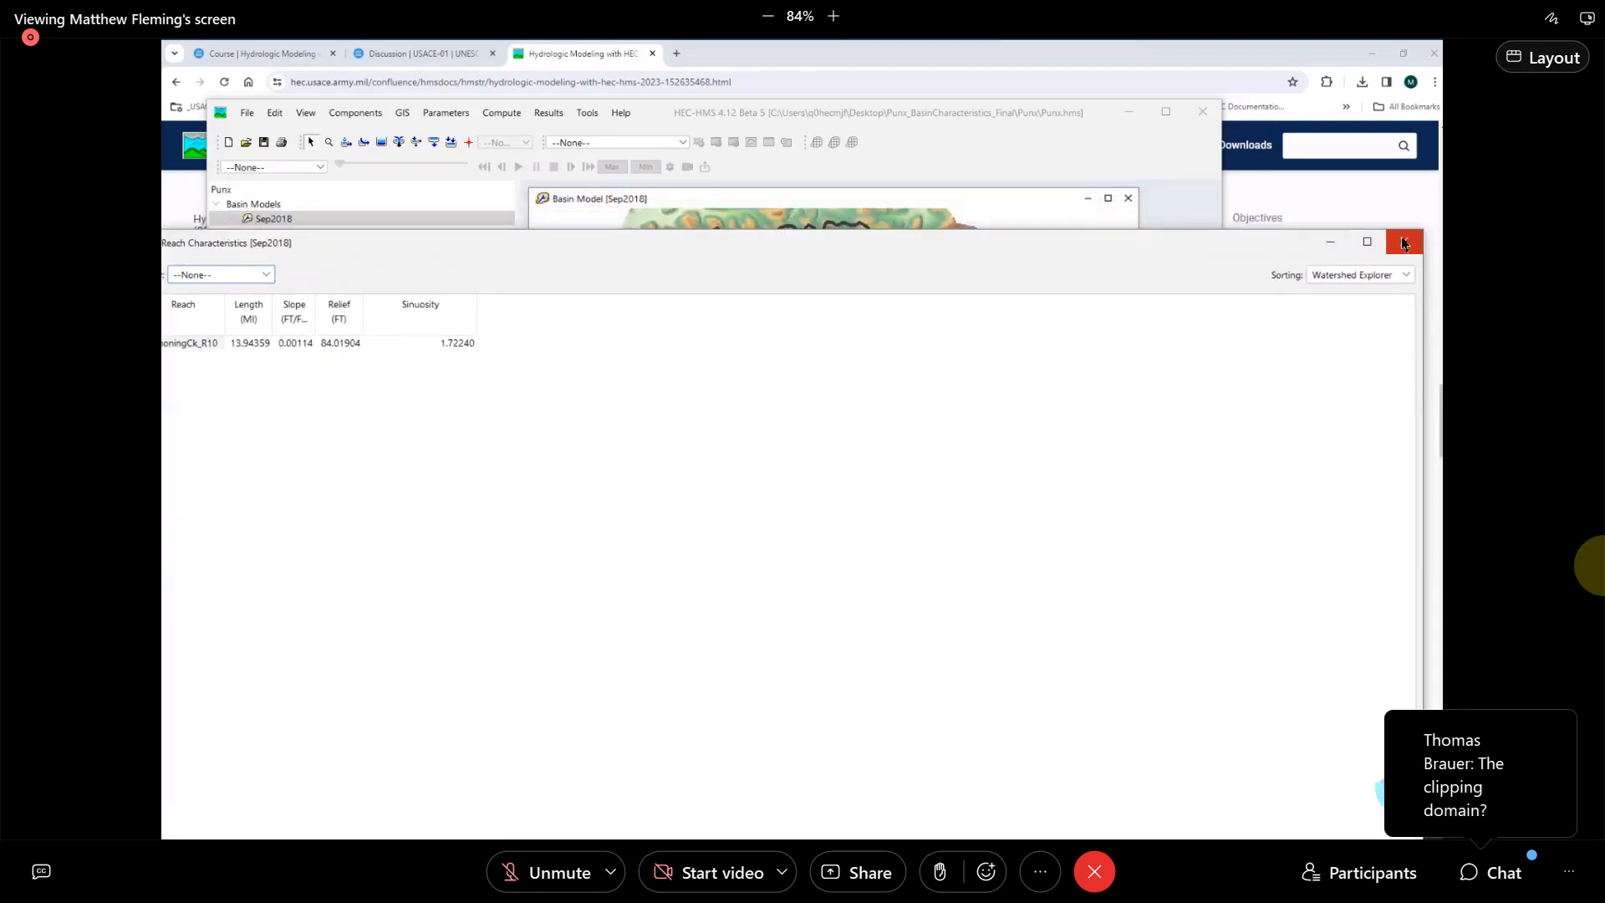
pyautogui.click(1403, 243)
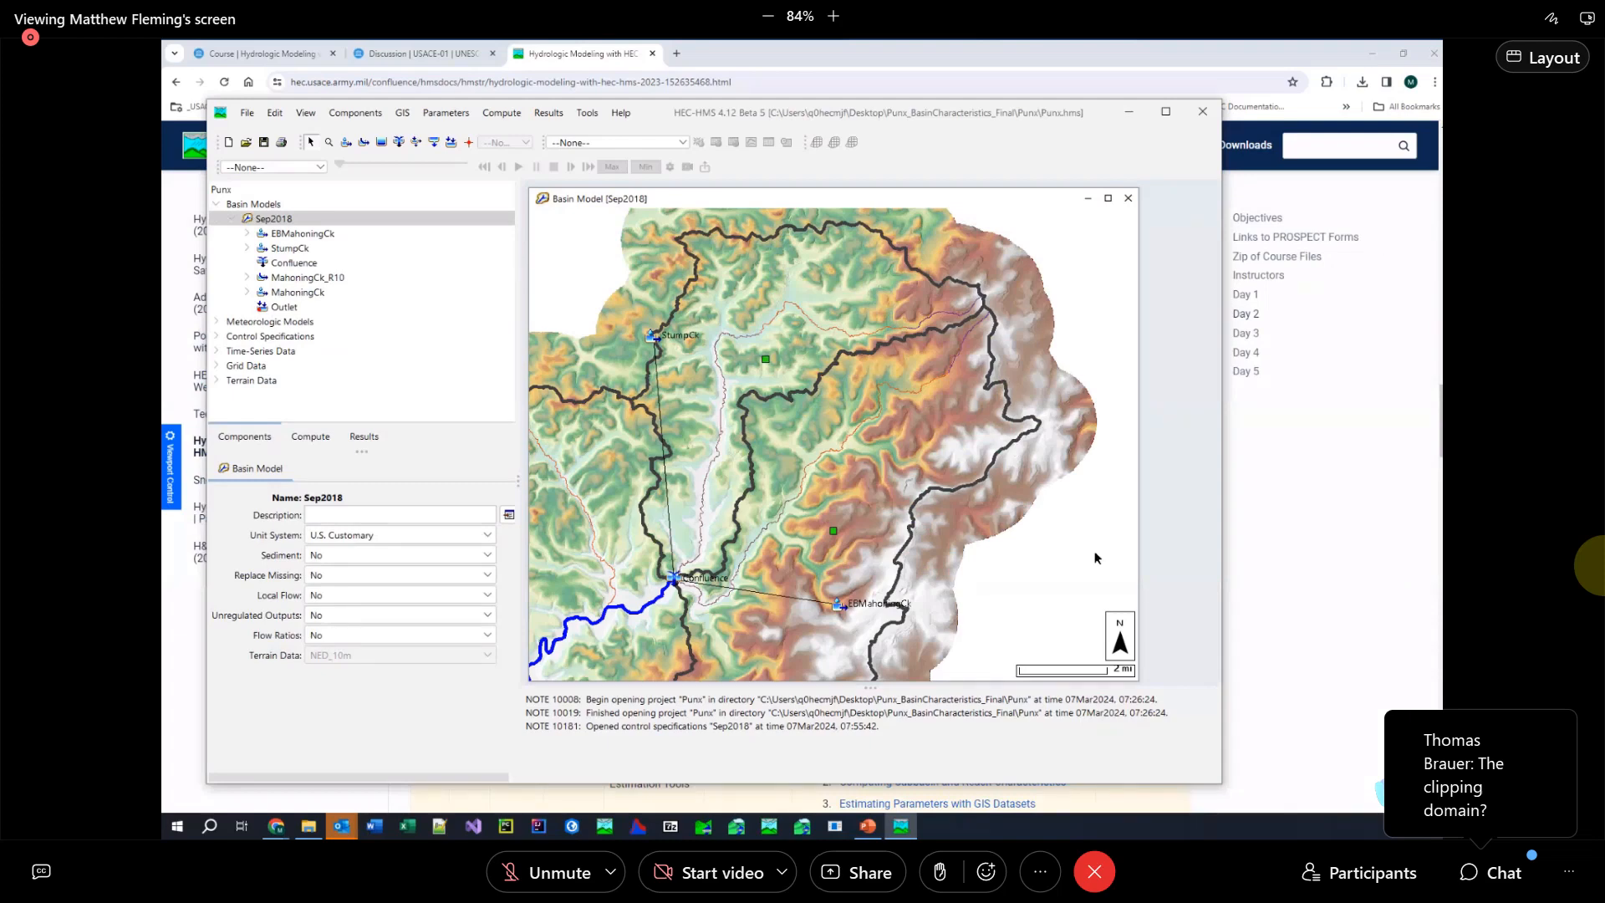
pyautogui.moveTo(1050, 573)
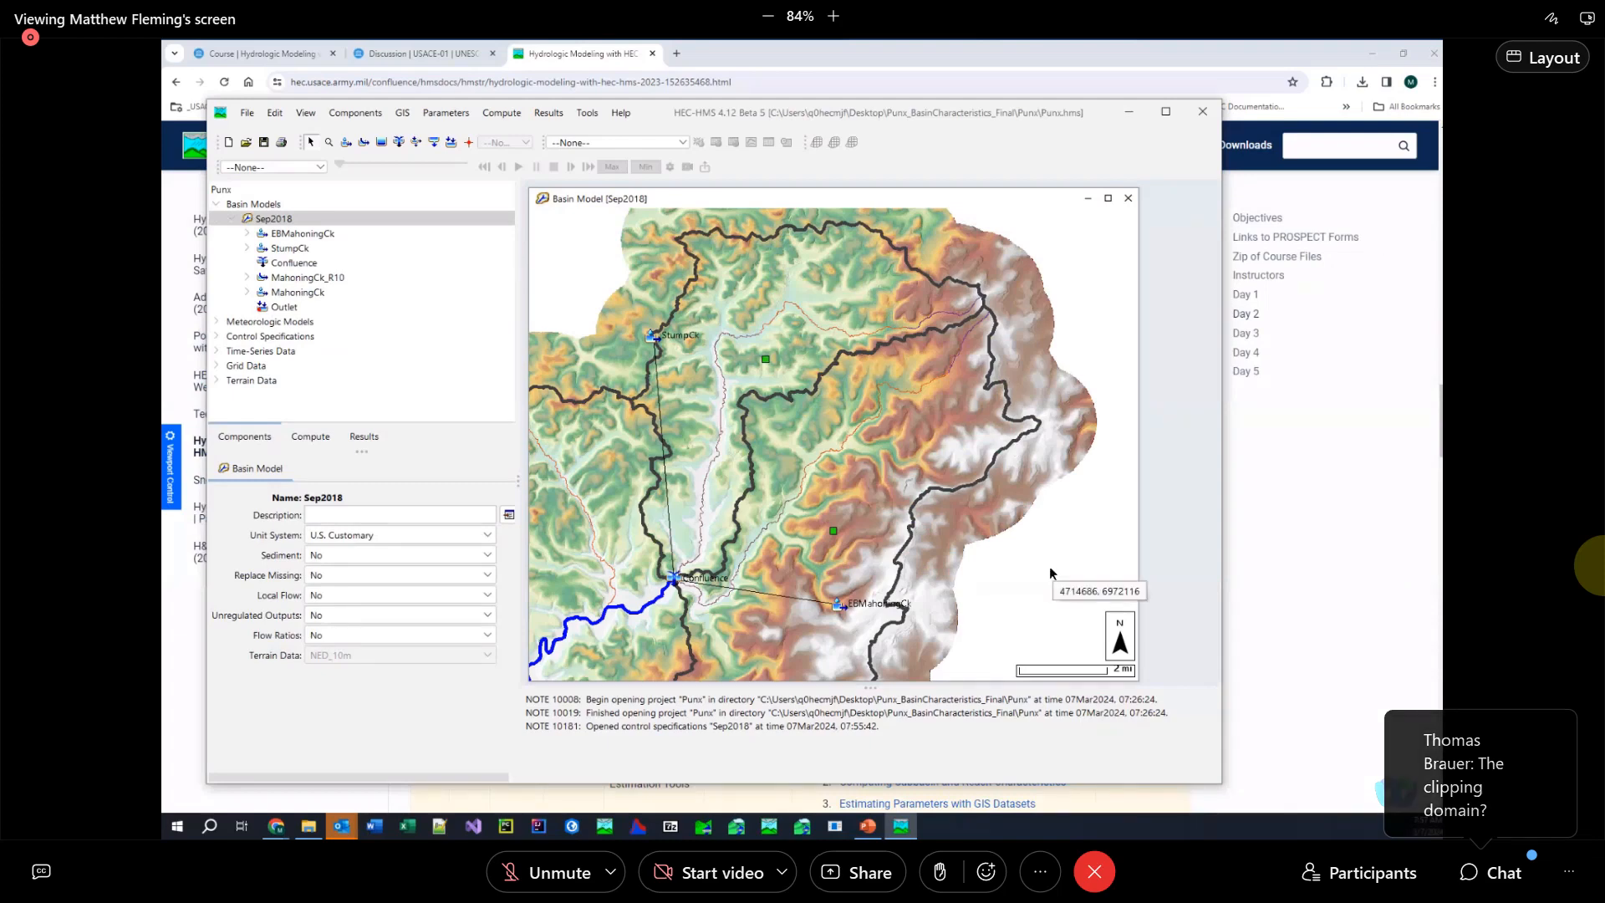
pyautogui.moveTo(1010, 453)
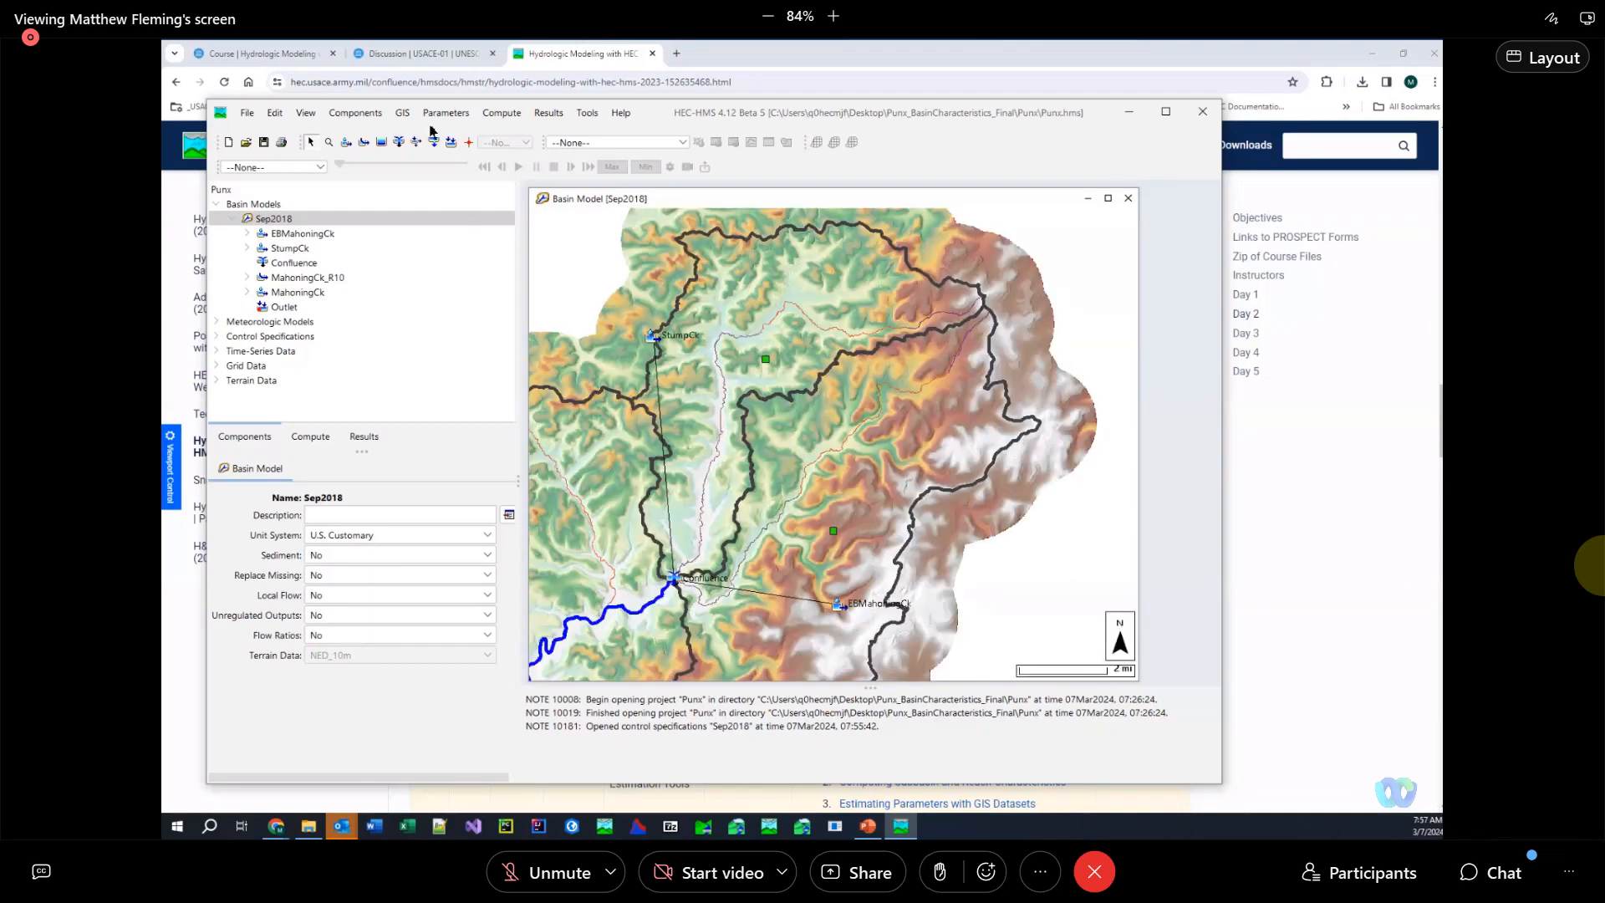
# Show the ModClark transform table and clear the three Time of Concentration cells
pyautogui.click(445, 112)
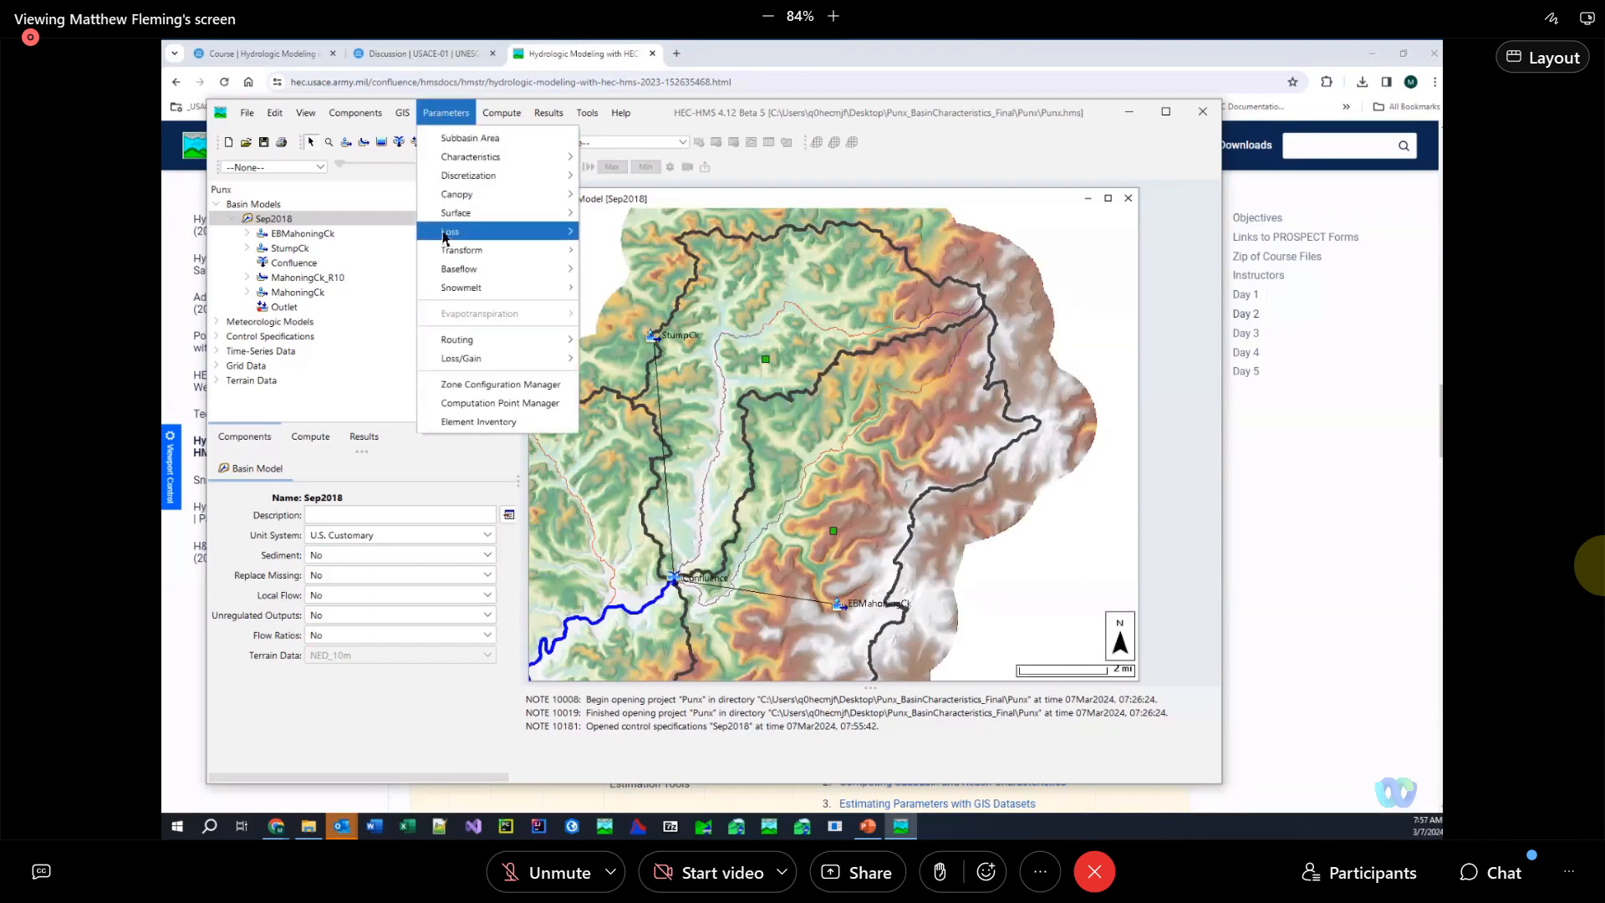
pyautogui.moveTo(440, 122)
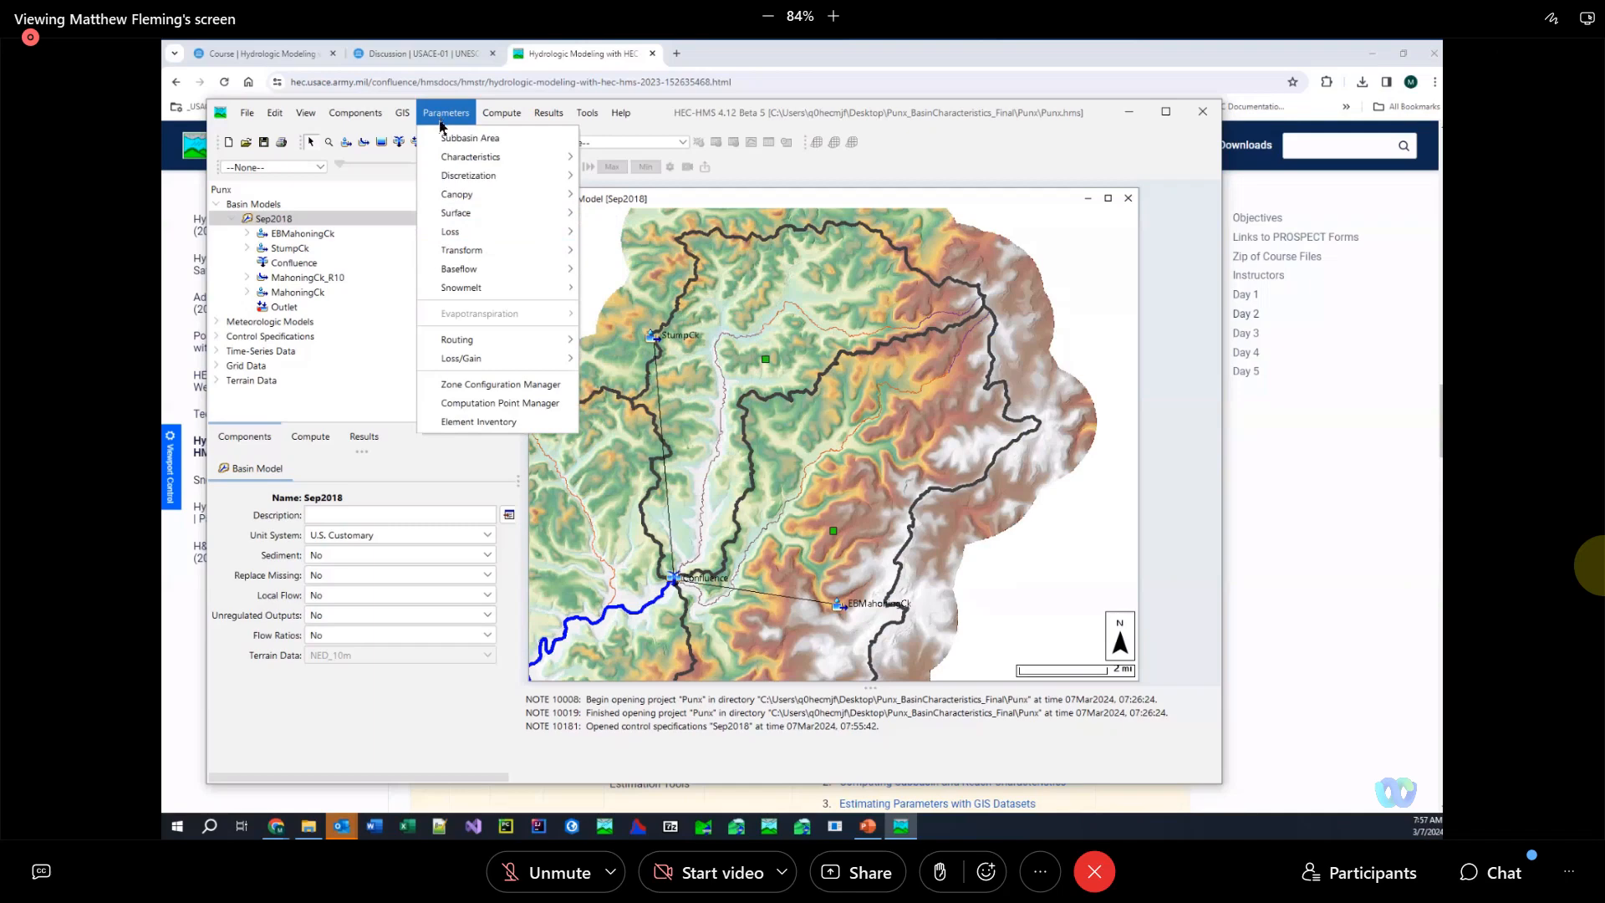
pyautogui.moveTo(462, 249)
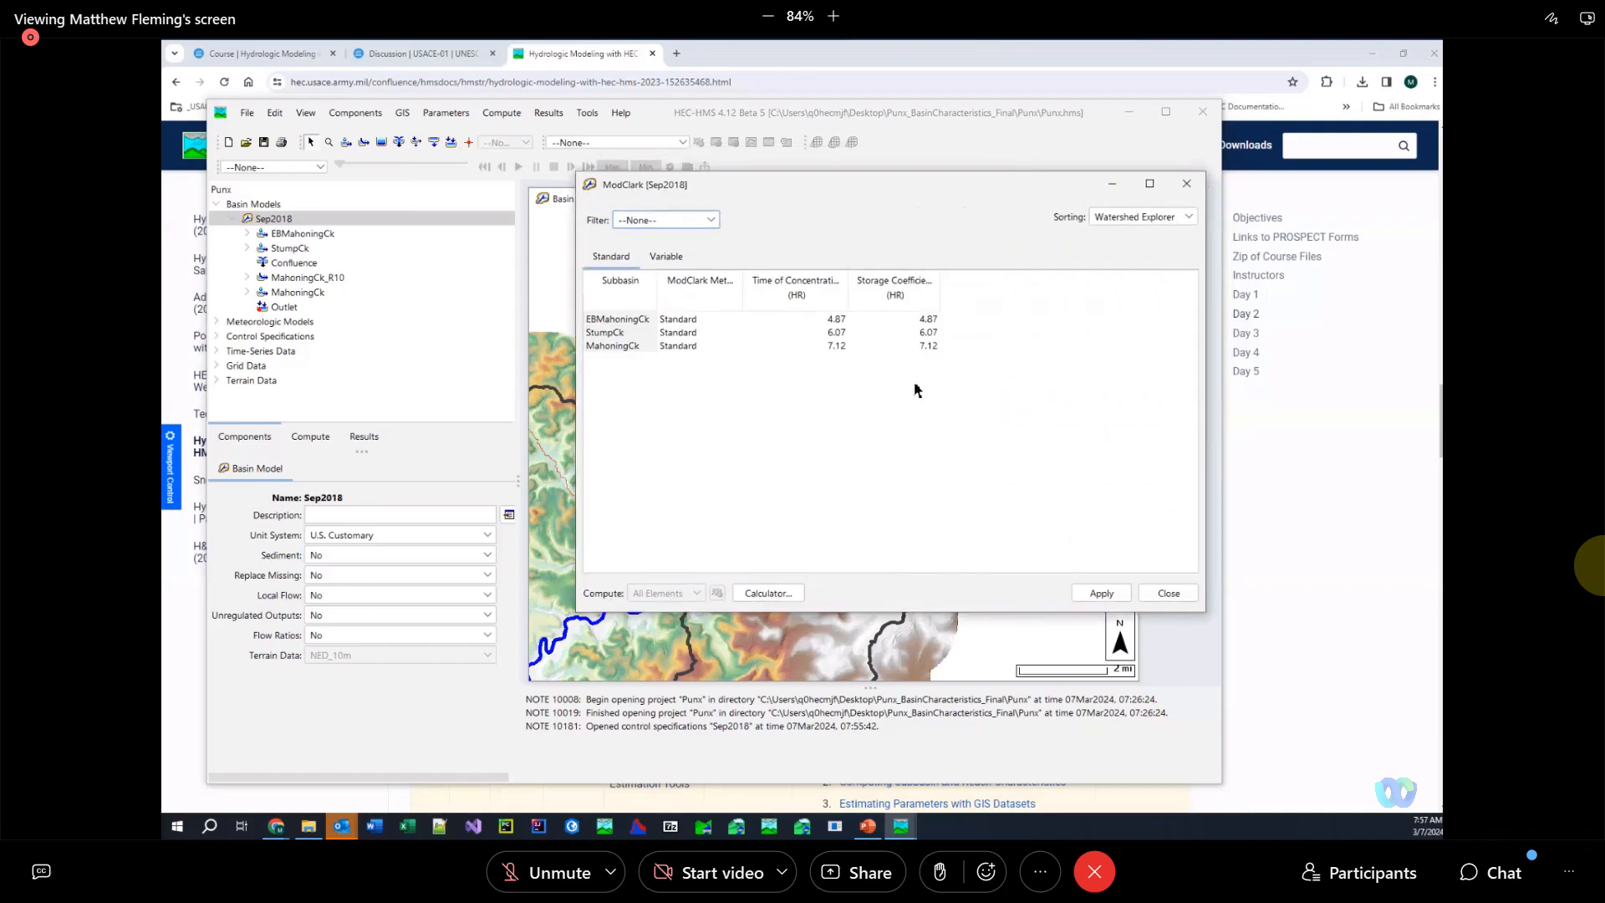
pyautogui.moveTo(800, 331)
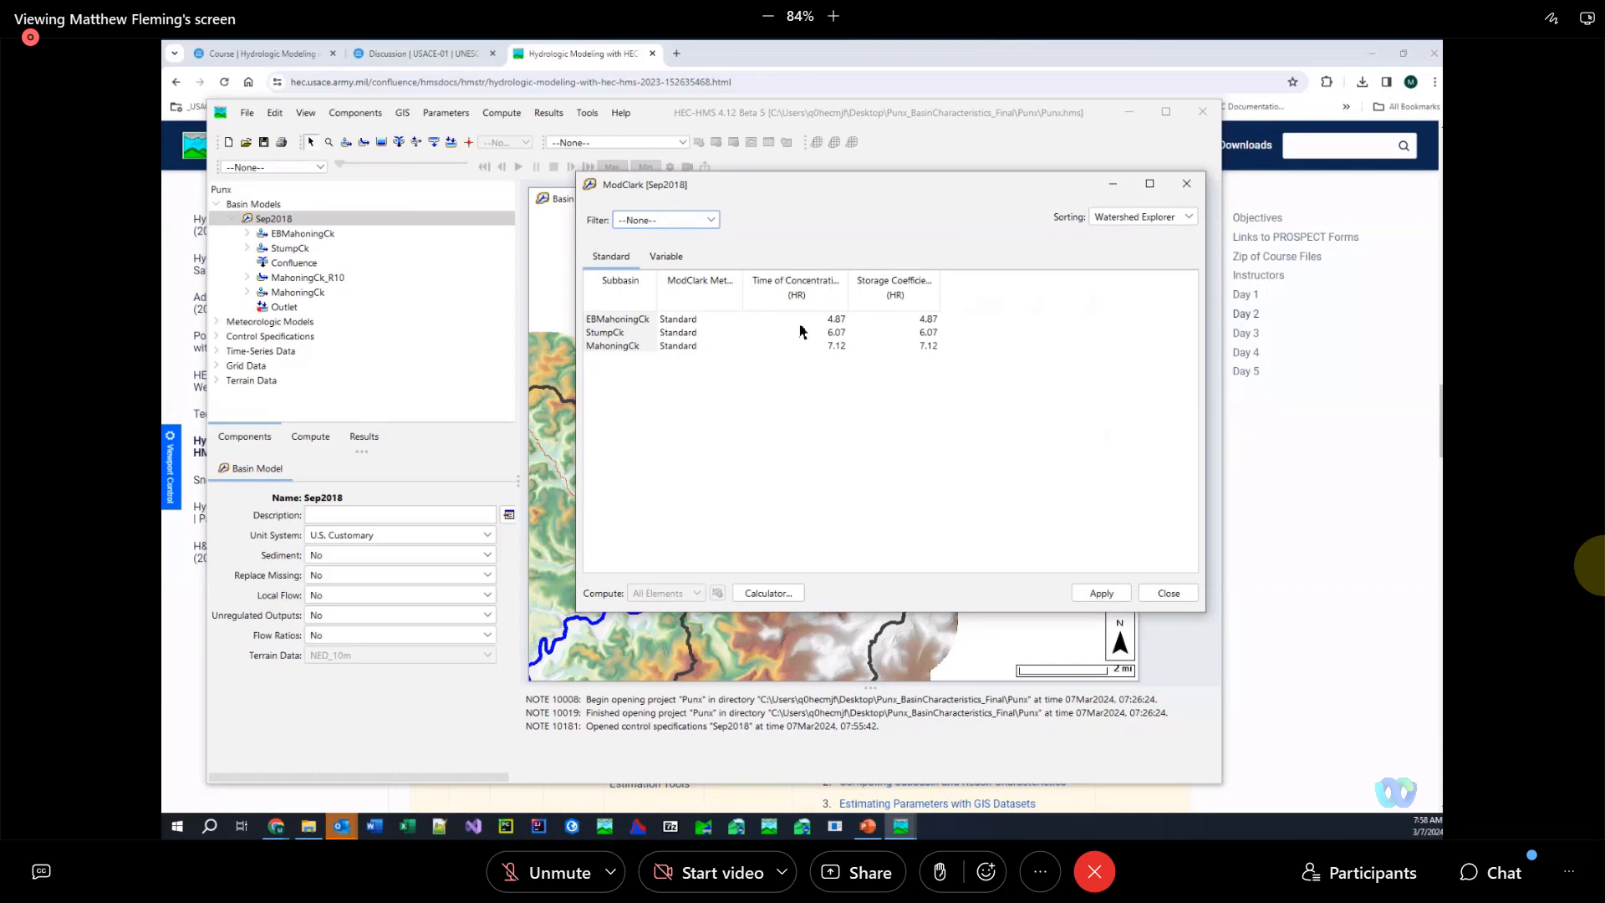
pyautogui.click(796, 331)
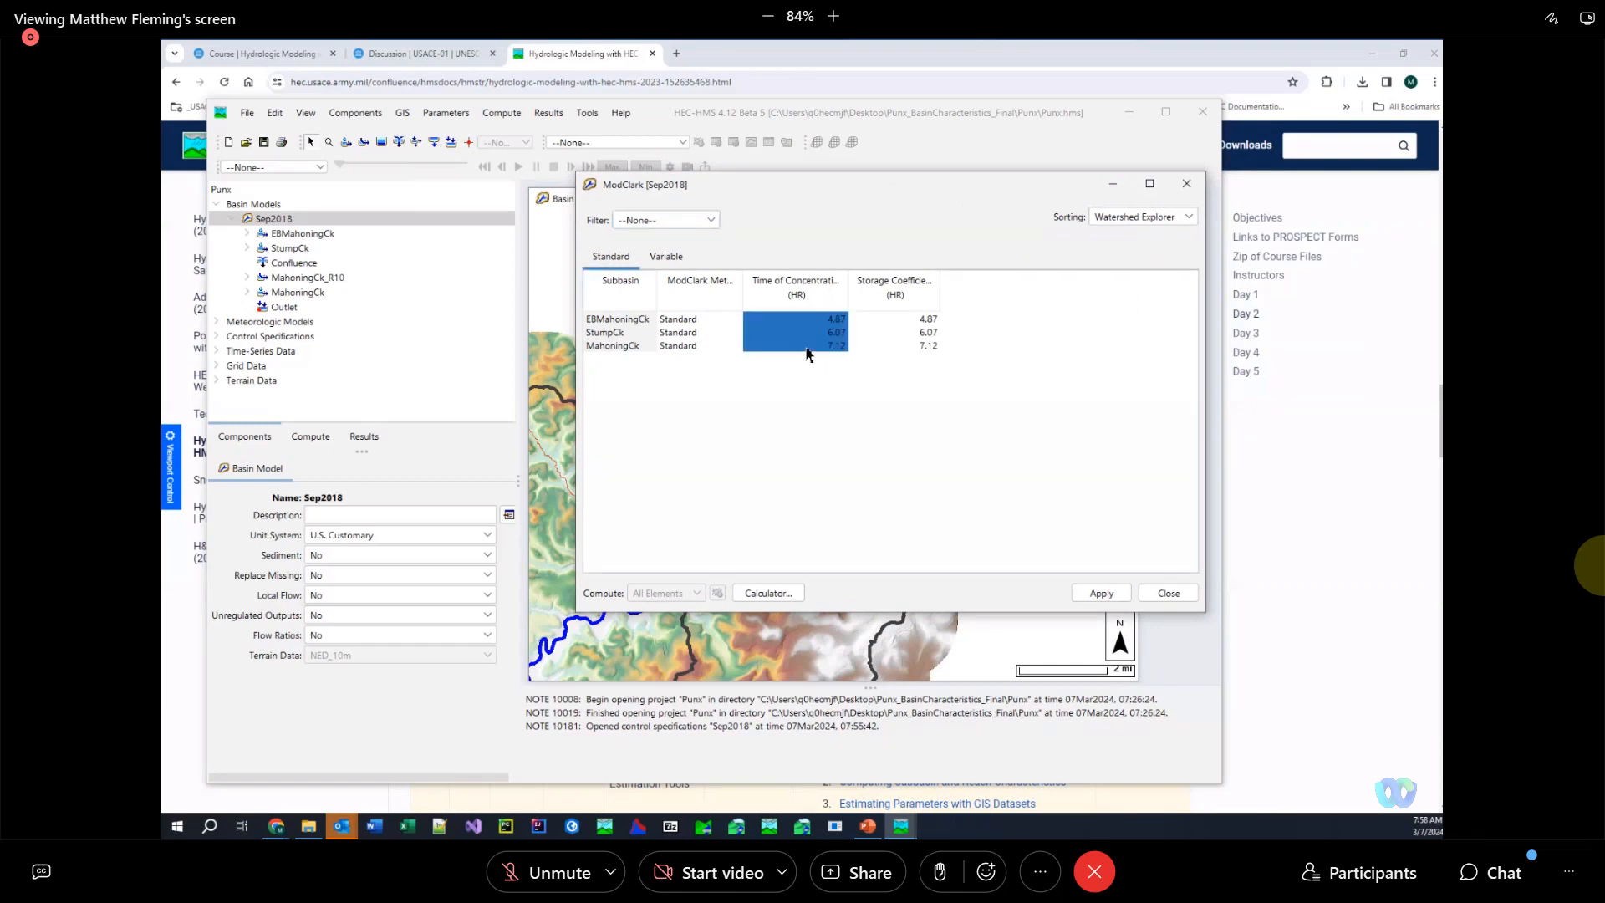
pyautogui.click(869, 420)
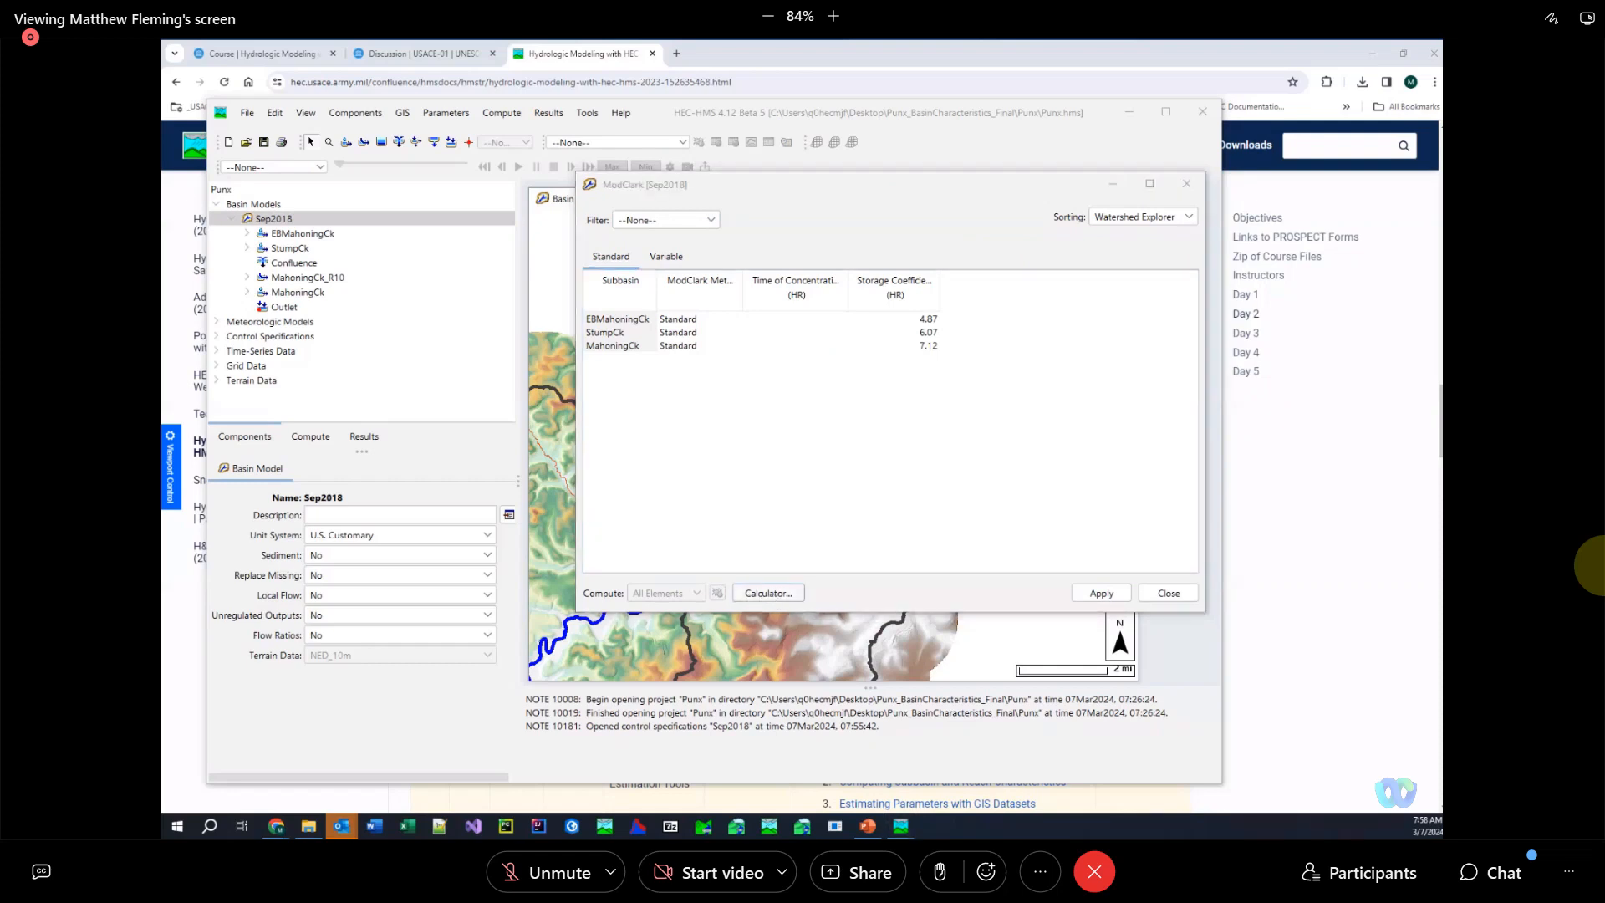
# Launch the Expression Calculator for Time of Concentration and list the Stats characteristic variables
pyautogui.click(767, 592)
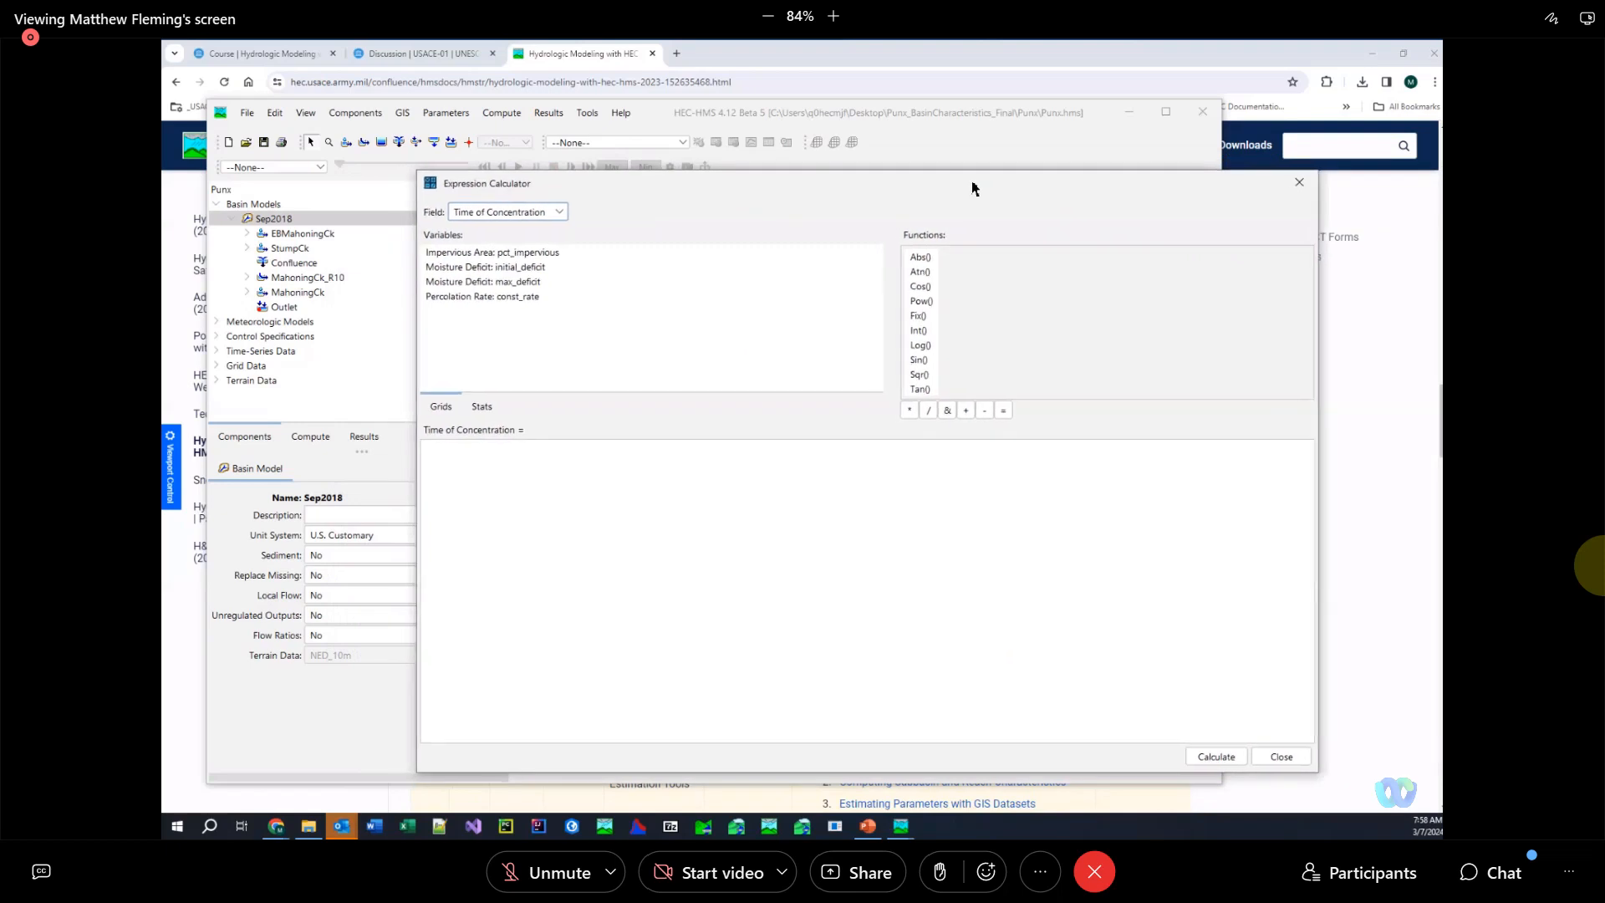
pyautogui.moveTo(530, 226)
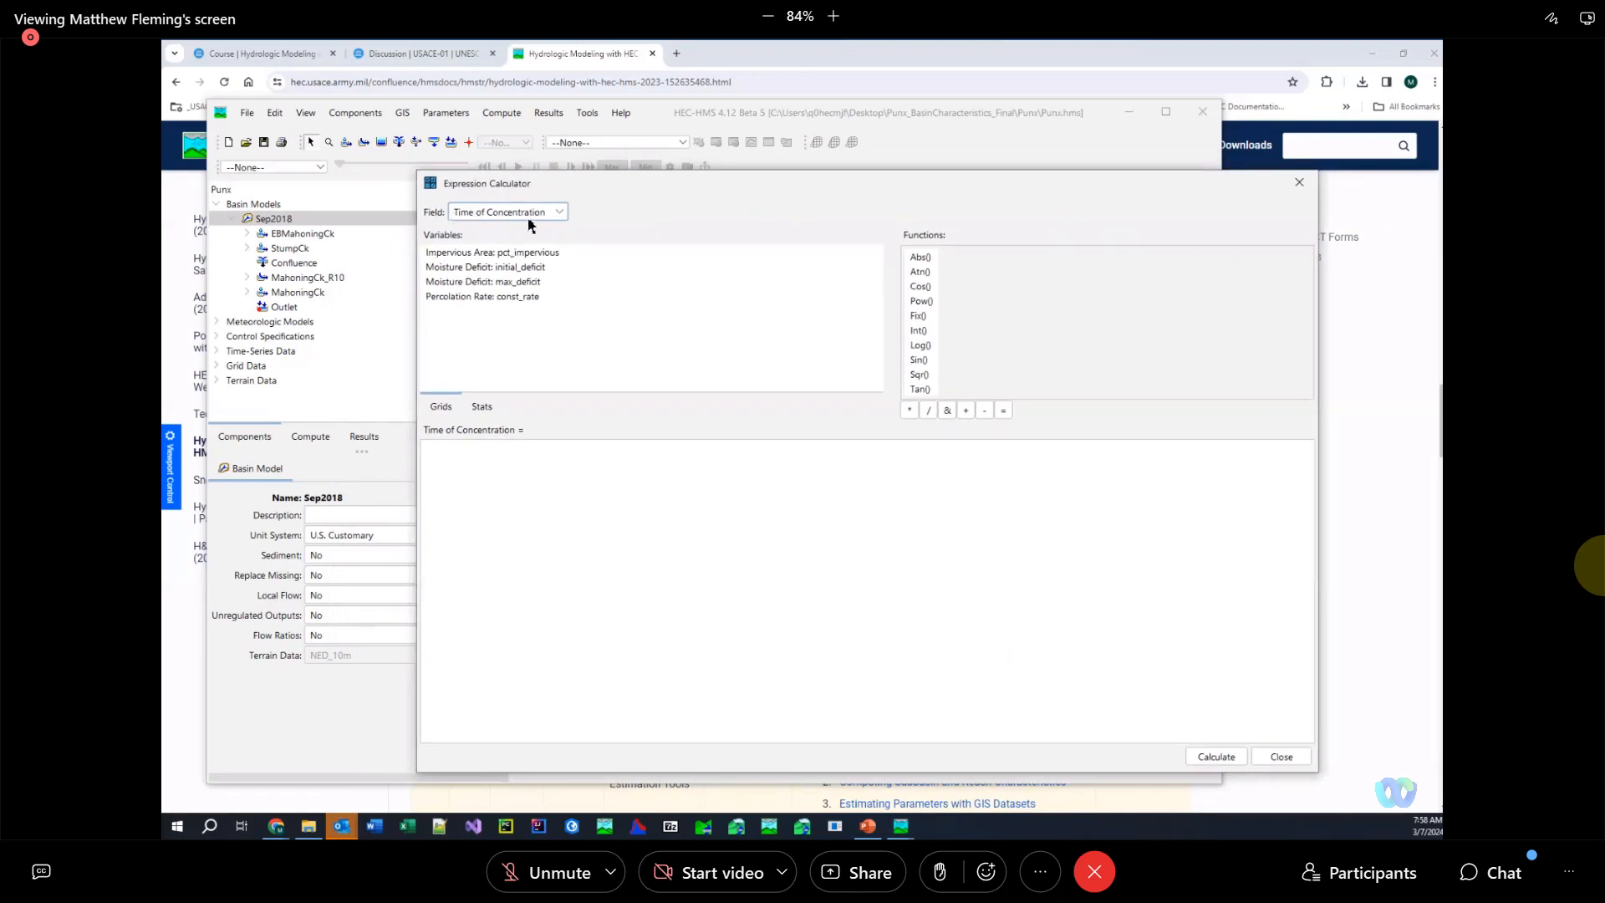
pyautogui.moveTo(545, 225)
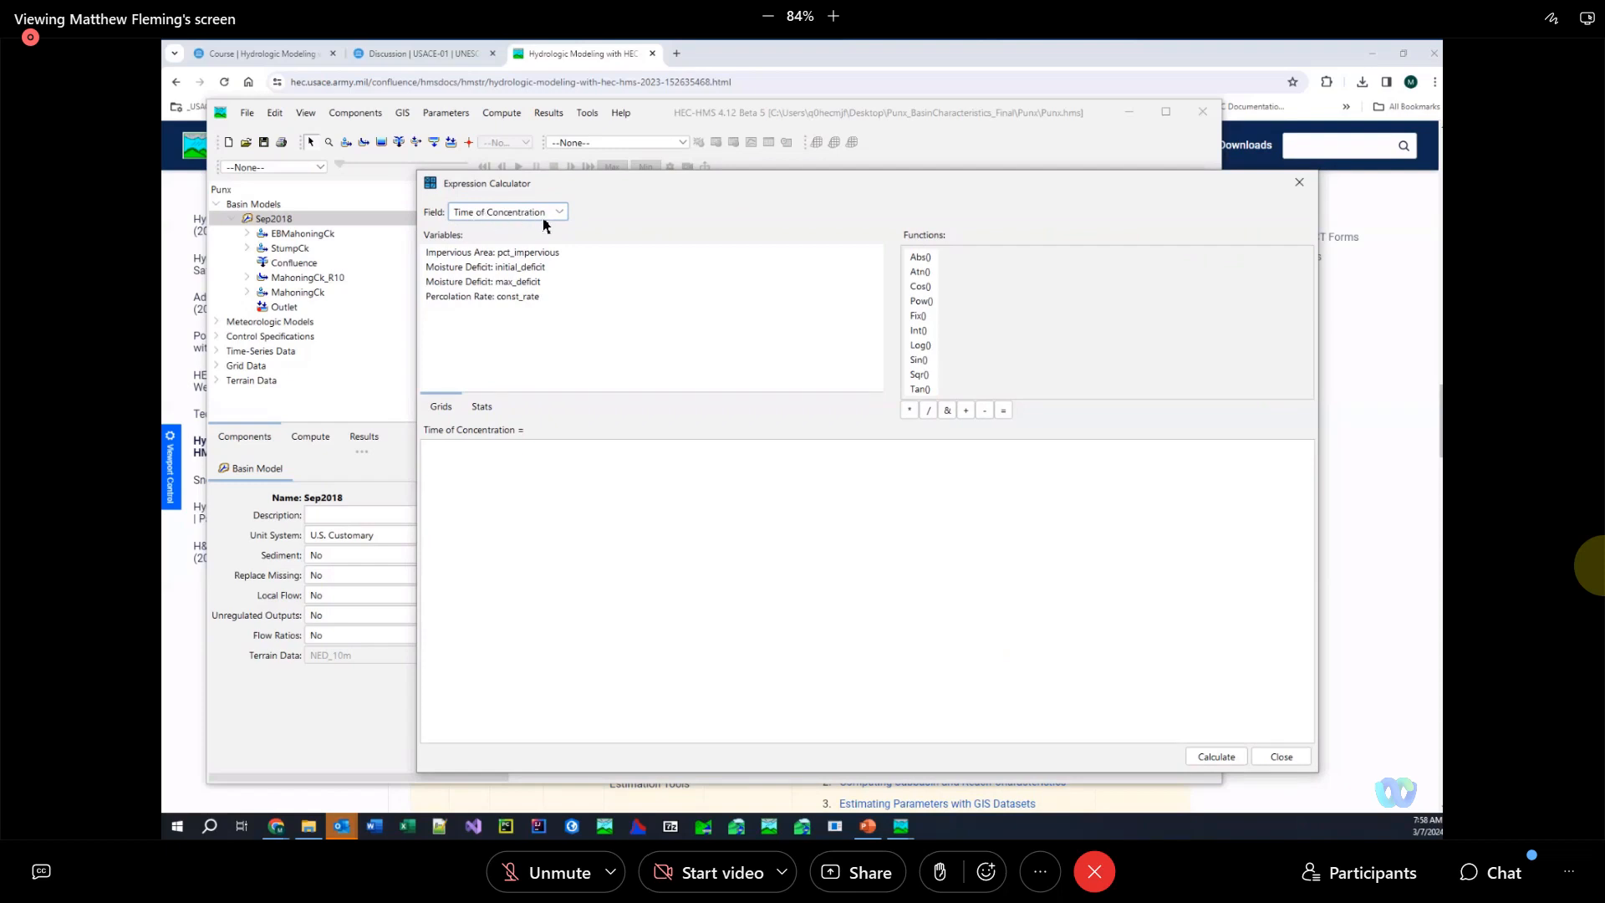
pyautogui.moveTo(545, 216)
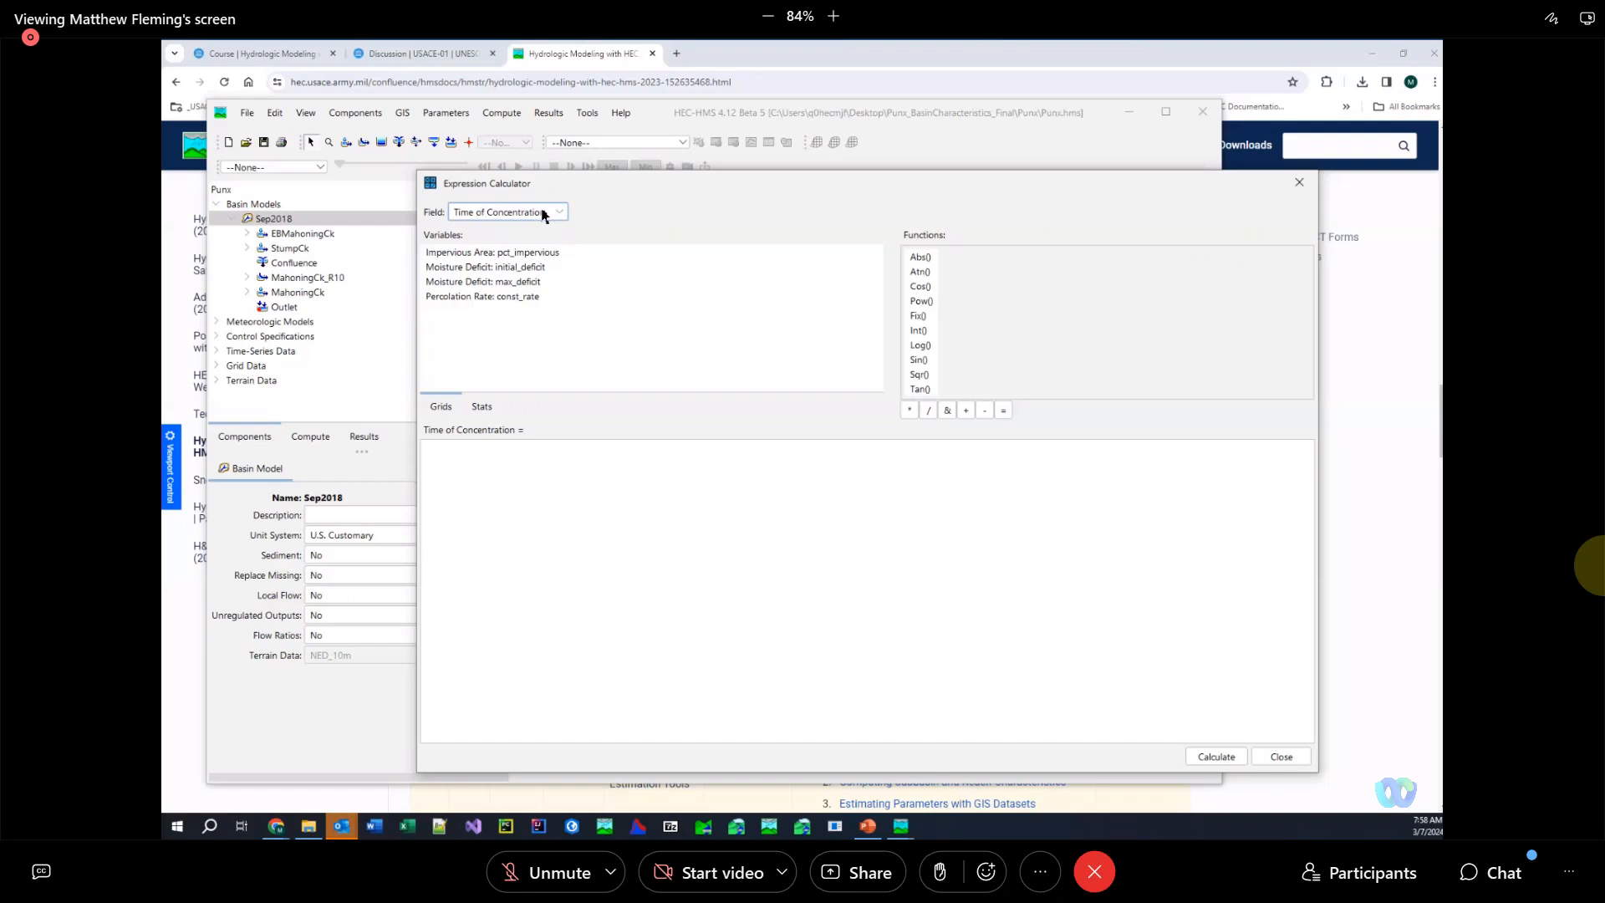
pyautogui.moveTo(492, 308)
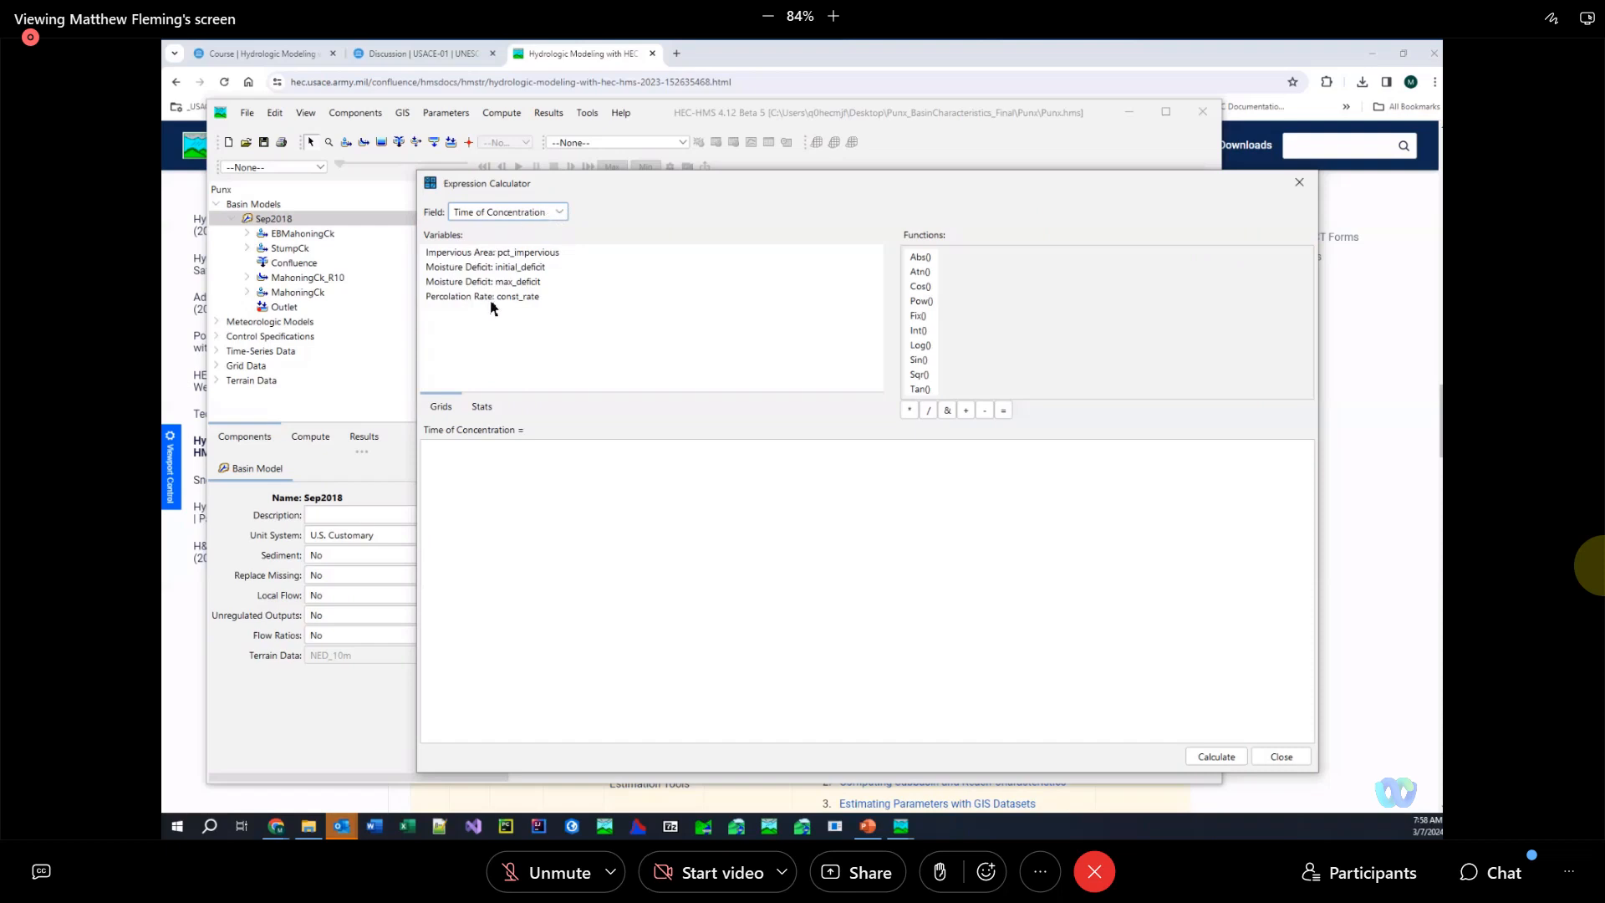
pyautogui.moveTo(502, 270)
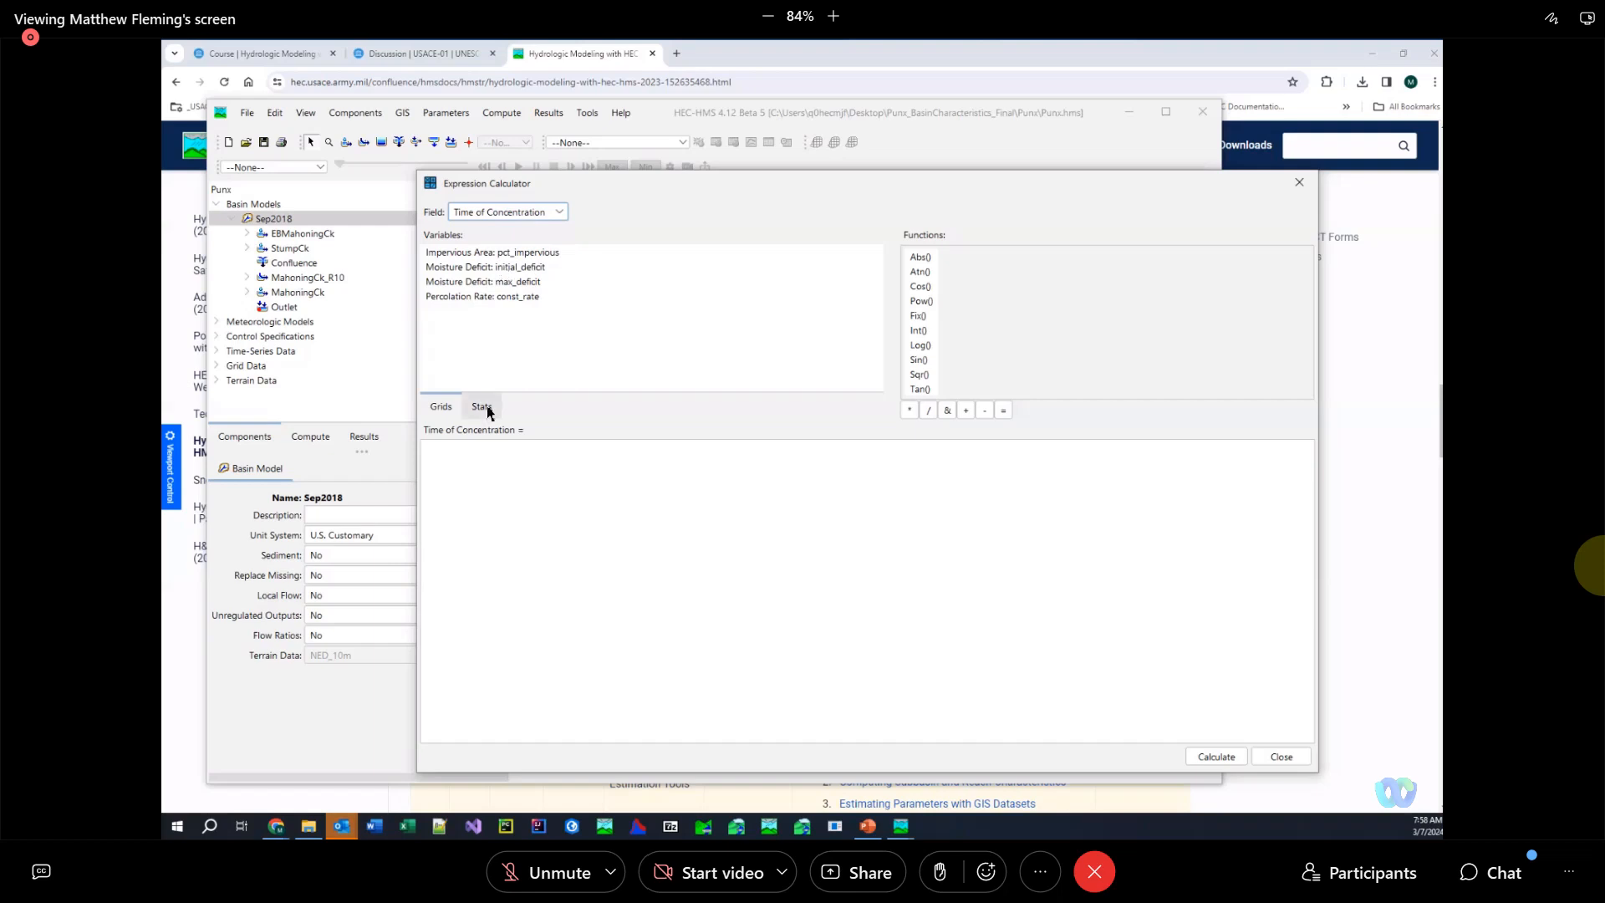
pyautogui.click(440, 407)
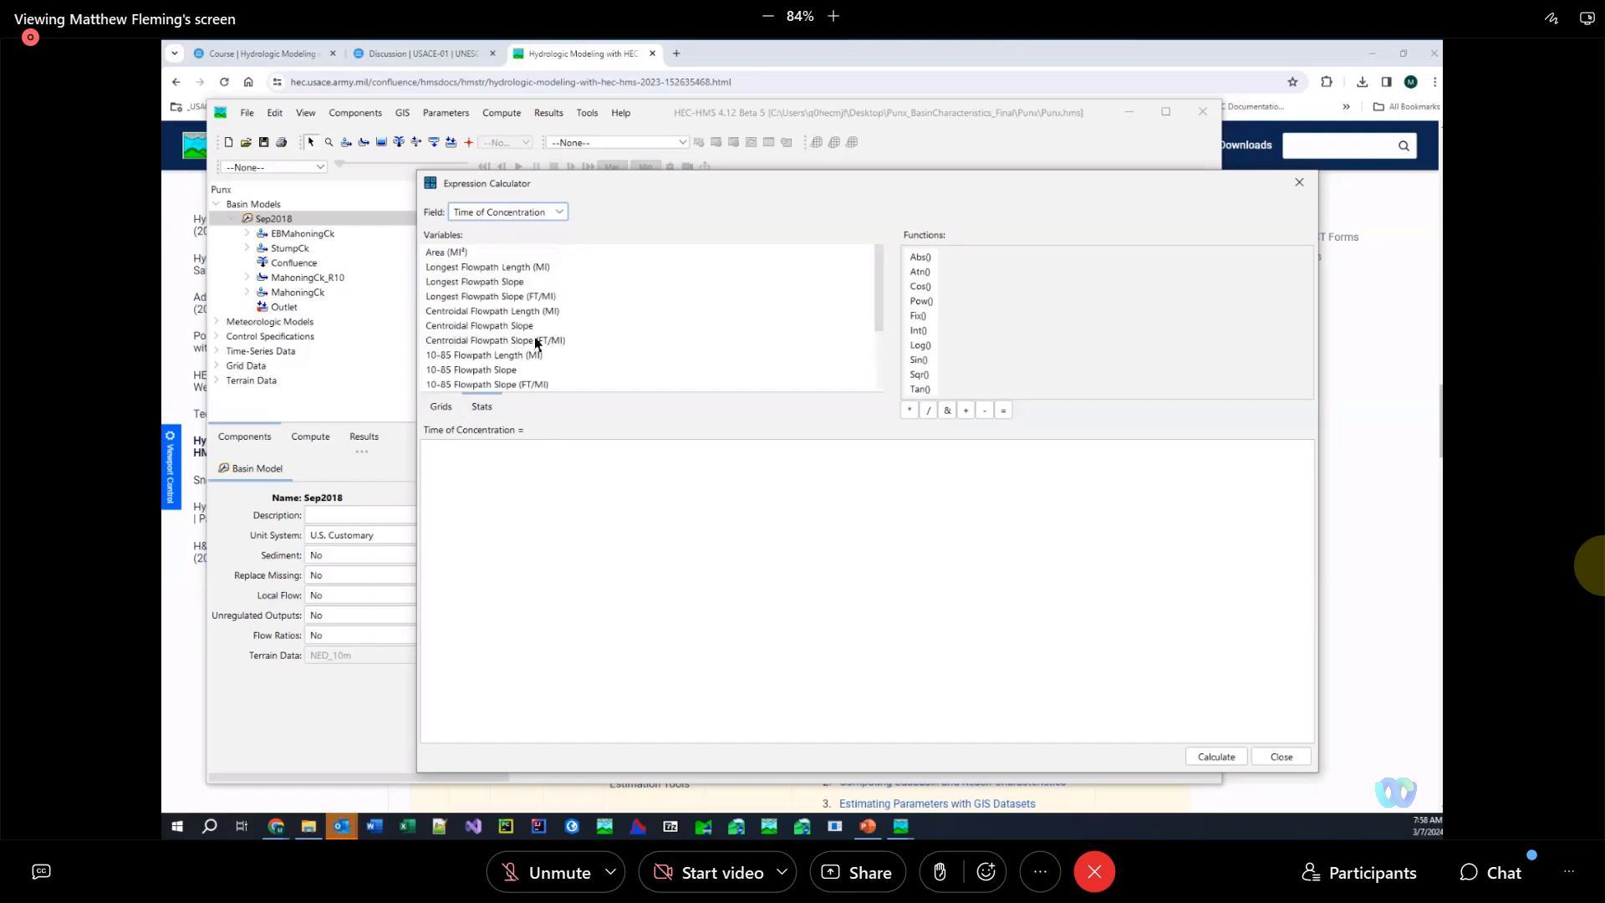
pyautogui.moveTo(500, 412)
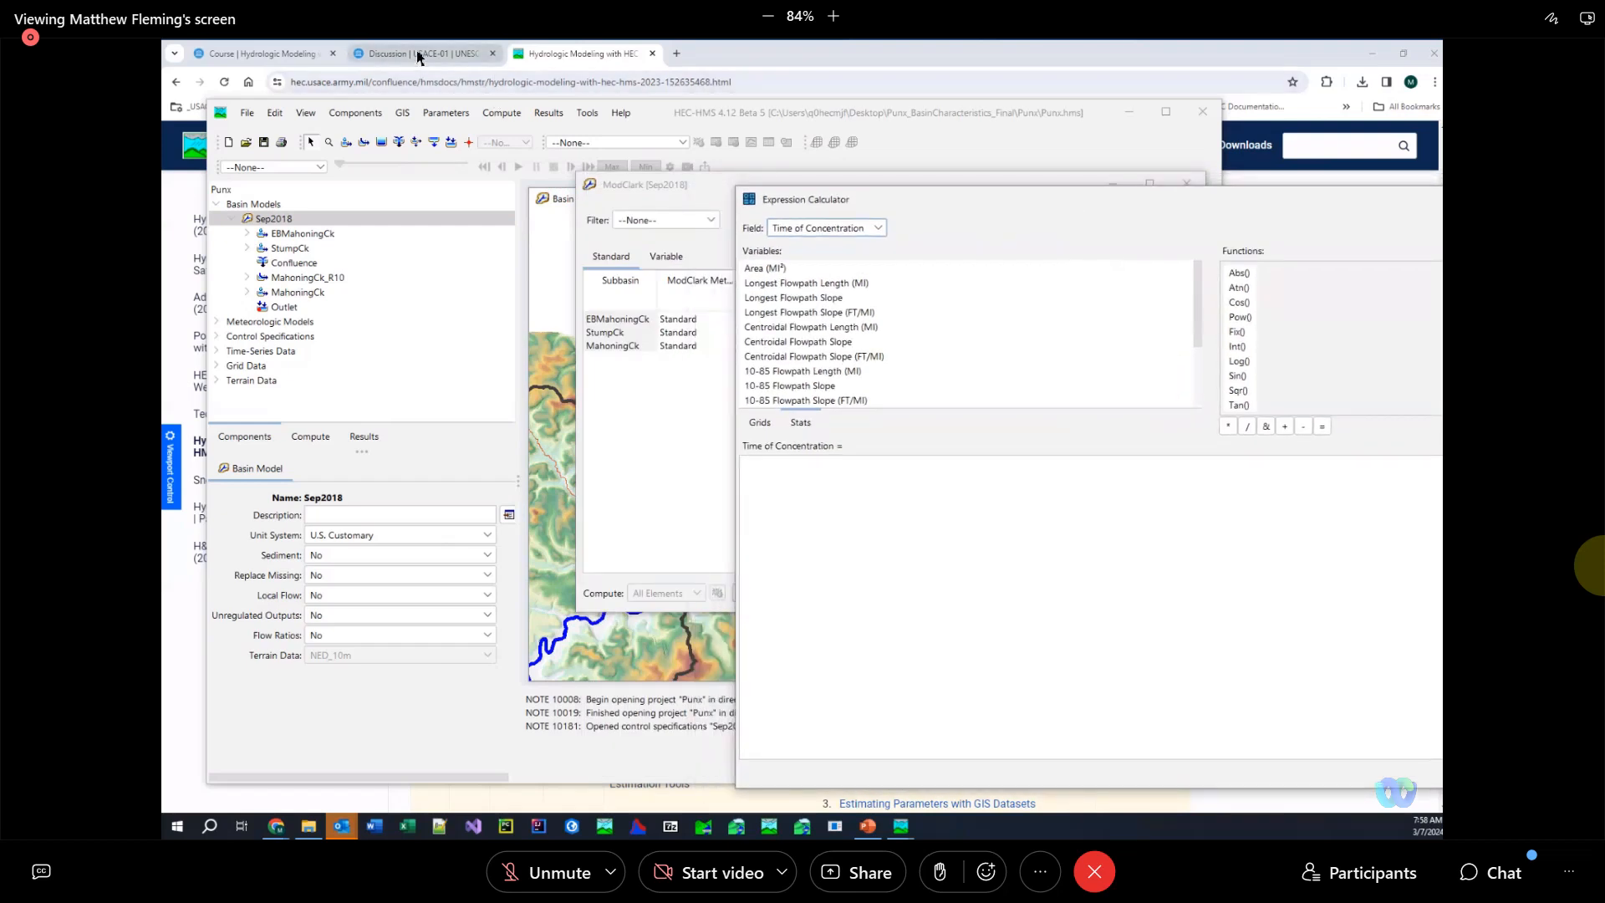
# Locate the Time of Concentration expression code on the course workshop page in Chrome
pyautogui.click(261, 52)
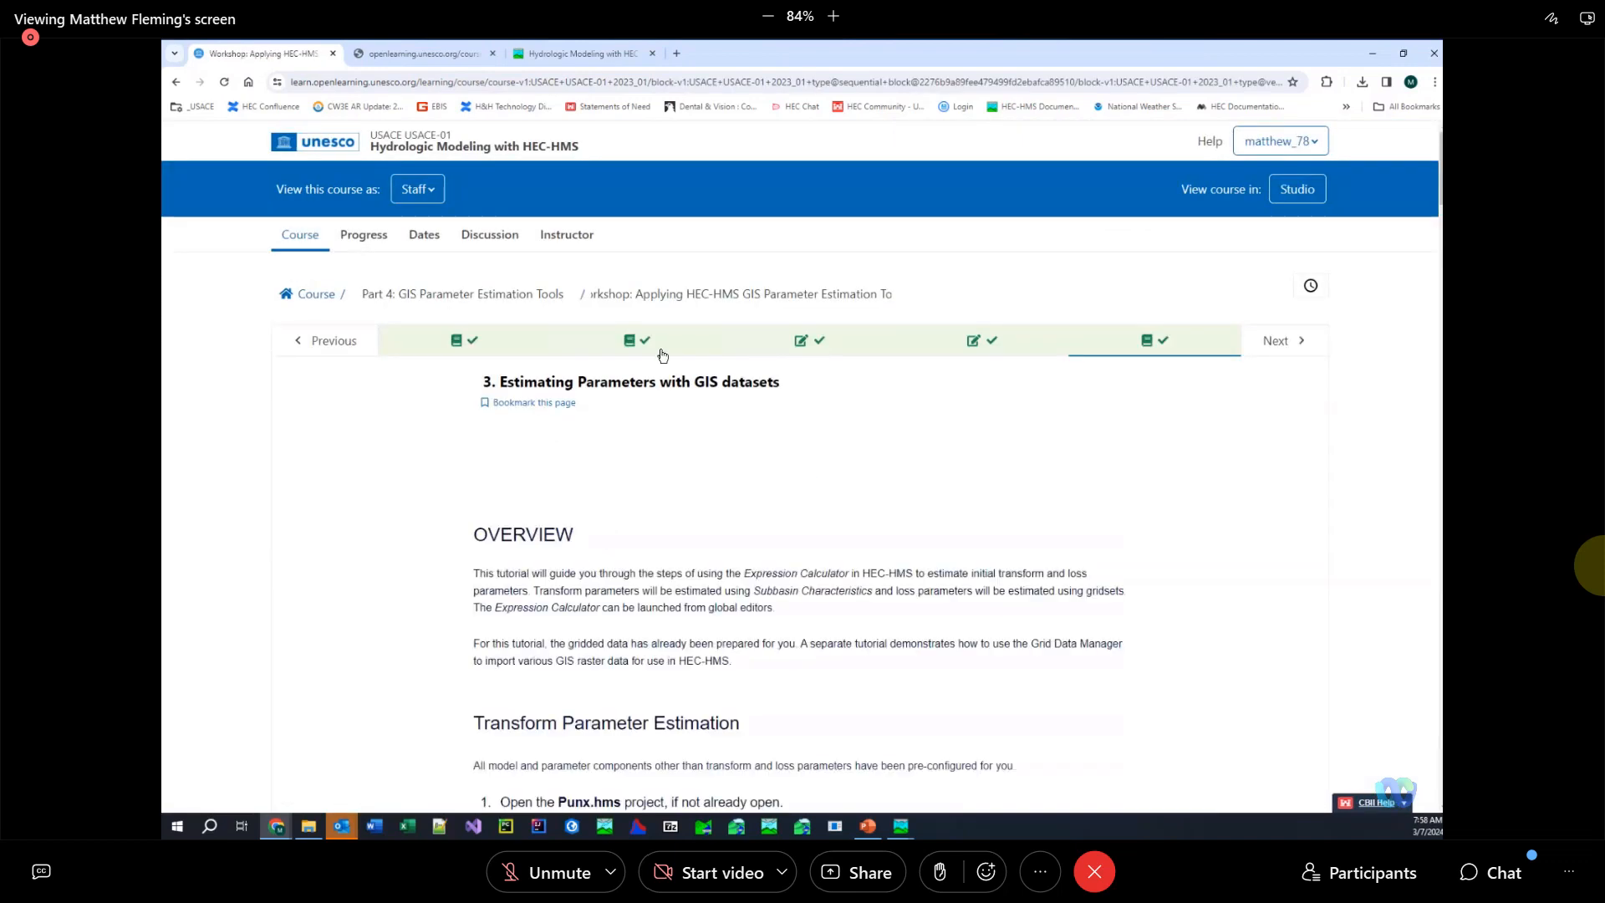
pyautogui.click(636, 340)
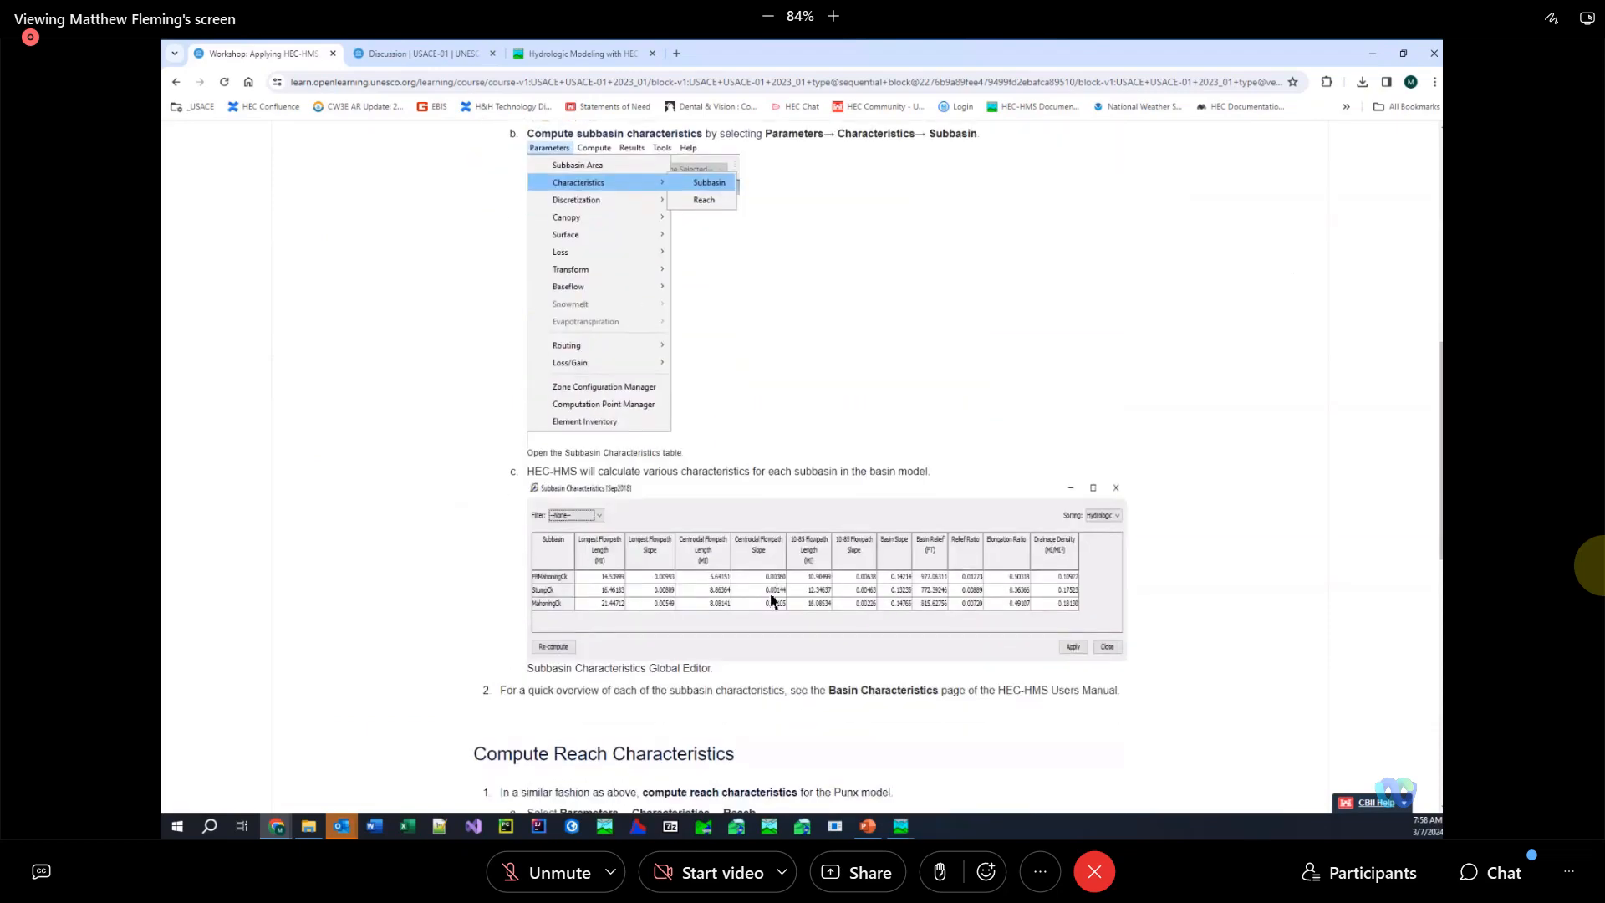
pyautogui.scroll(-3)
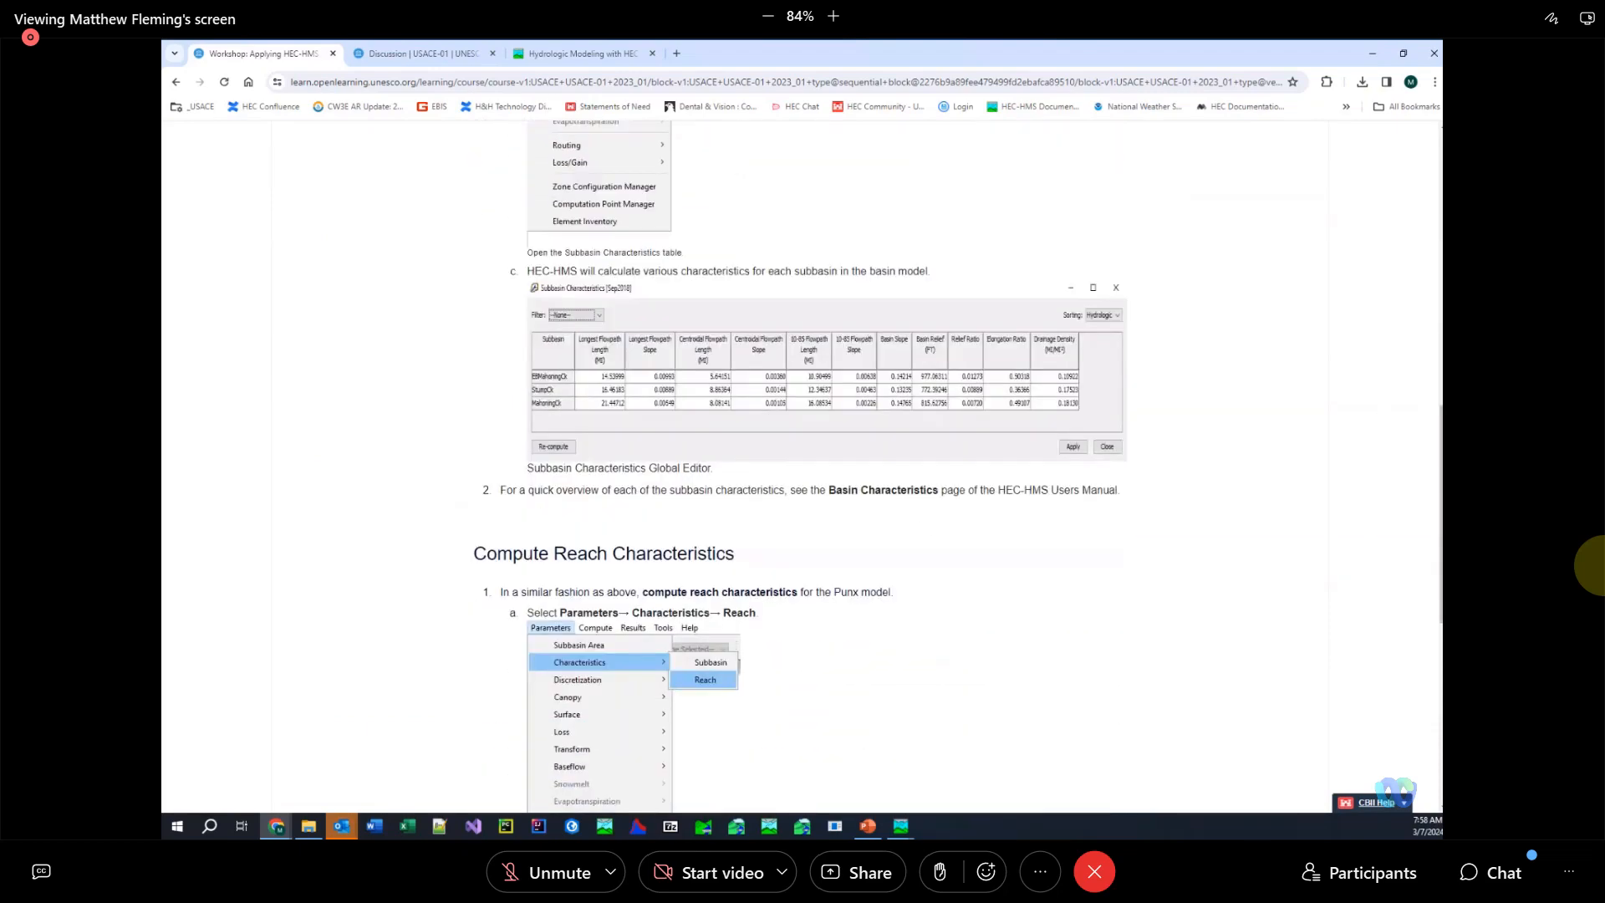
pyautogui.scroll(3)
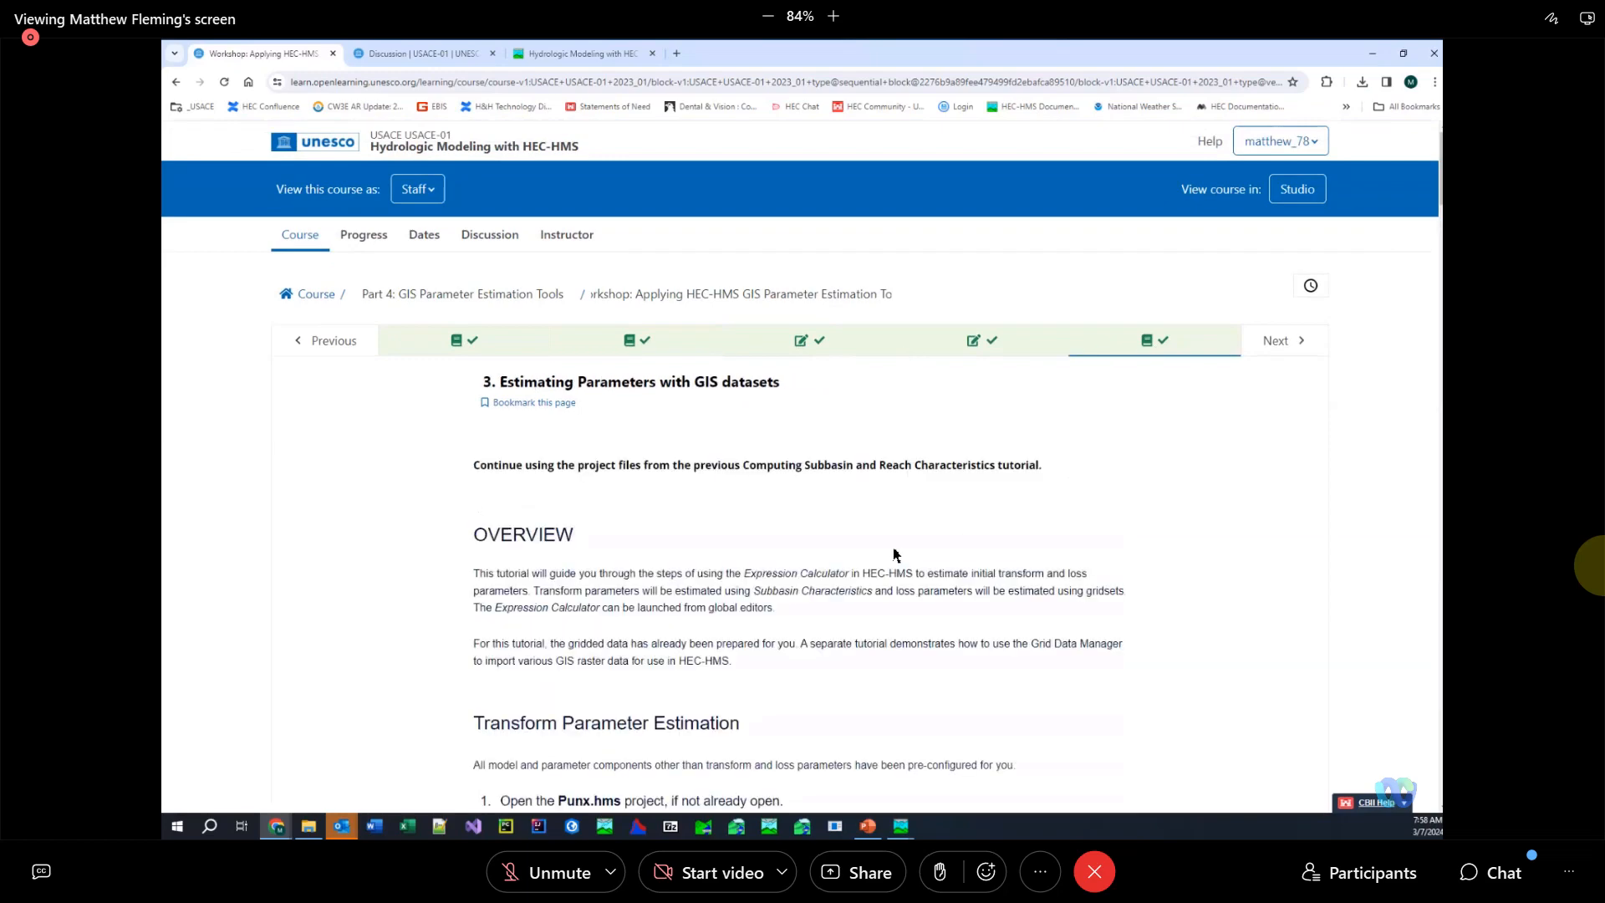
pyautogui.scroll(-3)
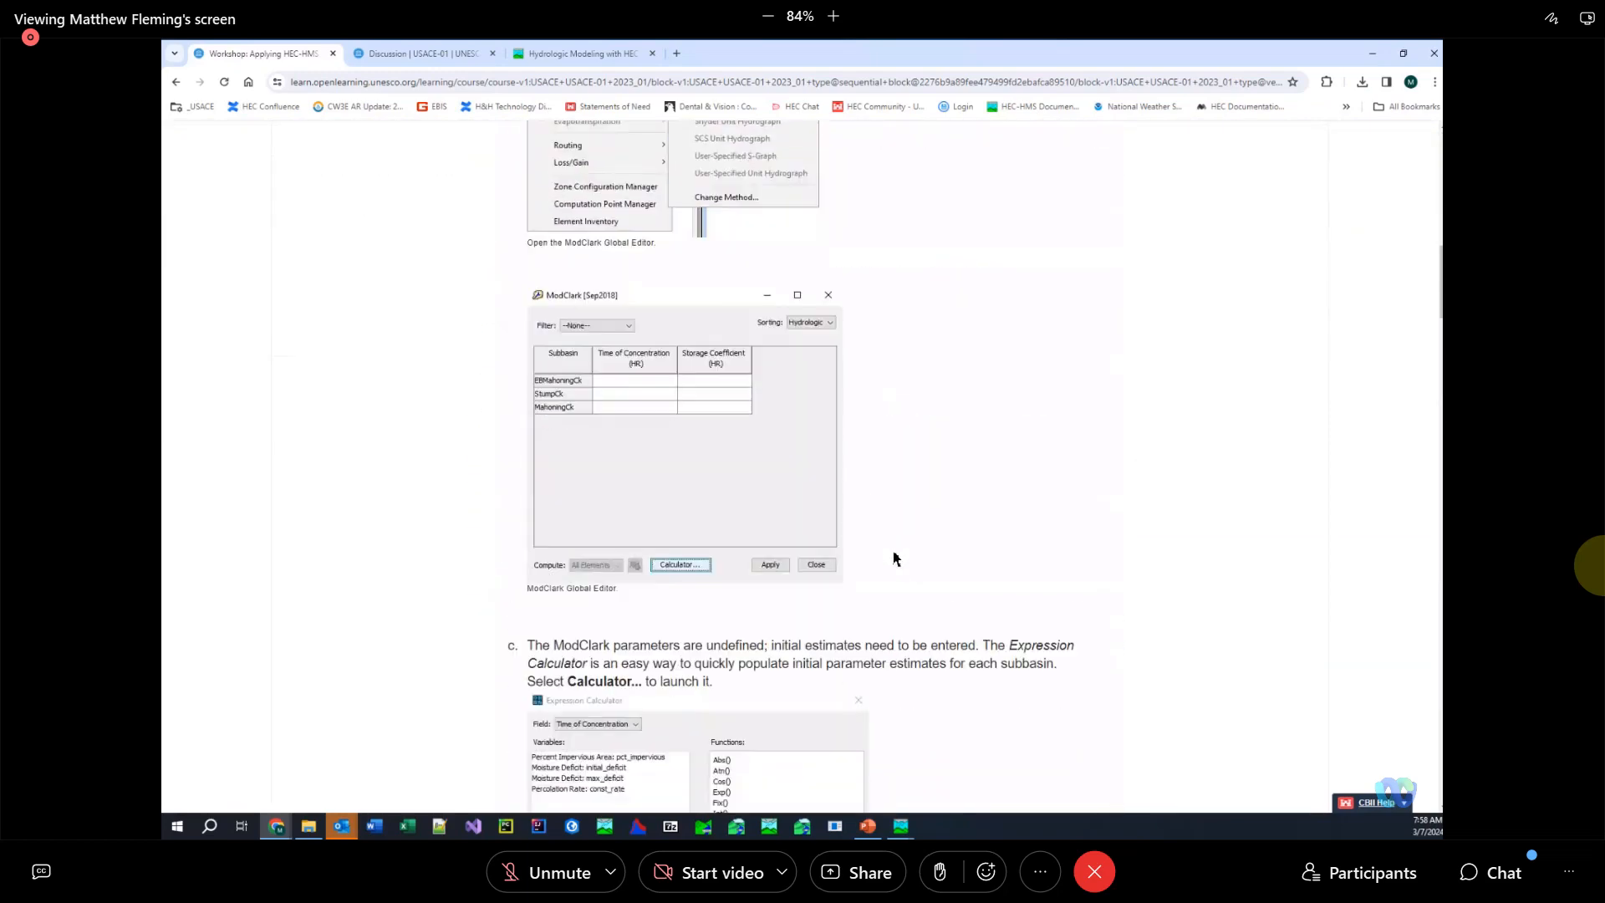
pyautogui.scroll(-3)
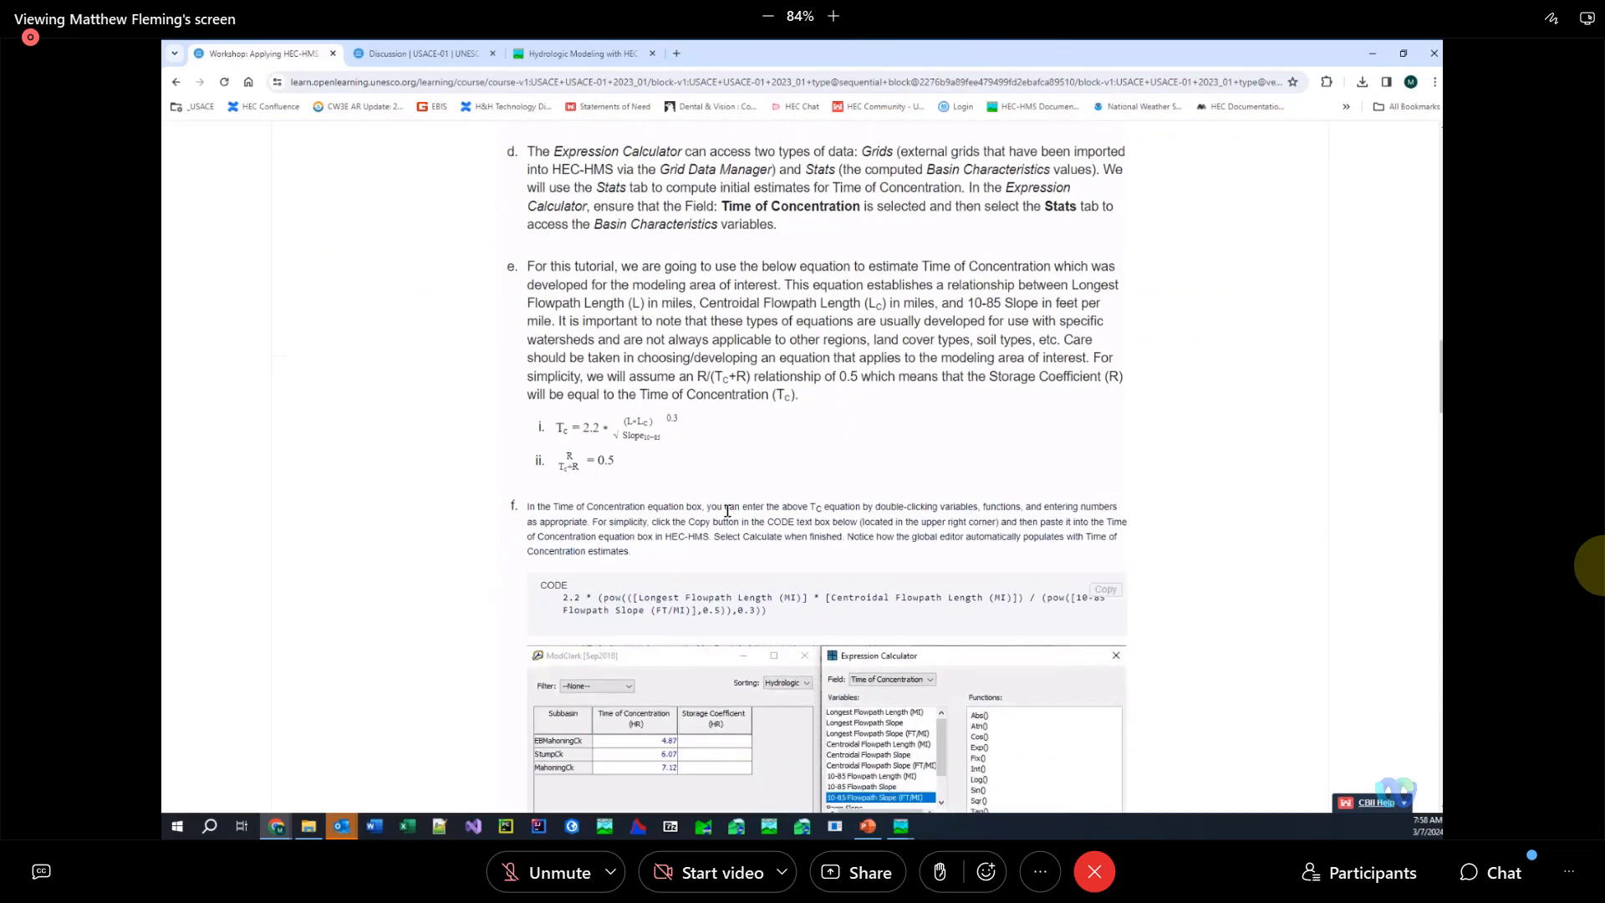
pyautogui.scroll(-3)
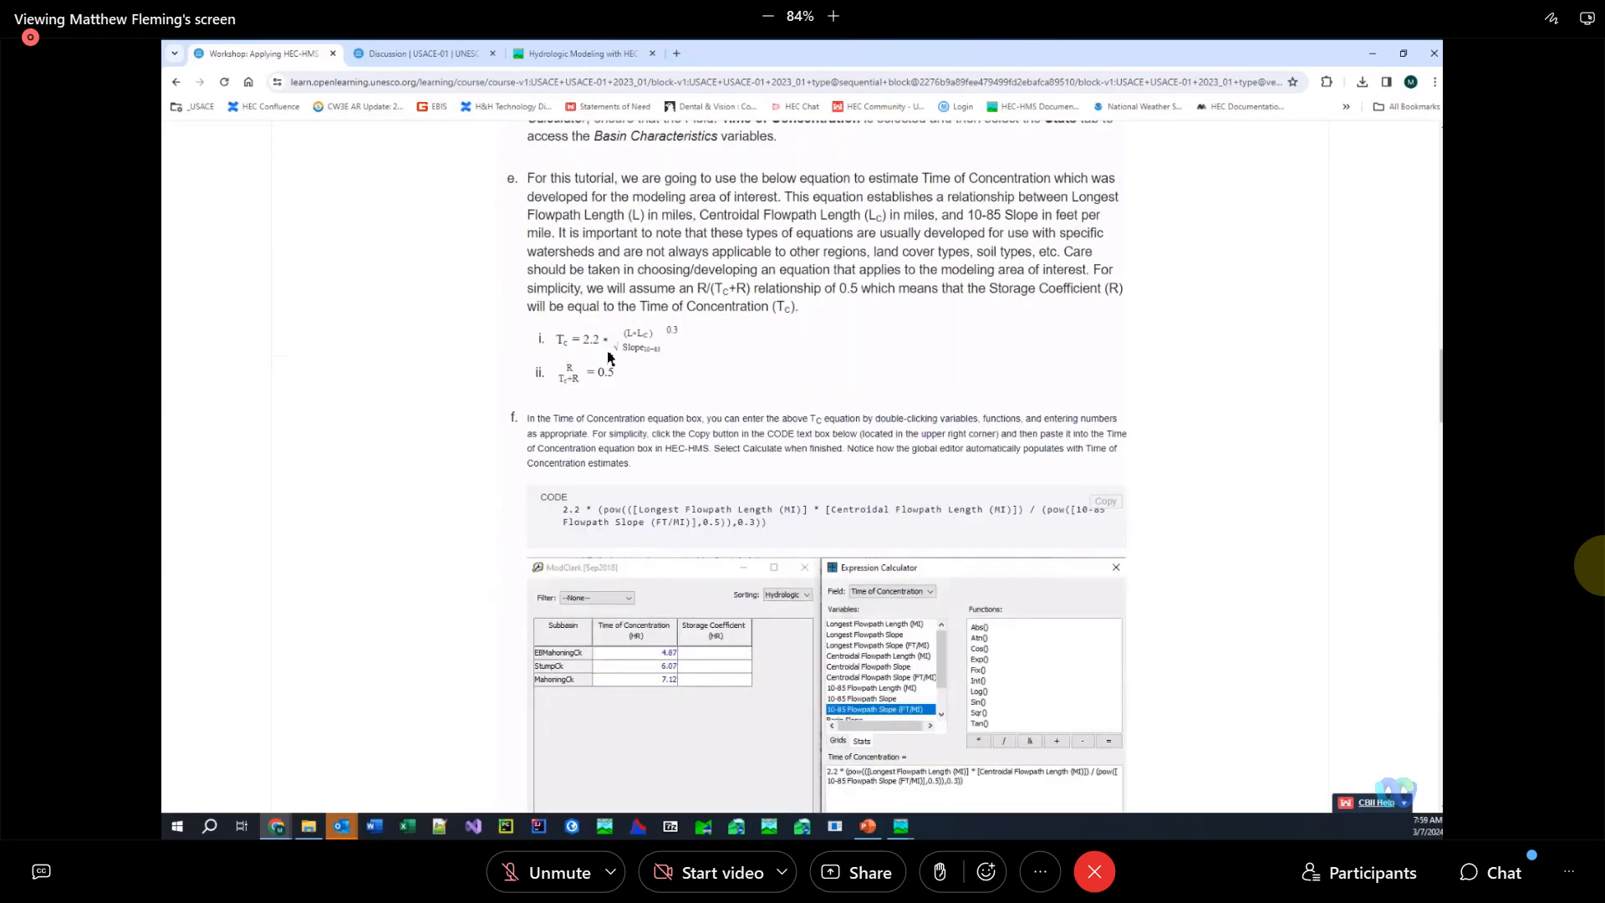
pyautogui.moveTo(1247, 371)
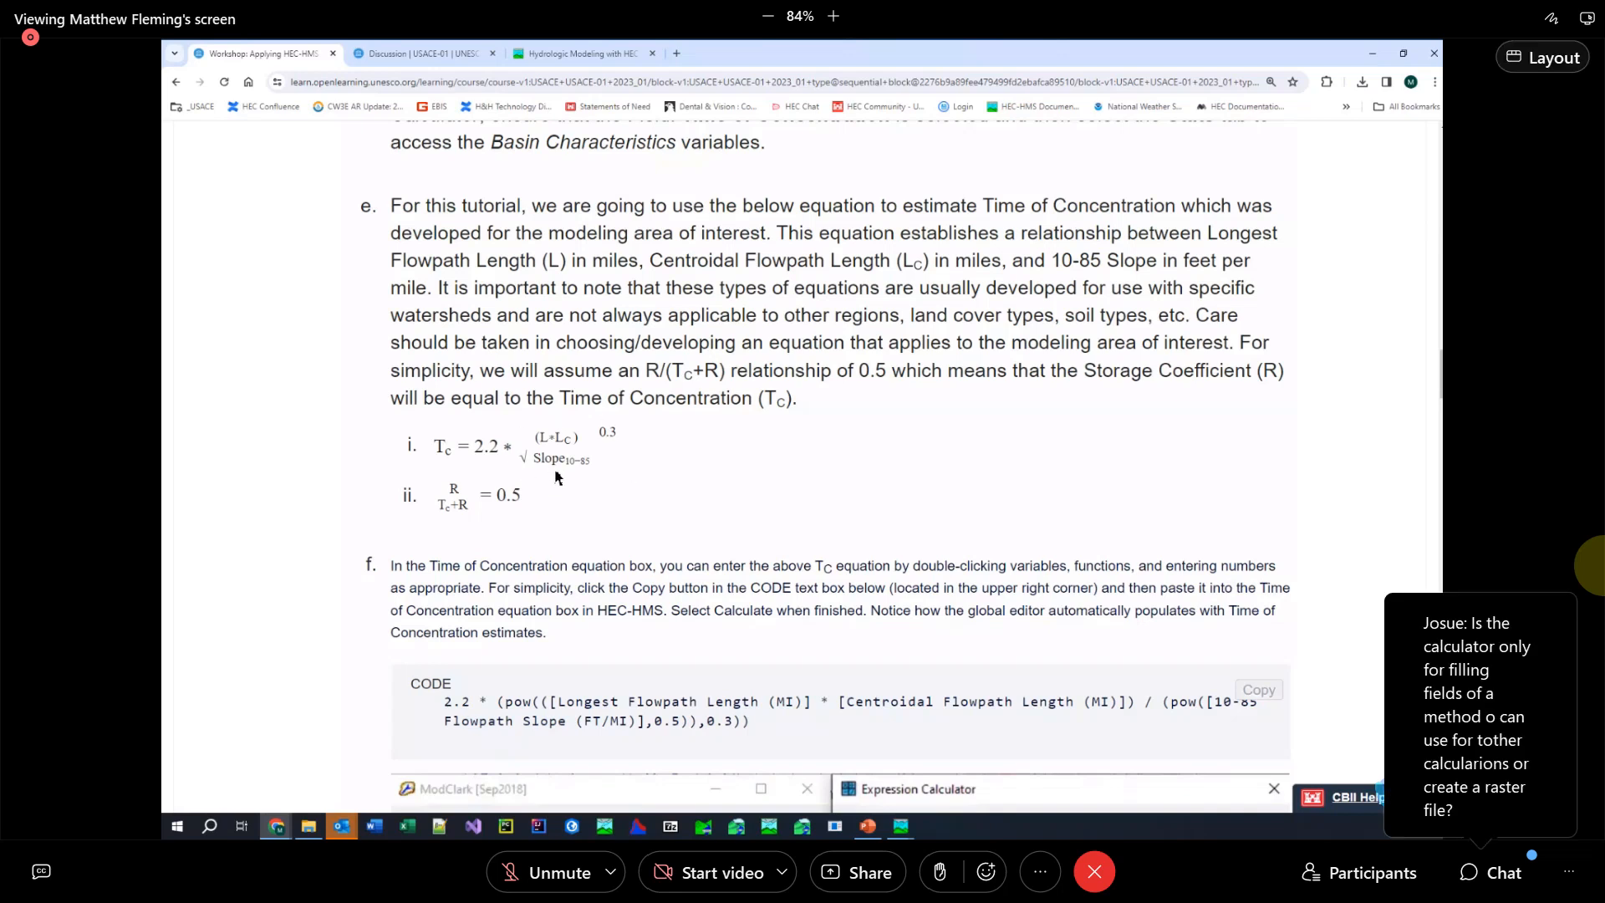
pyautogui.moveTo(445, 462)
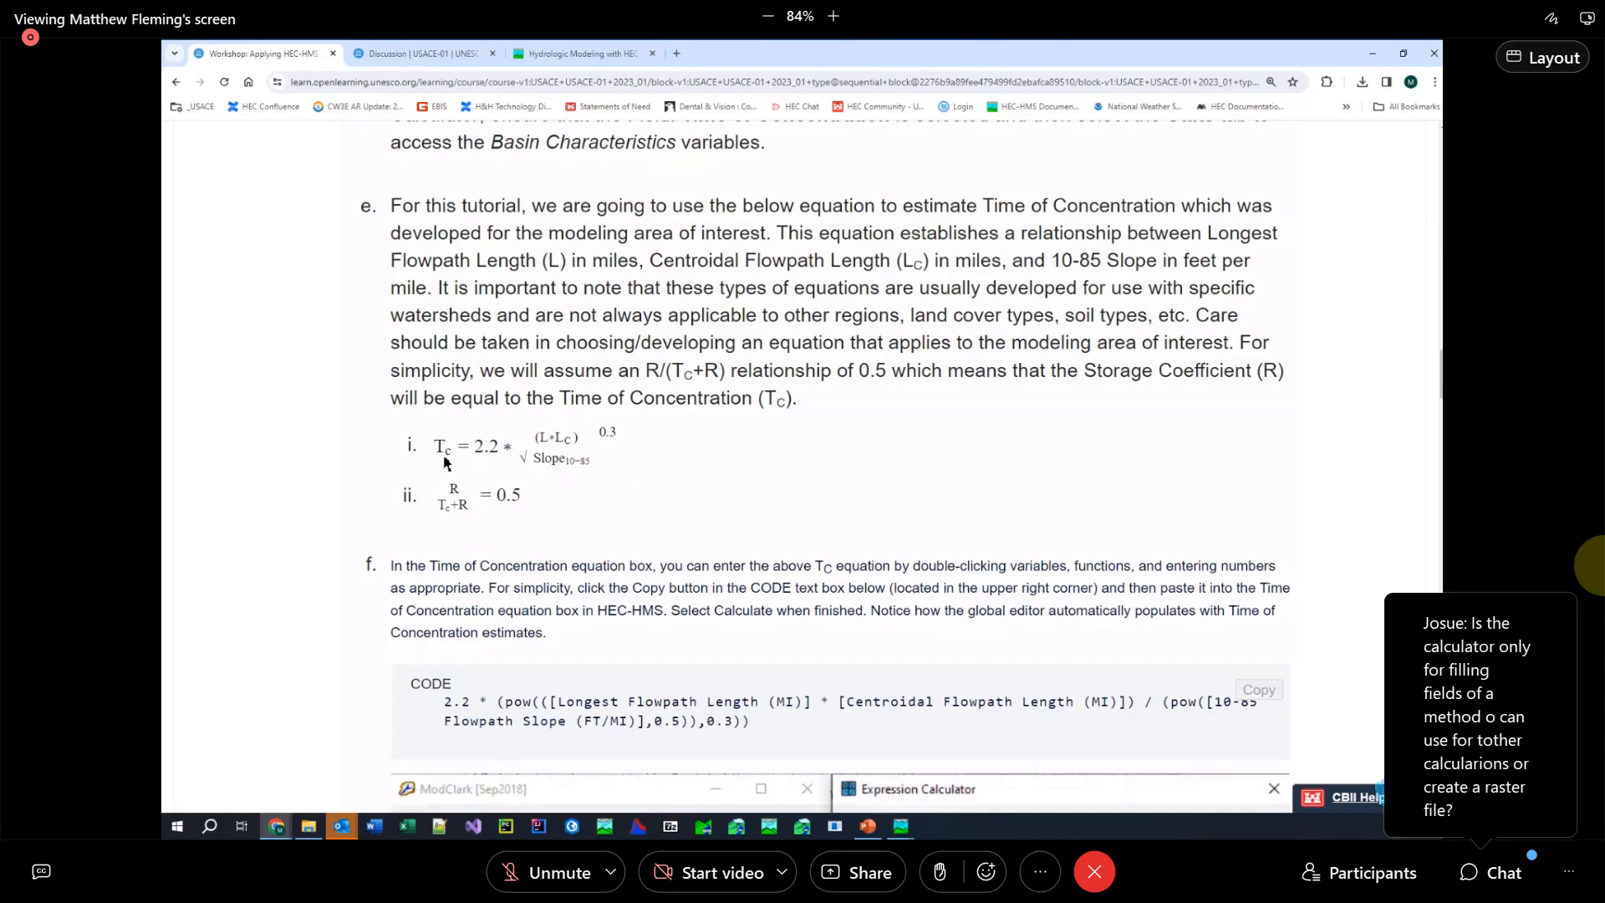
pyautogui.moveTo(485, 455)
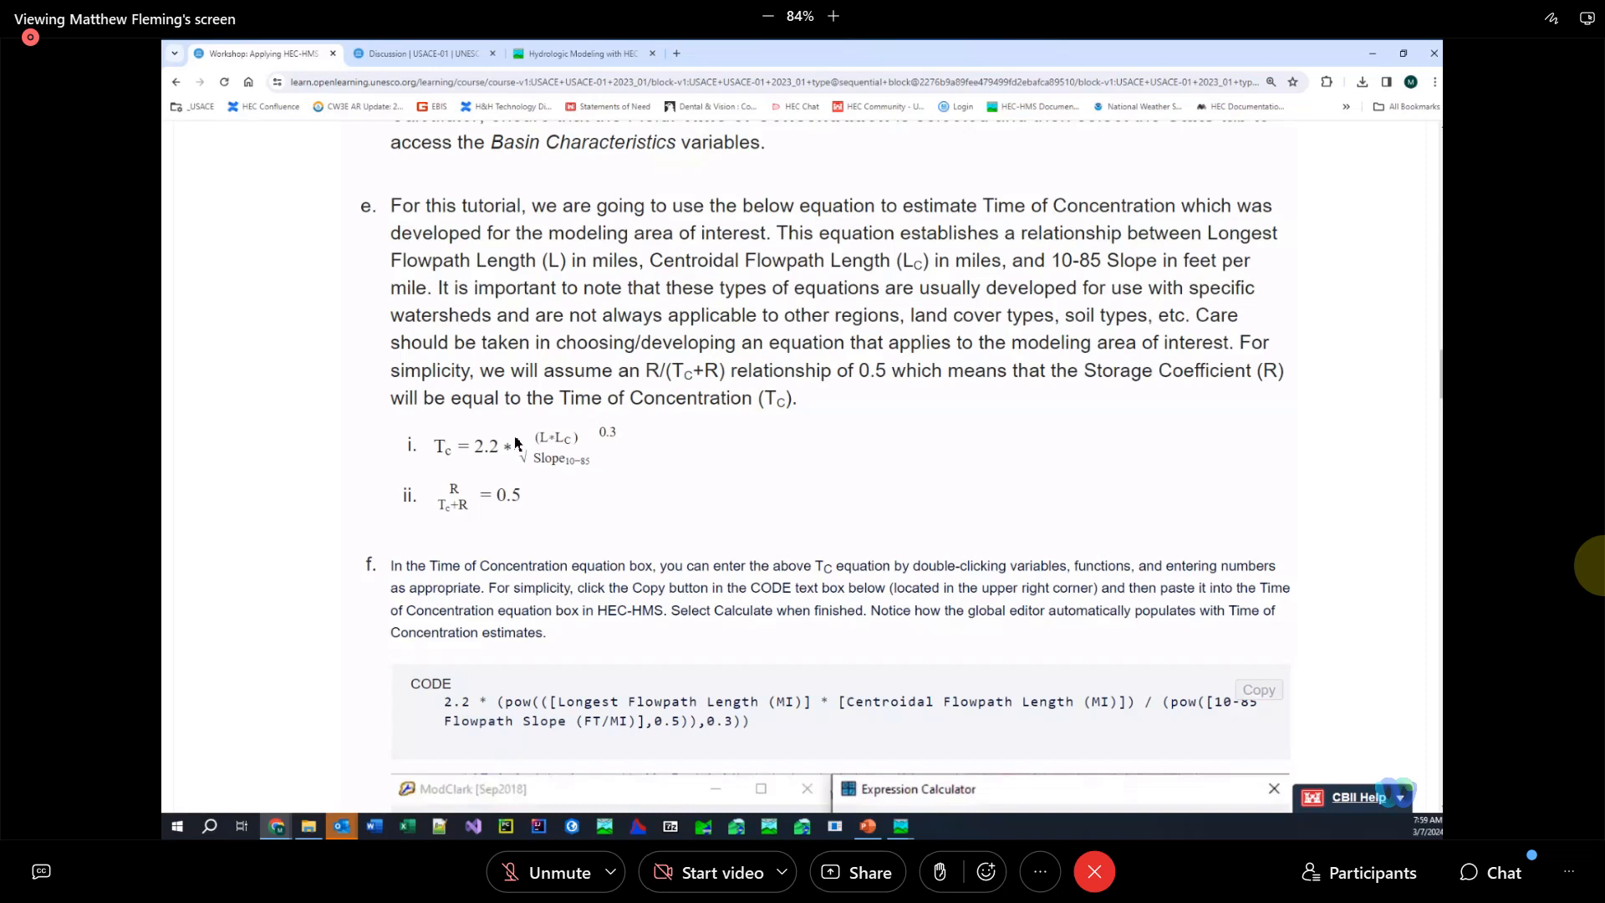
pyautogui.moveTo(775, 742)
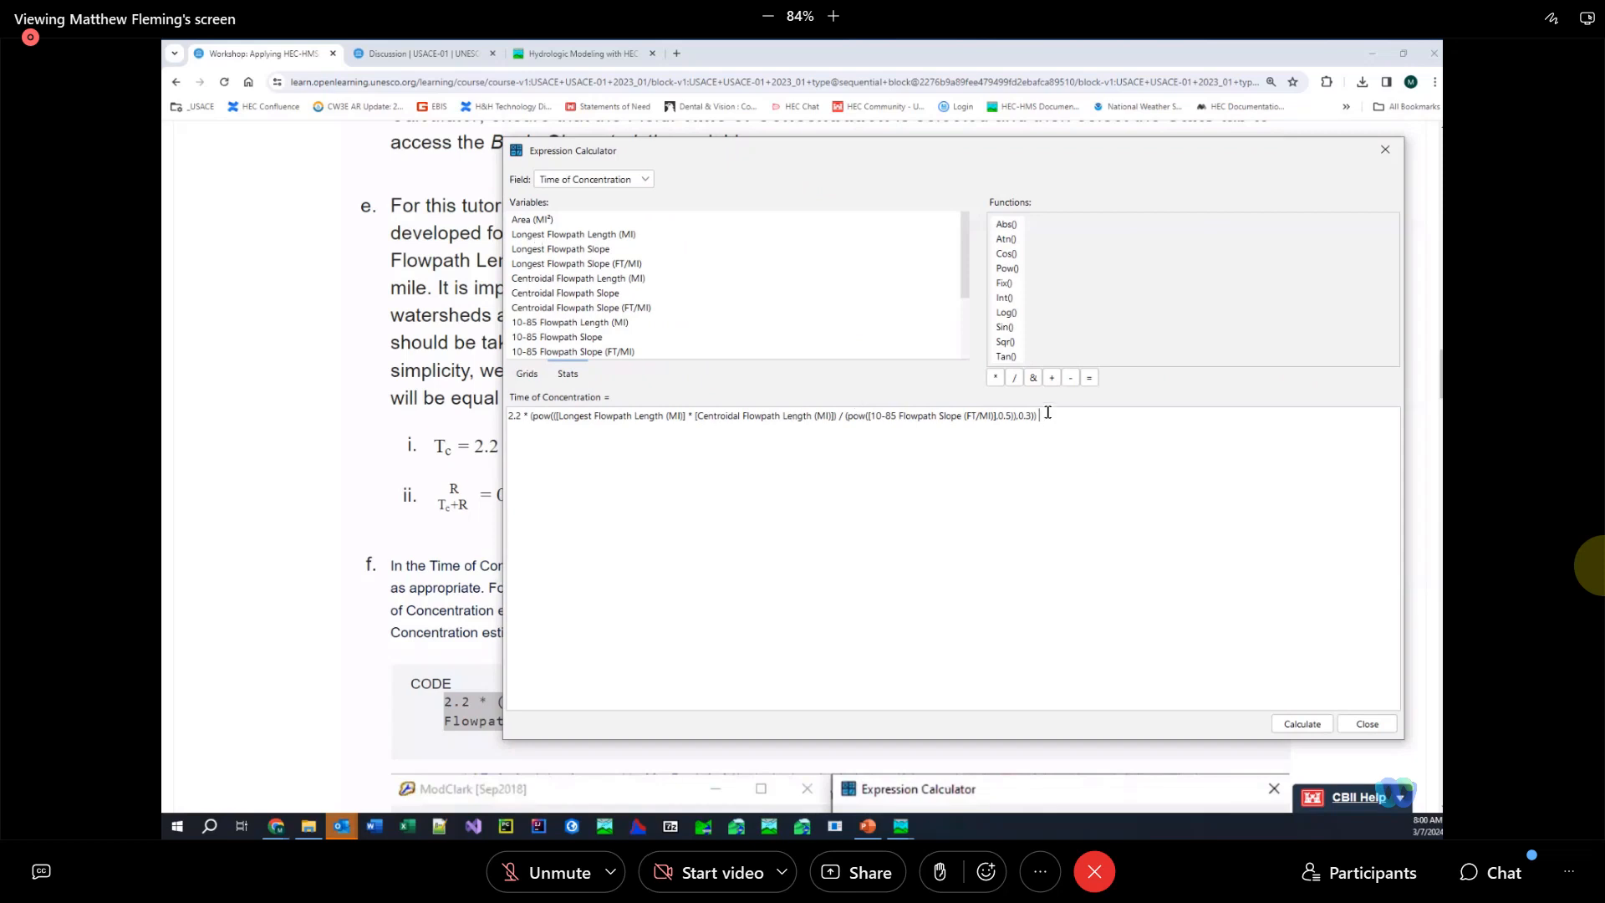
# Correct the expression value to 2.2 and fill the Time of Concentration and Storage Coefficient values
pyautogui.write('21')
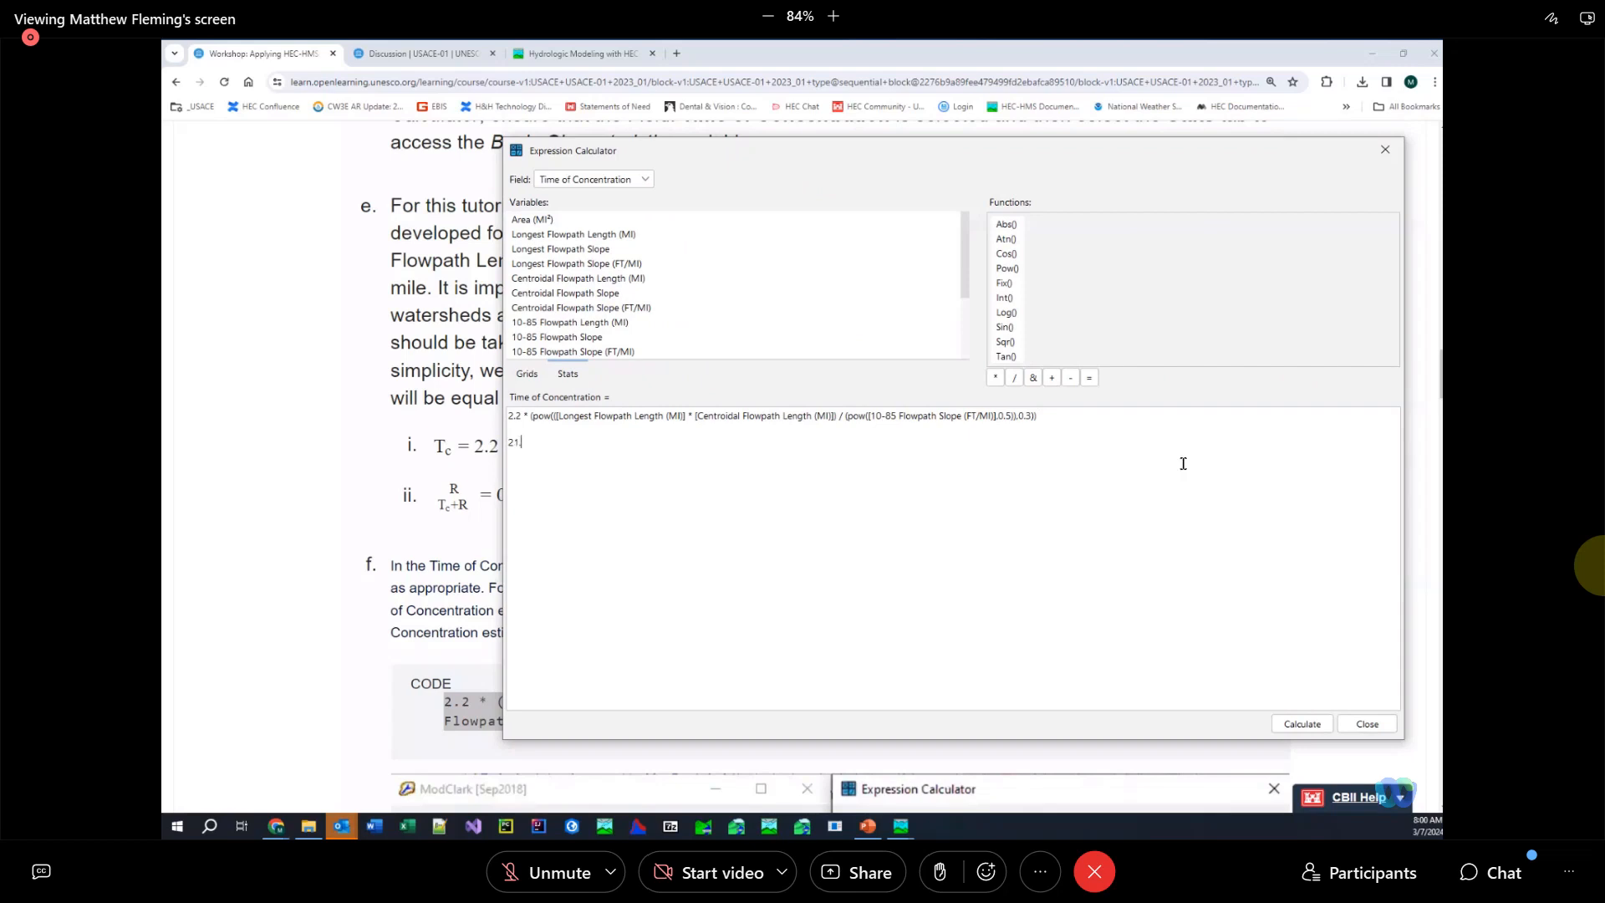
pyautogui.press('Backspace')
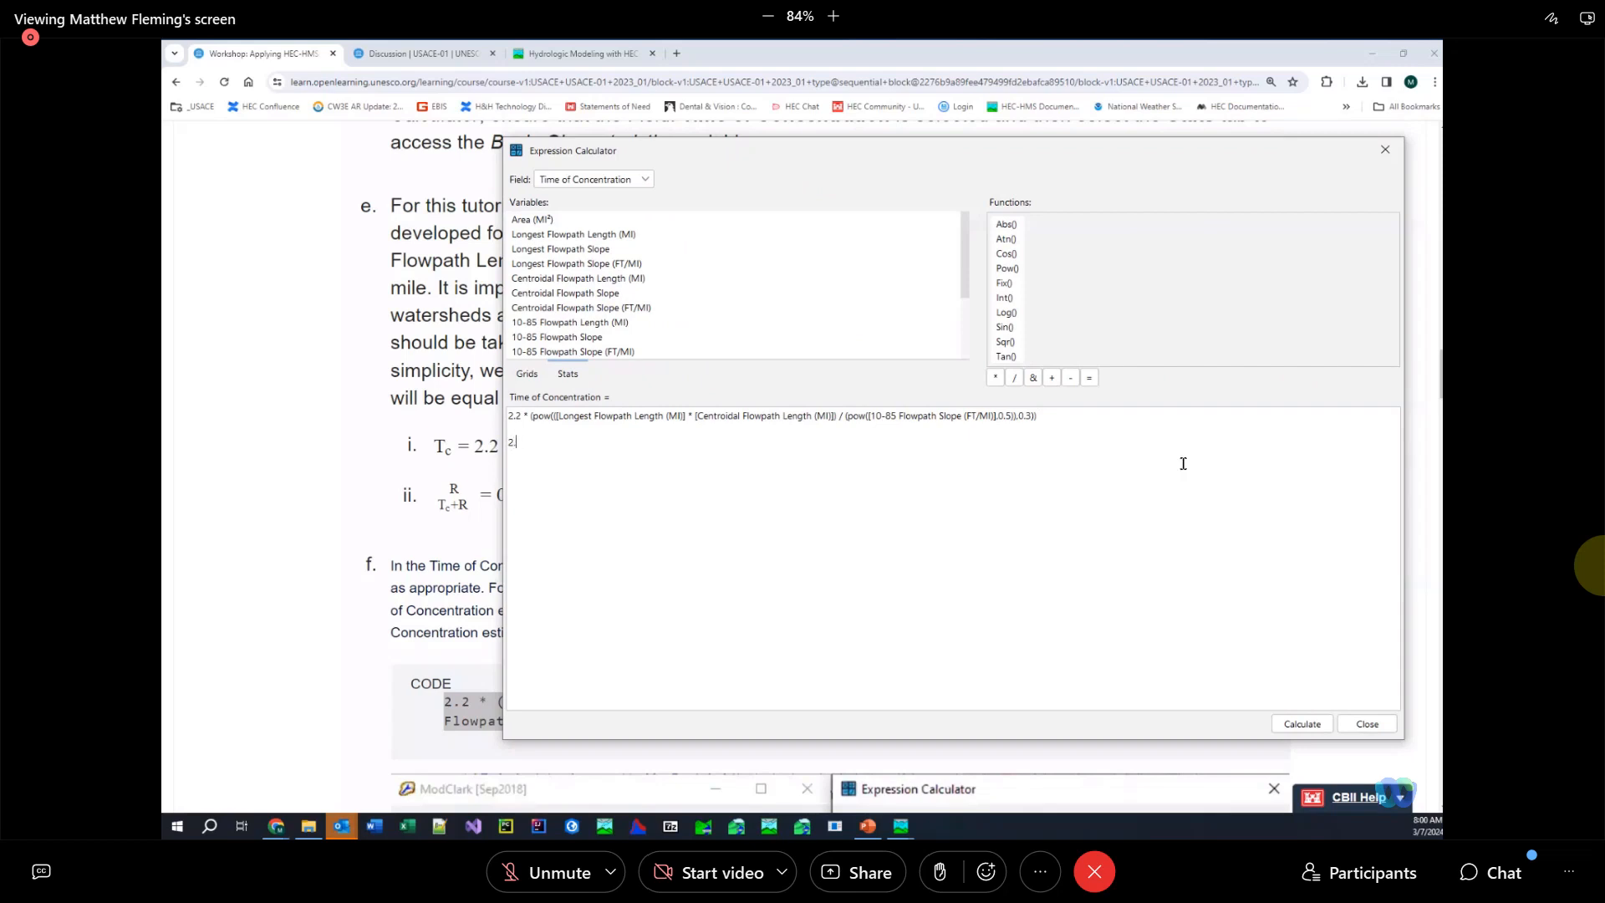
pyautogui.write('.2*')
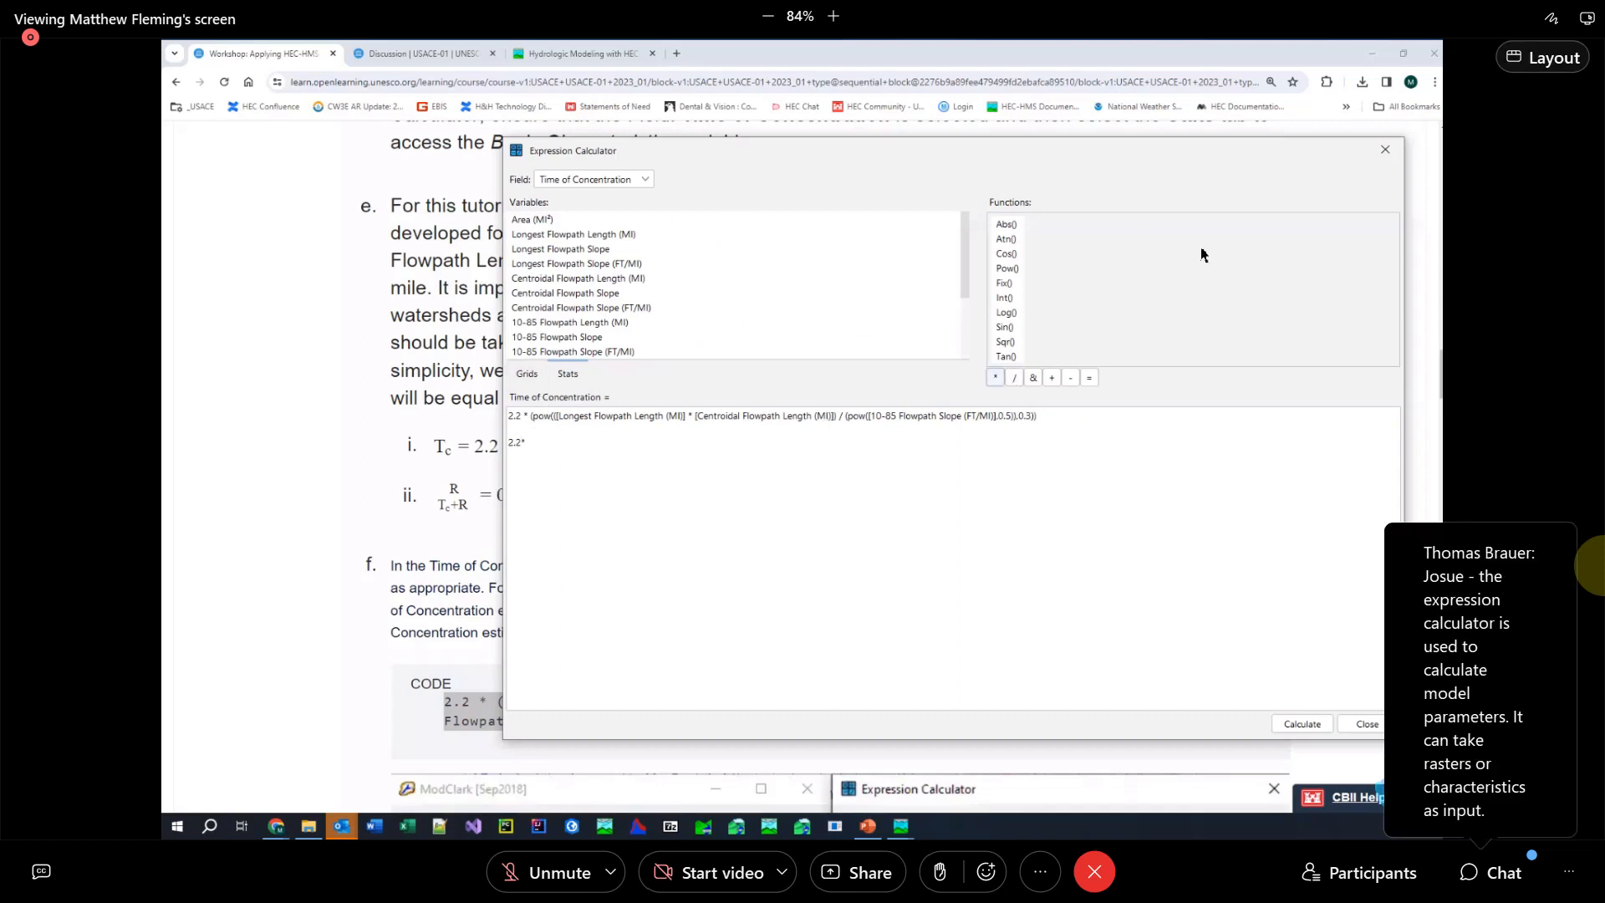
pyautogui.moveTo(1005, 270)
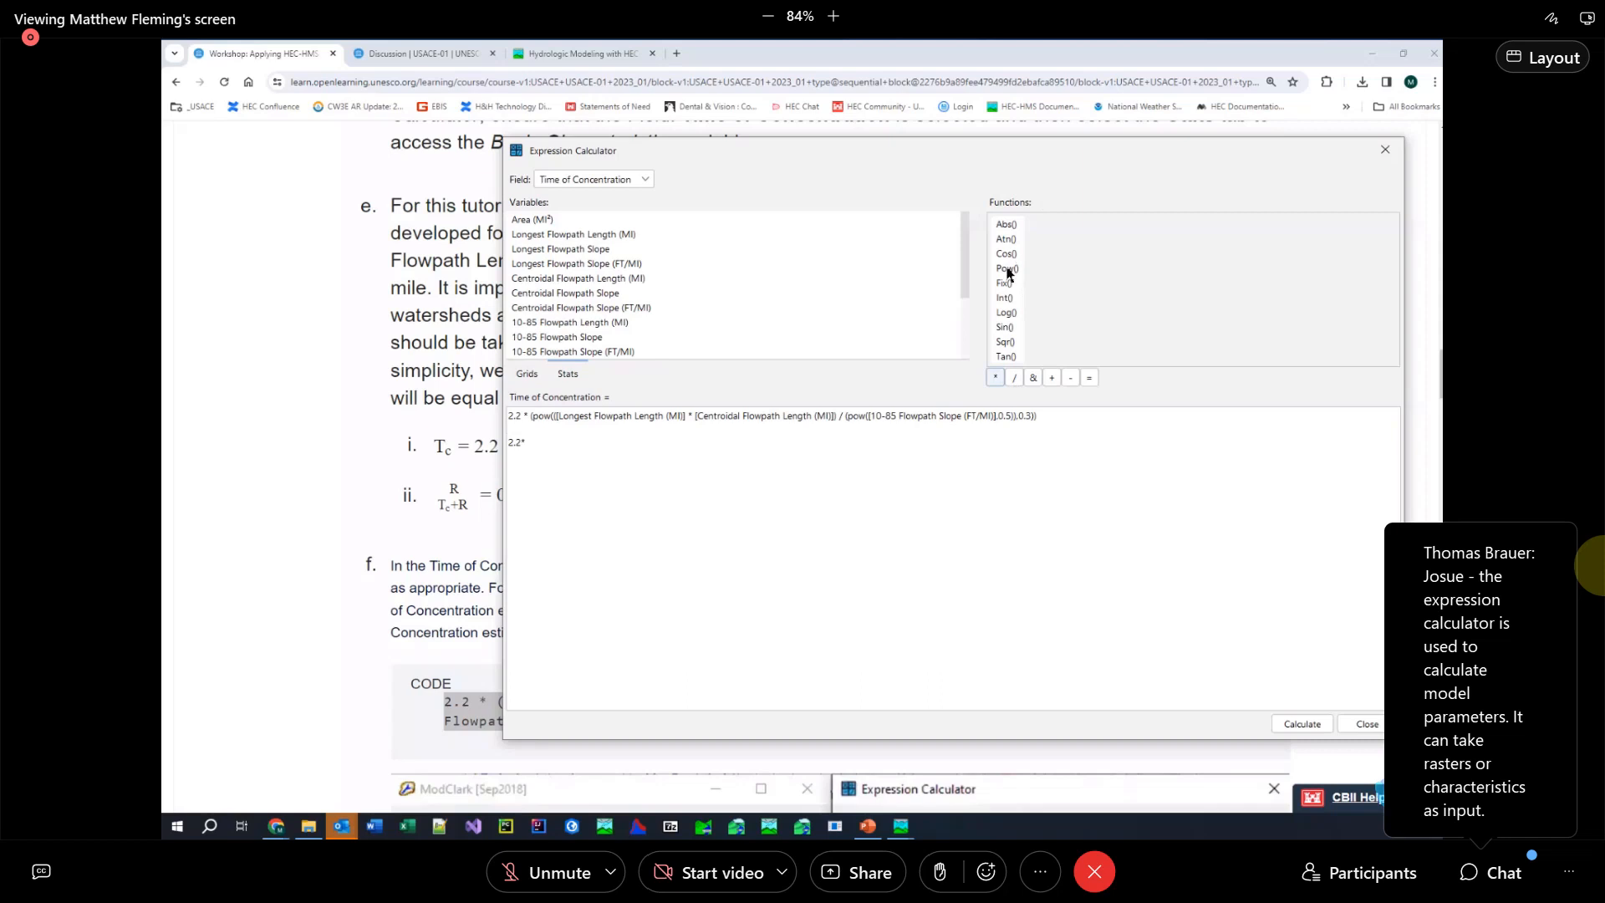
pyautogui.moveTo(882, 426)
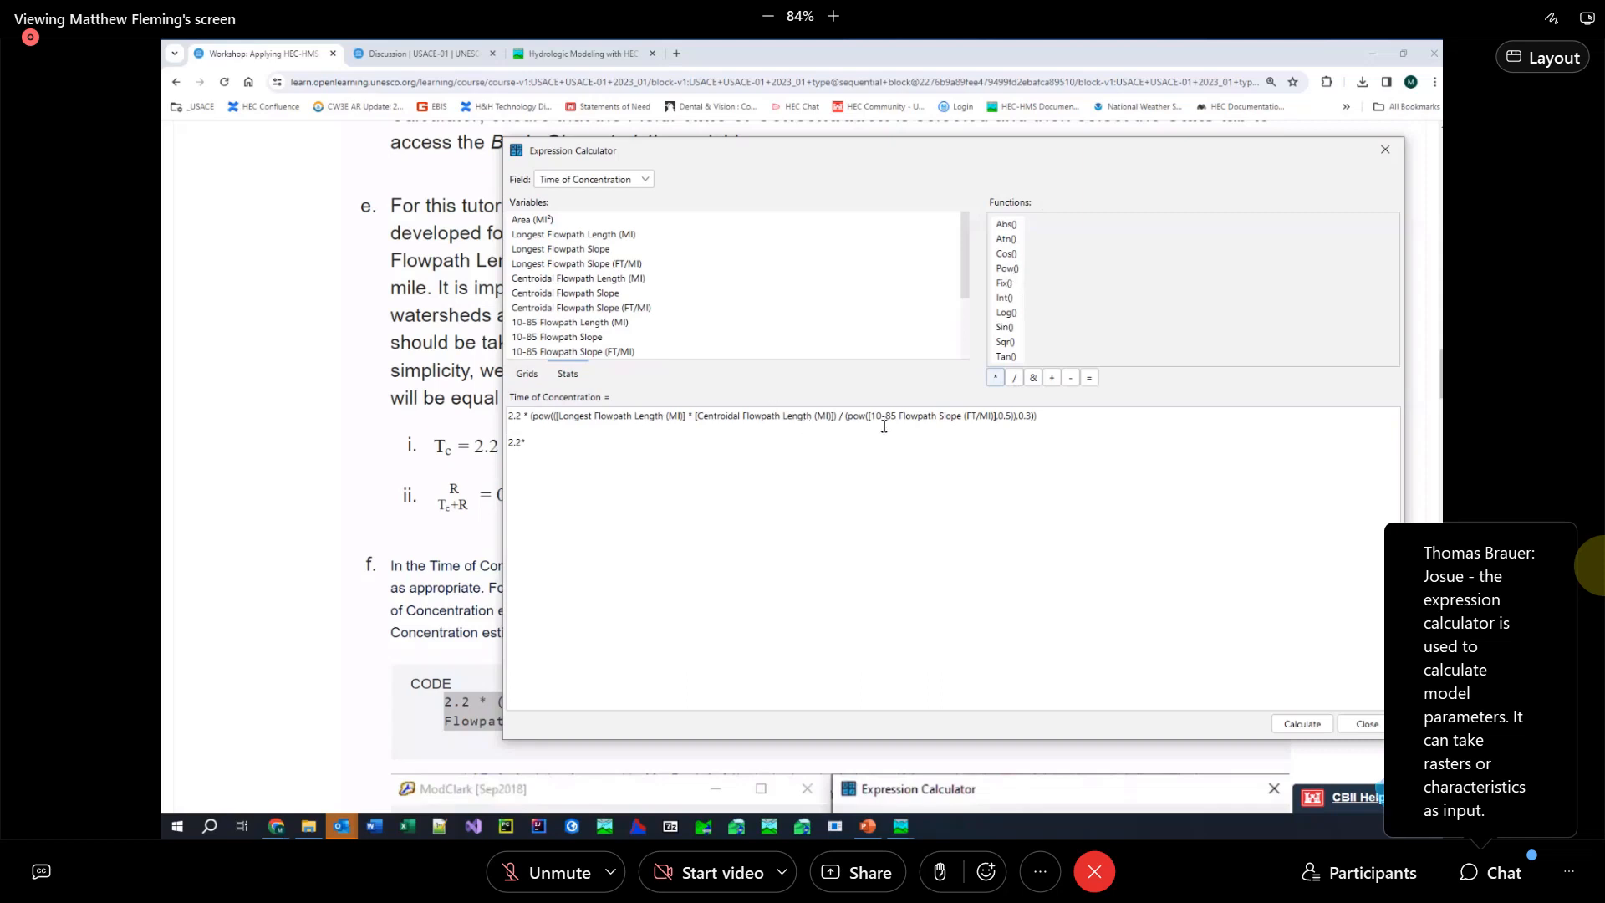
pyautogui.doubleClick(516, 442)
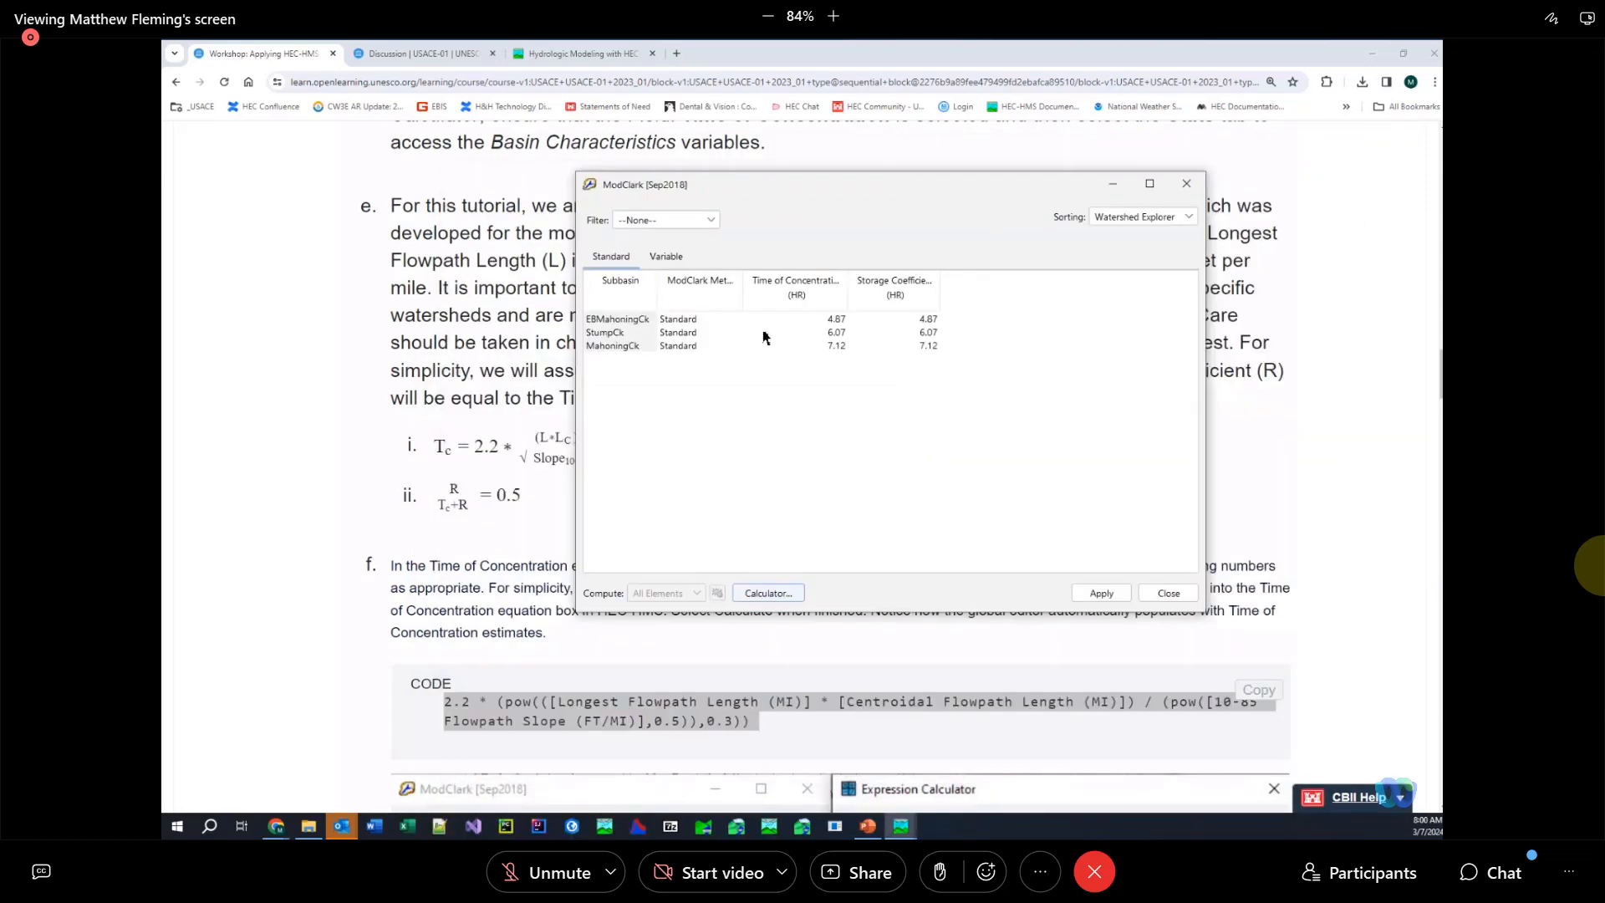
pyautogui.moveTo(841, 344)
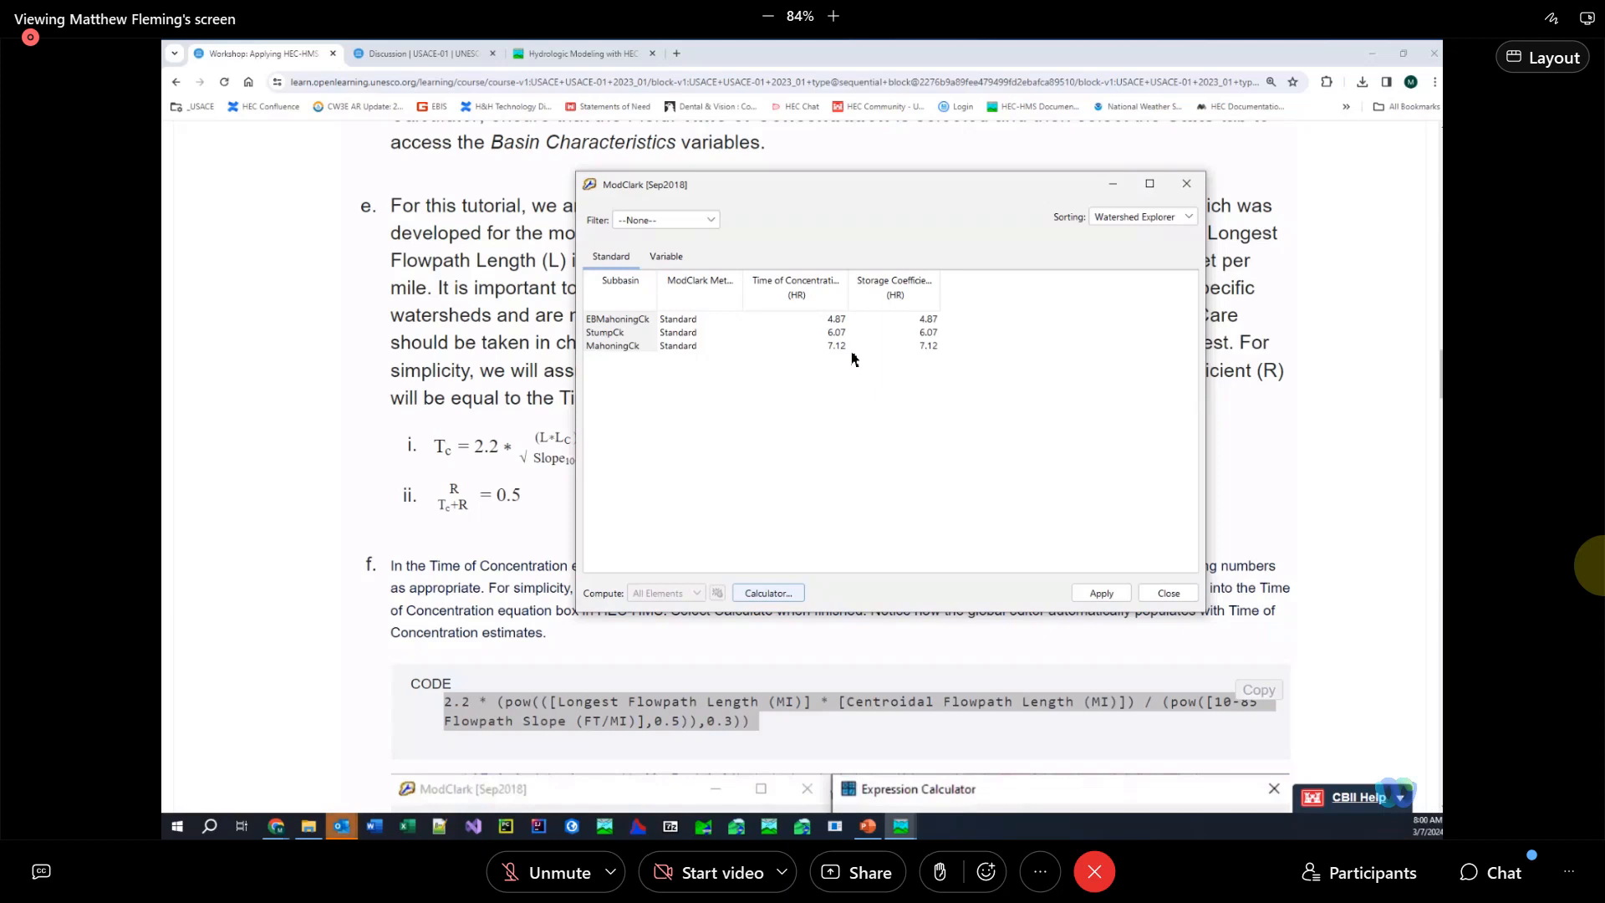
pyautogui.moveTo(1094, 541)
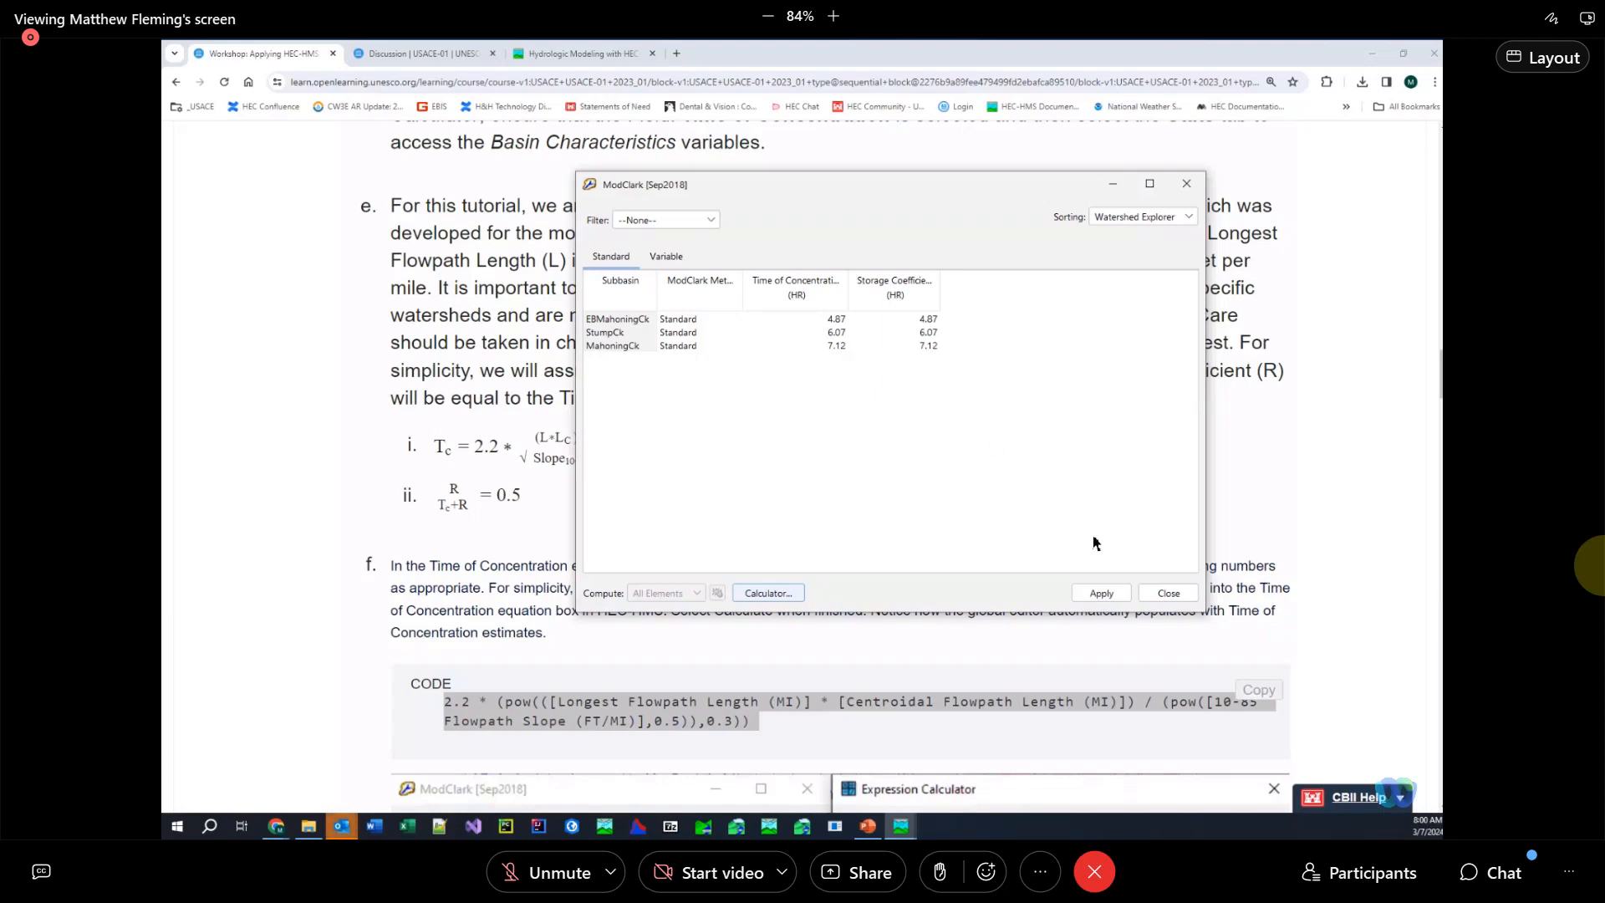
pyautogui.moveTo(1169, 593)
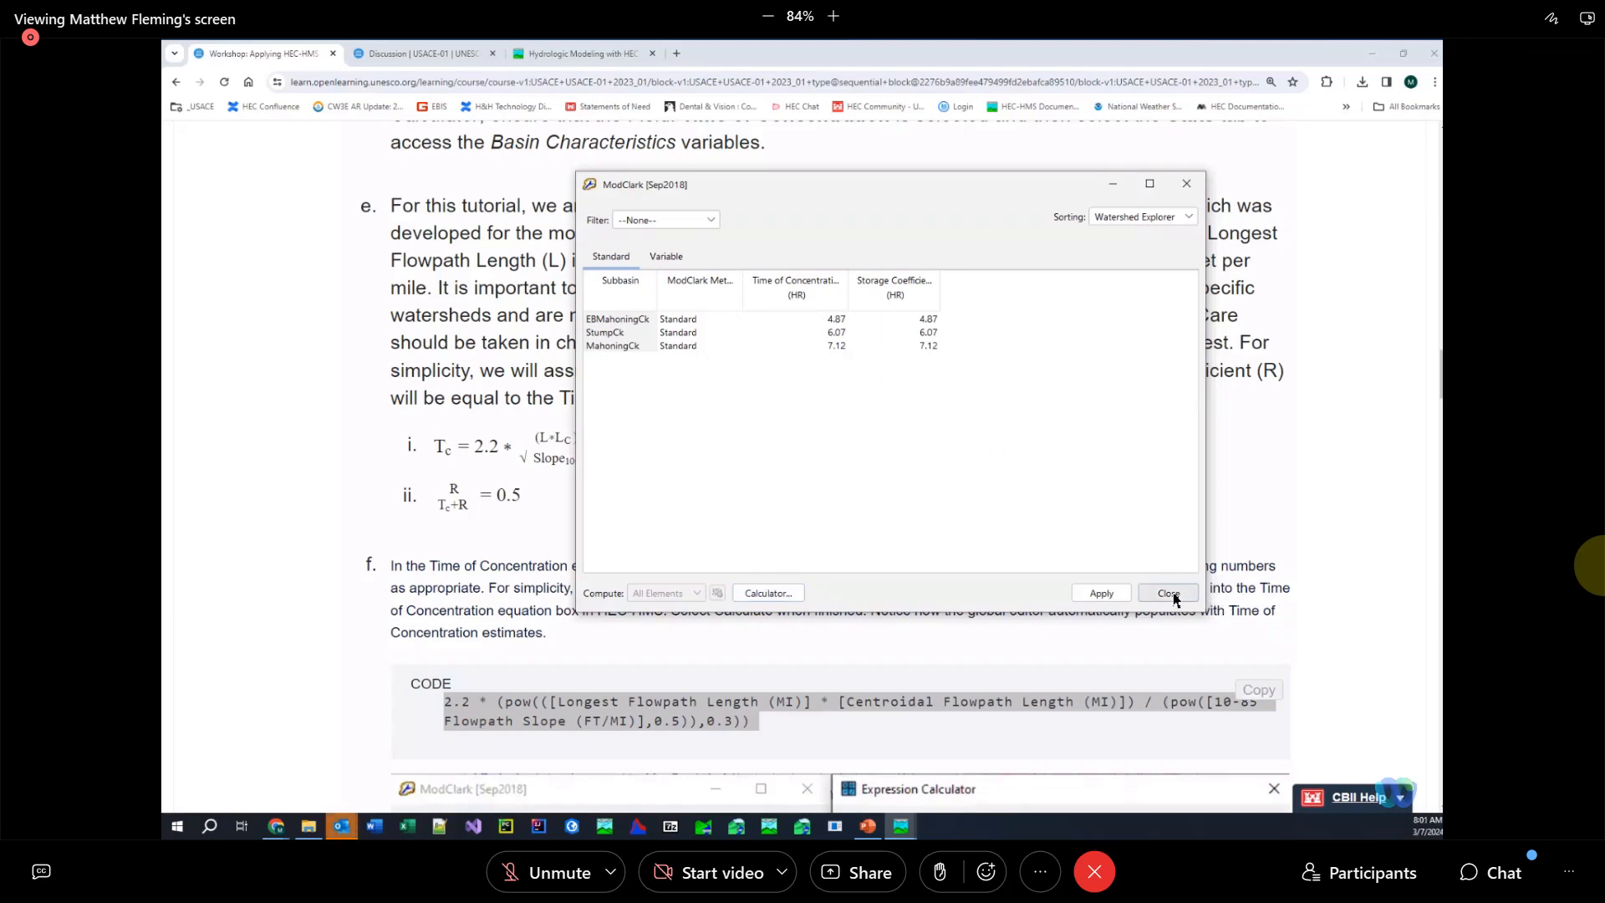
# Leave the ModClark table and select the const_rate percolation grid under Grid Data
pyautogui.click(1168, 593)
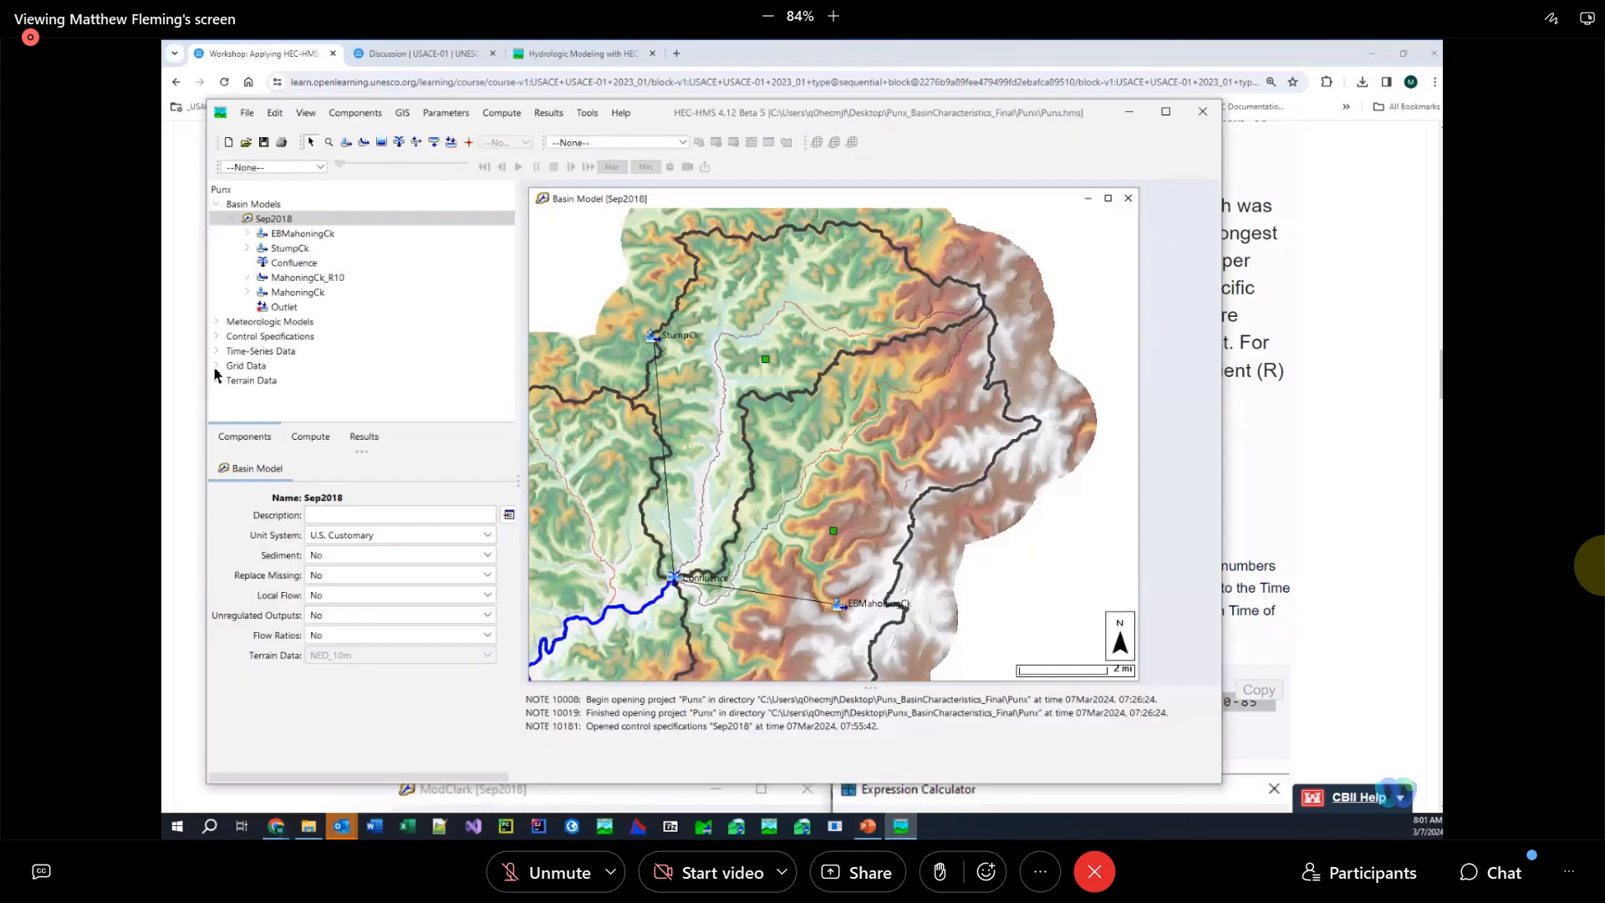
pyautogui.click(246, 366)
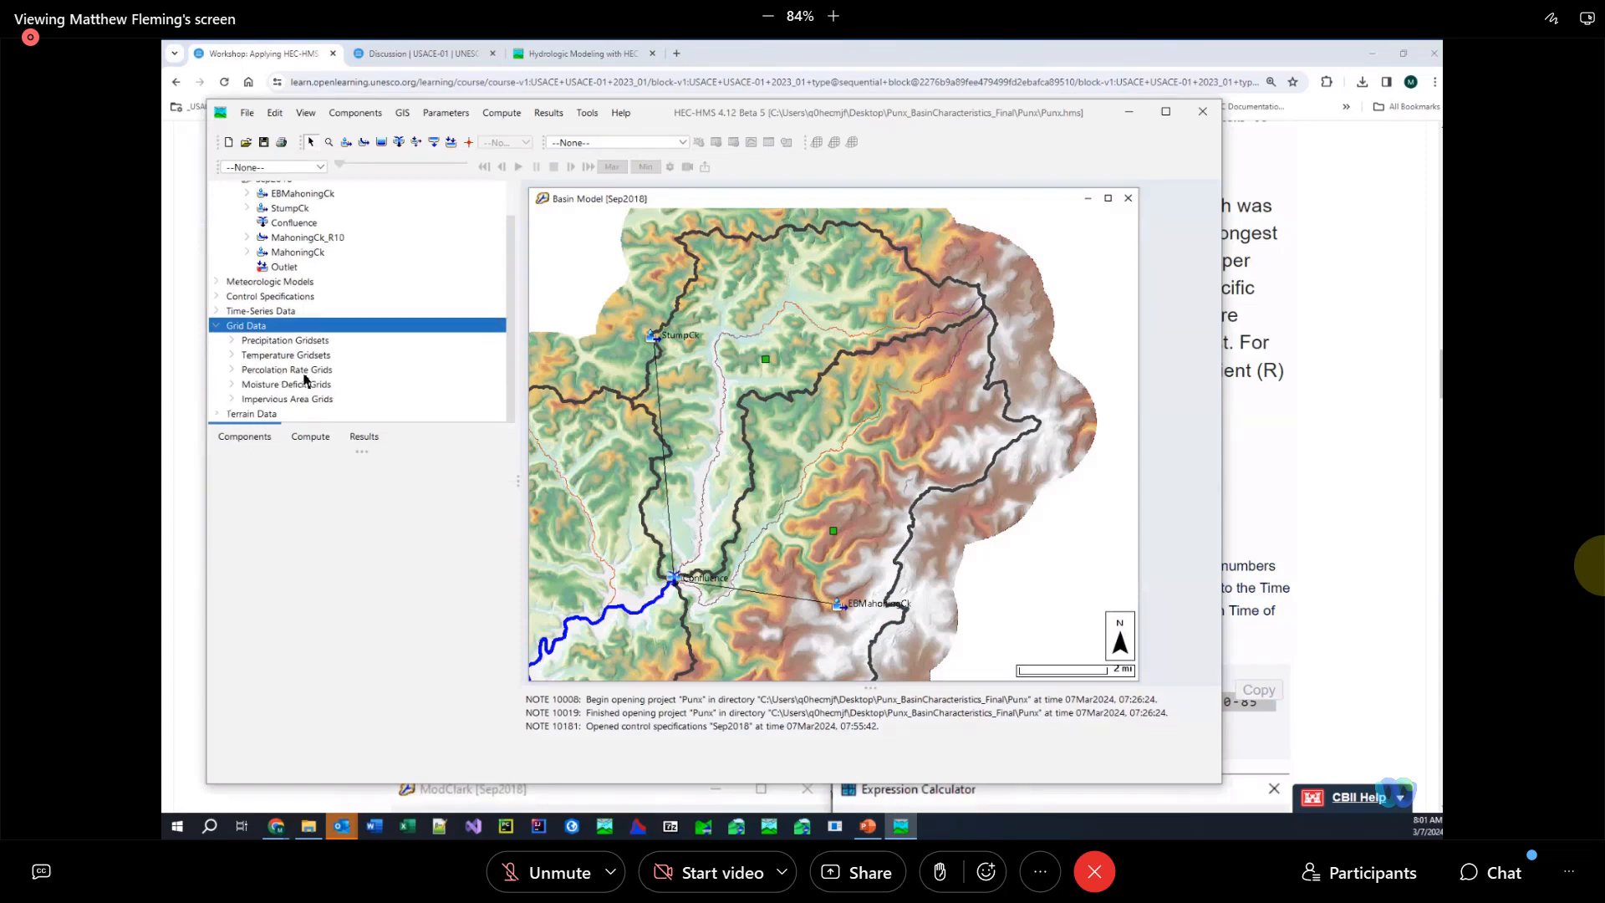
pyautogui.moveTo(264, 375)
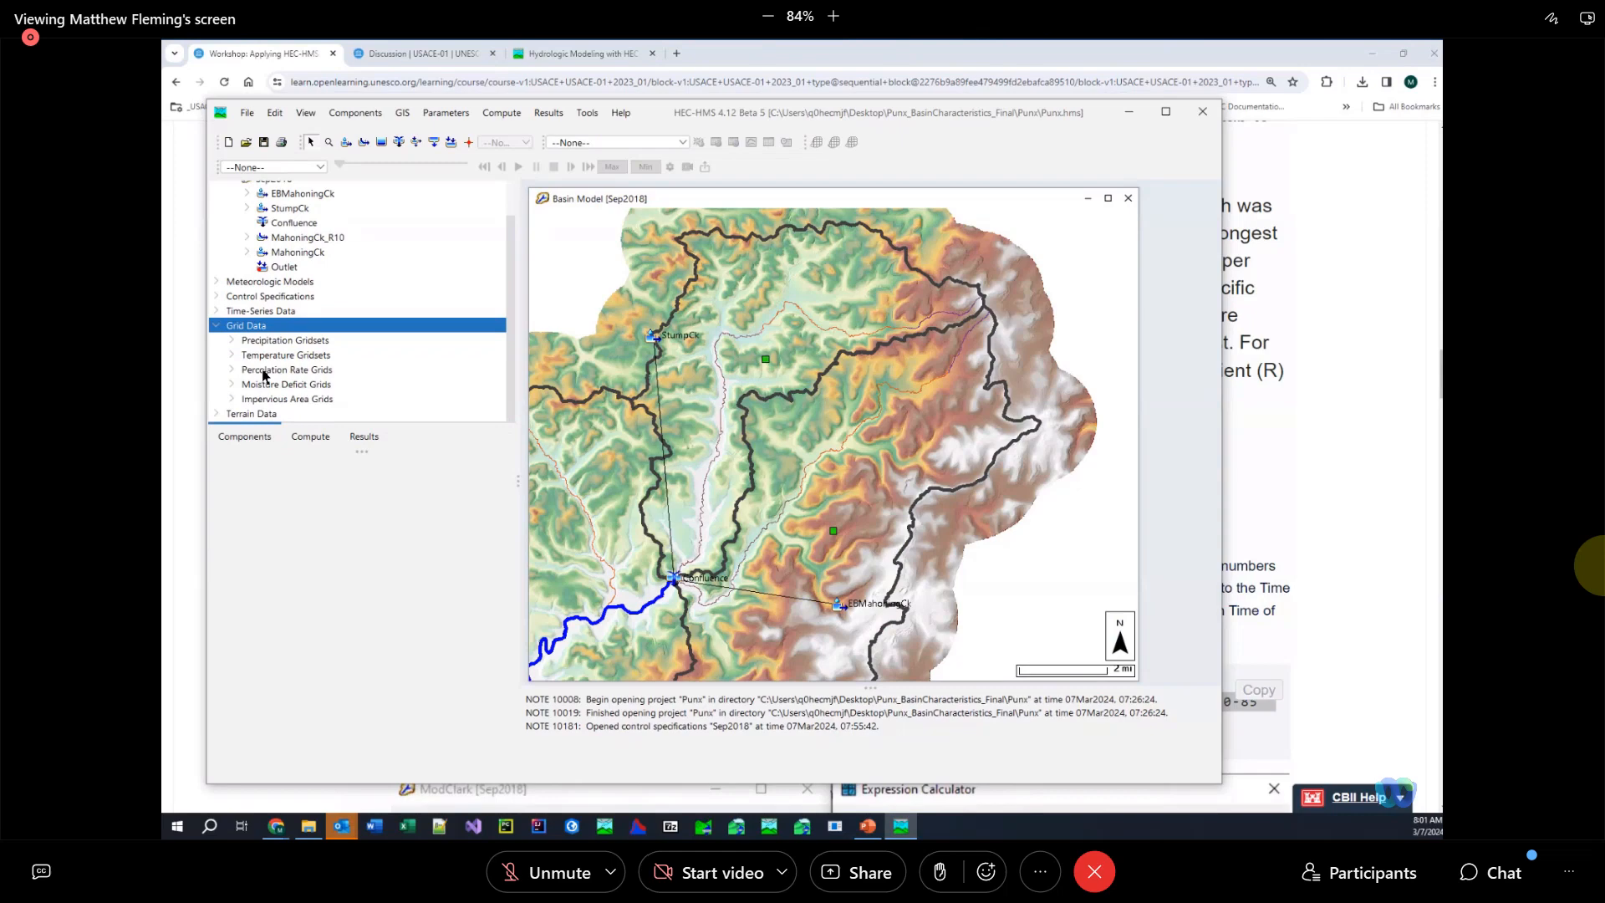
pyautogui.moveTo(239, 336)
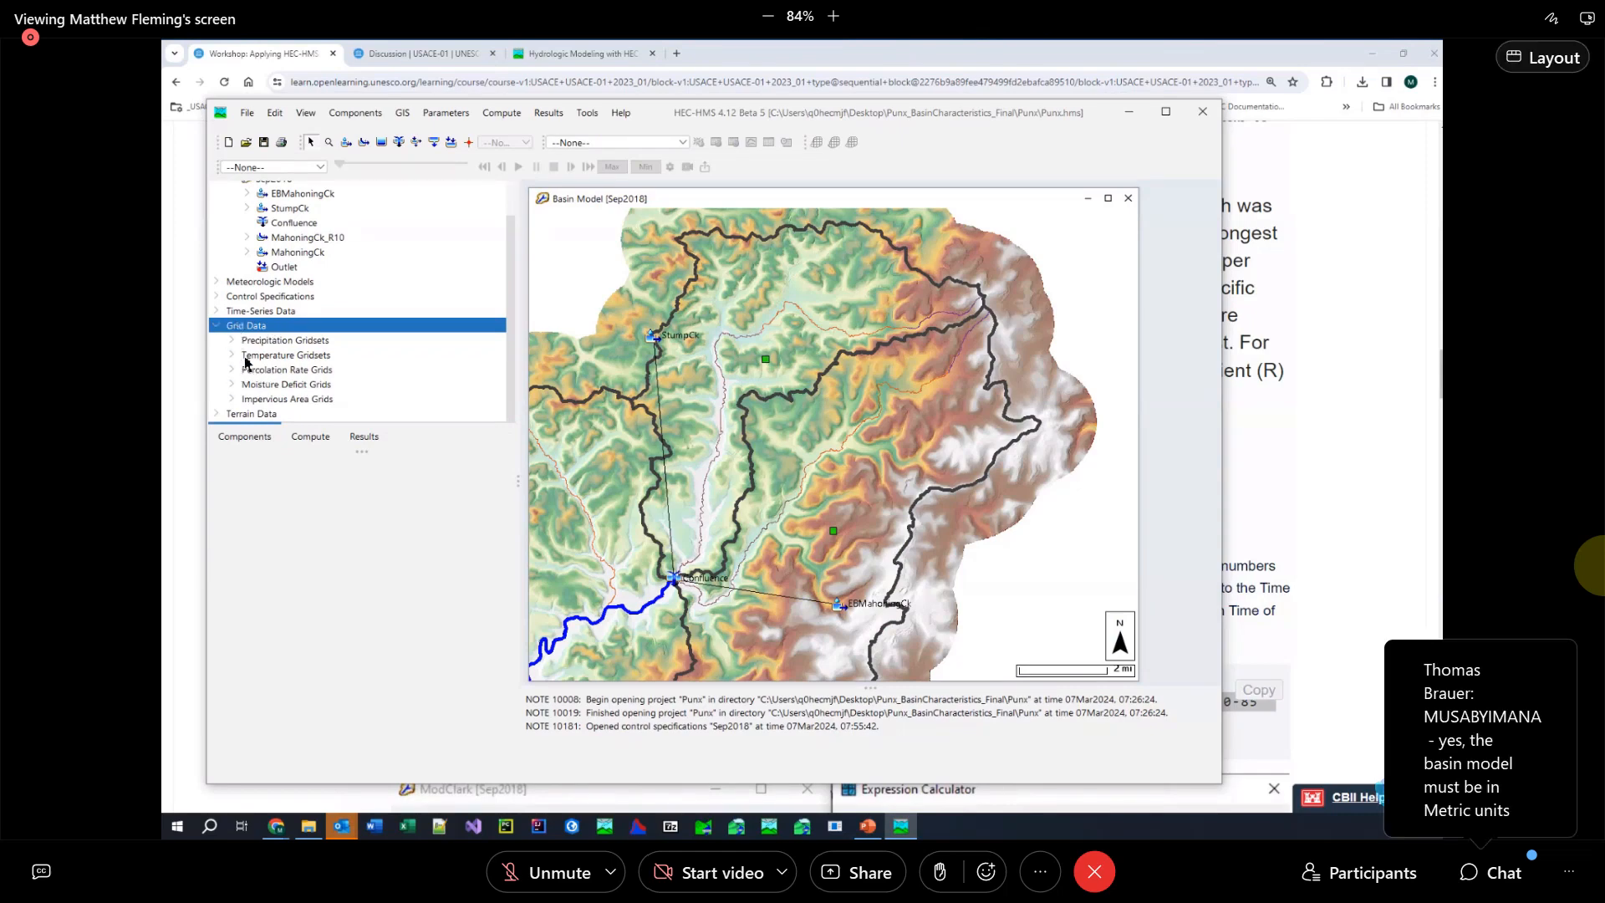
pyautogui.click(232, 369)
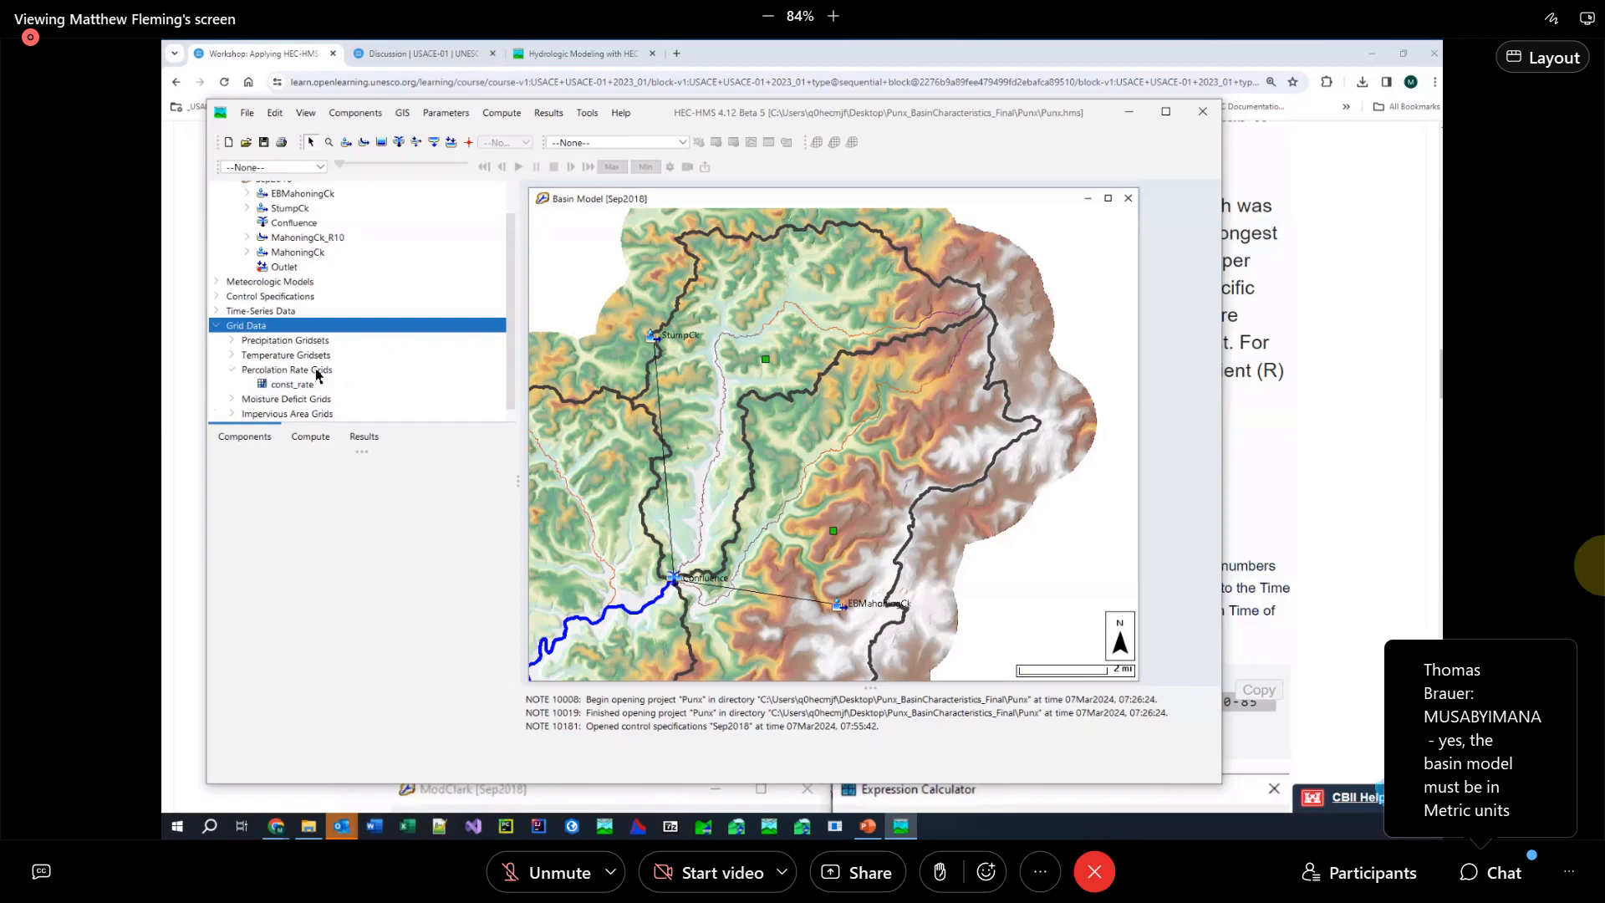
pyautogui.click(294, 384)
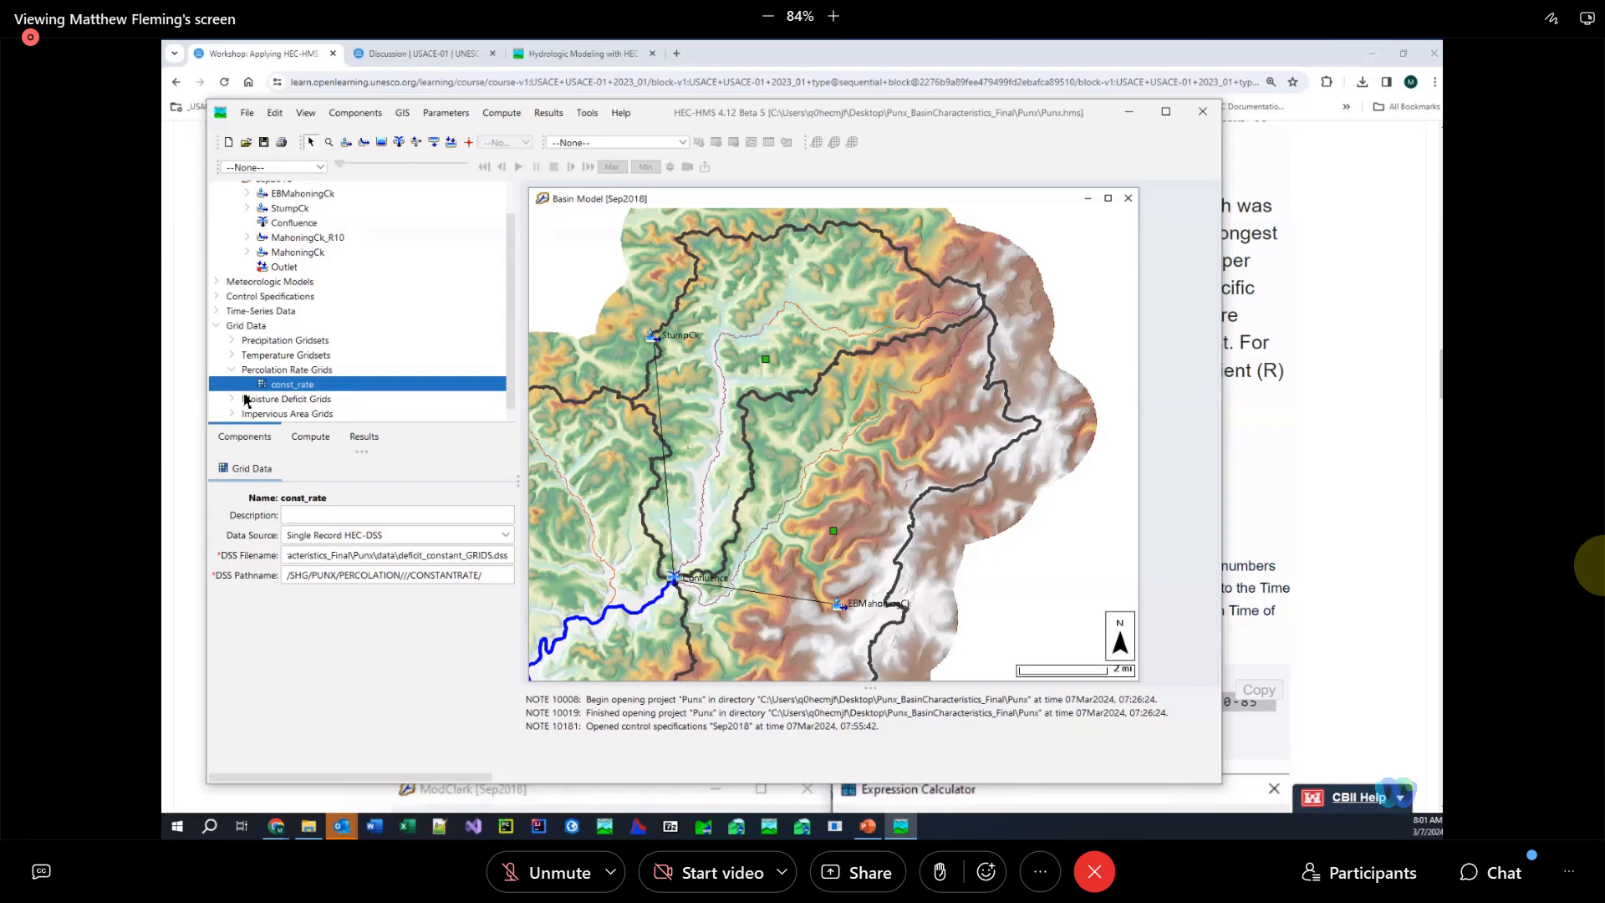
pyautogui.moveTo(251, 398)
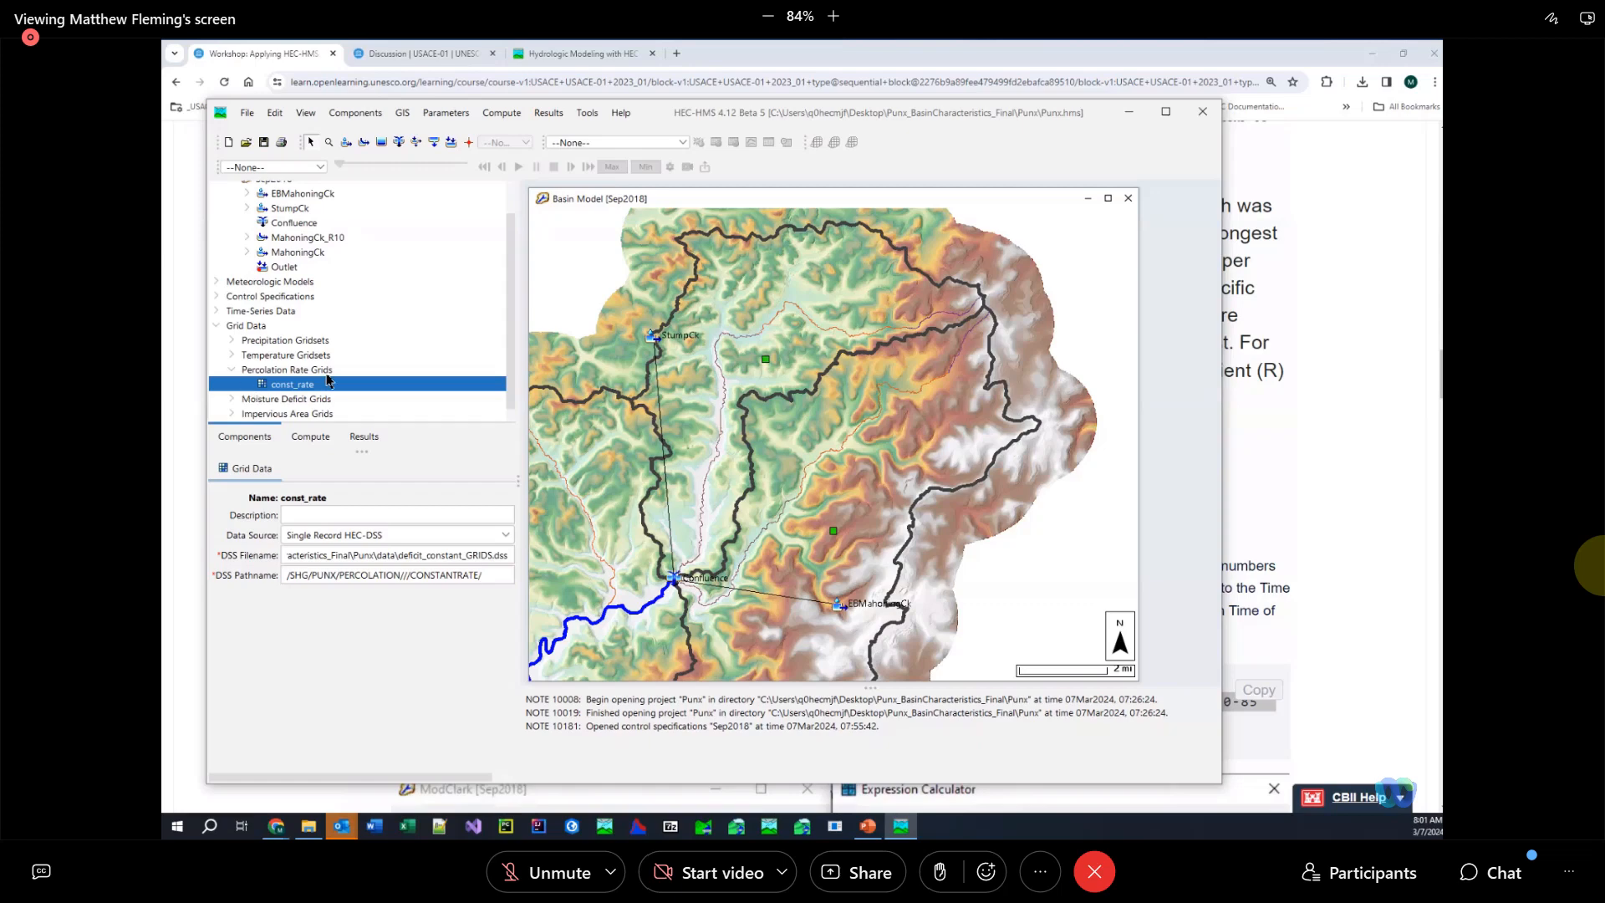
pyautogui.moveTo(571, 276)
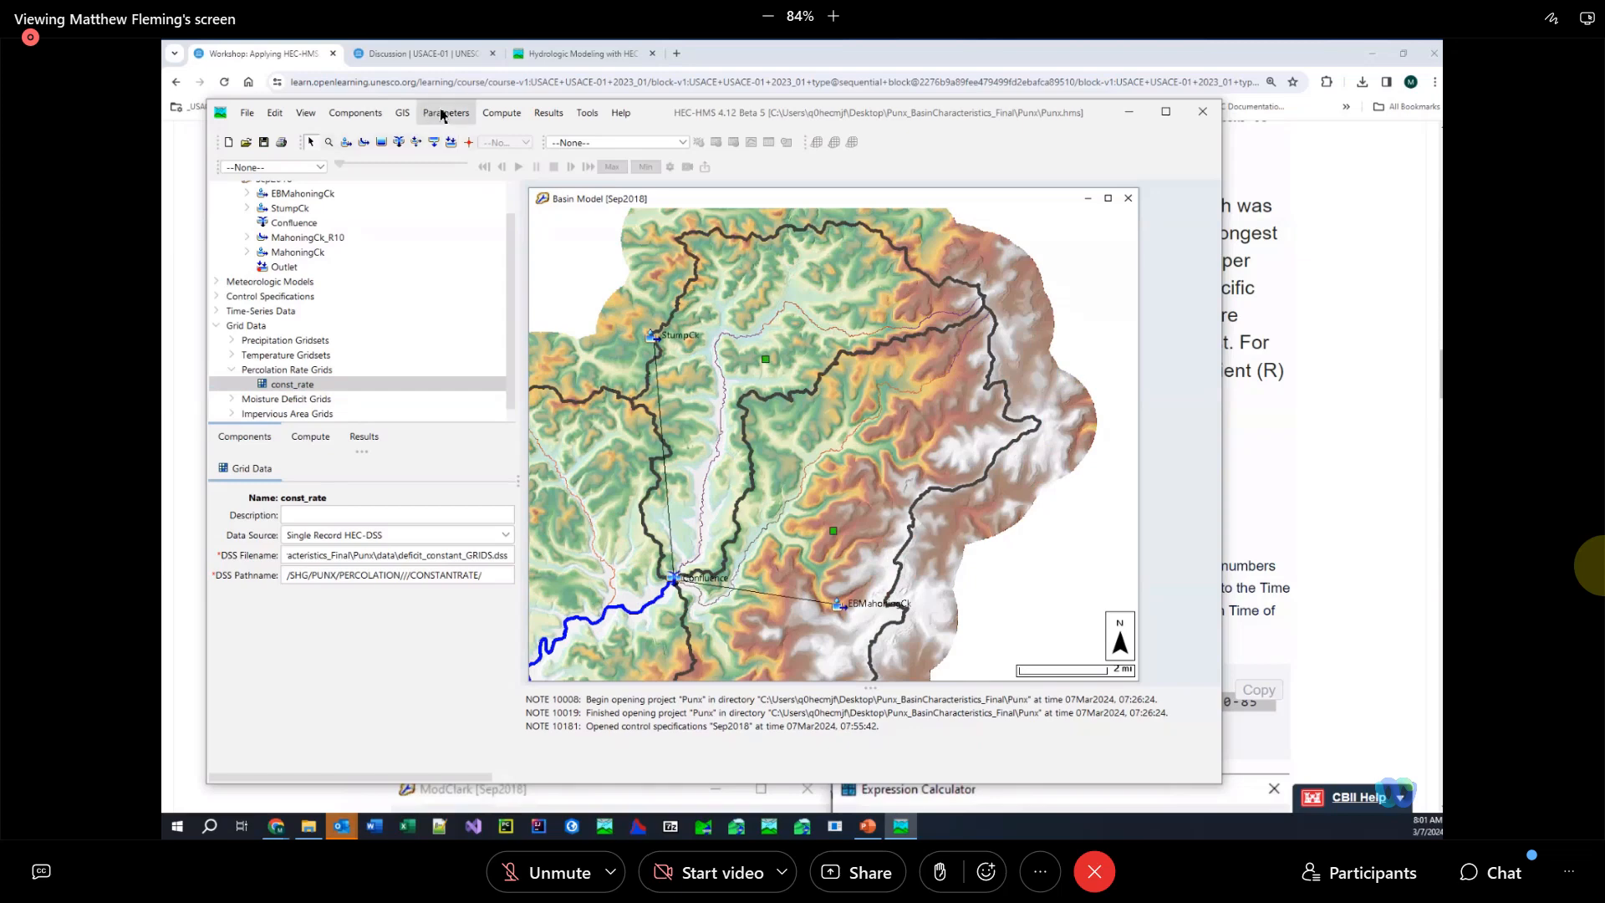
# Show the Deficit and Constant loss table via Parameters > Loss
pyautogui.click(445, 112)
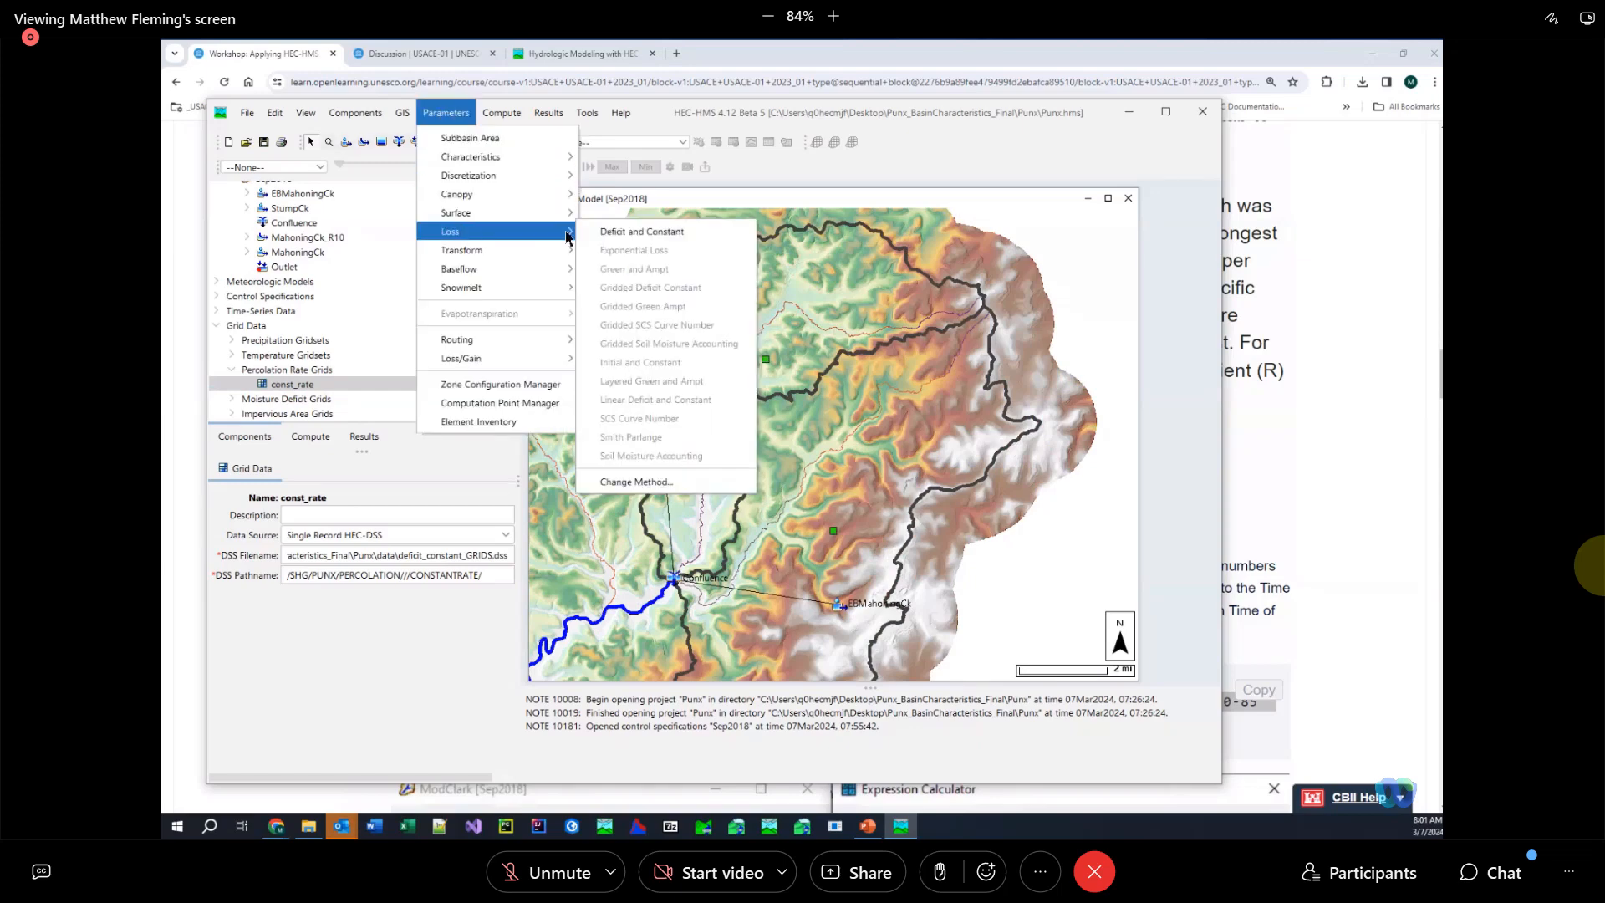
pyautogui.moveTo(642, 231)
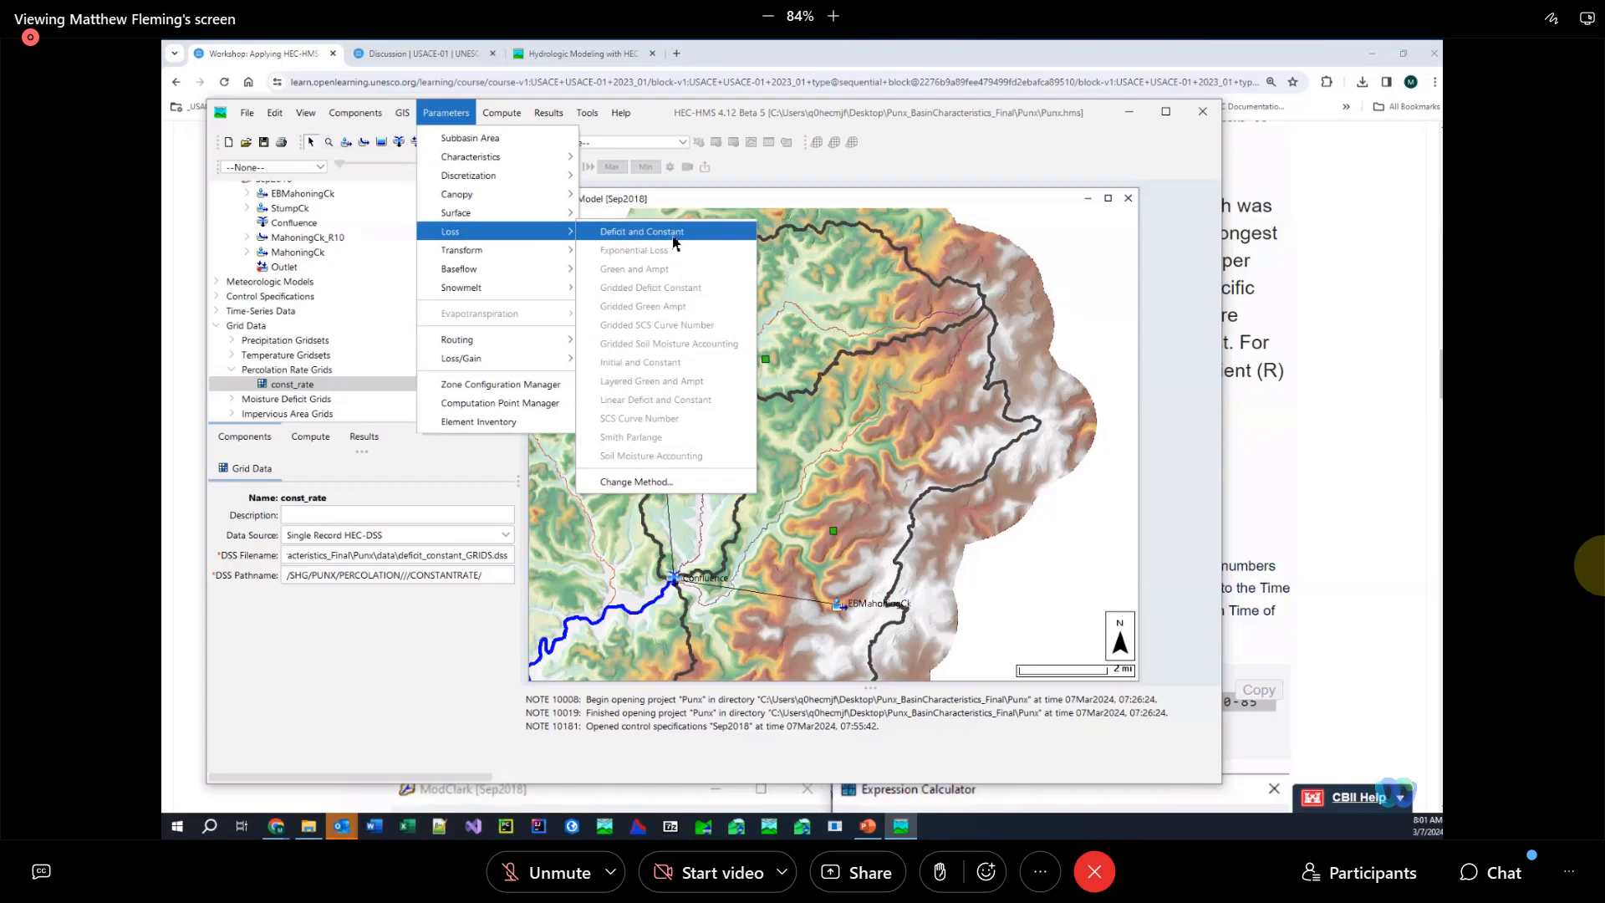
pyautogui.click(641, 231)
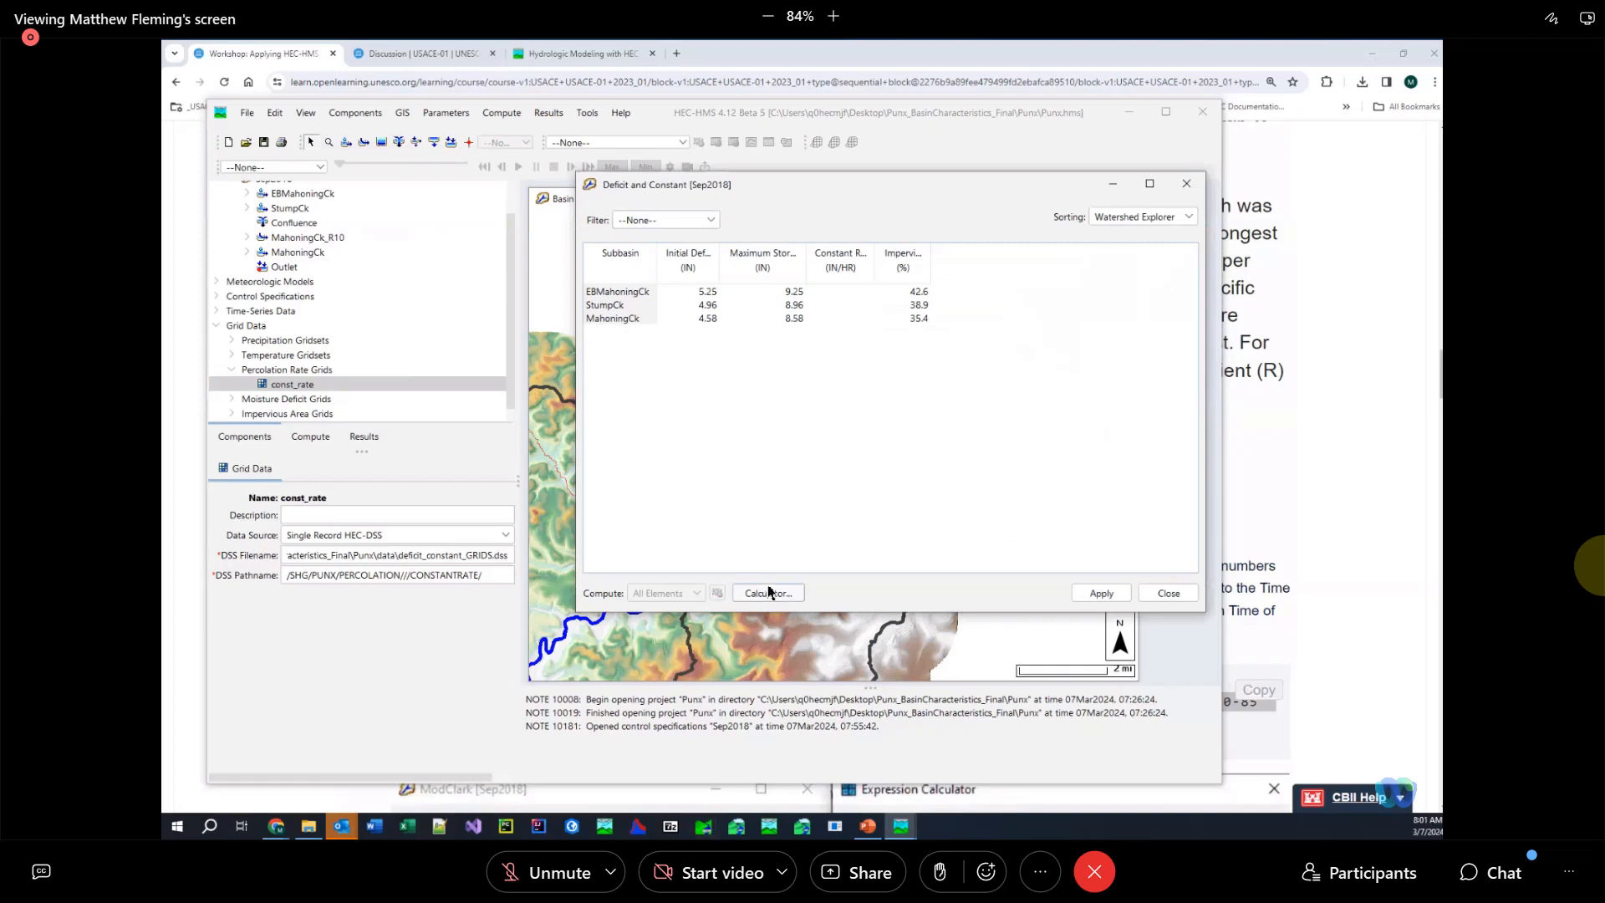
# Compute Constant Rate for all subbasins from Percolation Rate: const_rate (0.425, 0.396, 0.358 in/hr)
pyautogui.click(767, 592)
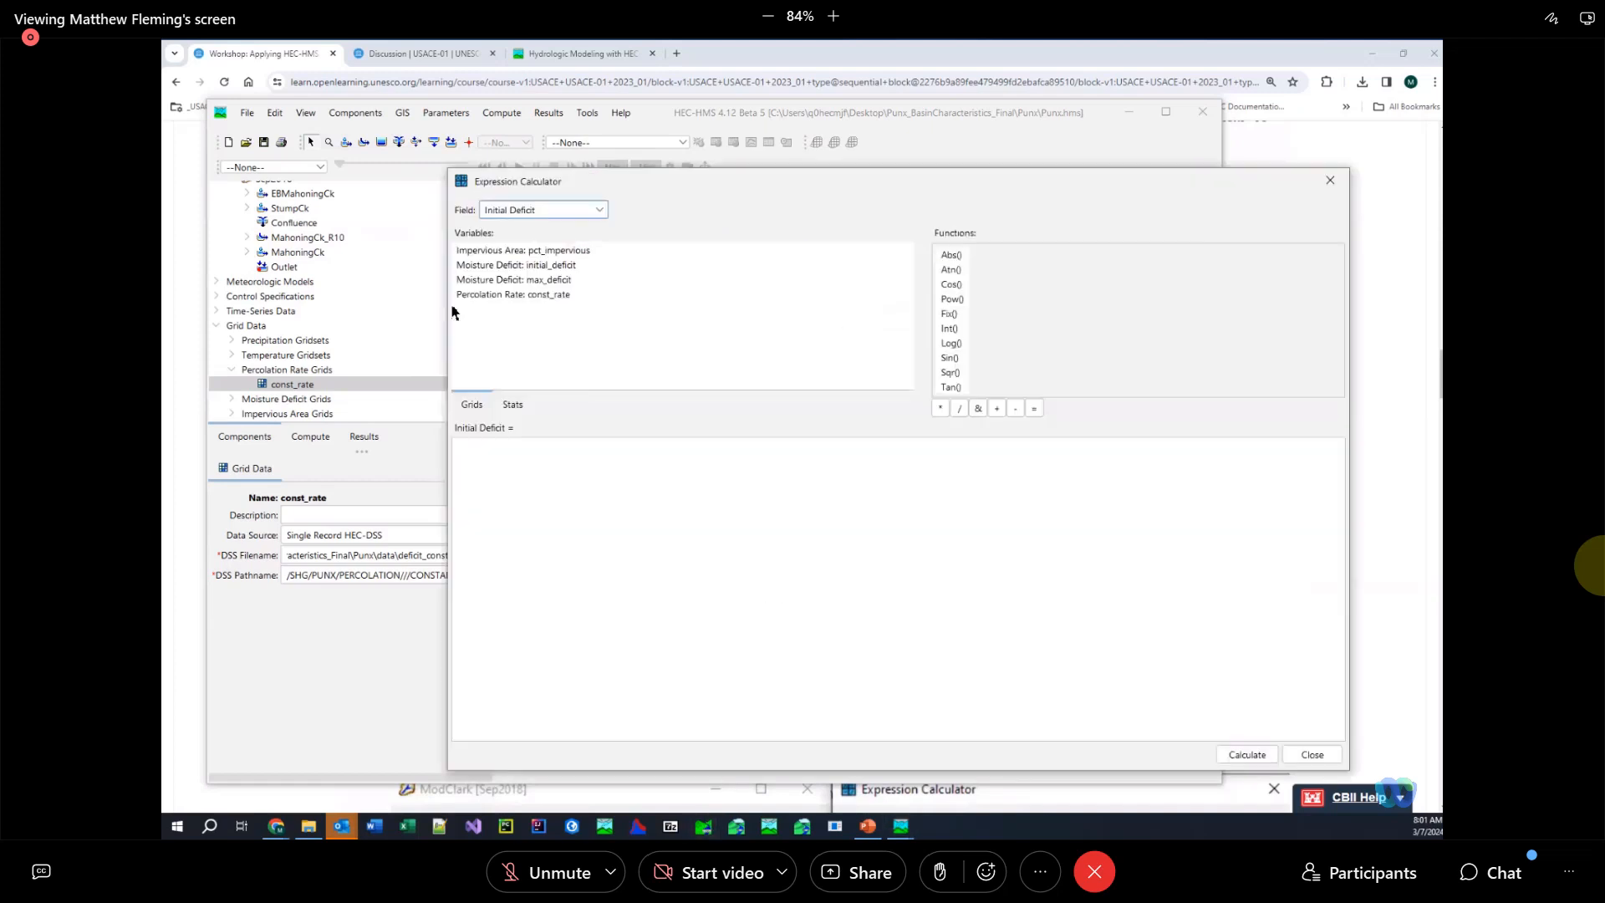
pyautogui.moveTo(472, 216)
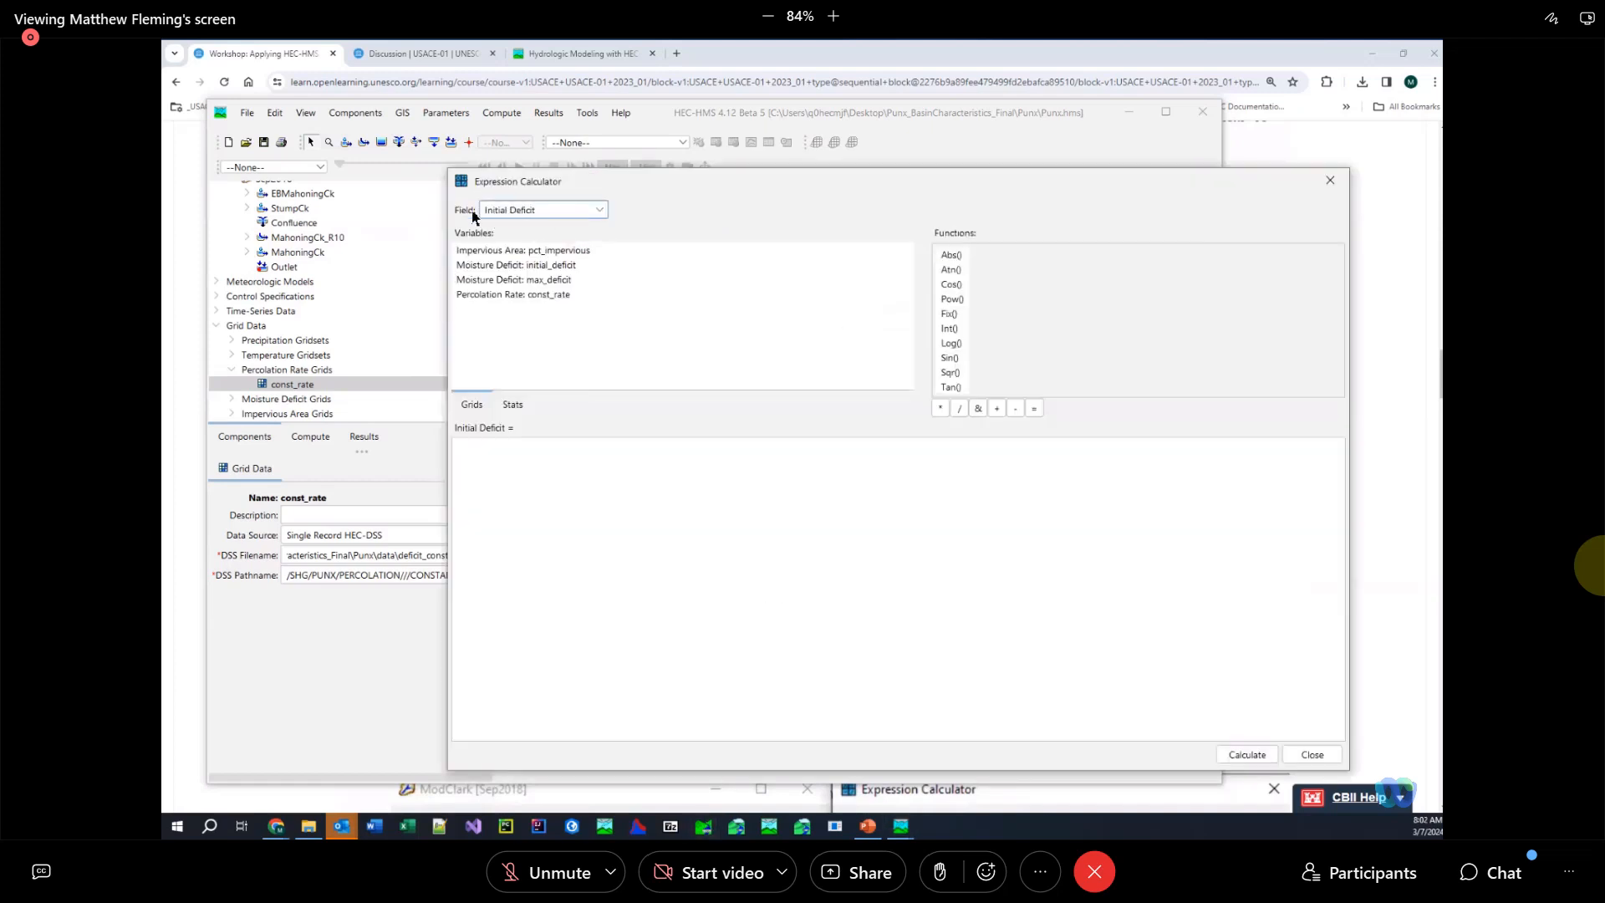
pyautogui.click(542, 210)
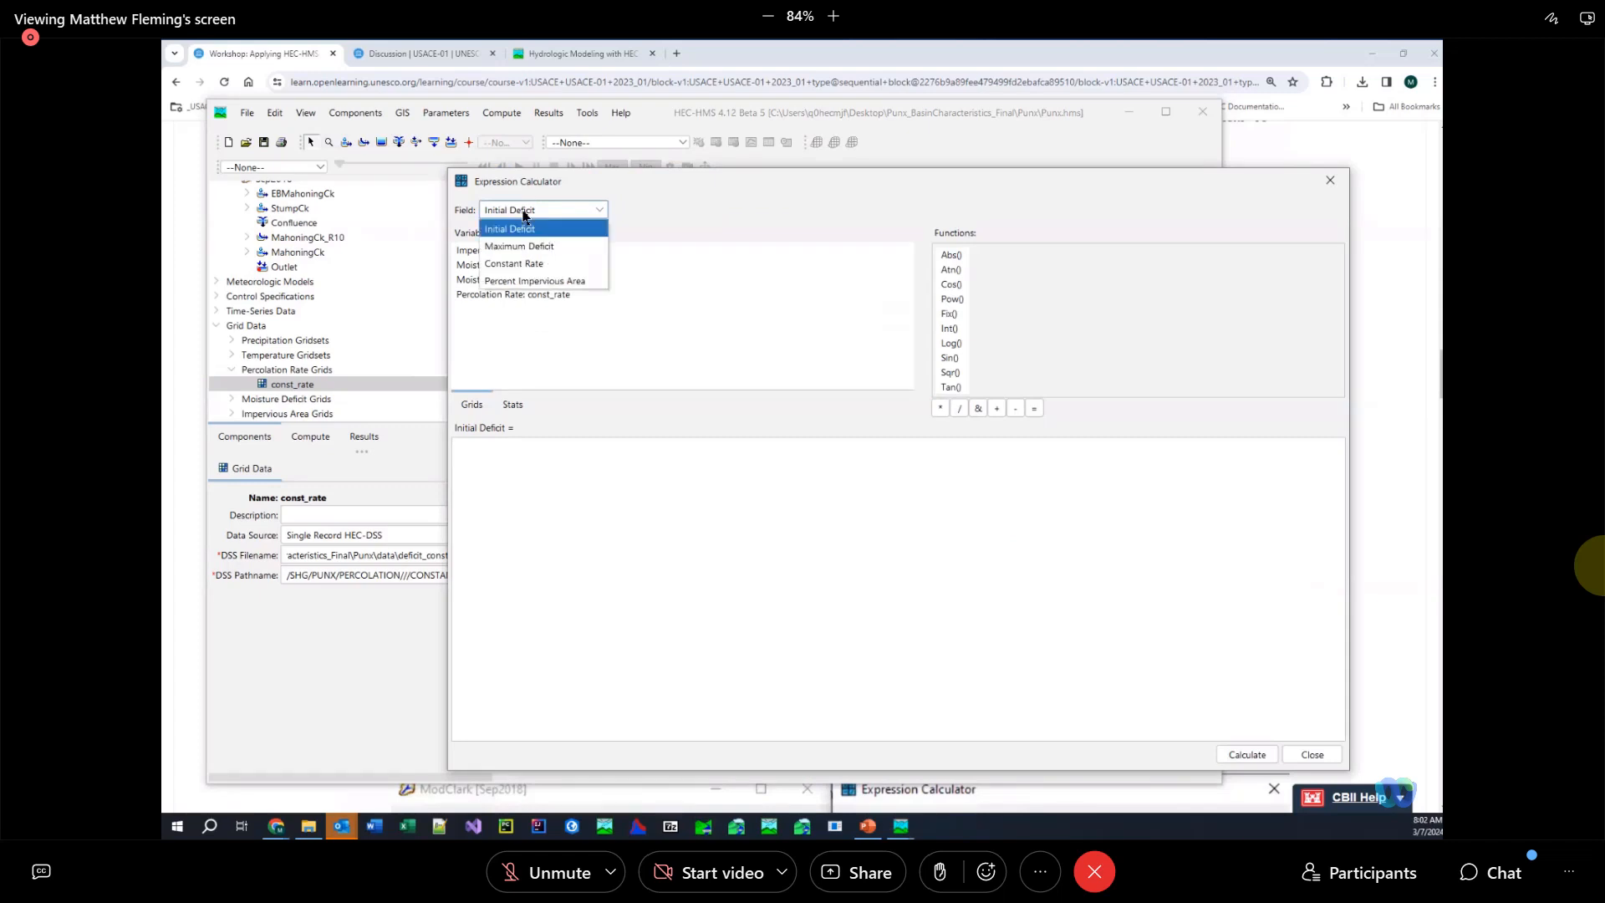
pyautogui.moveTo(531, 264)
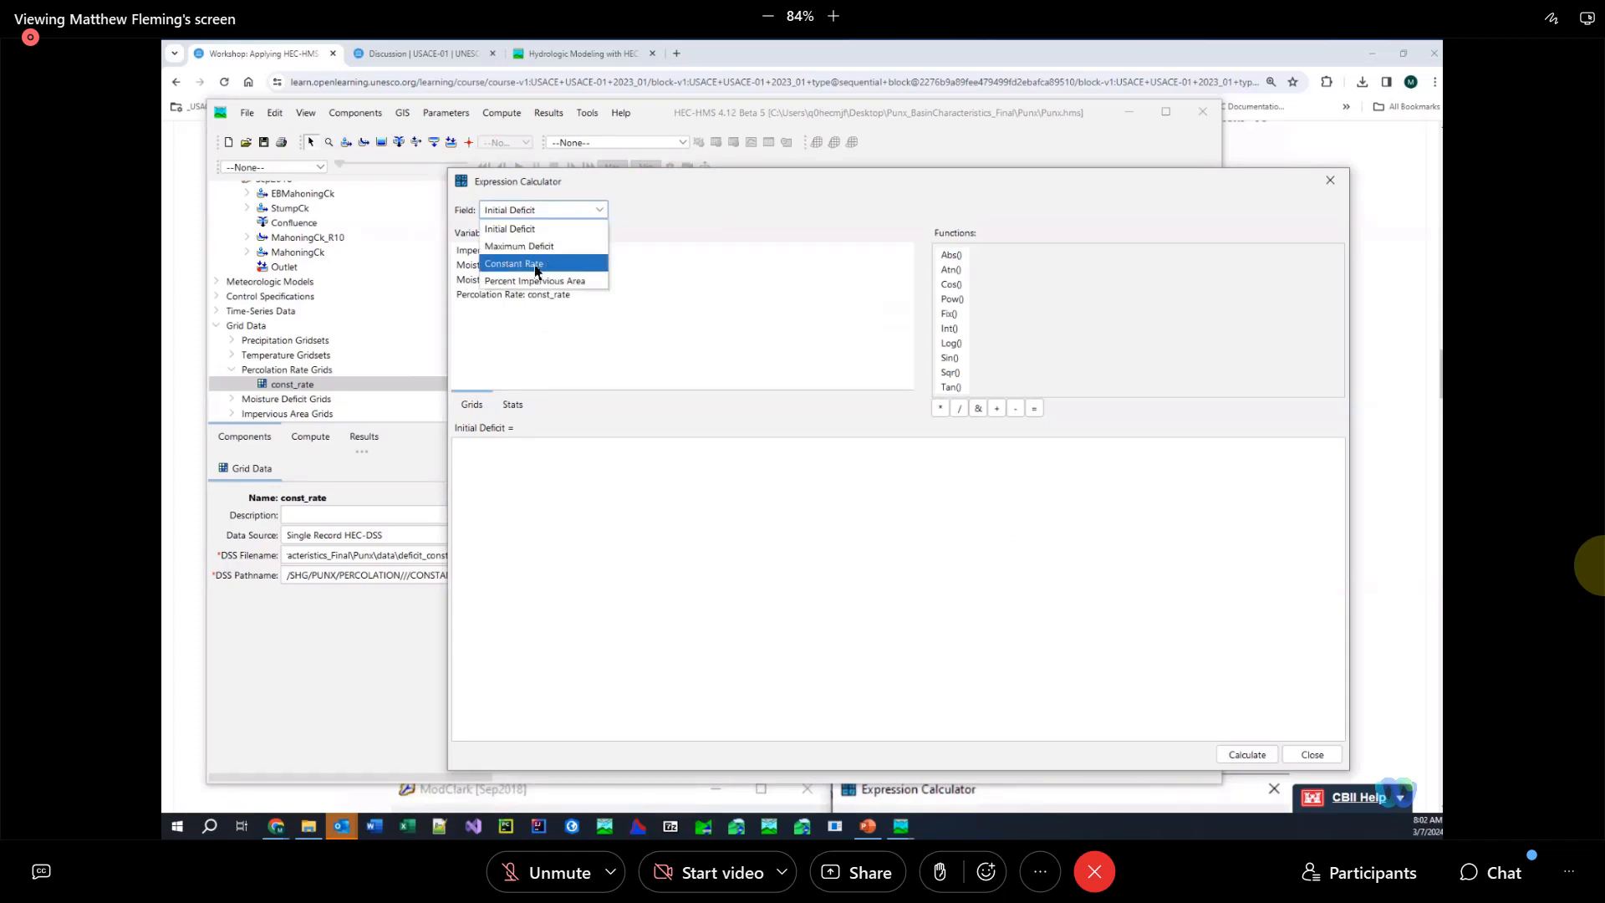
pyautogui.click(513, 264)
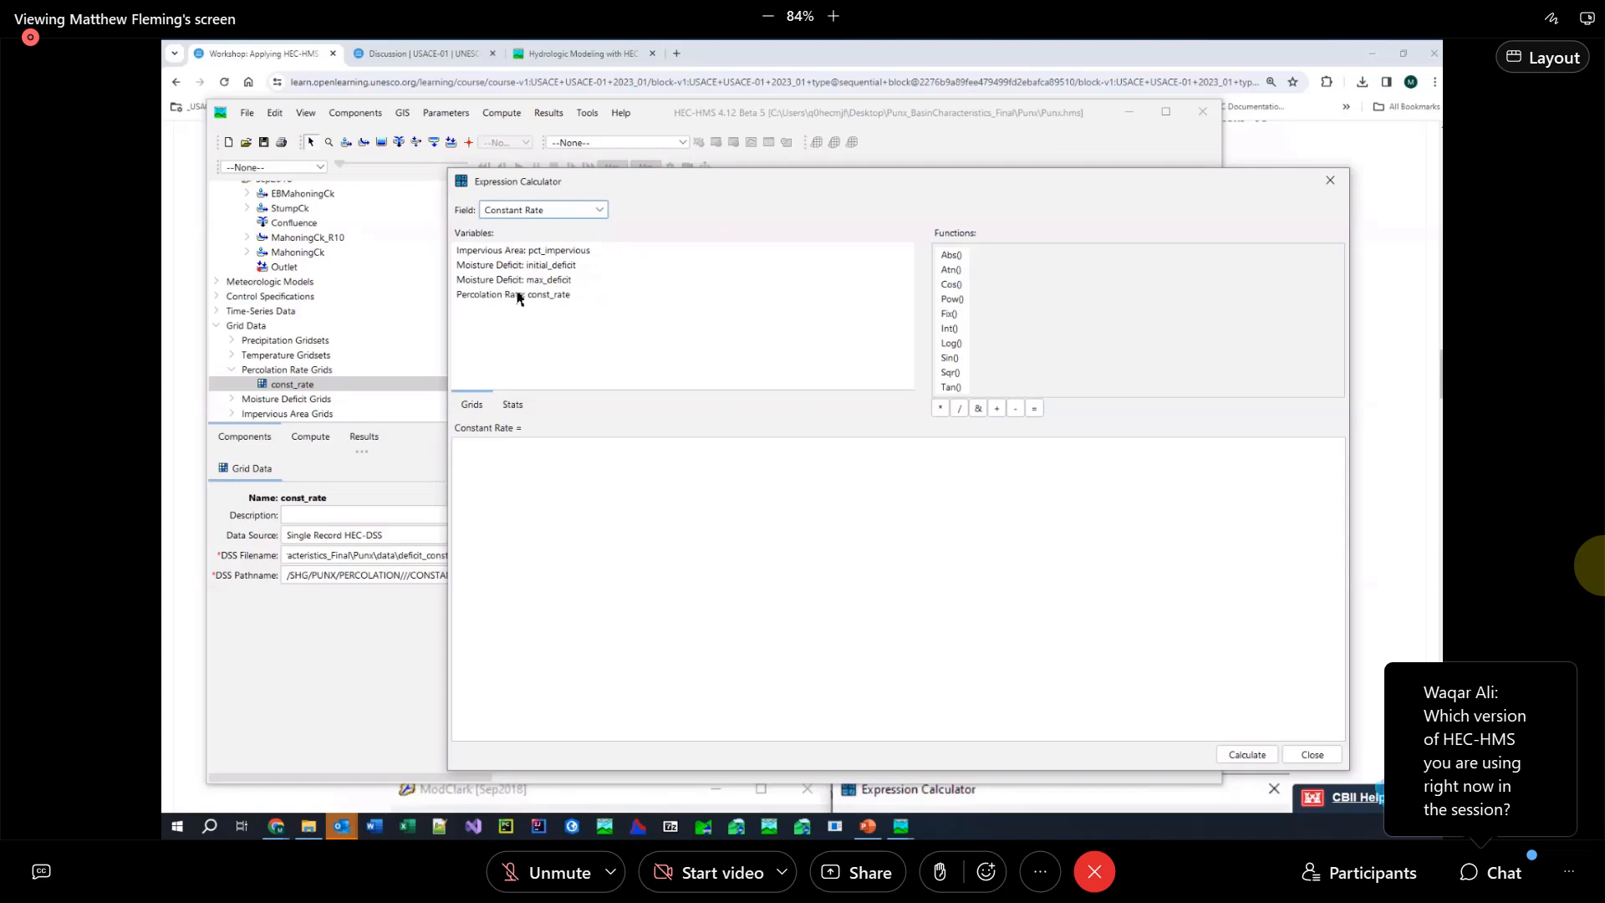
pyautogui.doubleClick(513, 294)
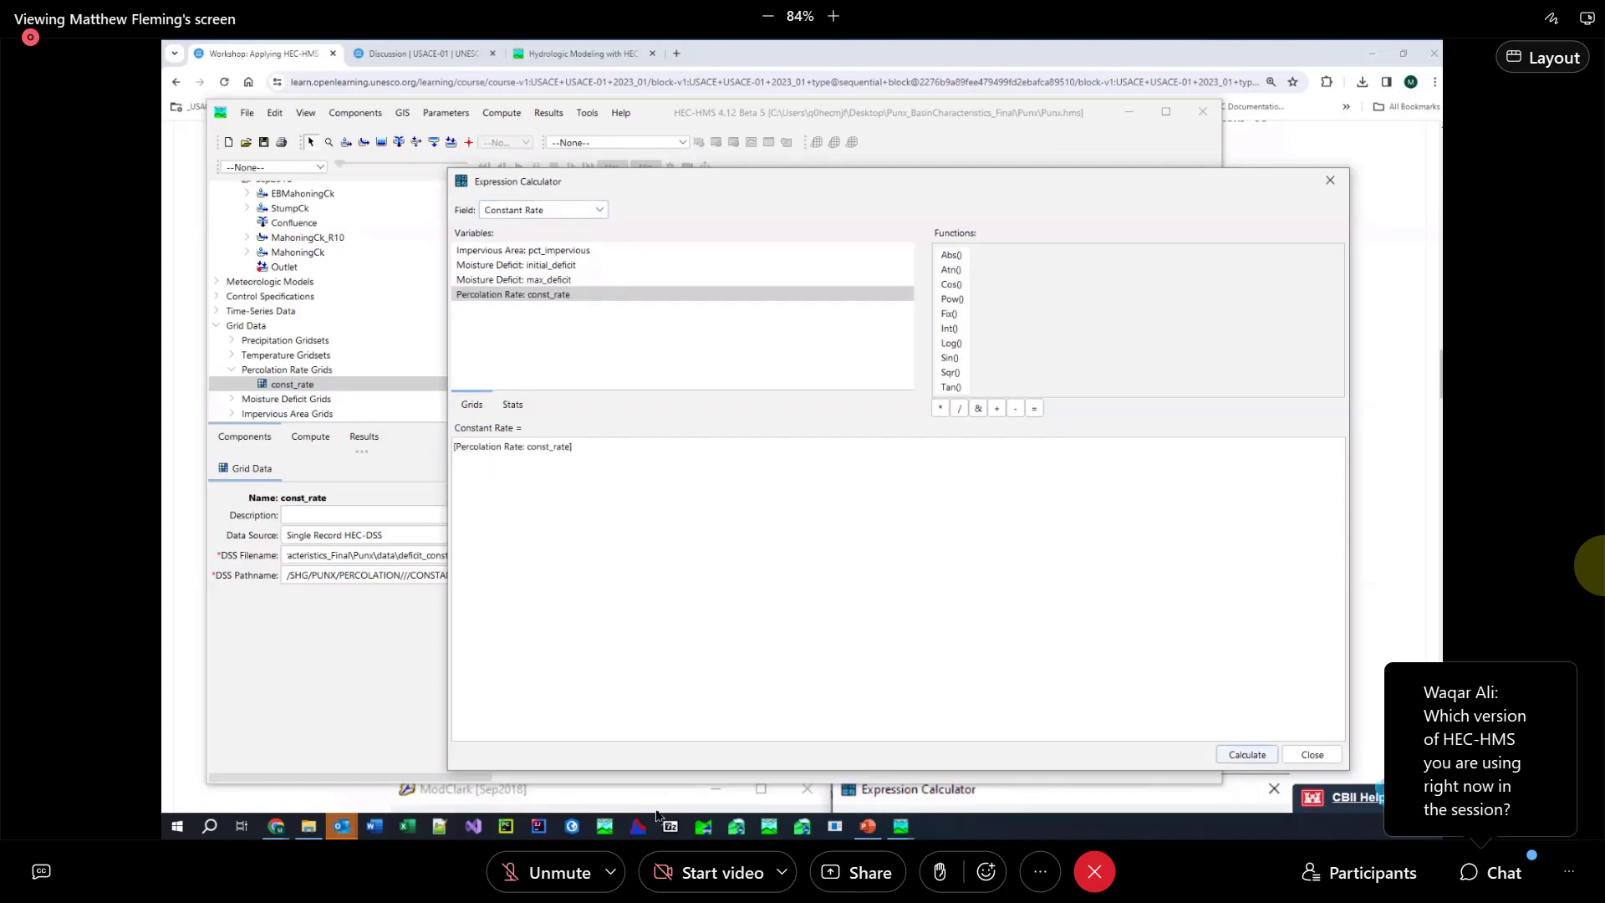
pyautogui.click(1311, 754)
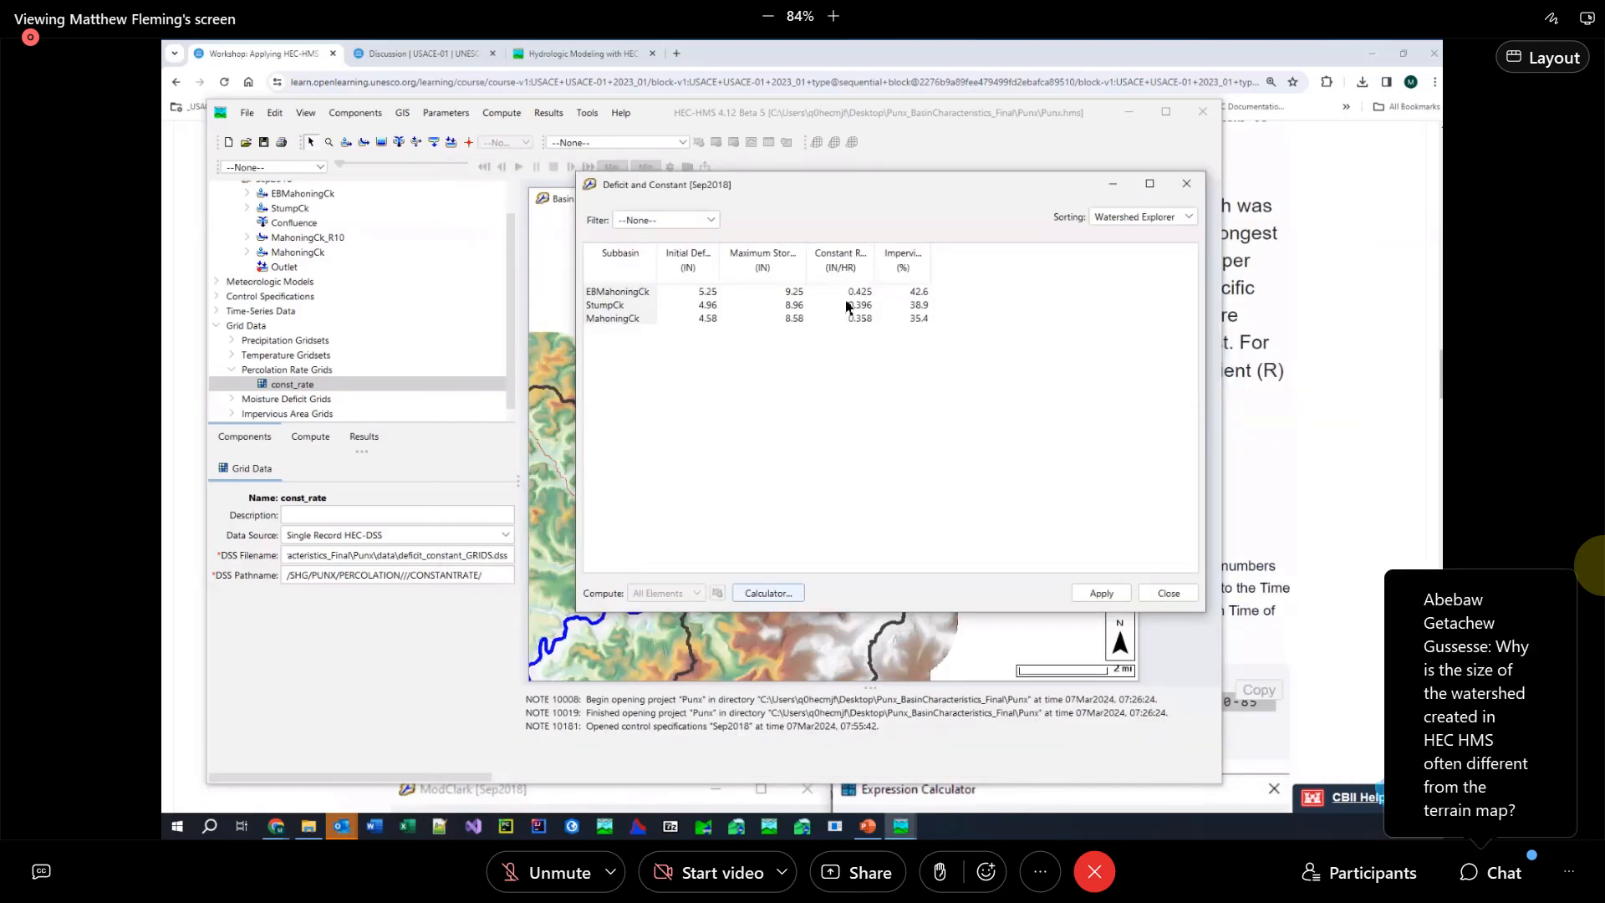
pyautogui.moveTo(845, 298)
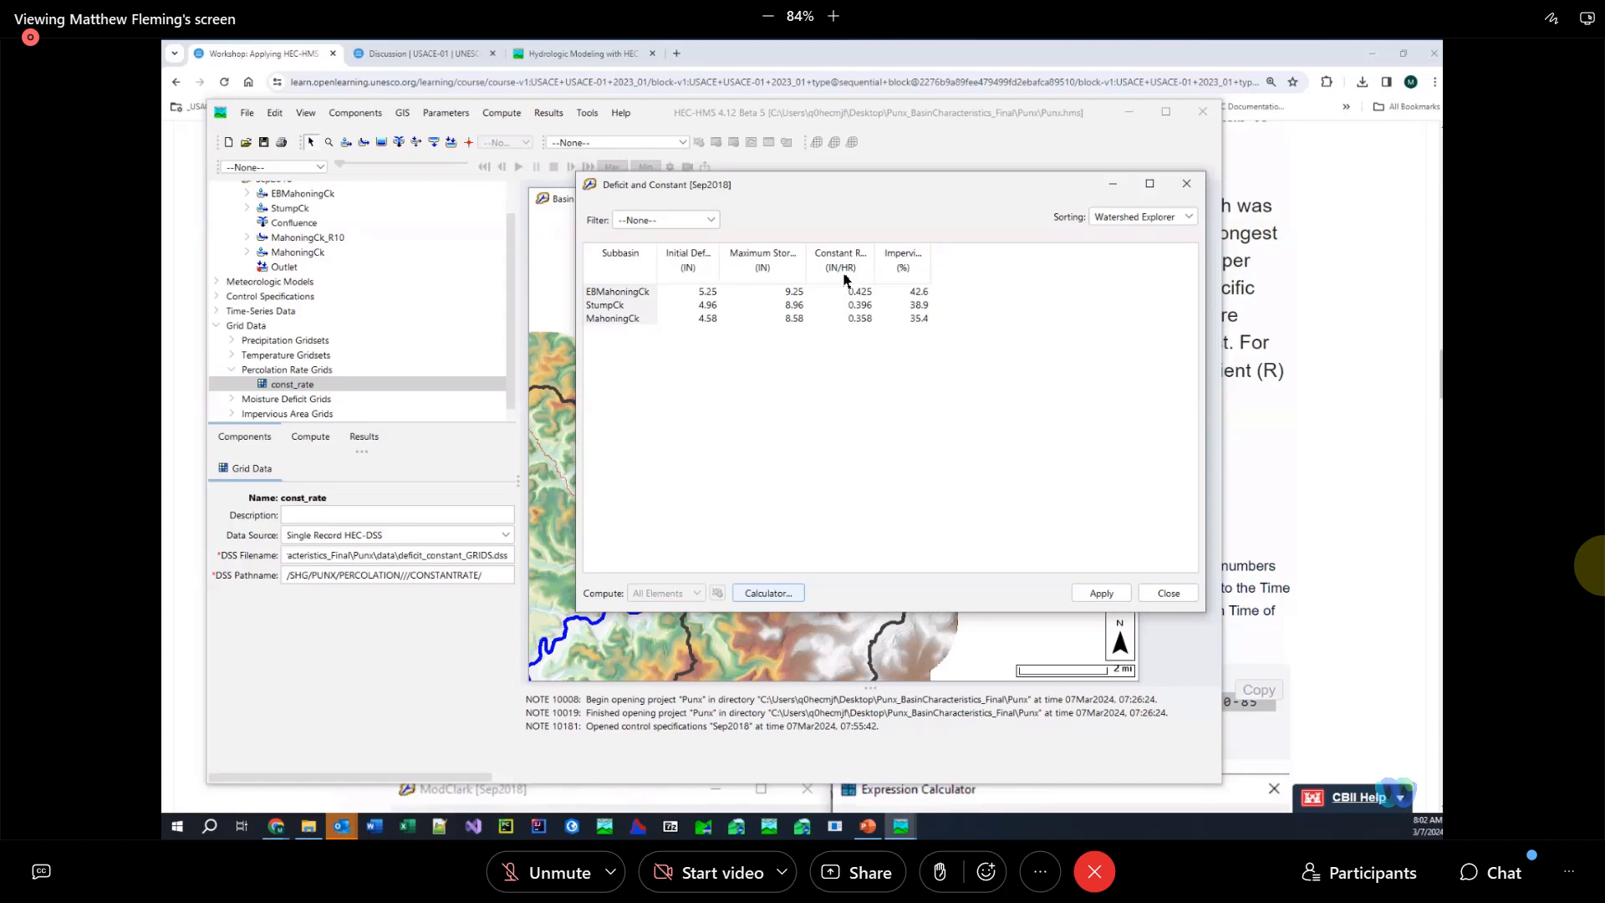
pyautogui.moveTo(878, 334)
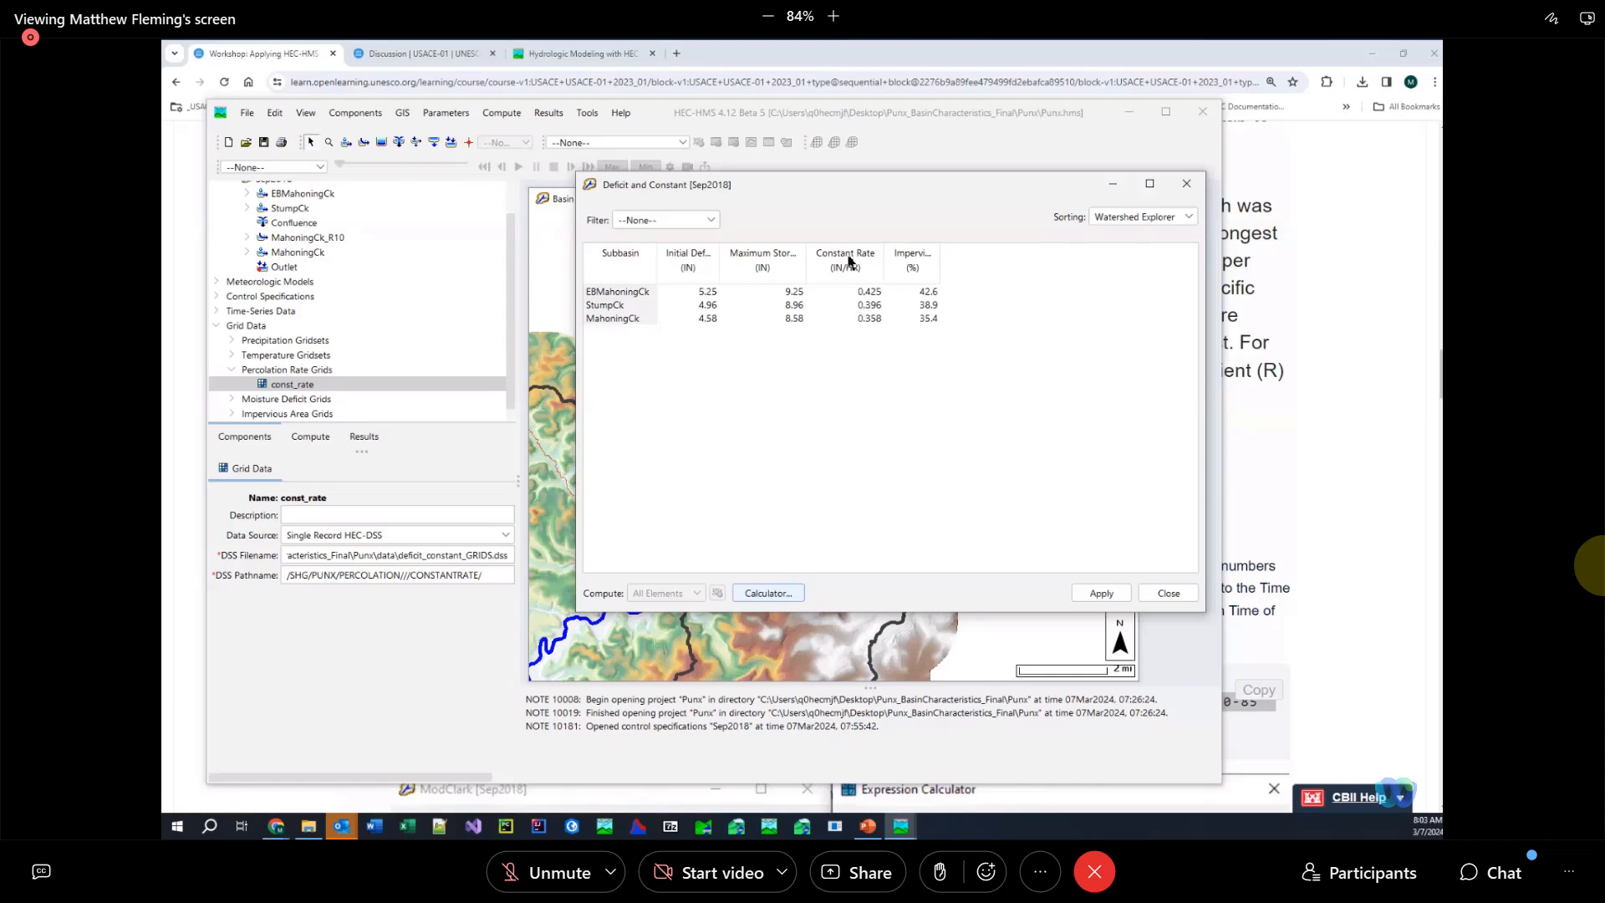
pyautogui.moveTo(1292, 580)
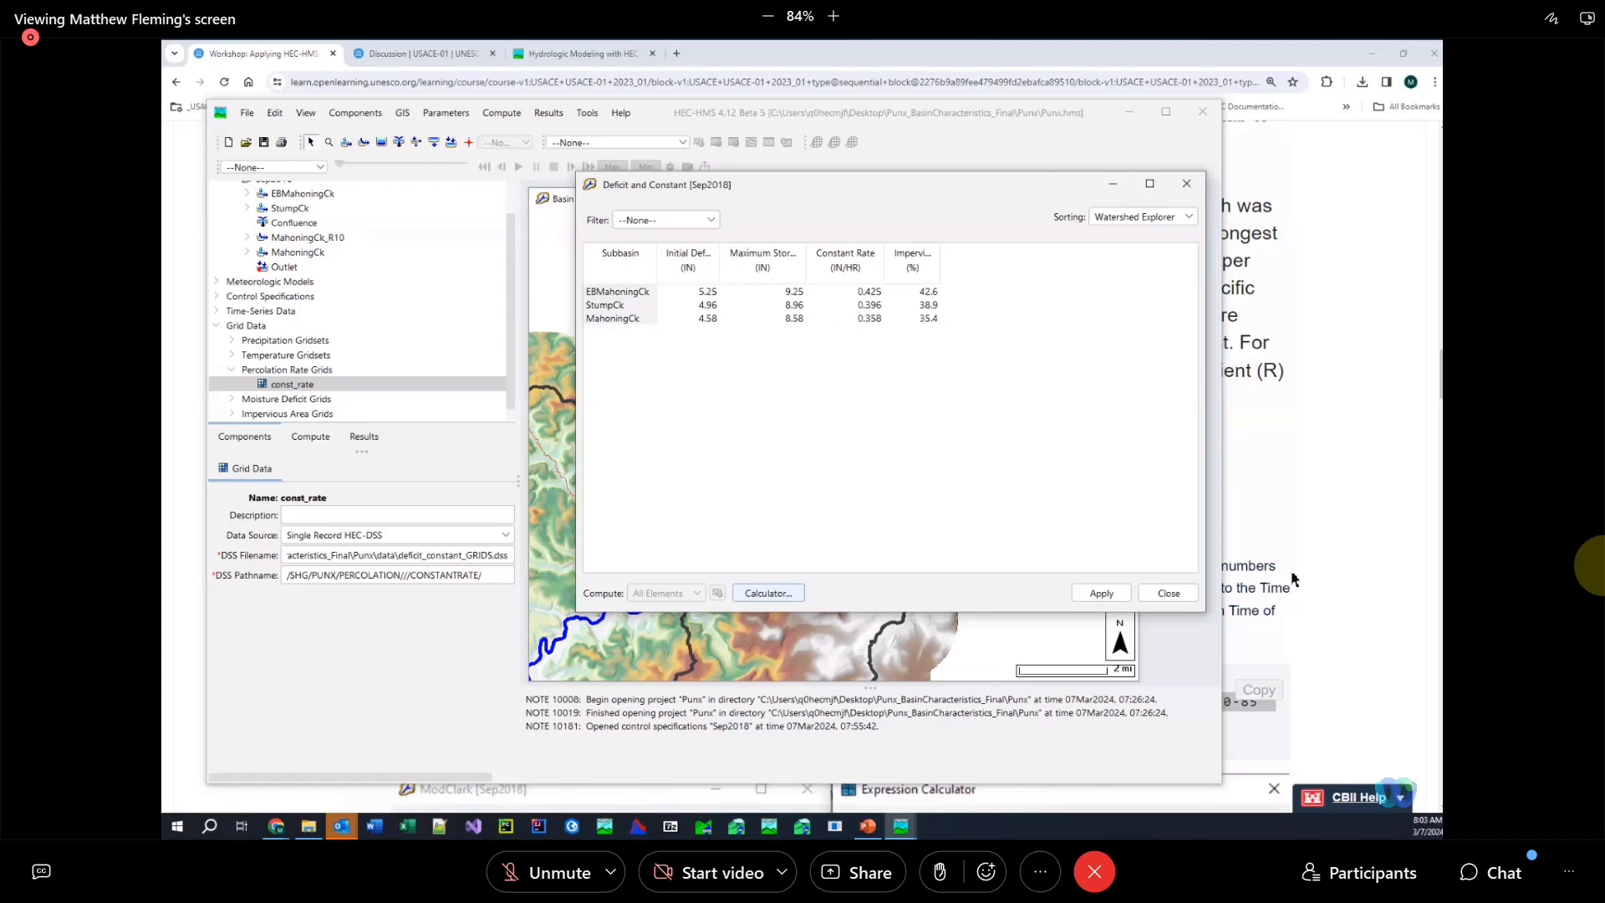
pyautogui.moveTo(1169, 594)
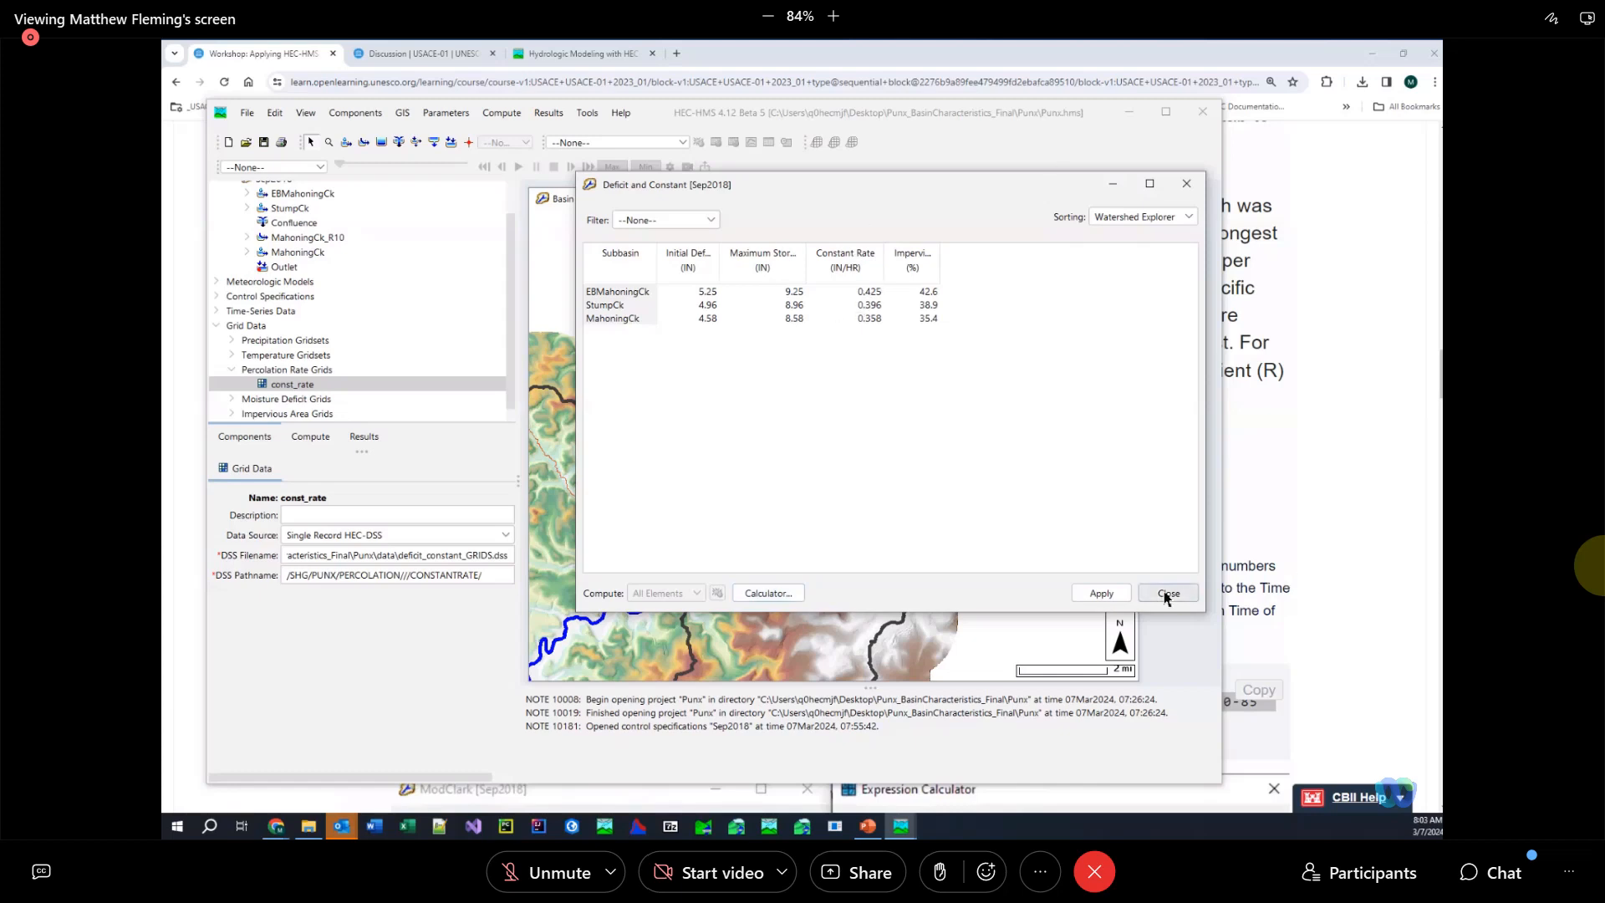
# Close the Deficit and Constant [Sep2018] parameter table after reviewing the three subbasins' values
pyautogui.click(1167, 592)
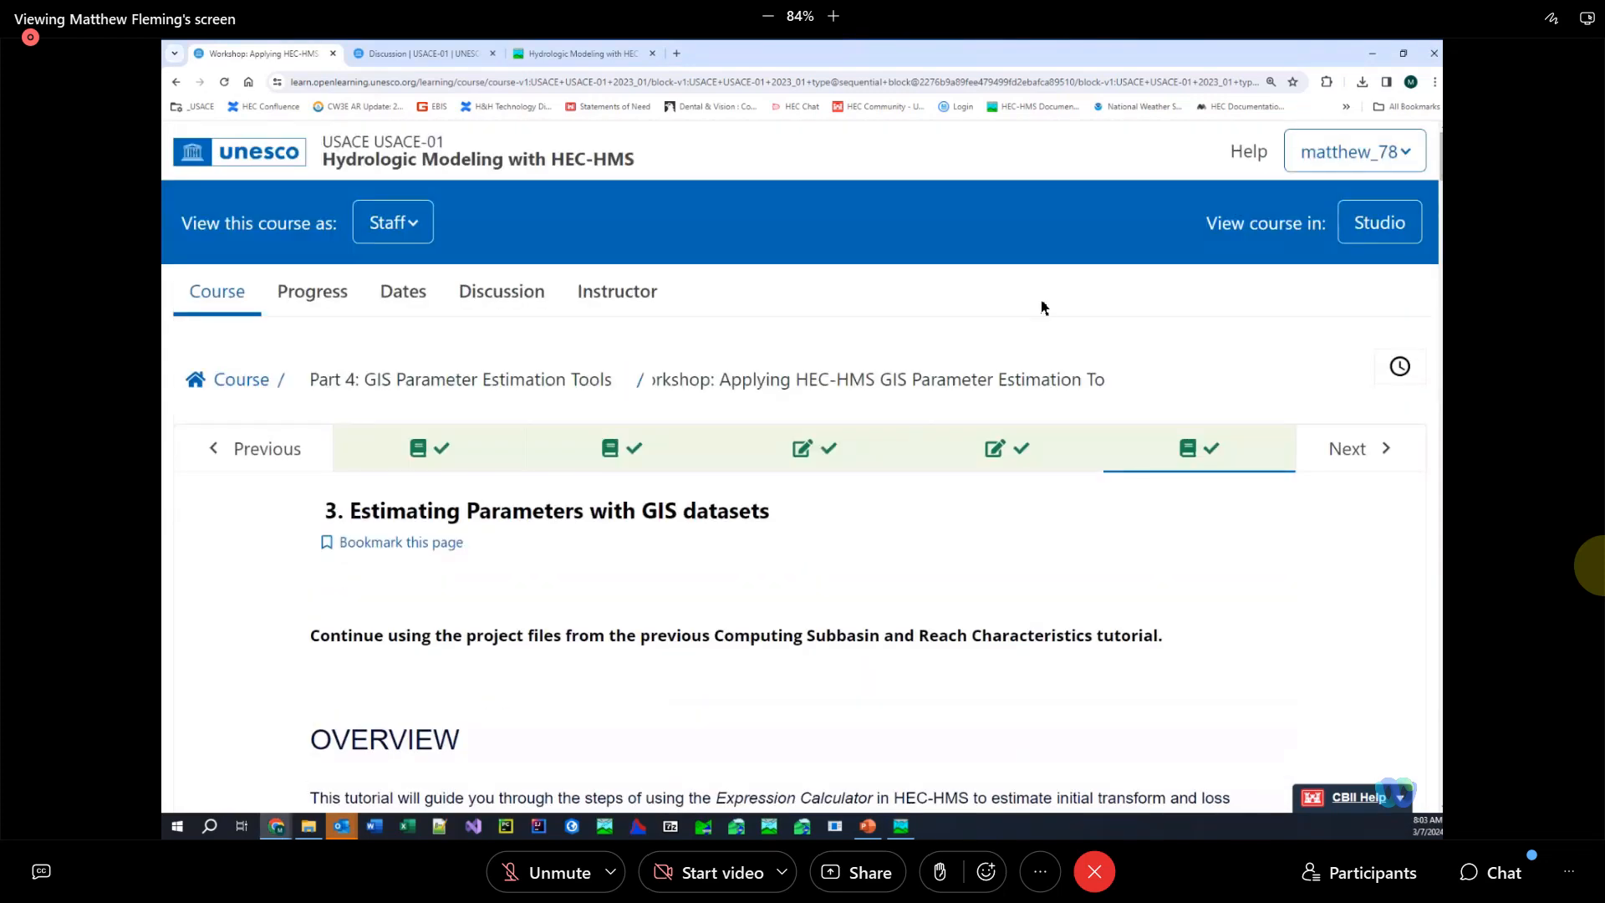
pyautogui.moveTo(266, 448)
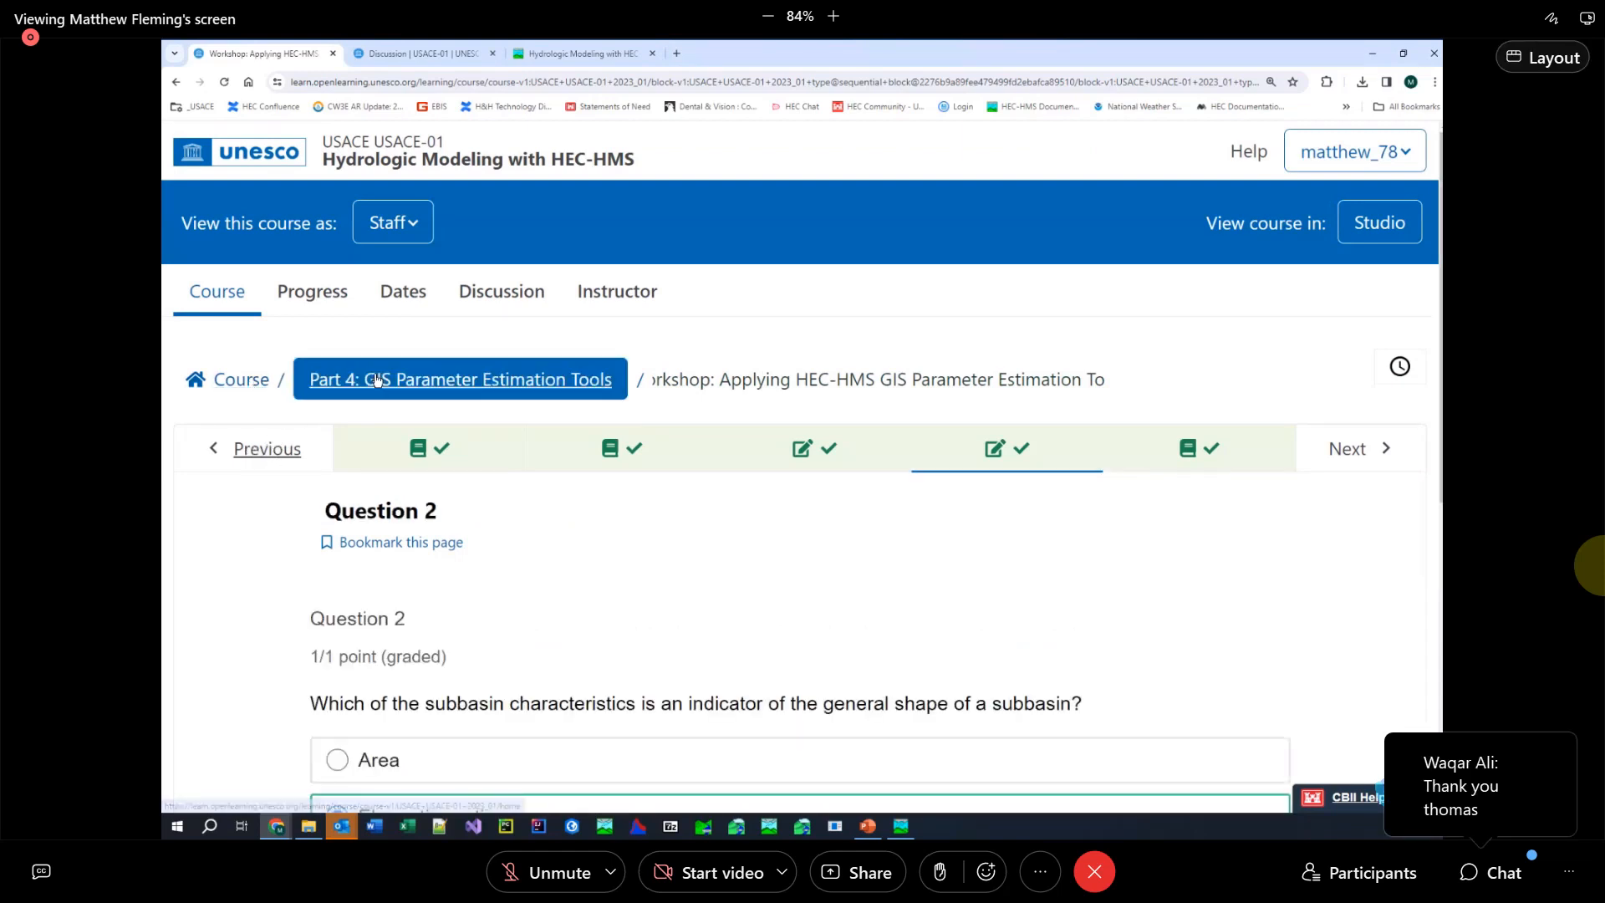
# Return to Part 4 of the course outline and open the GIS Parameter Estimation Tools lecture quiz
pyautogui.click(458, 380)
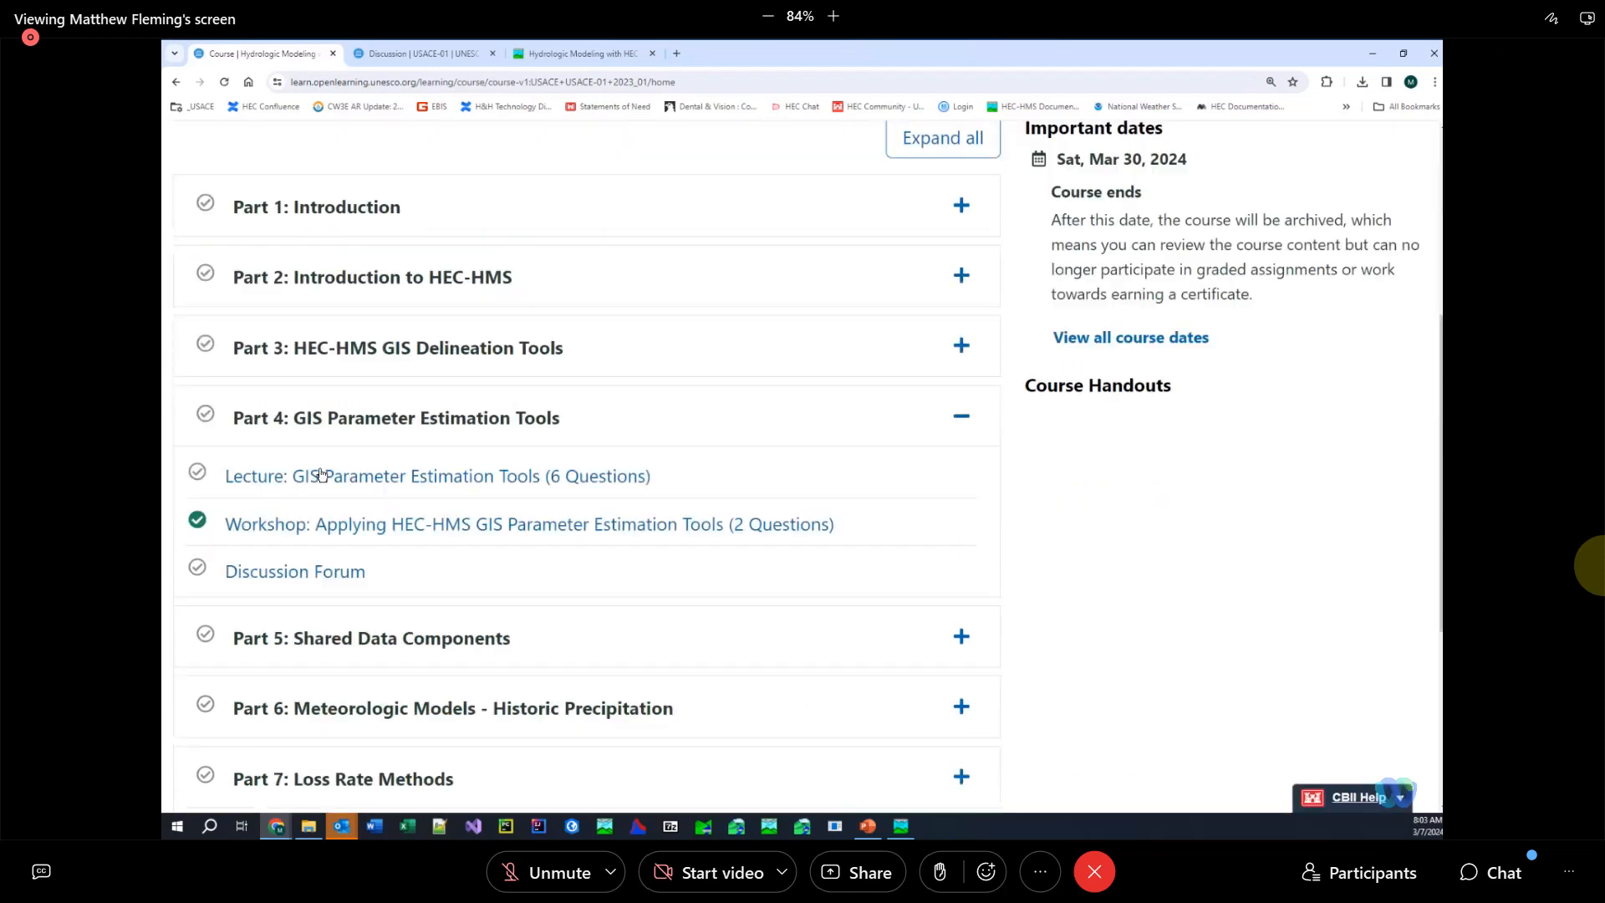
pyautogui.click(436, 476)
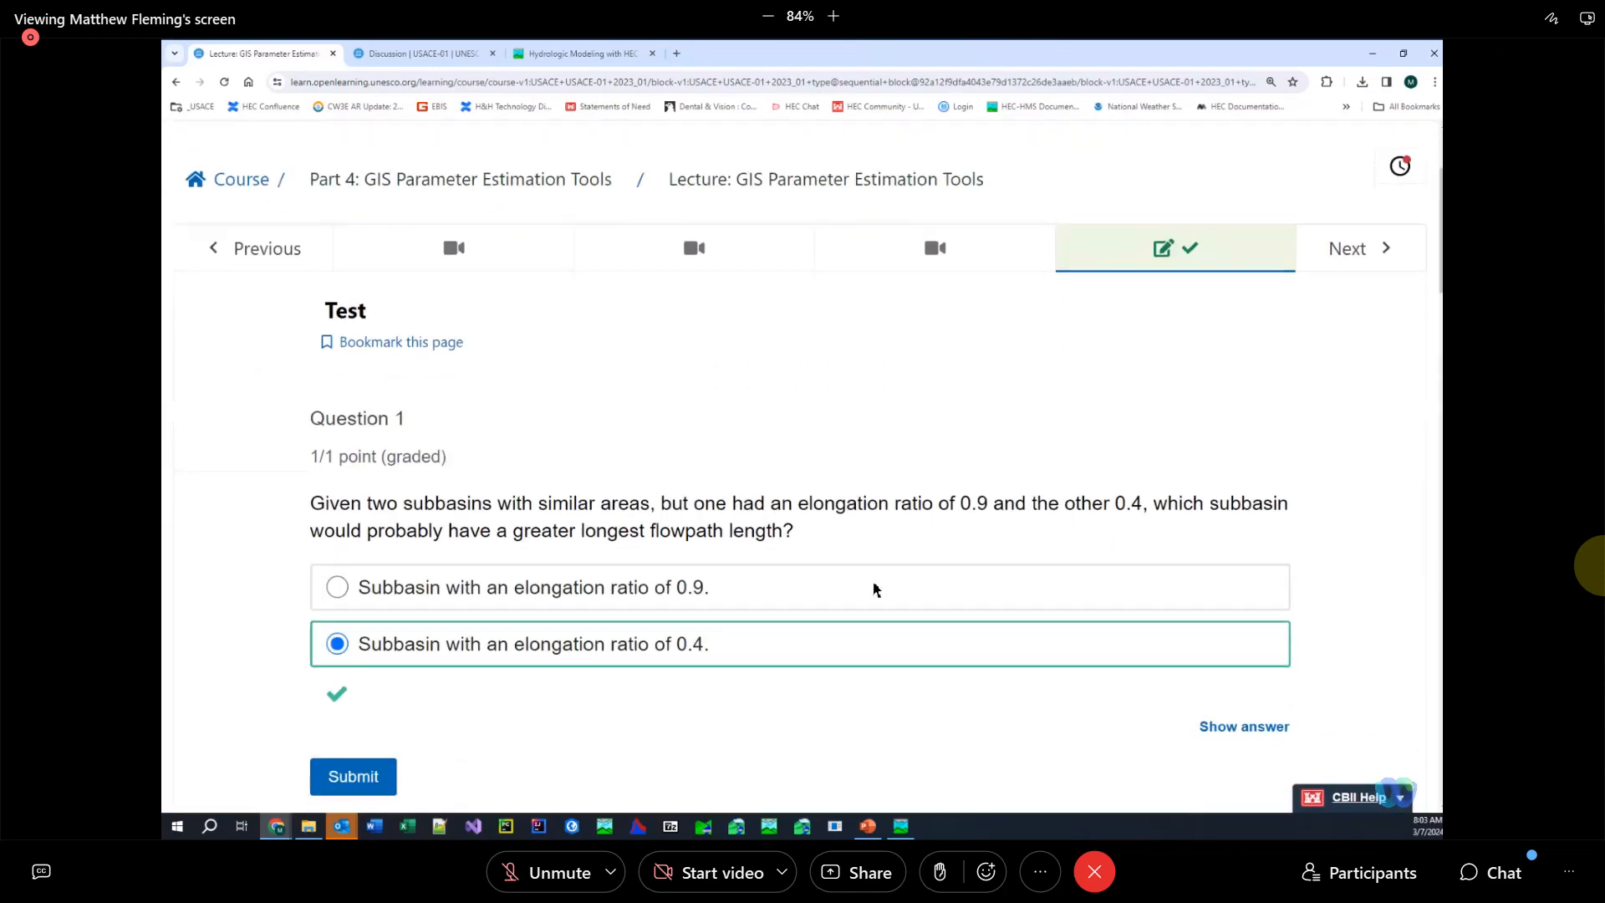
pyautogui.scroll(-3)
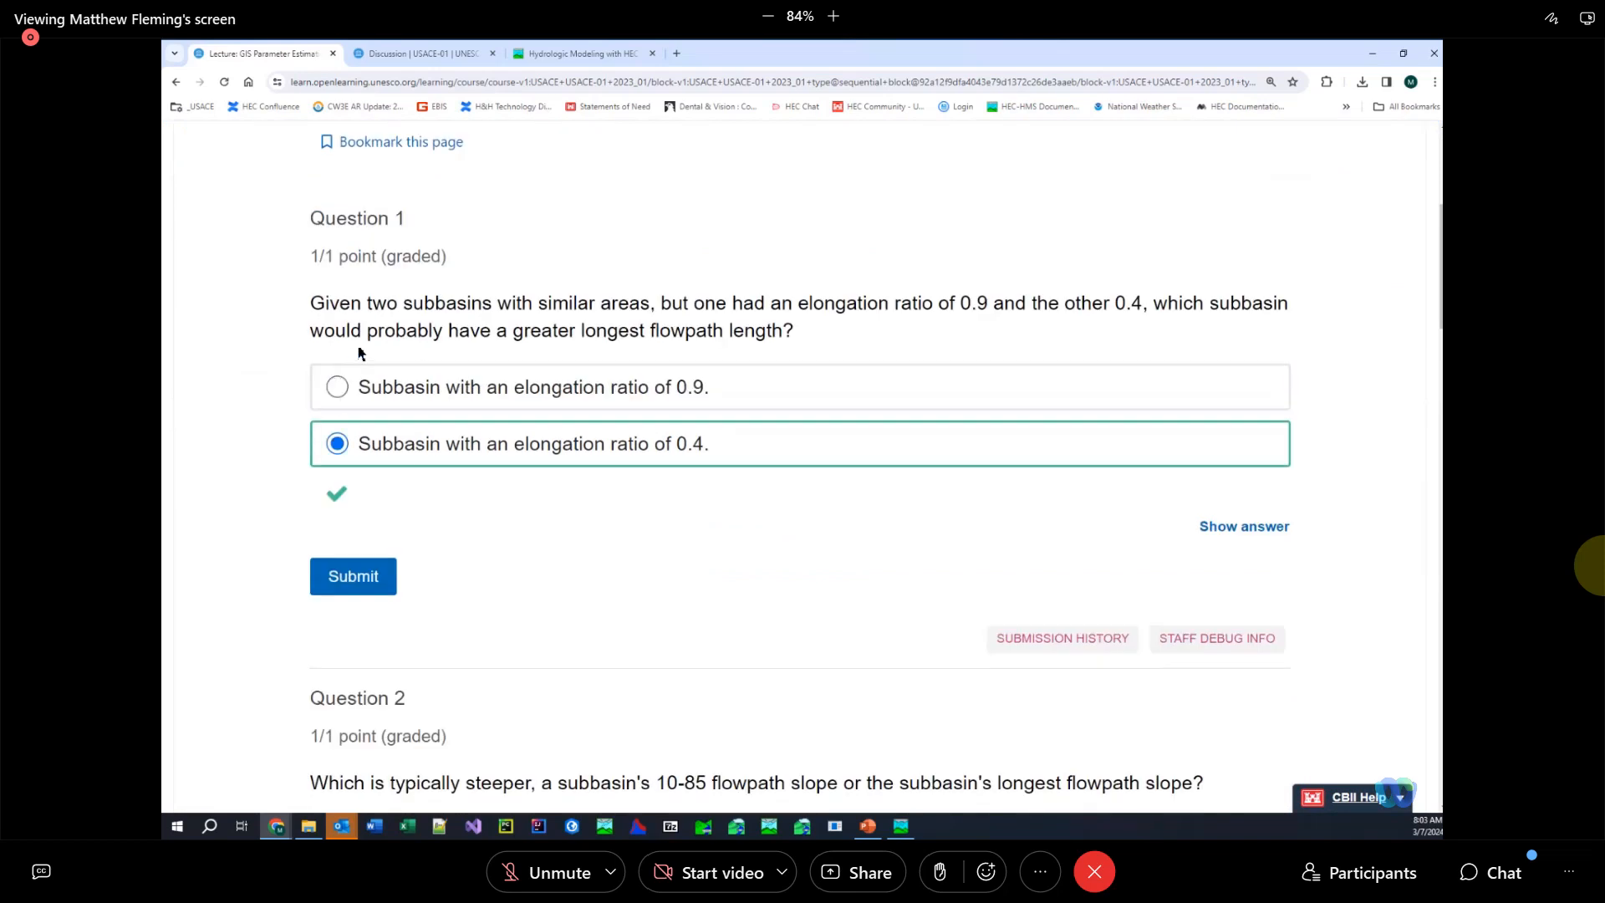
pyautogui.moveTo(679, 313)
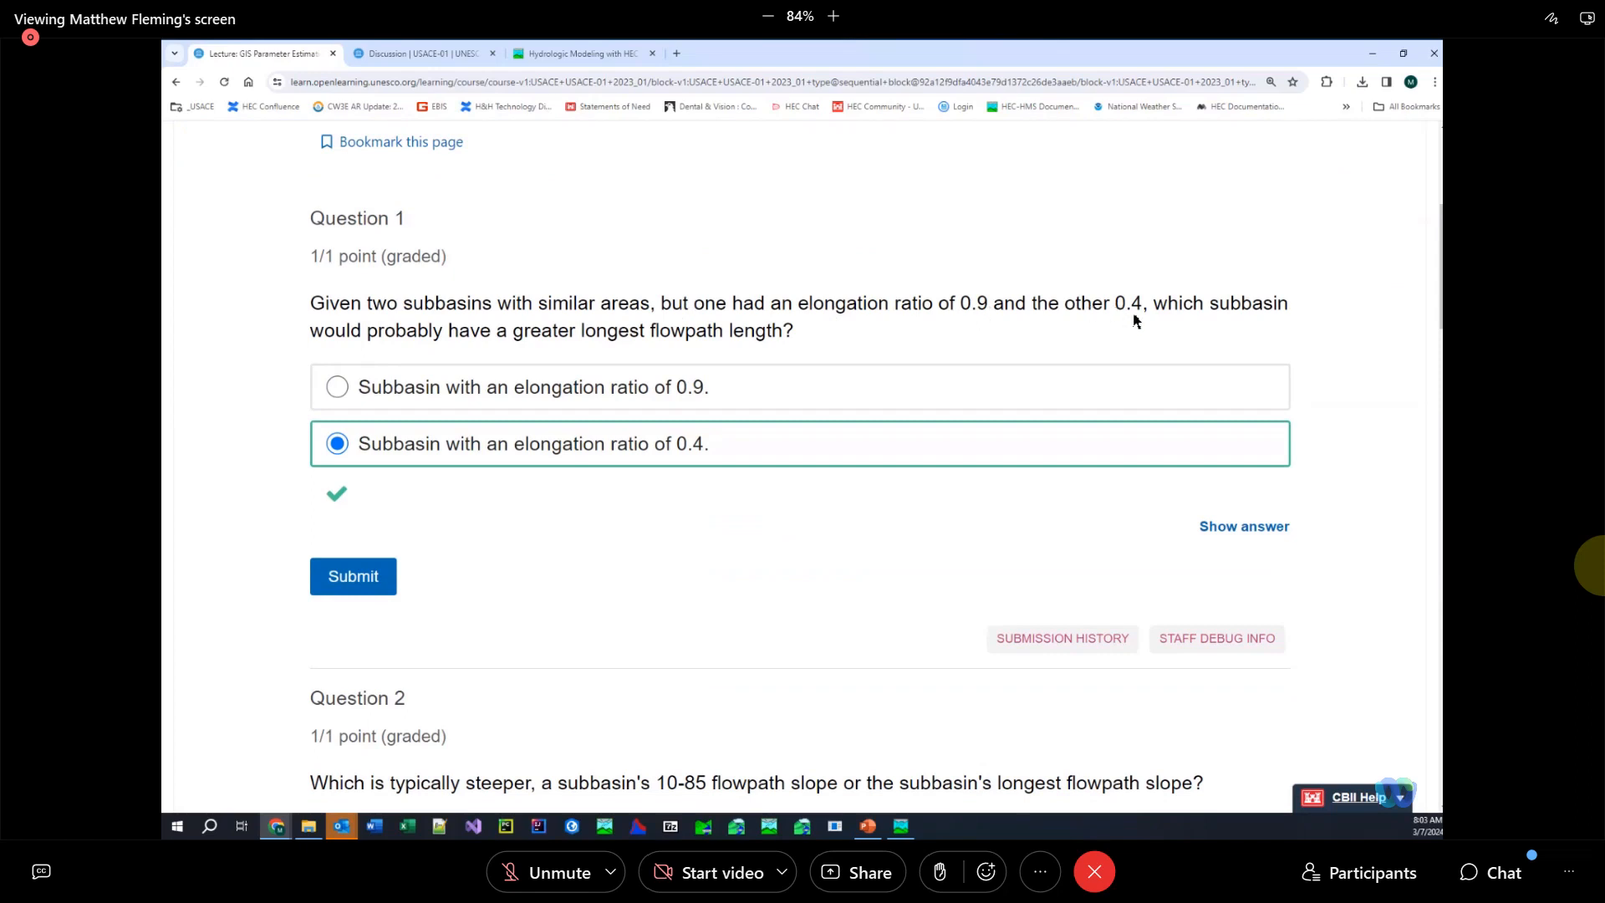
pyautogui.moveTo(1055, 329)
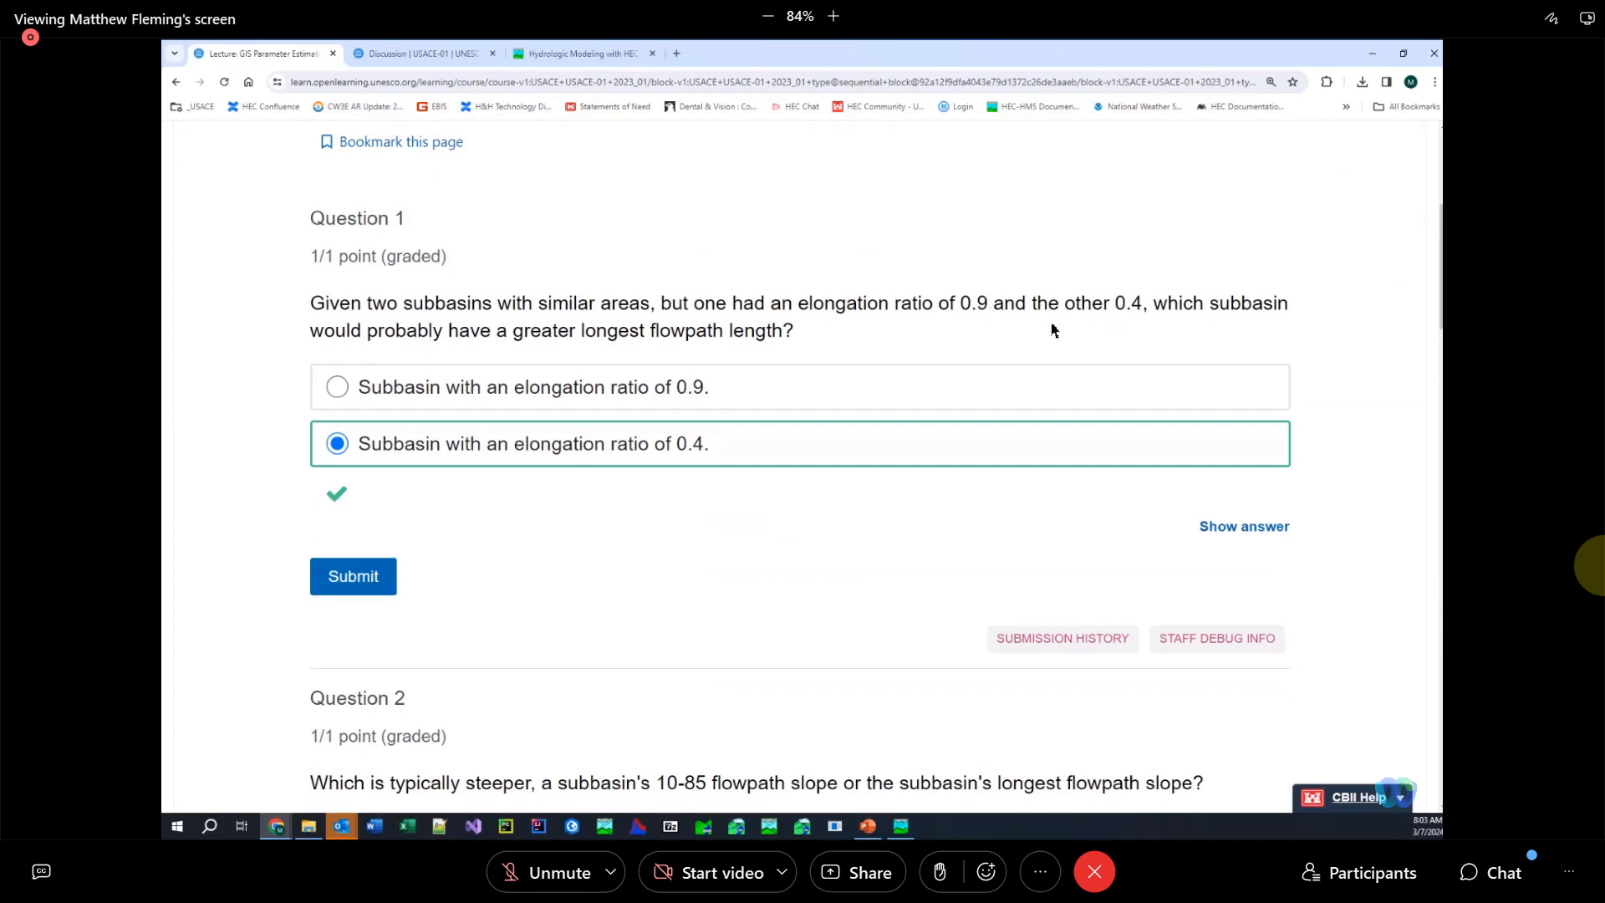
pyautogui.moveTo(435, 337)
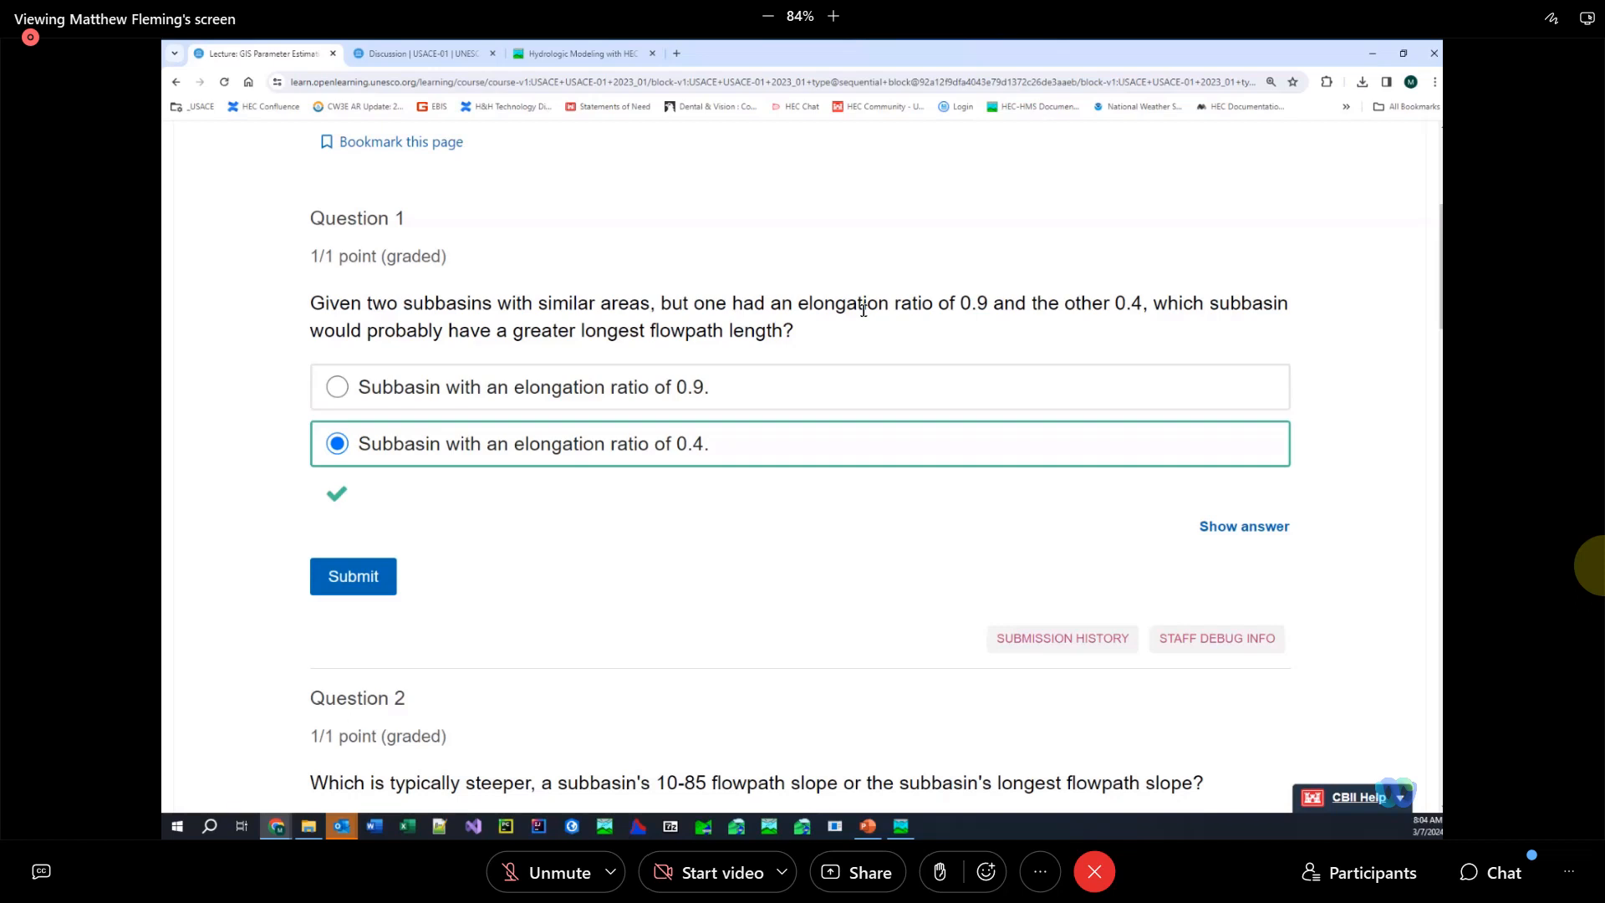
pyautogui.moveTo(1132, 304)
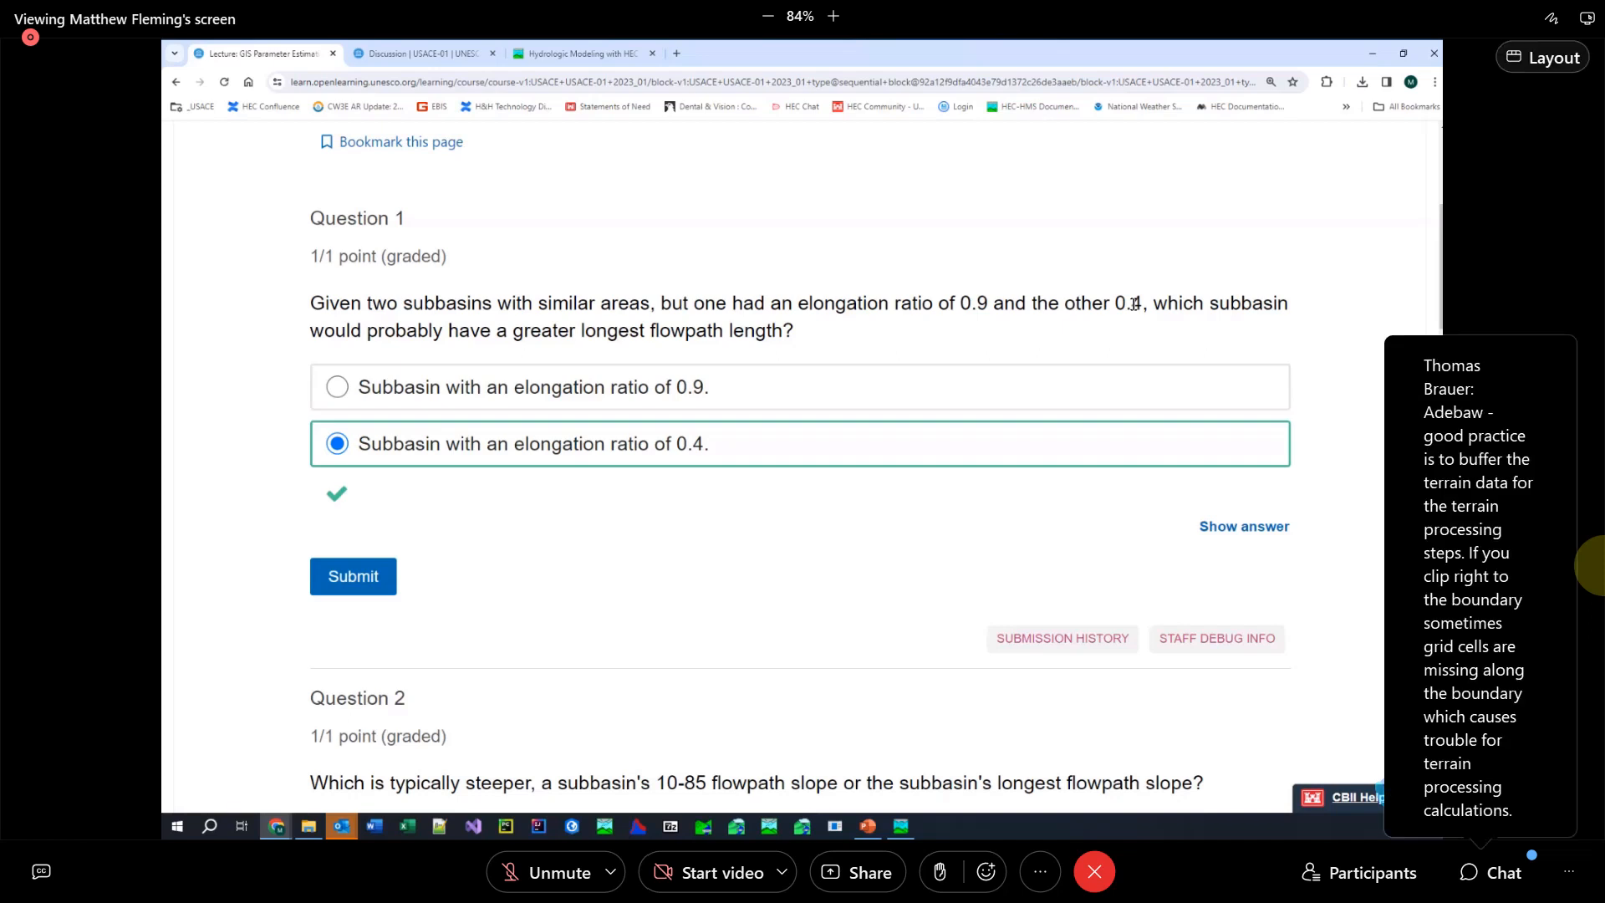
pyautogui.scroll(-3)
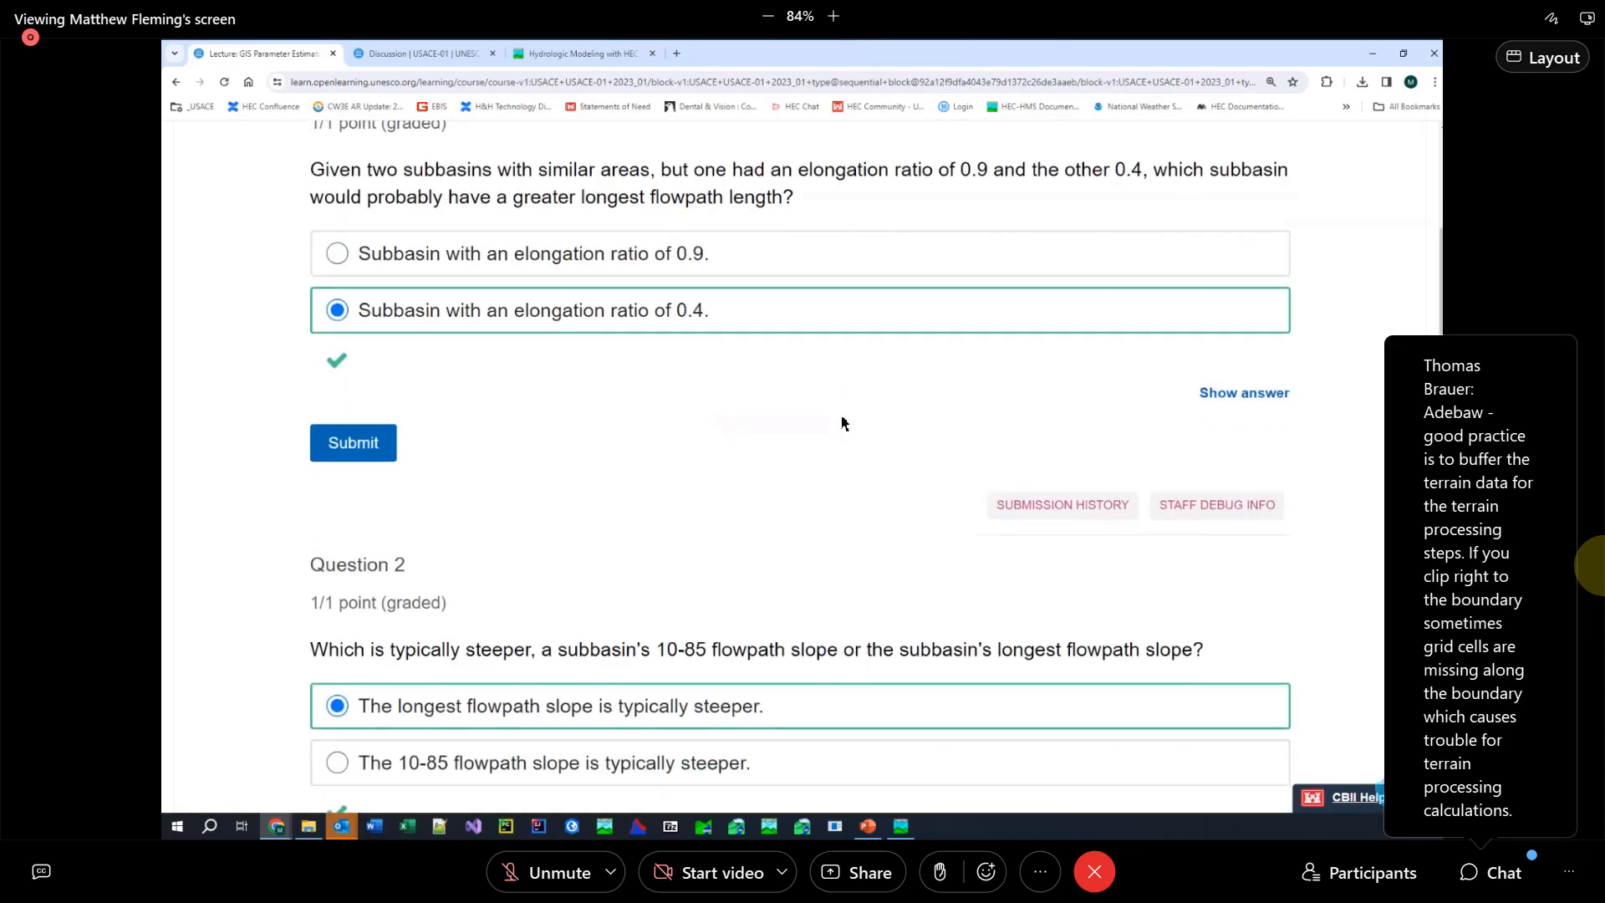
pyautogui.scroll(-3)
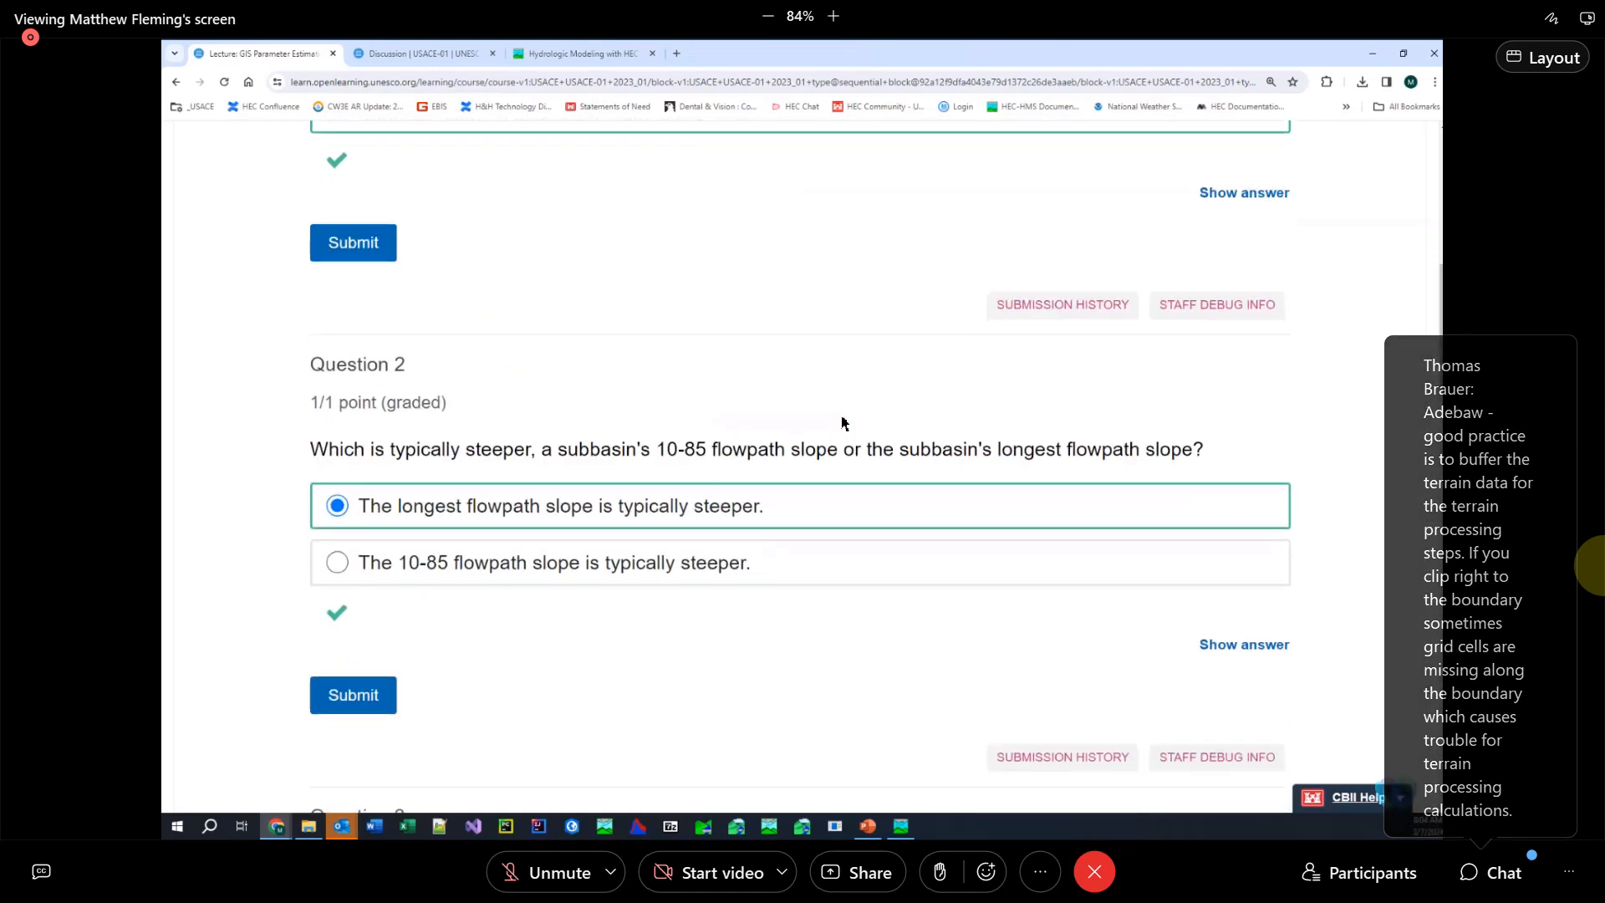
pyautogui.moveTo(684, 480)
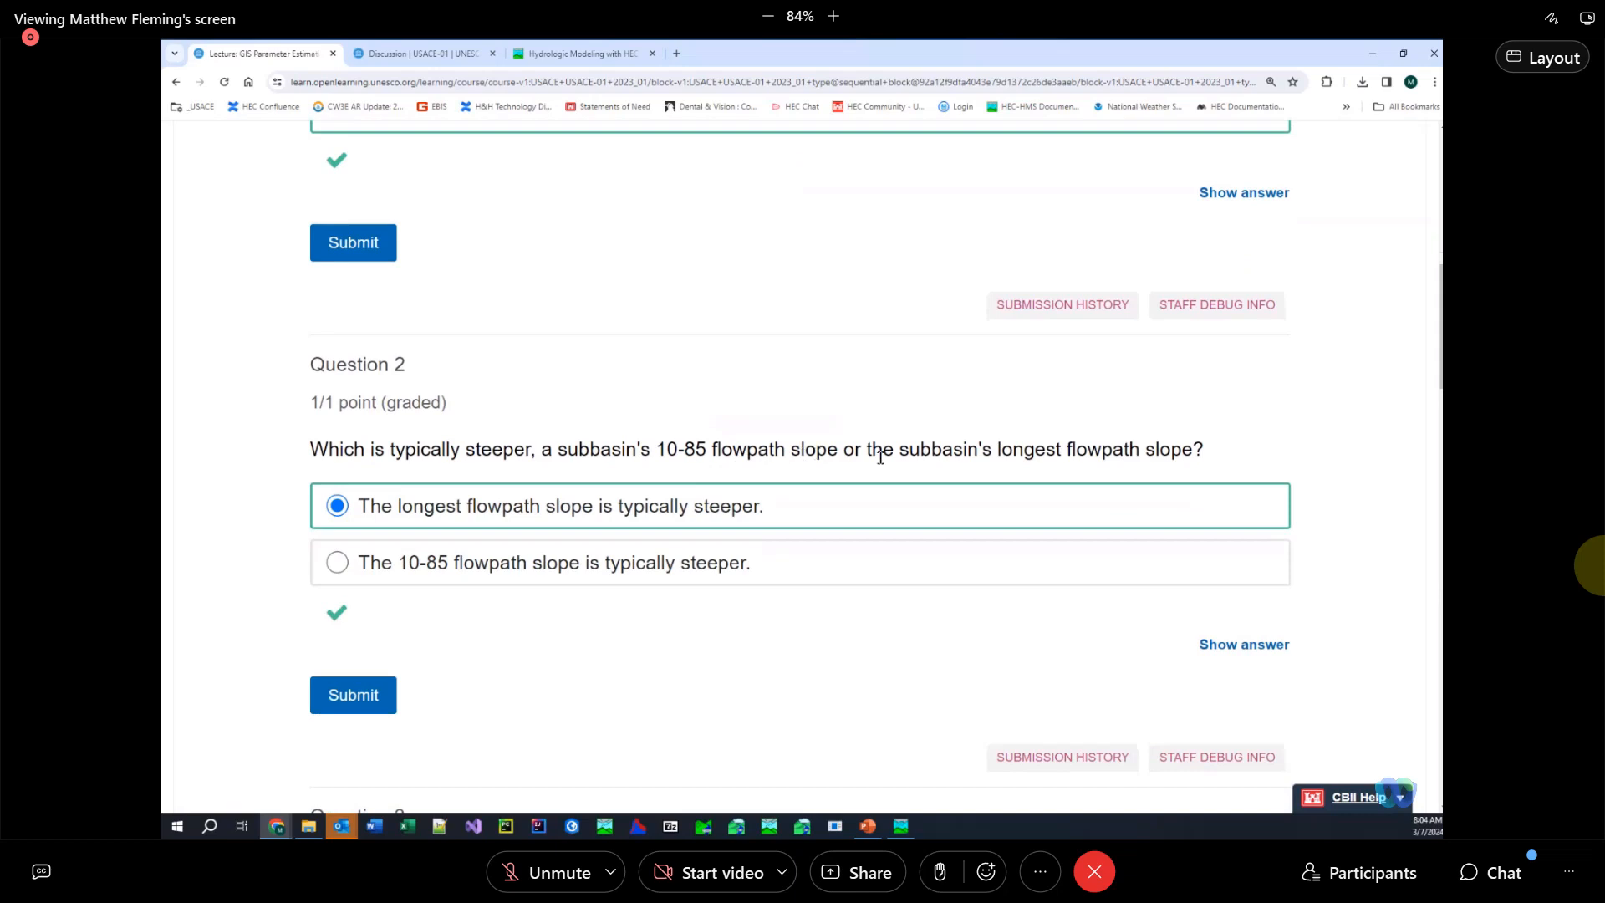
pyautogui.moveTo(960, 468)
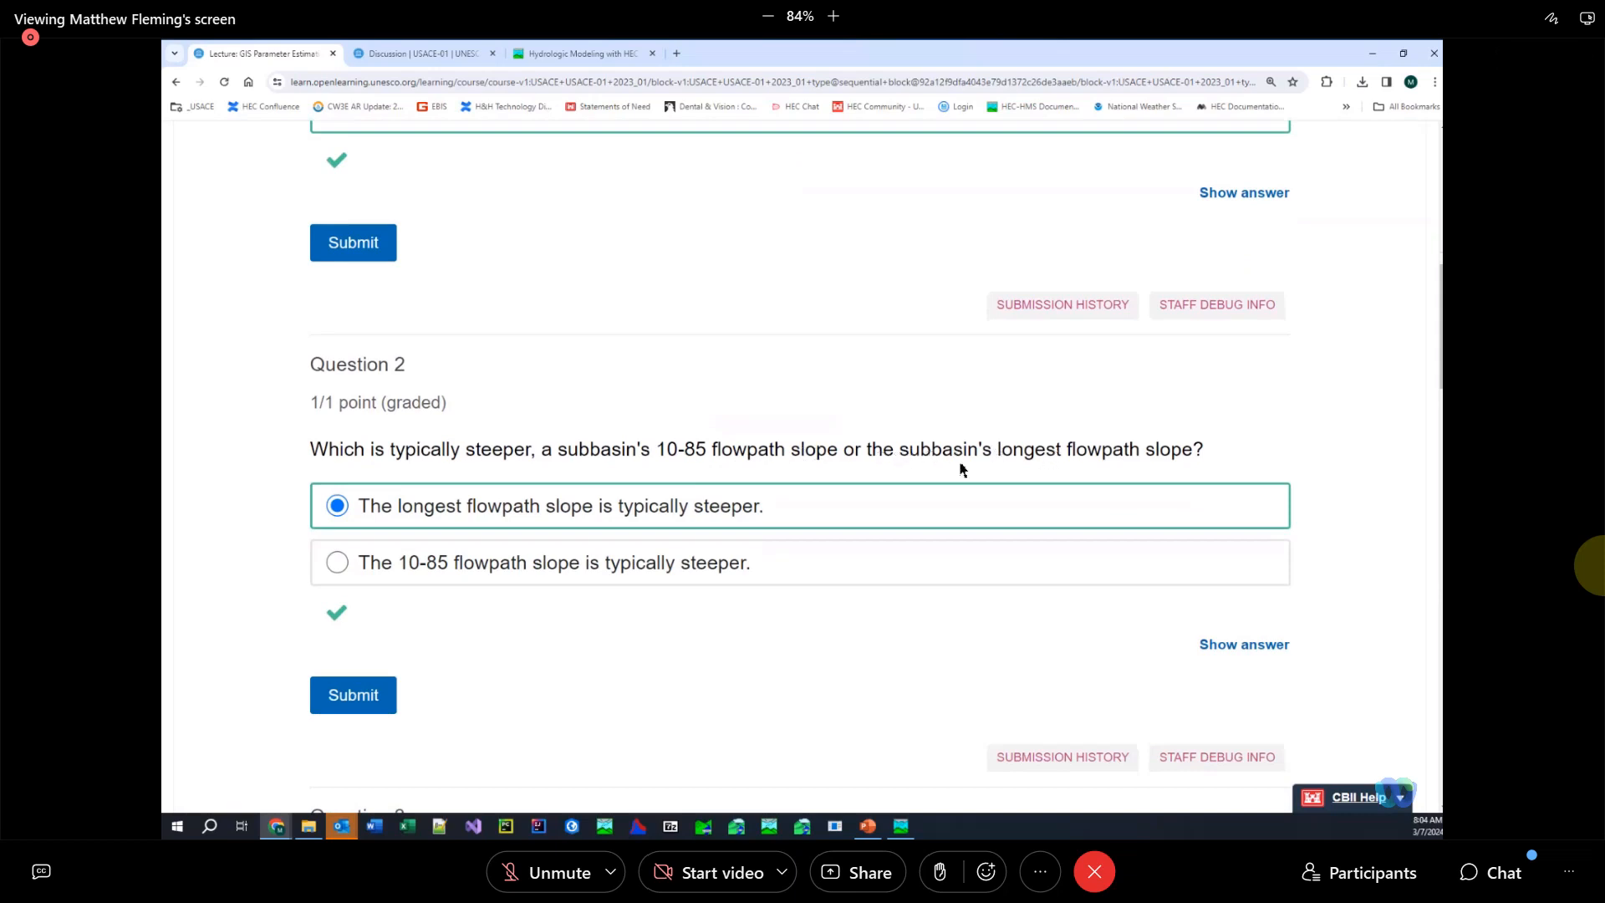
pyautogui.moveTo(527, 514)
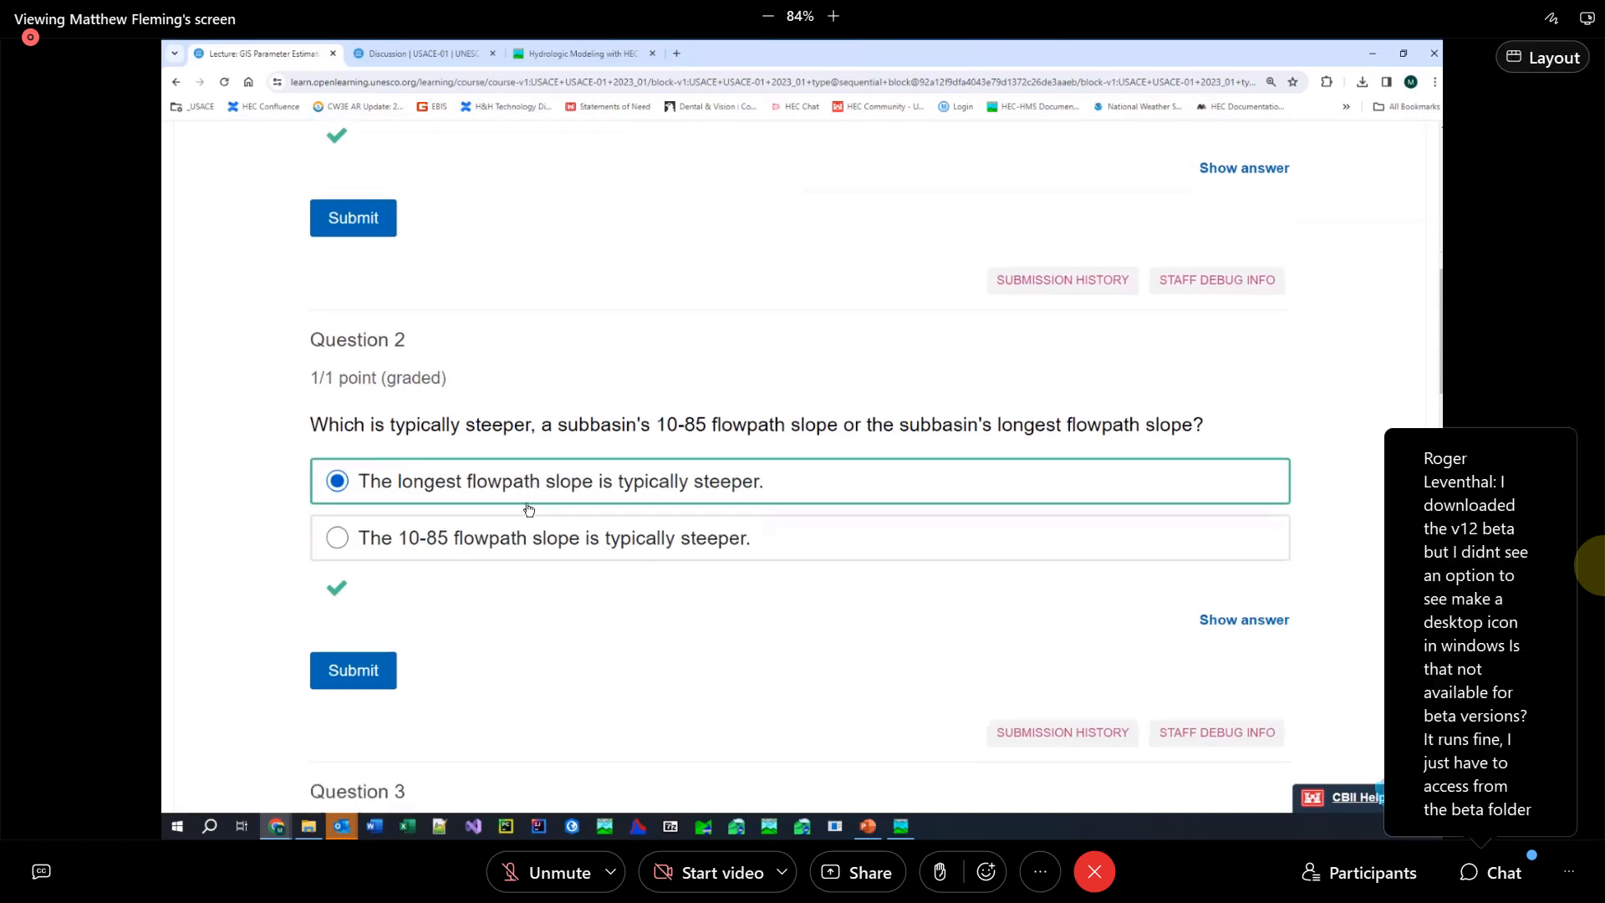
pyautogui.scroll(-3)
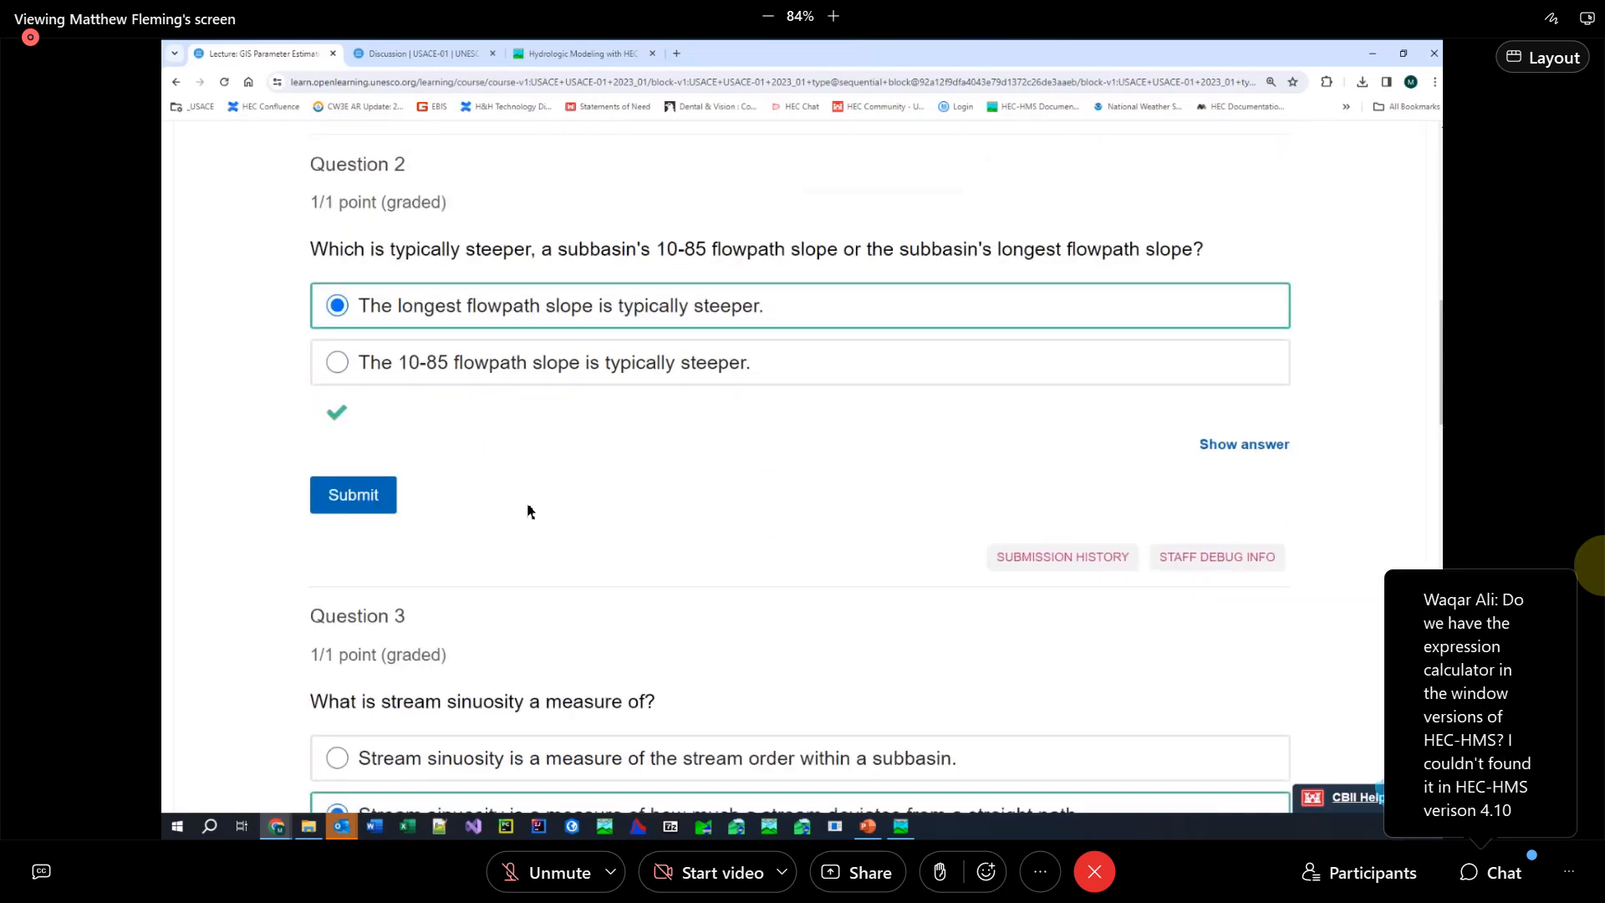
pyautogui.scroll(-3)
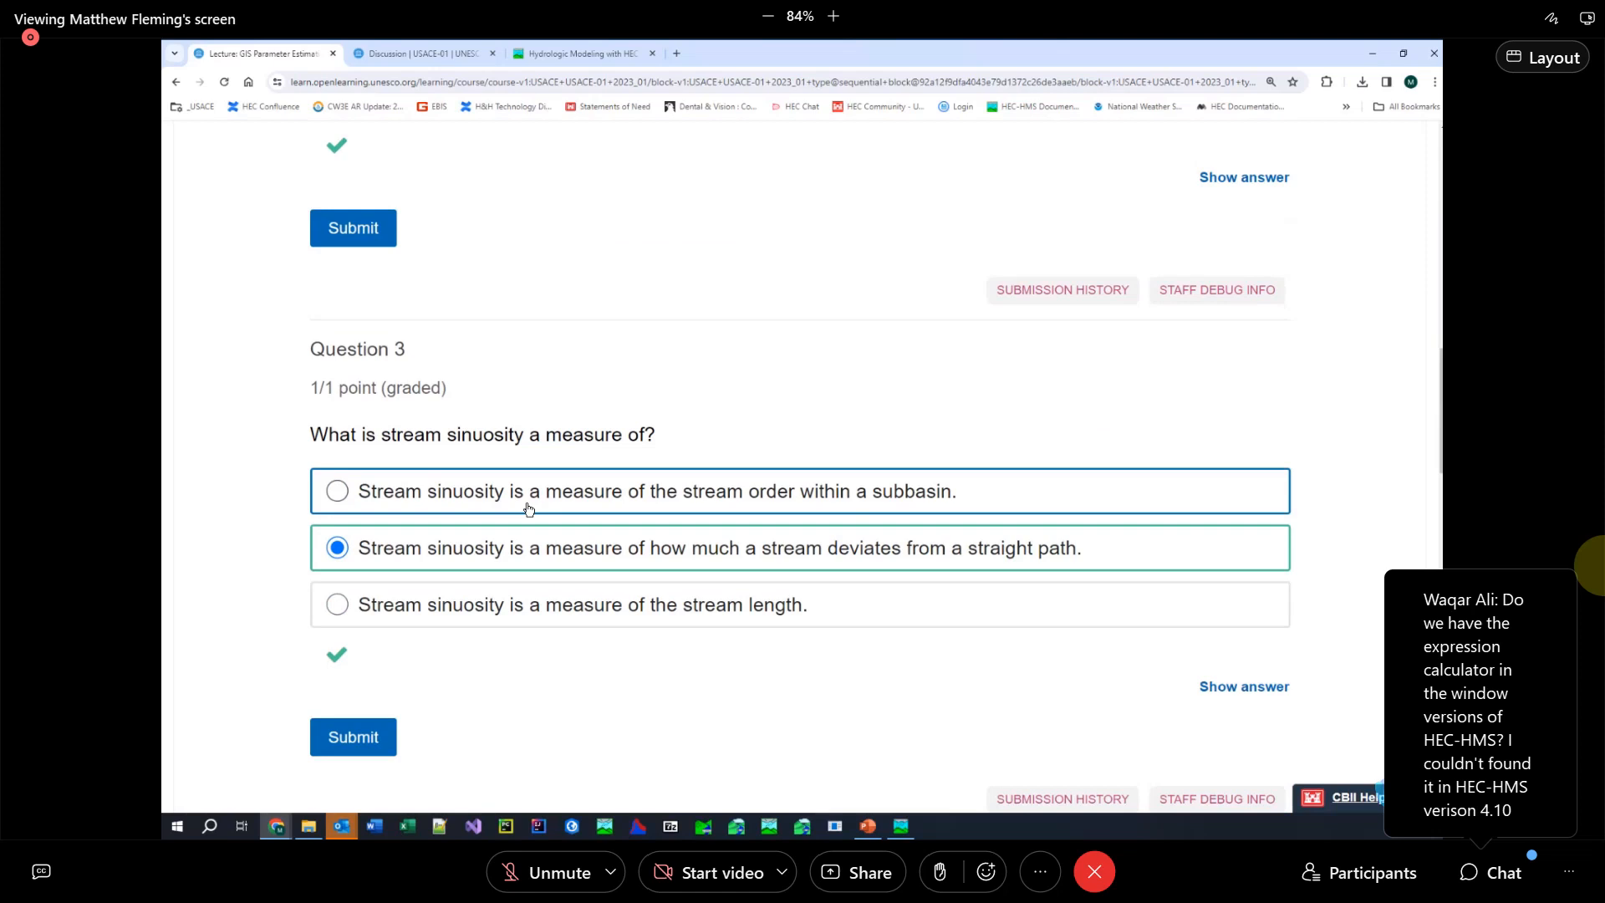
pyautogui.scroll(-3)
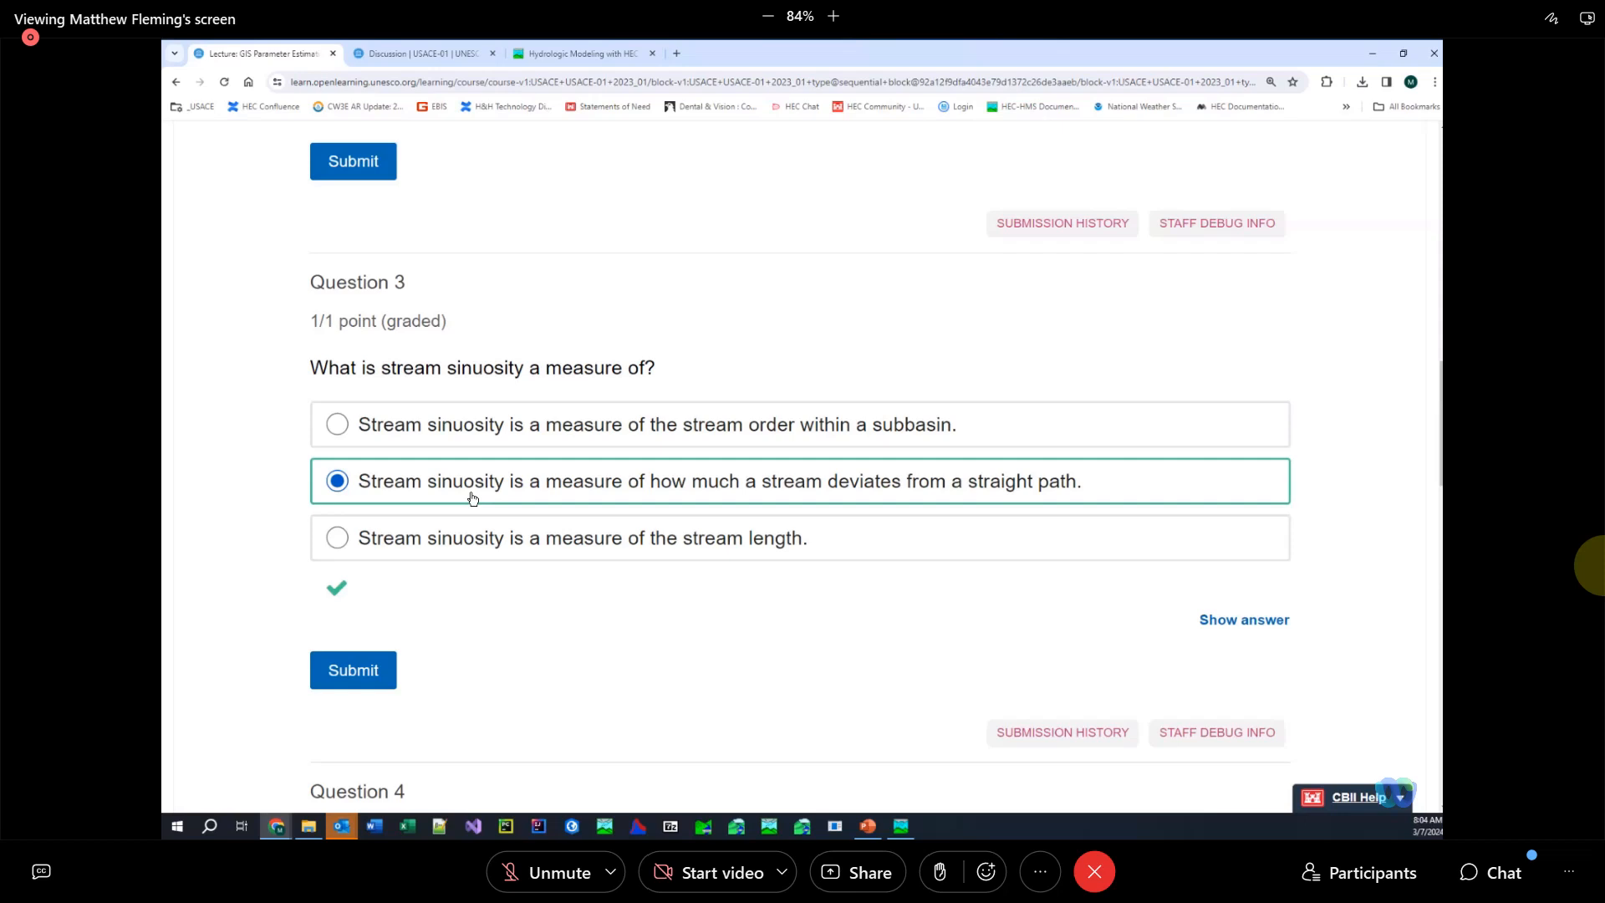
pyautogui.scroll(-3)
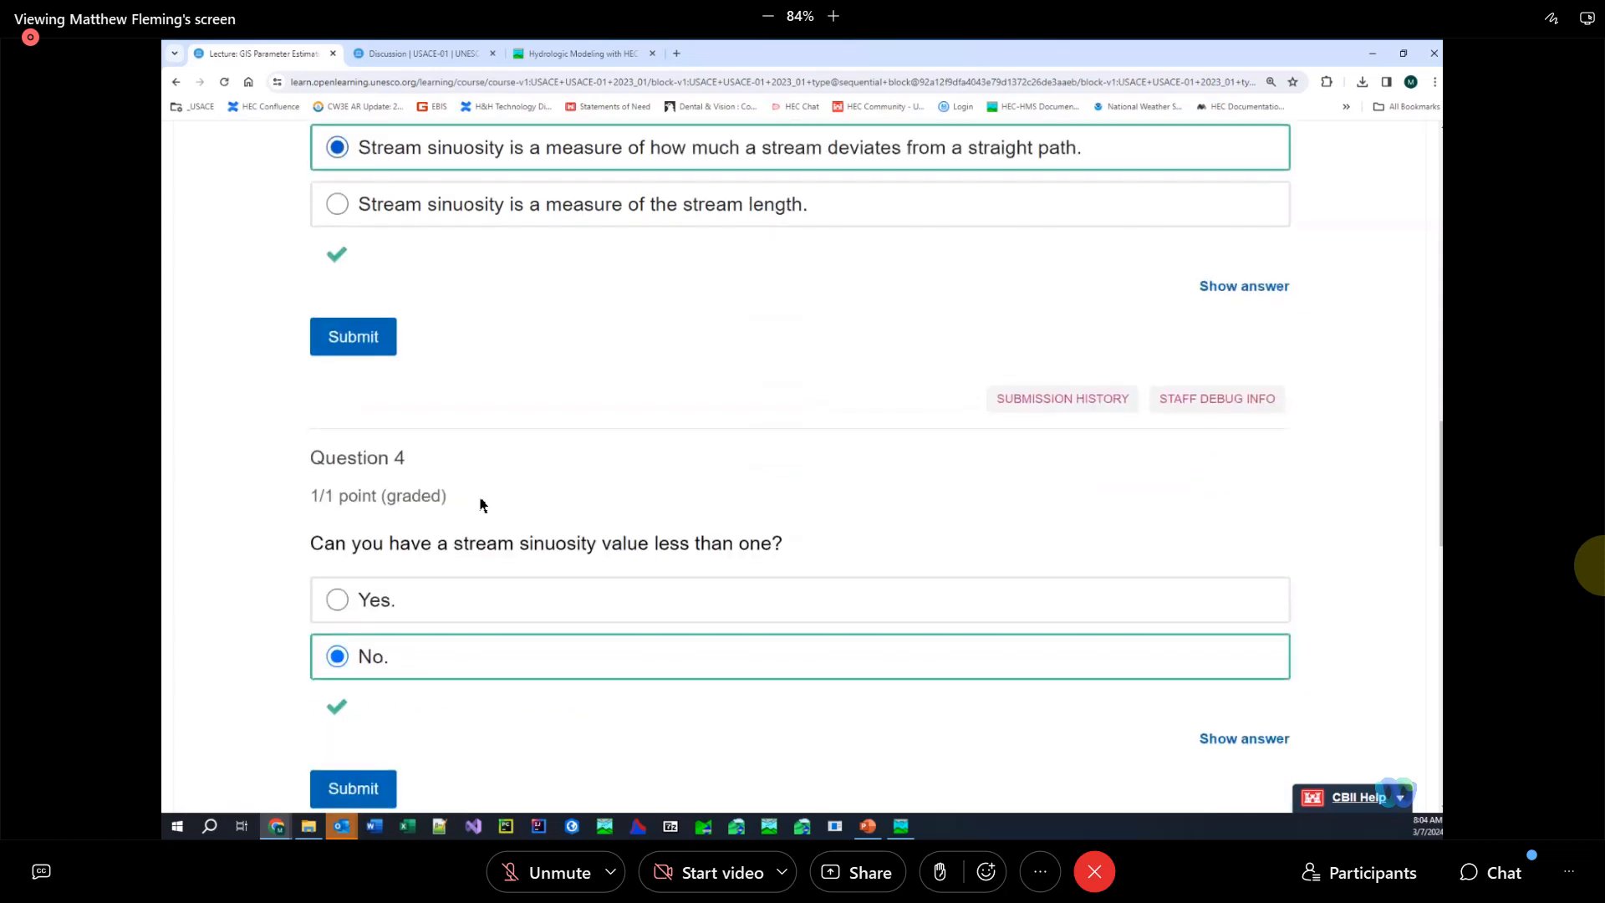
pyautogui.scroll(-3)
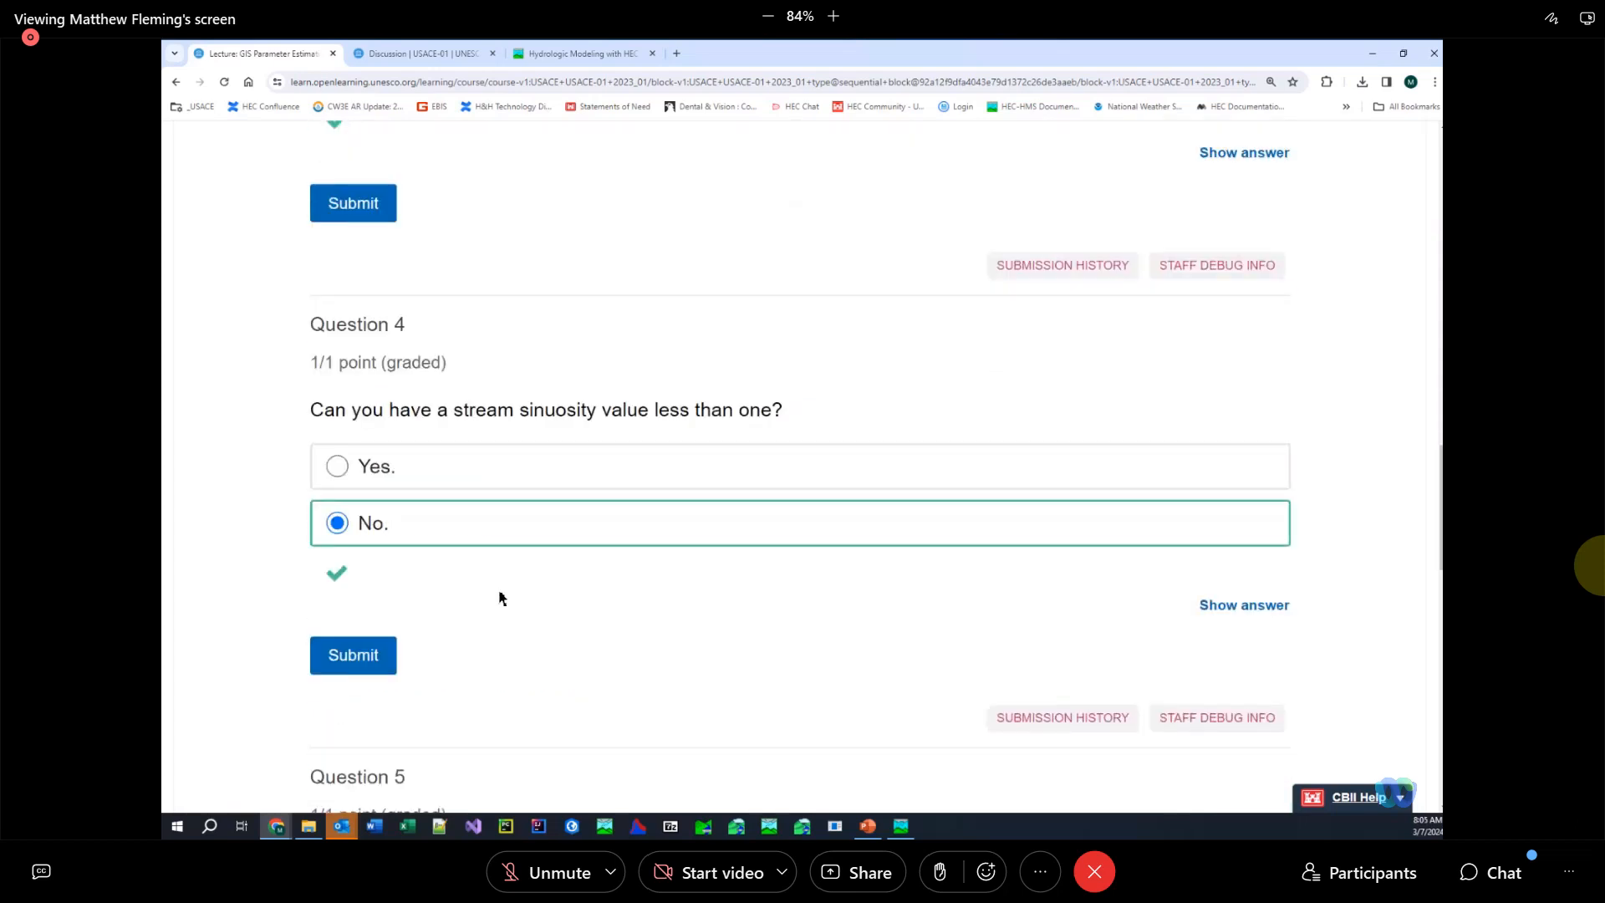
pyautogui.moveTo(495, 587)
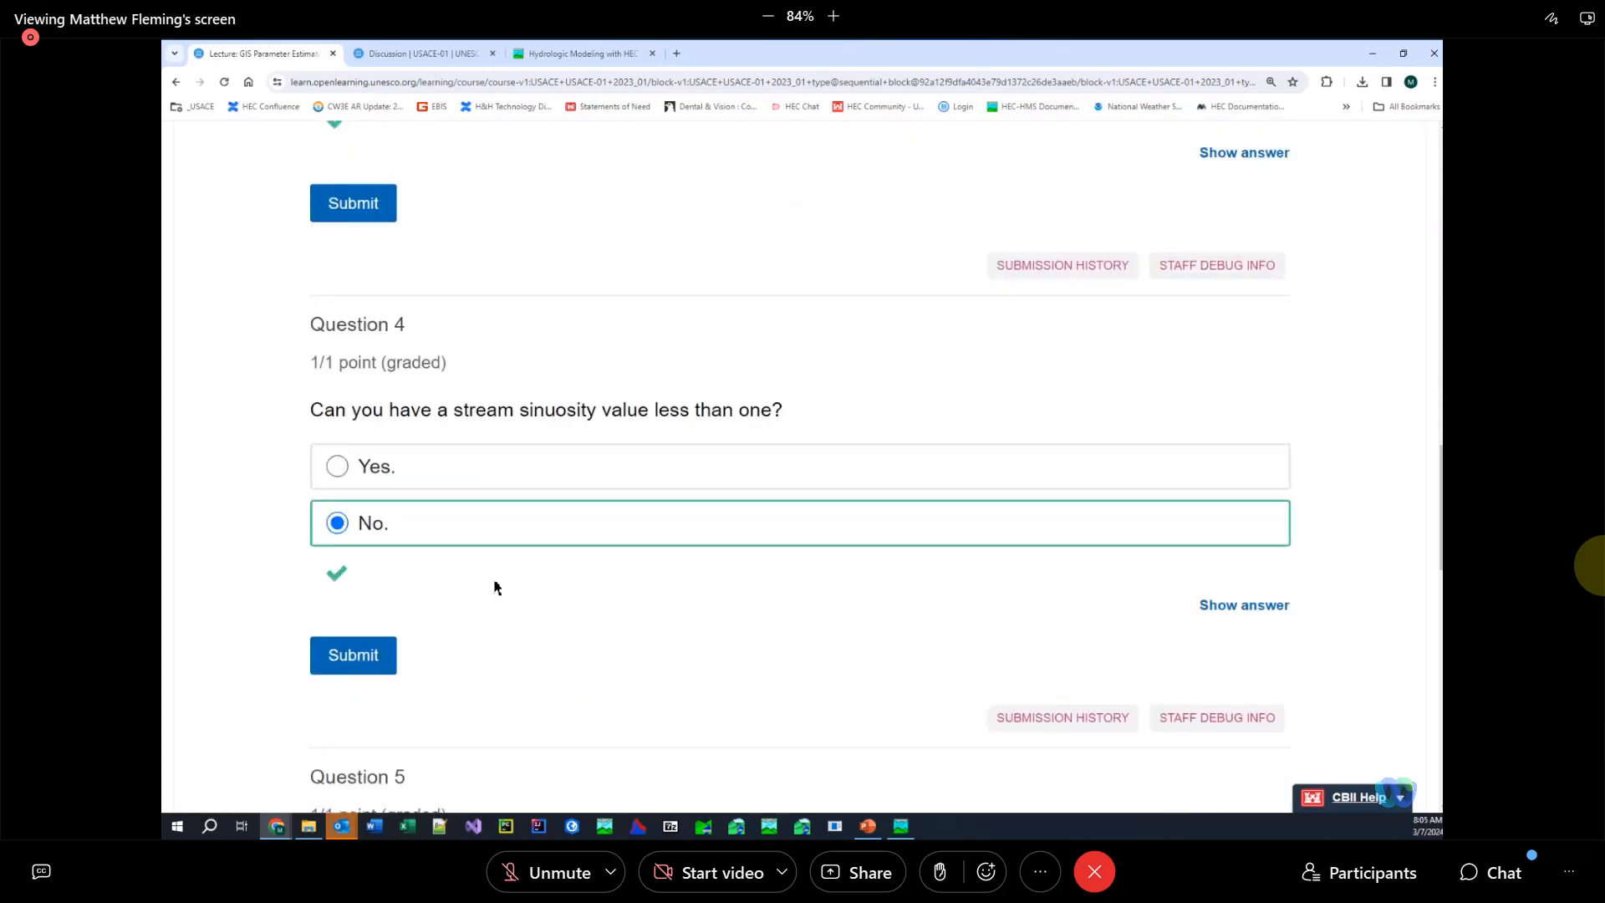
pyautogui.scroll(-3)
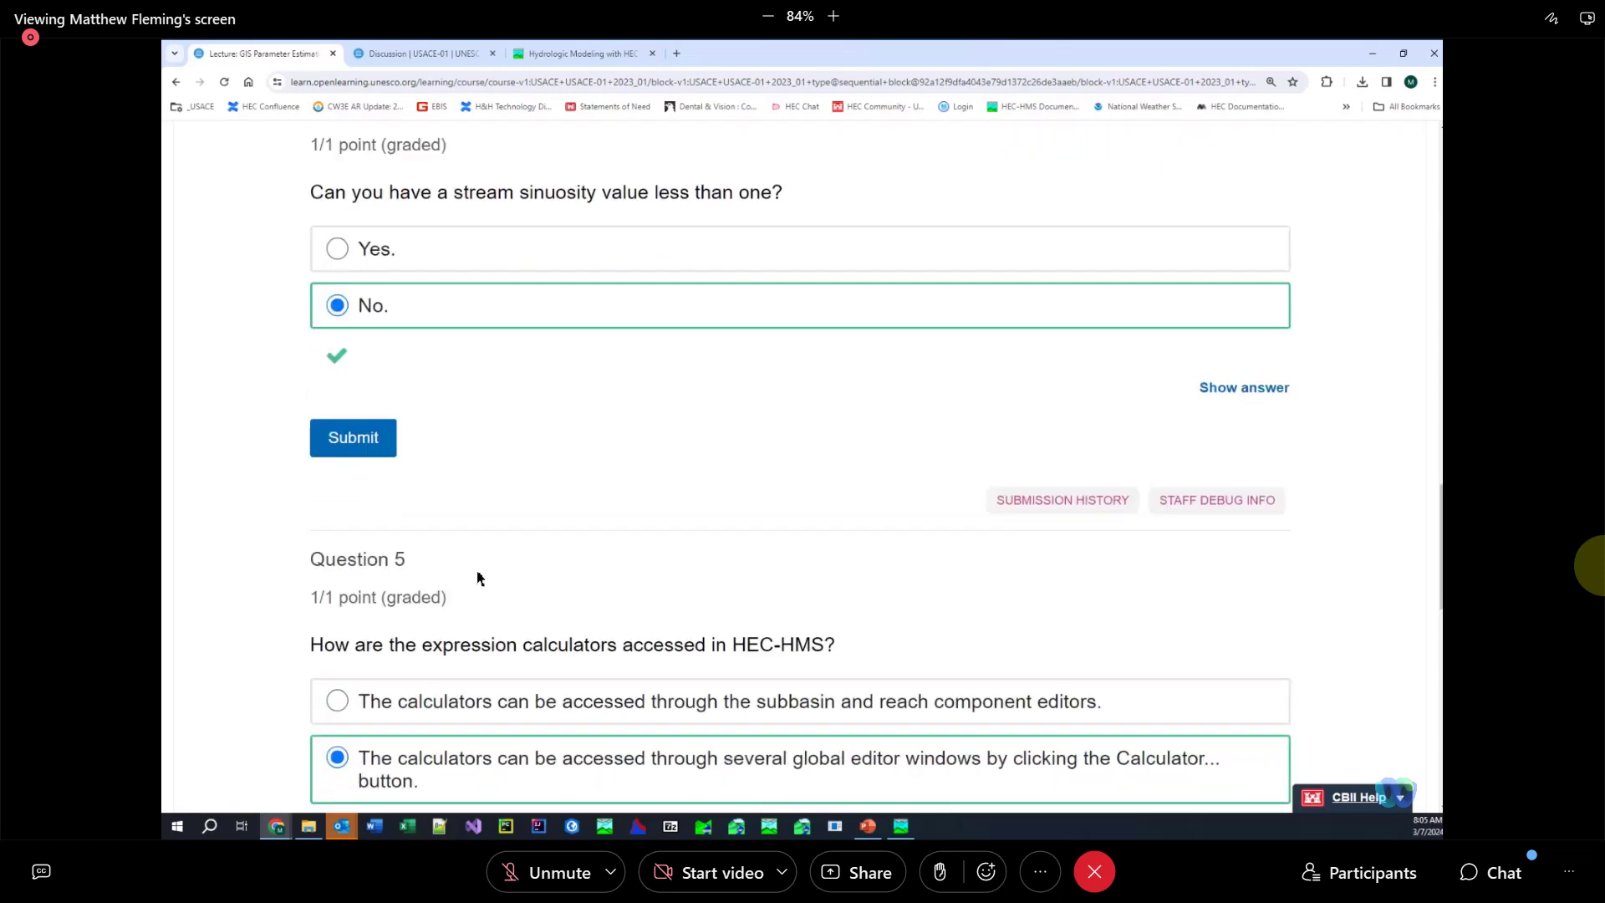
pyautogui.scroll(-3)
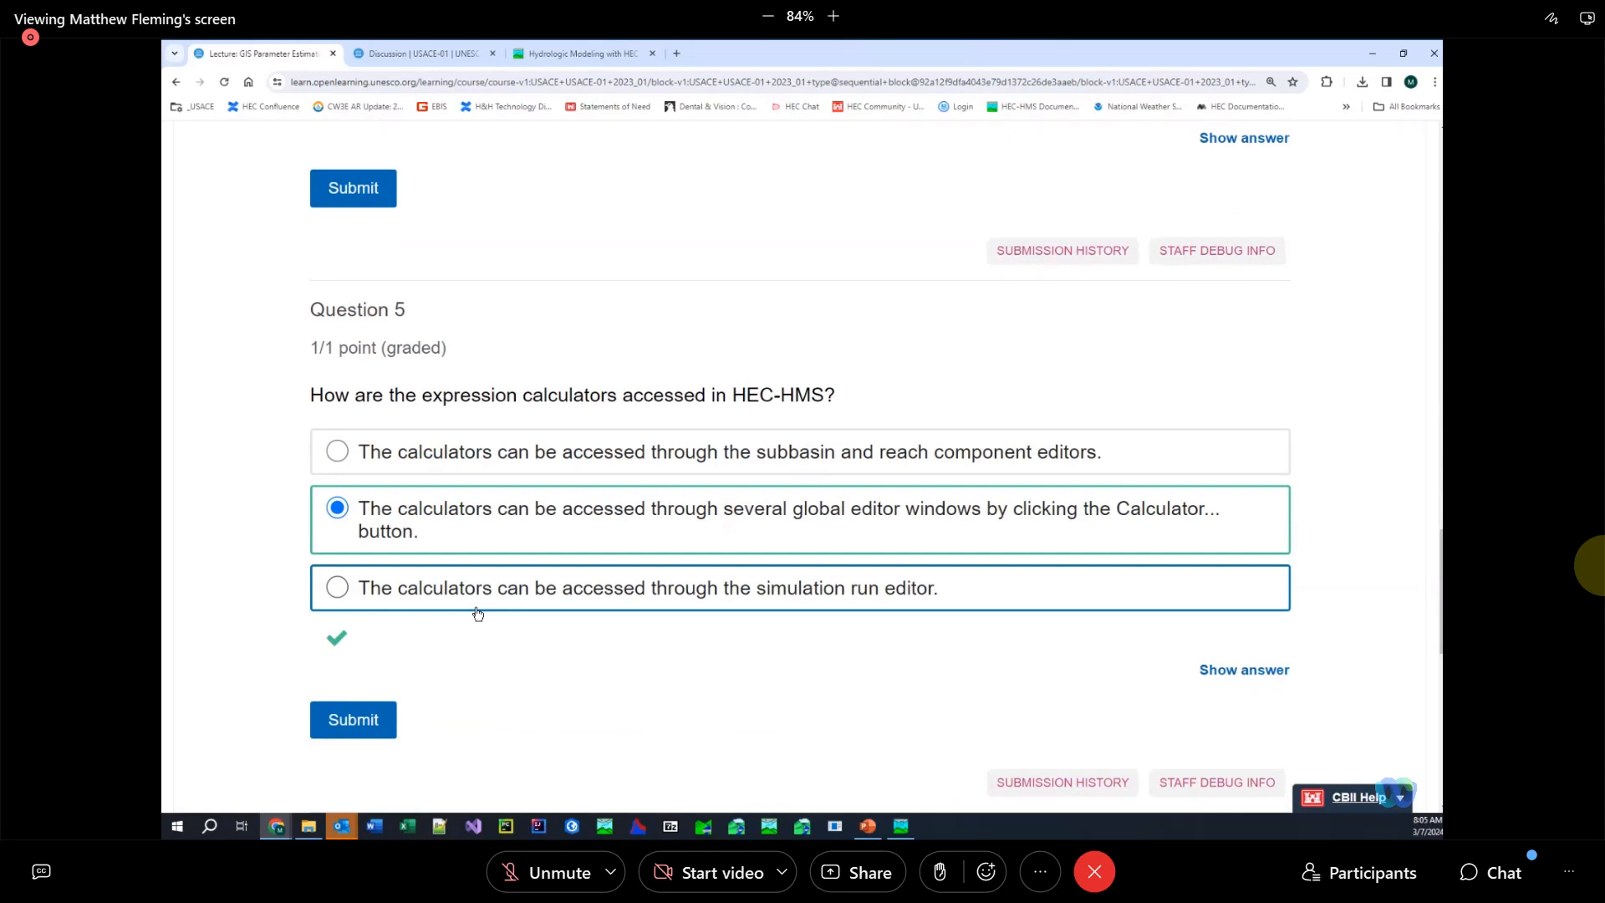
pyautogui.moveTo(544, 592)
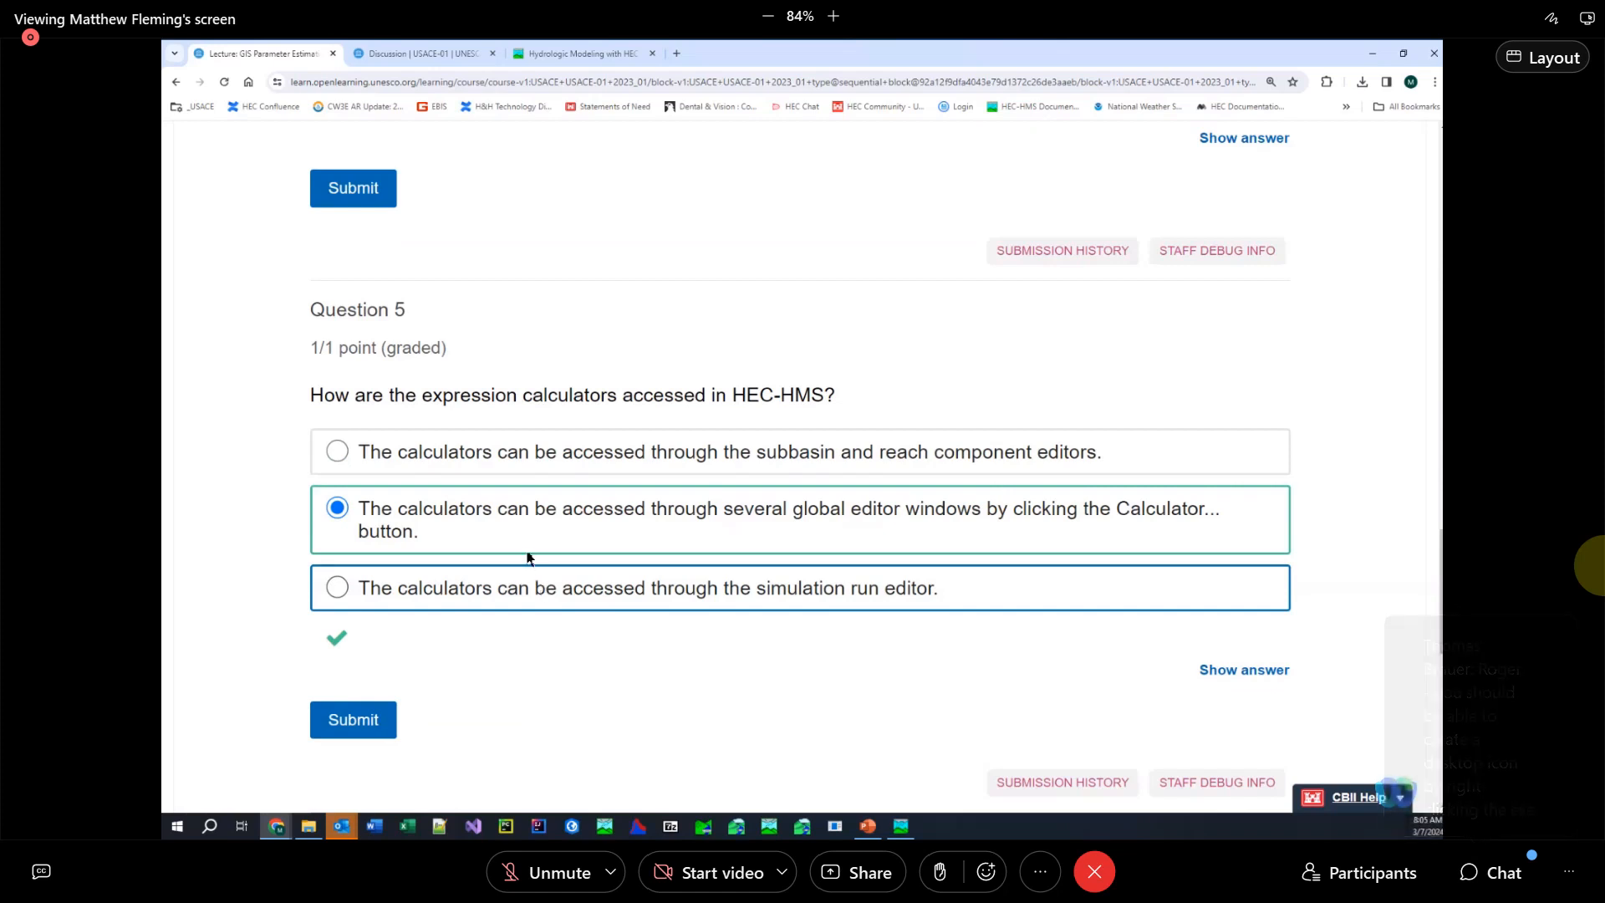
pyautogui.scroll(-3)
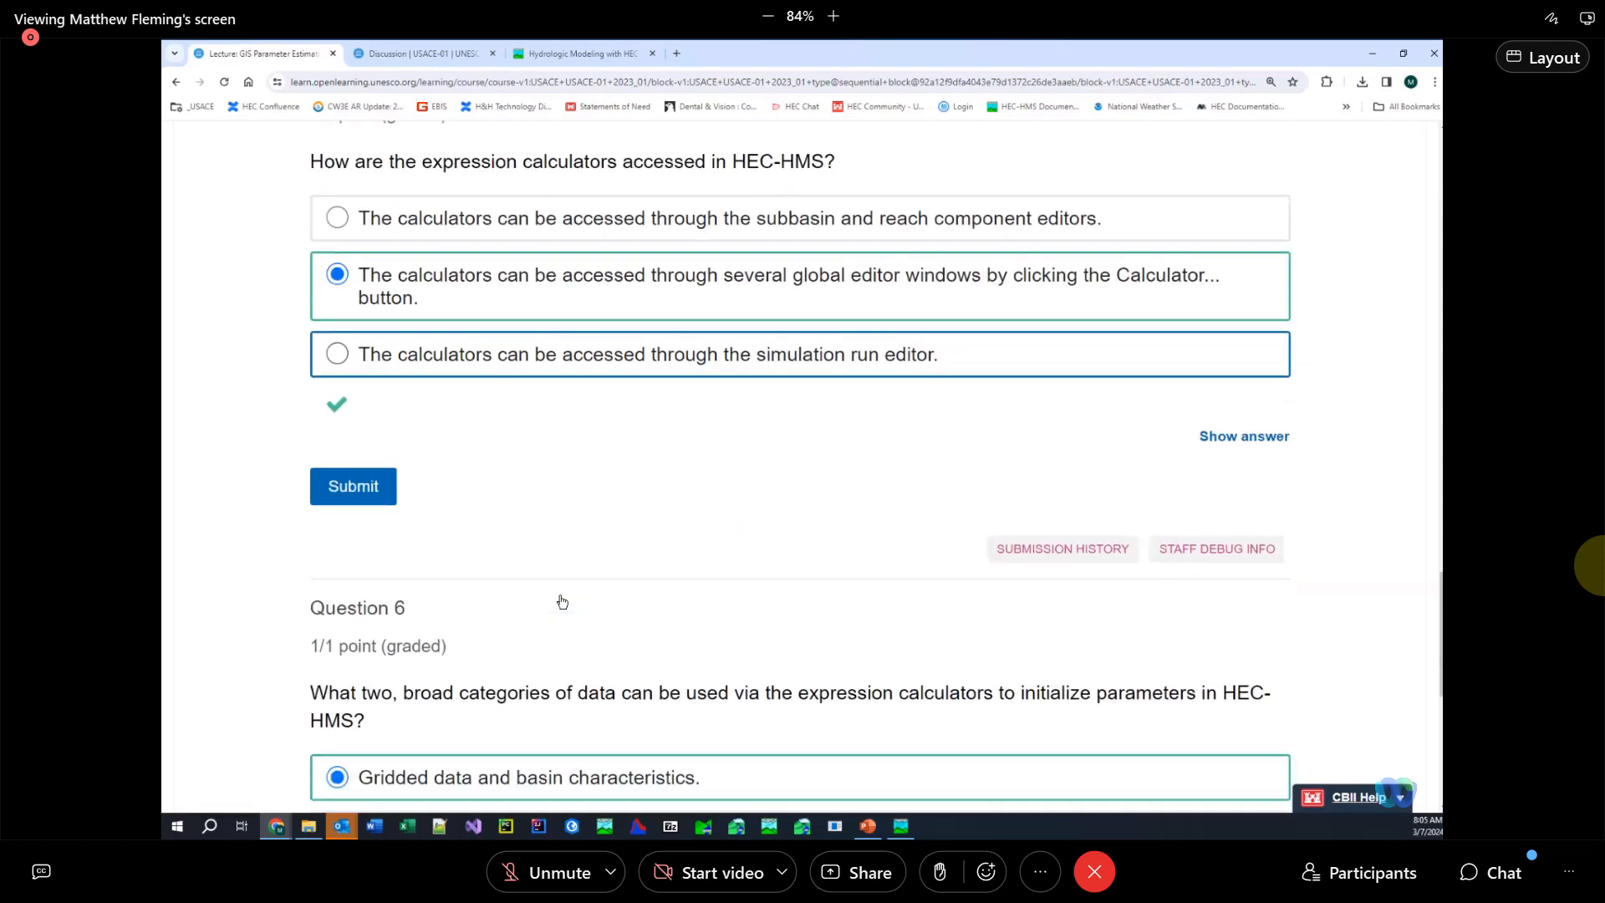
pyautogui.scroll(-3)
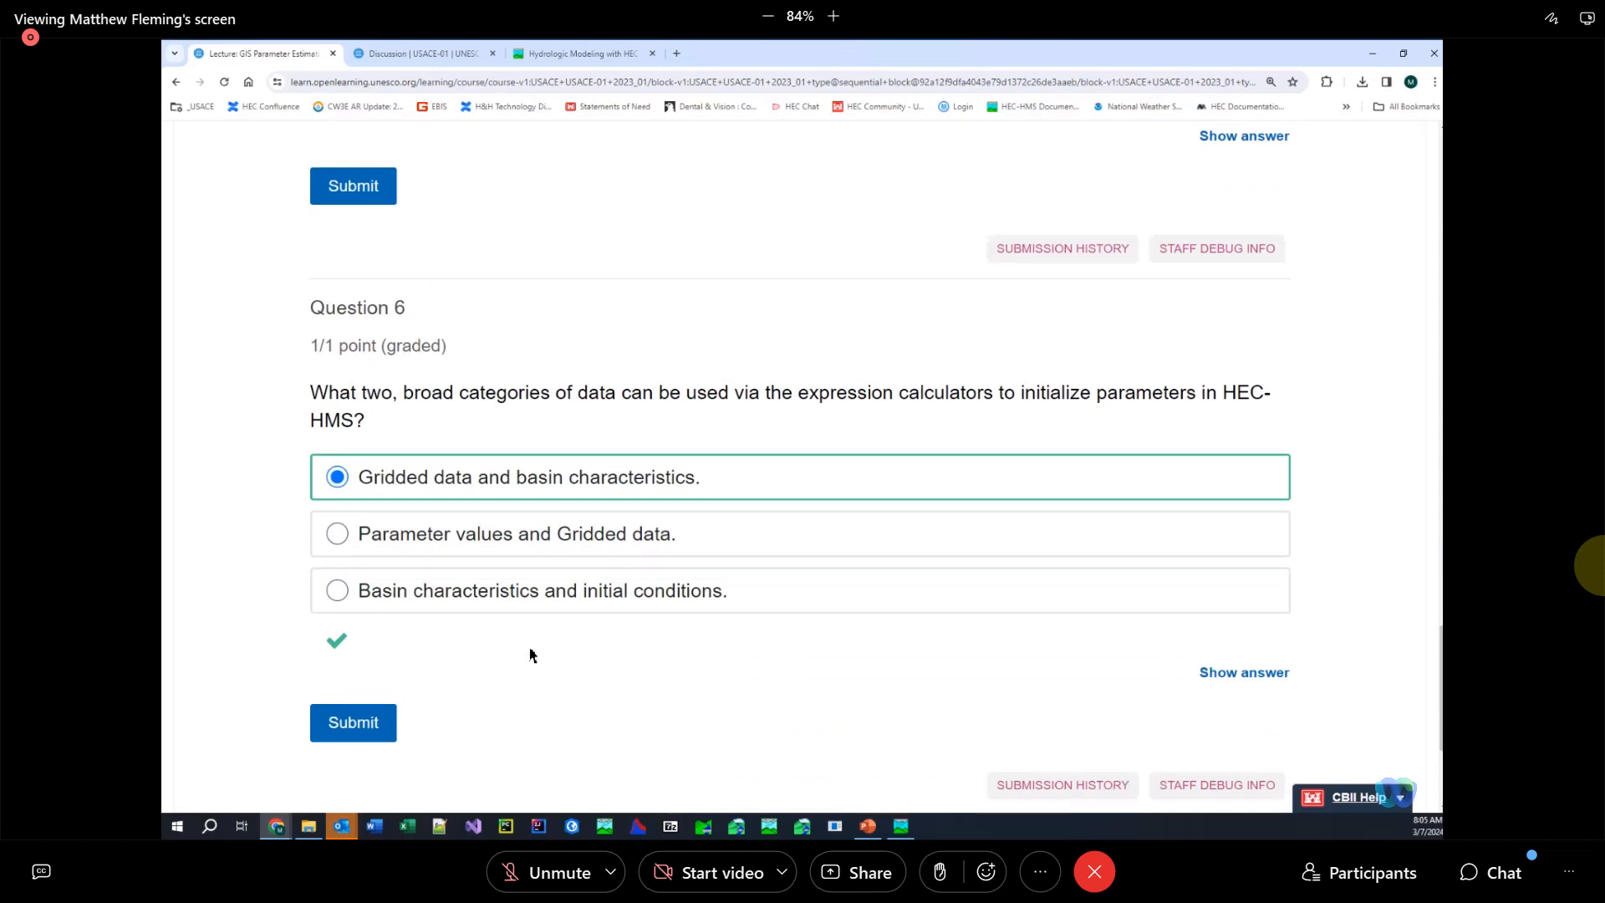
pyautogui.moveTo(408, 497)
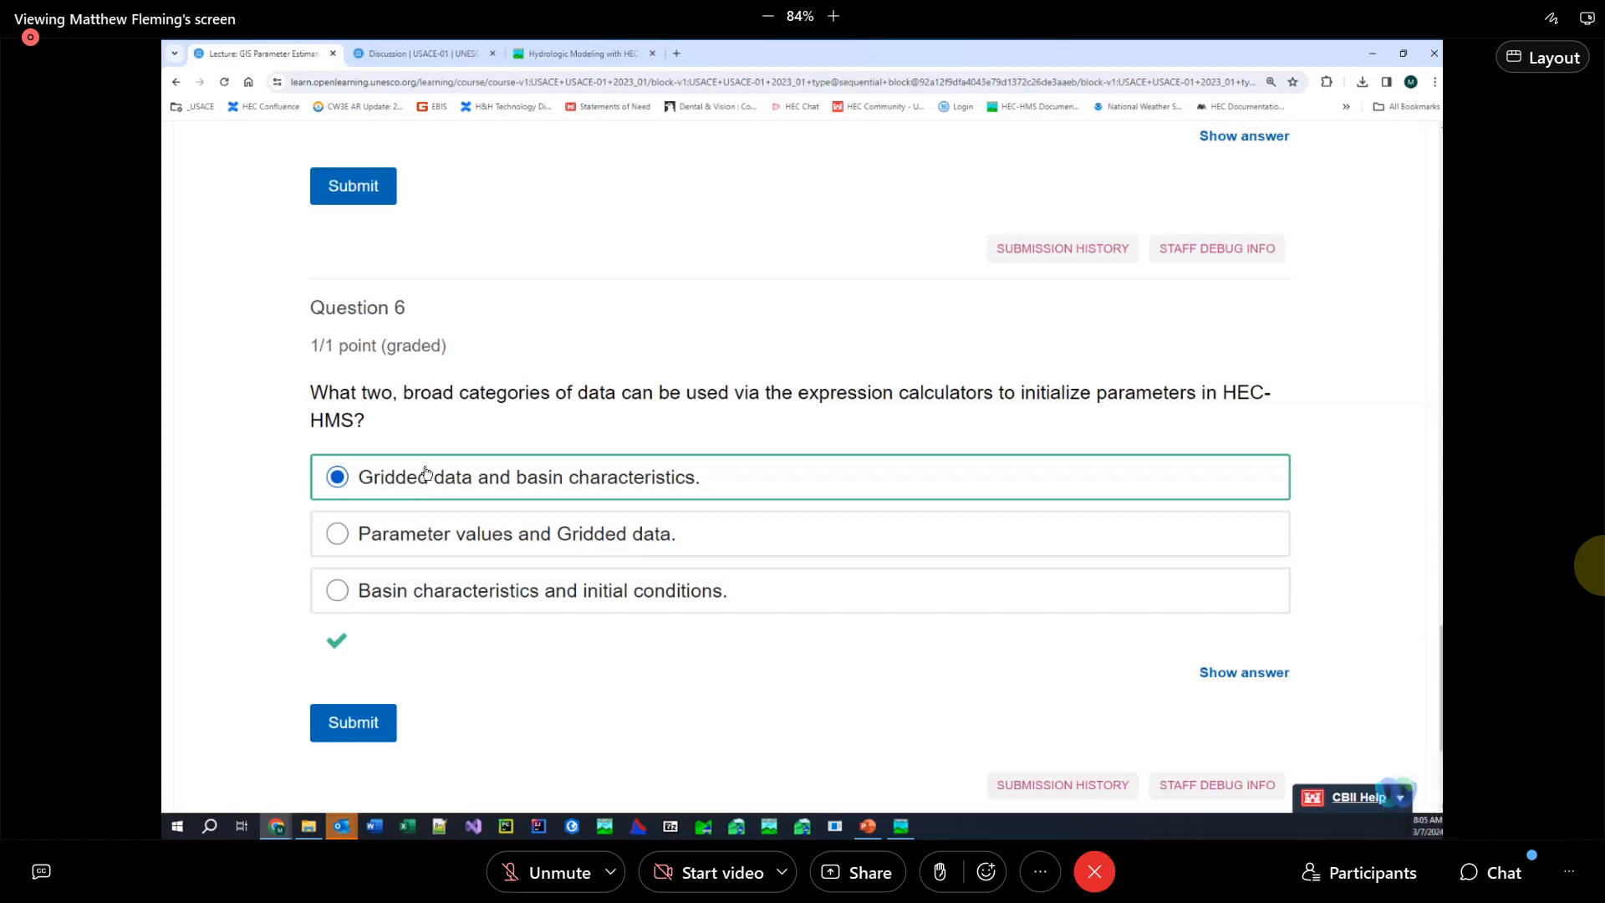
pyautogui.scroll(-3)
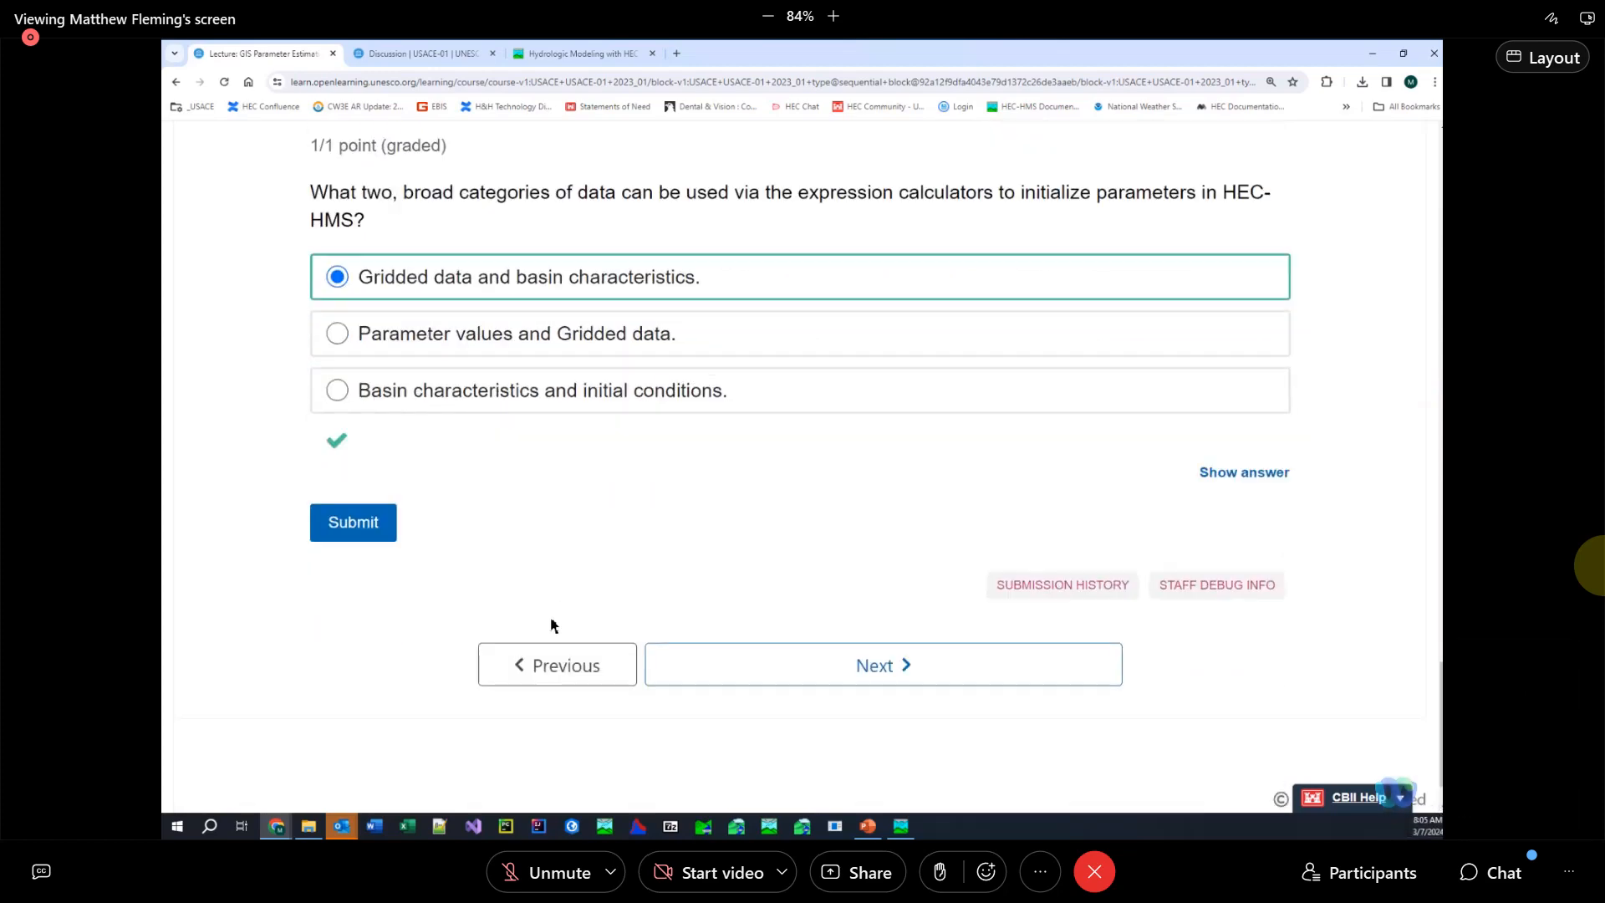
pyautogui.scroll(-3)
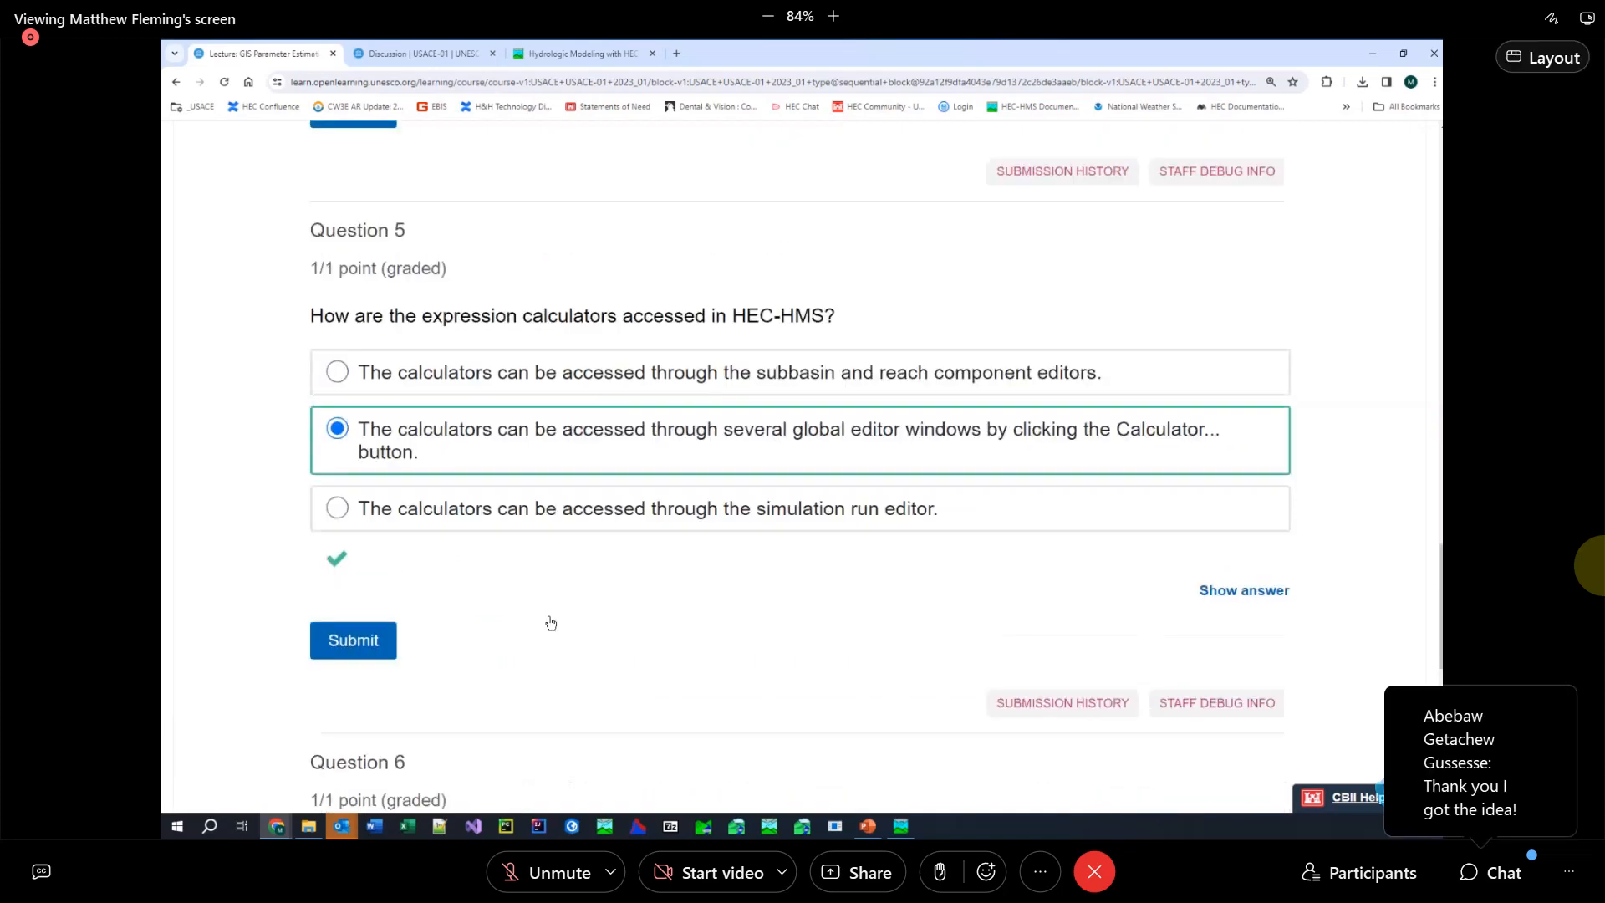
pyautogui.scroll(3)
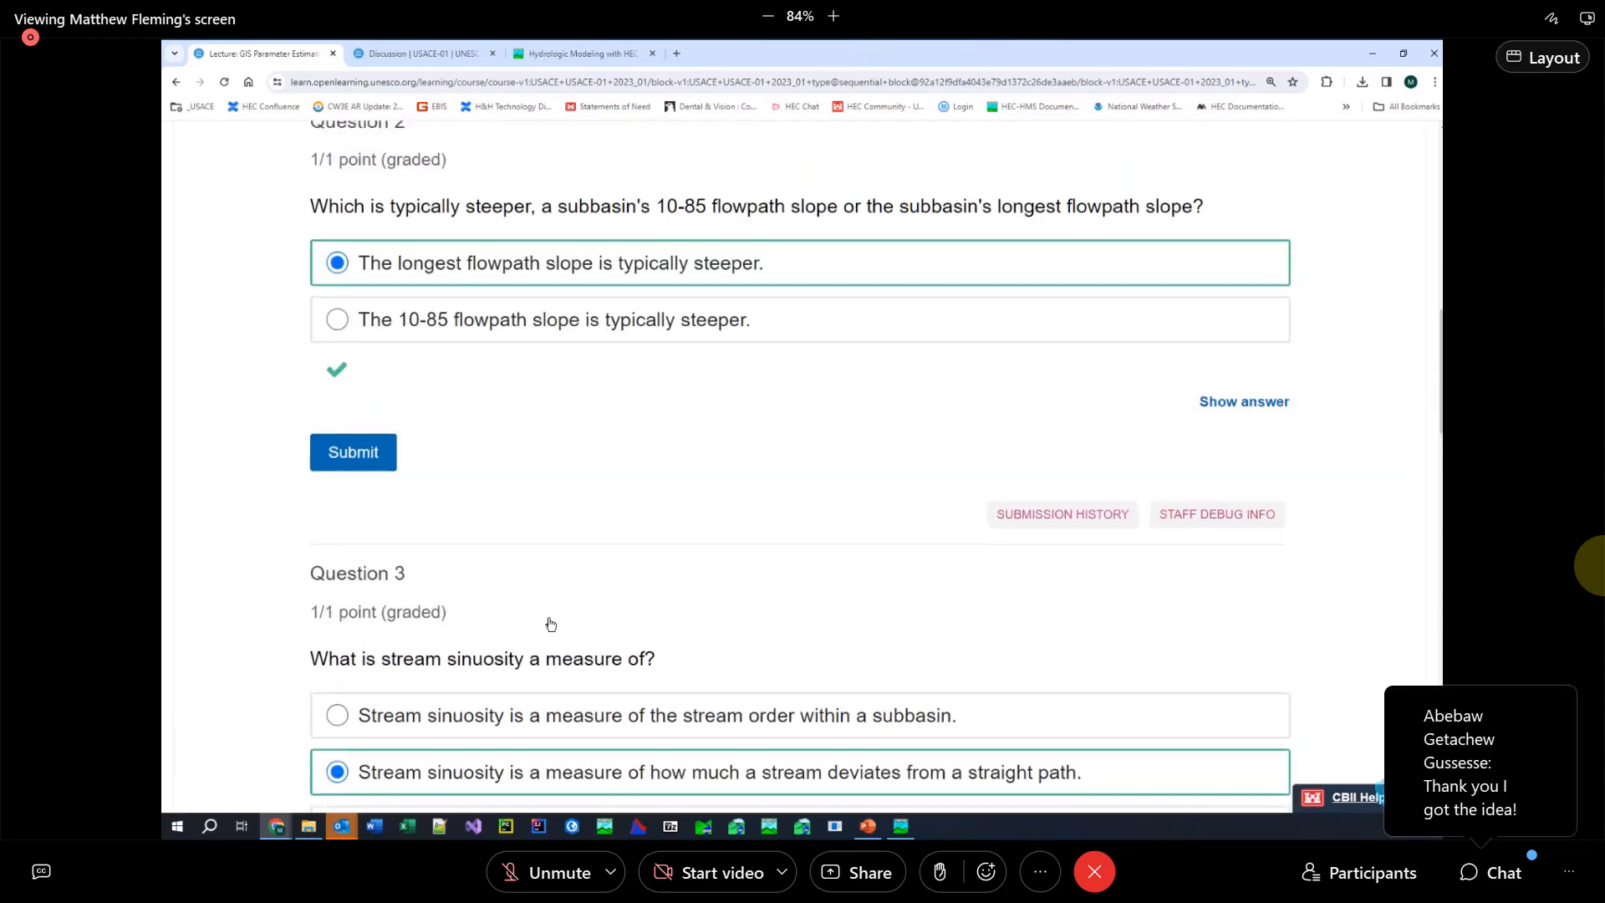
pyautogui.scroll(3)
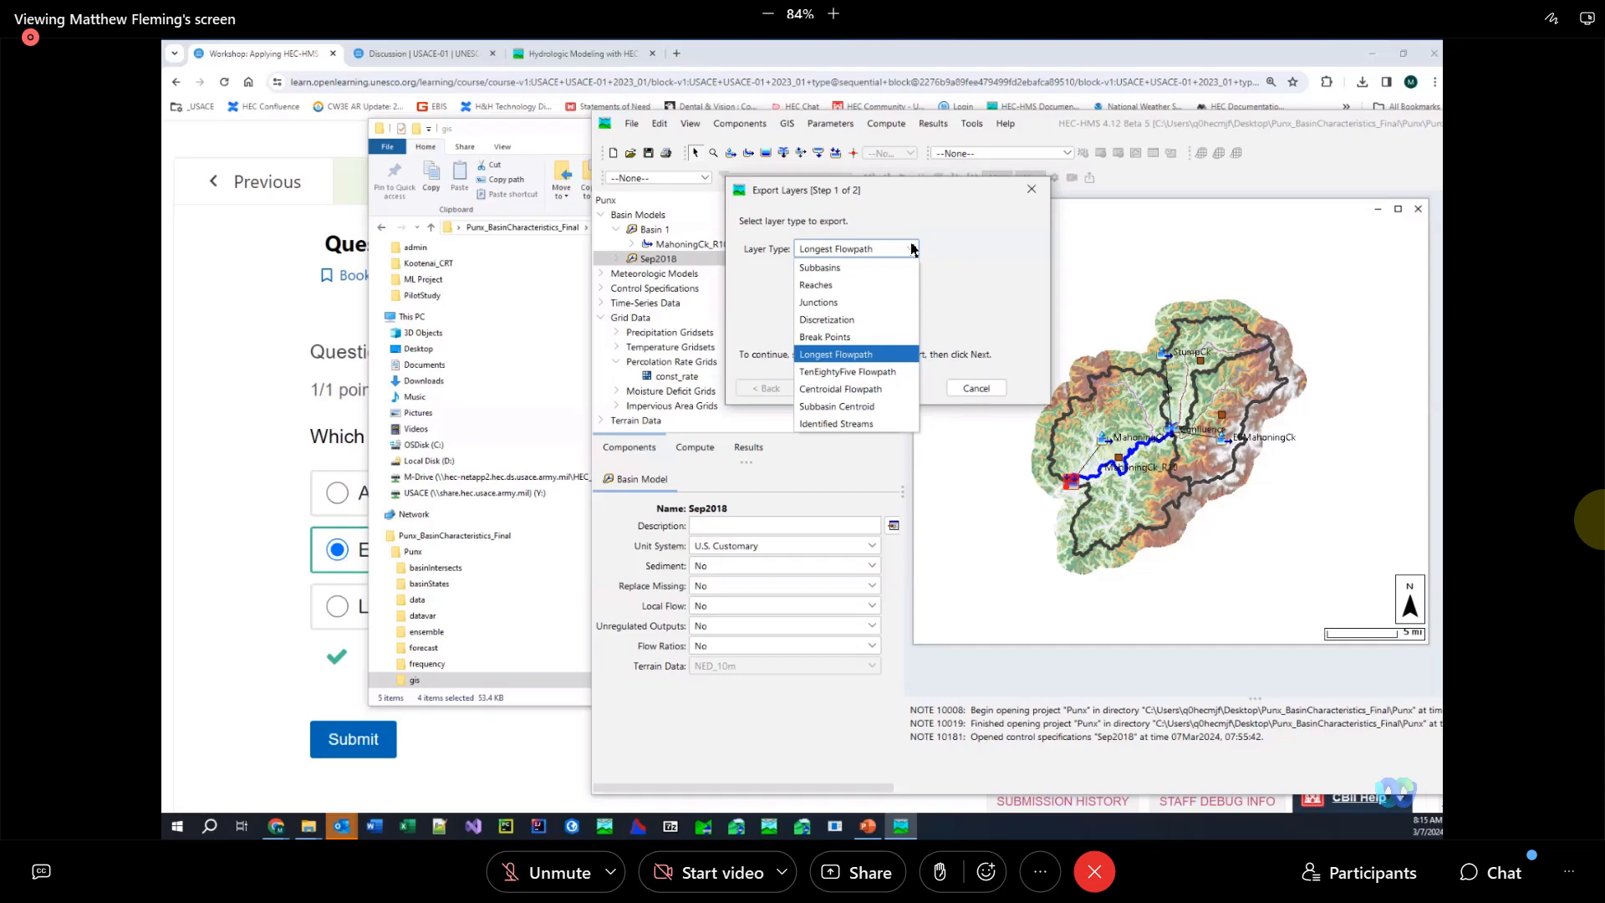
pyautogui.moveTo(1005, 253)
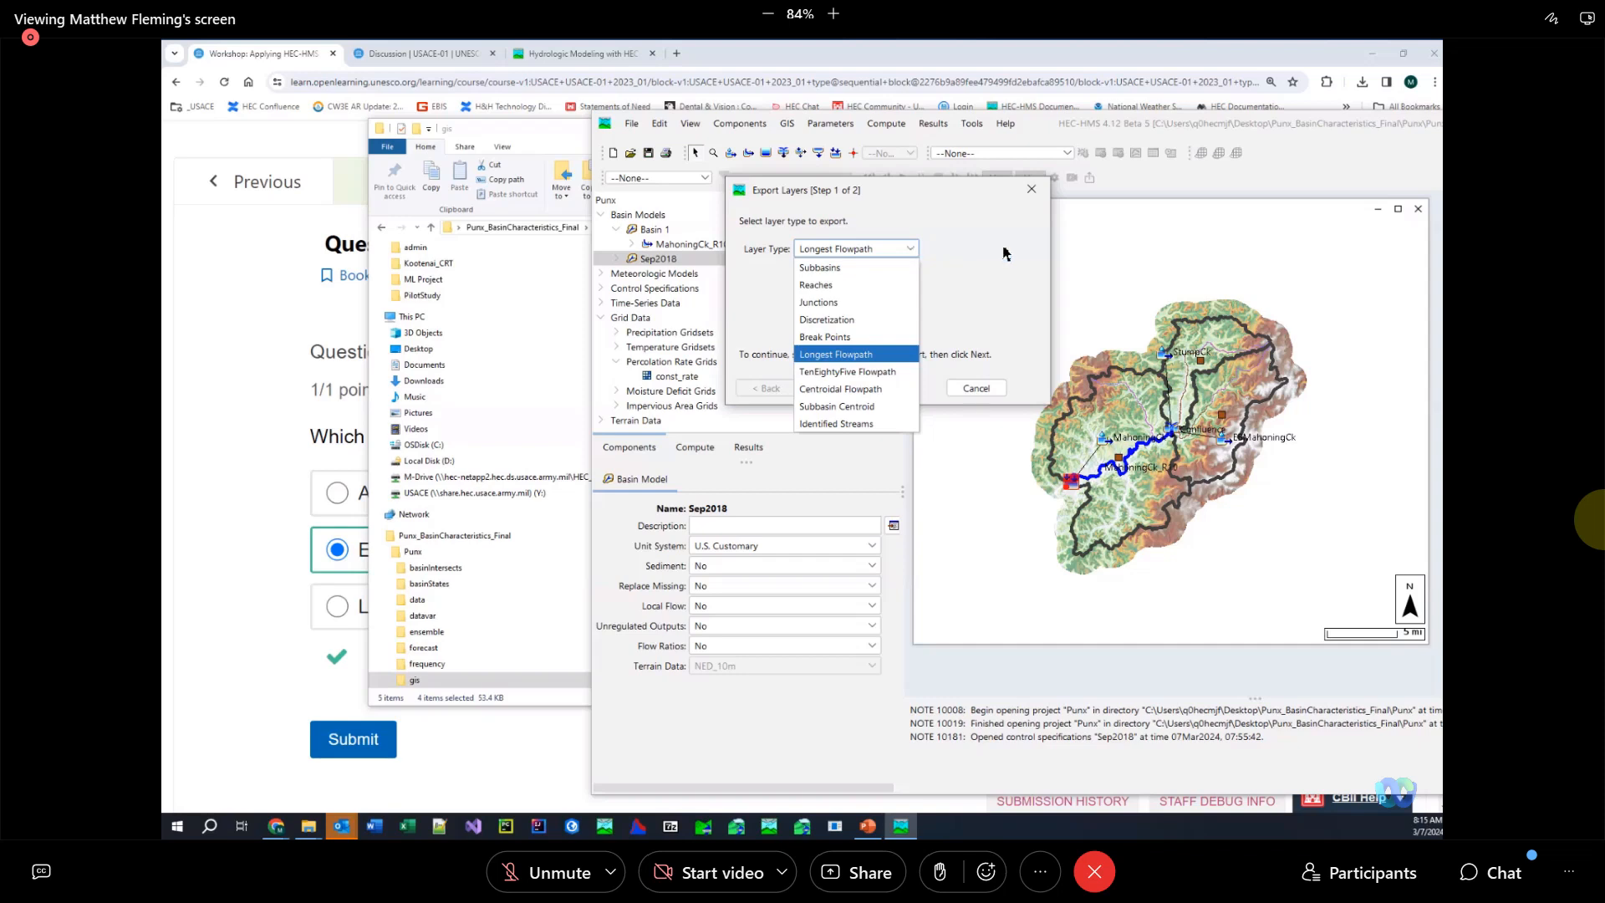
# Keep Longest Flowpath as the layer type in the GIS Export Layers step
pyautogui.click(836, 353)
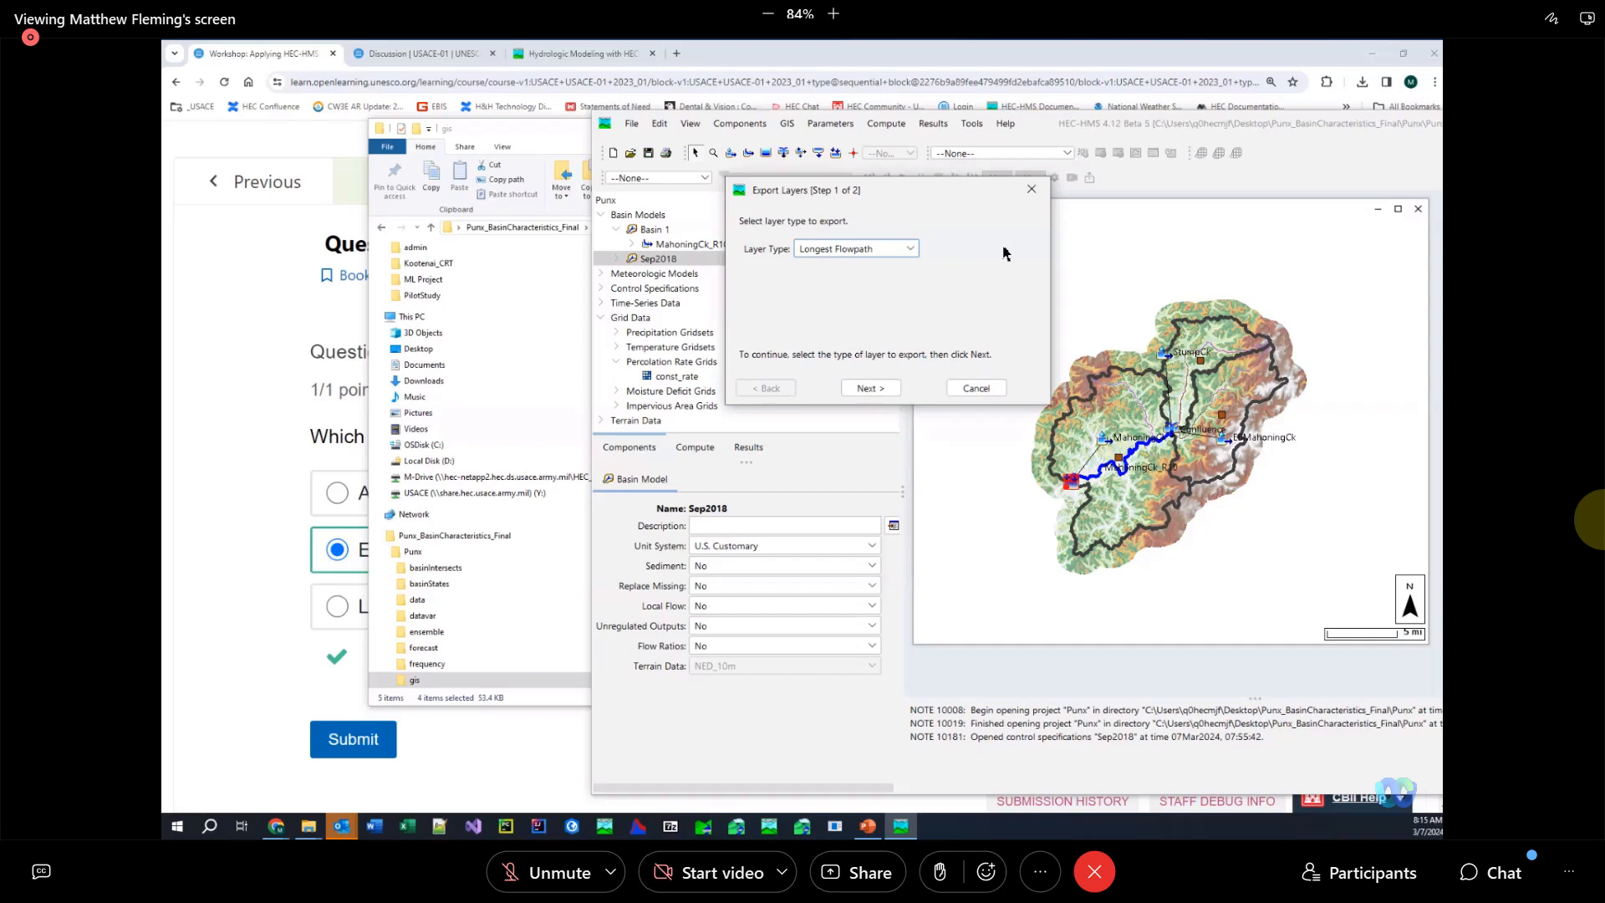
pyautogui.moveTo(1031, 191)
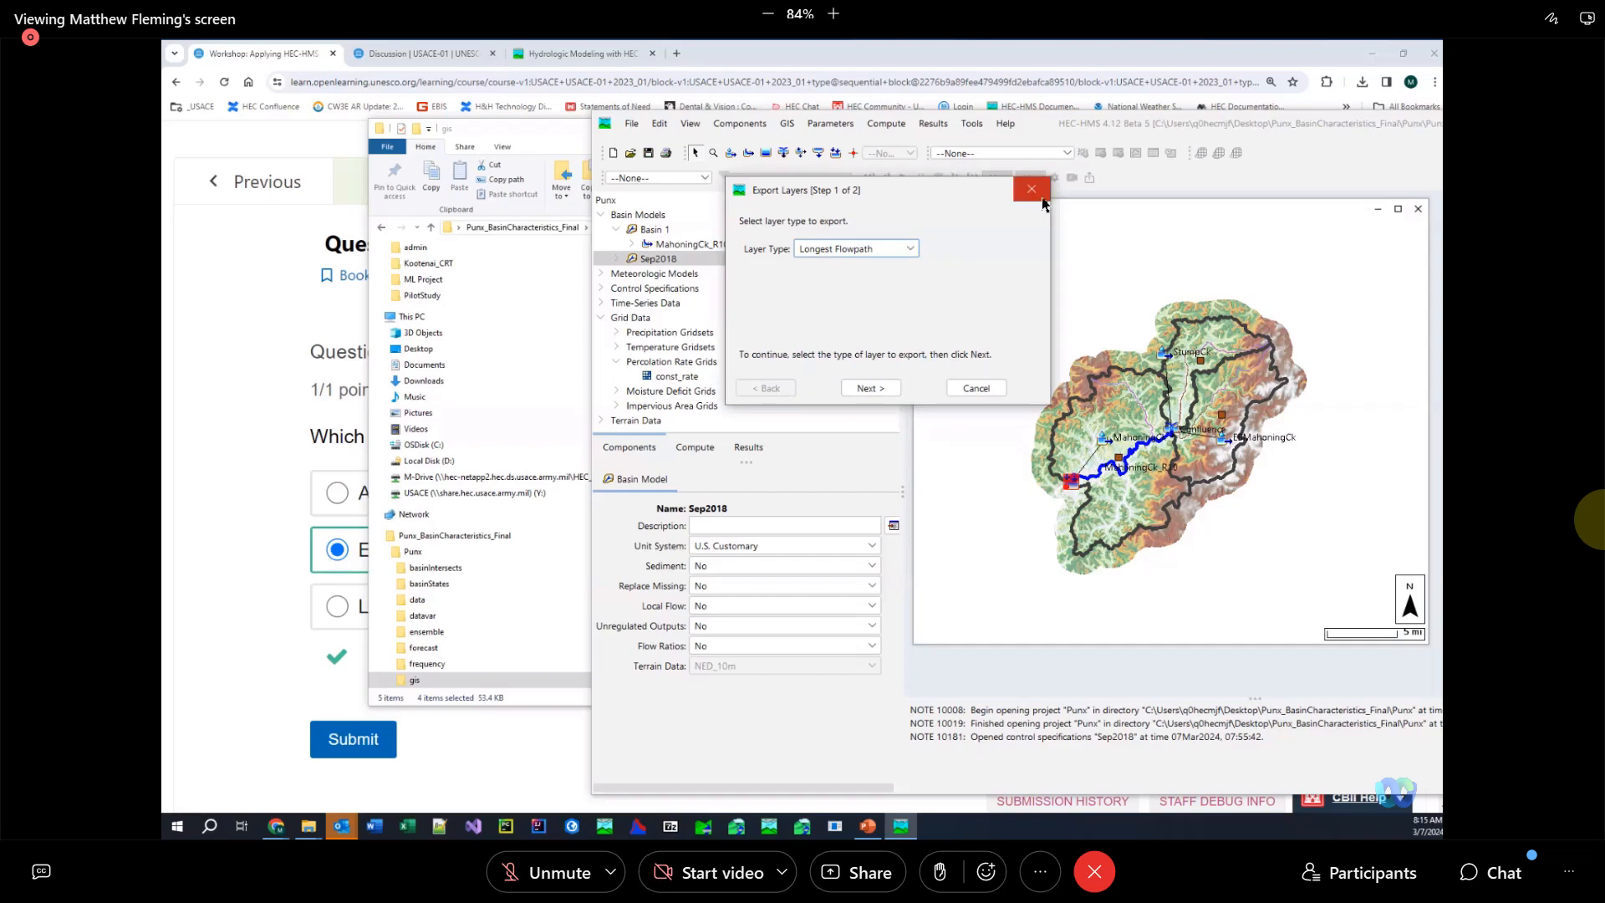
# Abandon the layer export, then look at the predefined SHG/UTM coordinate system choices and cancel without changes
pyautogui.click(1030, 191)
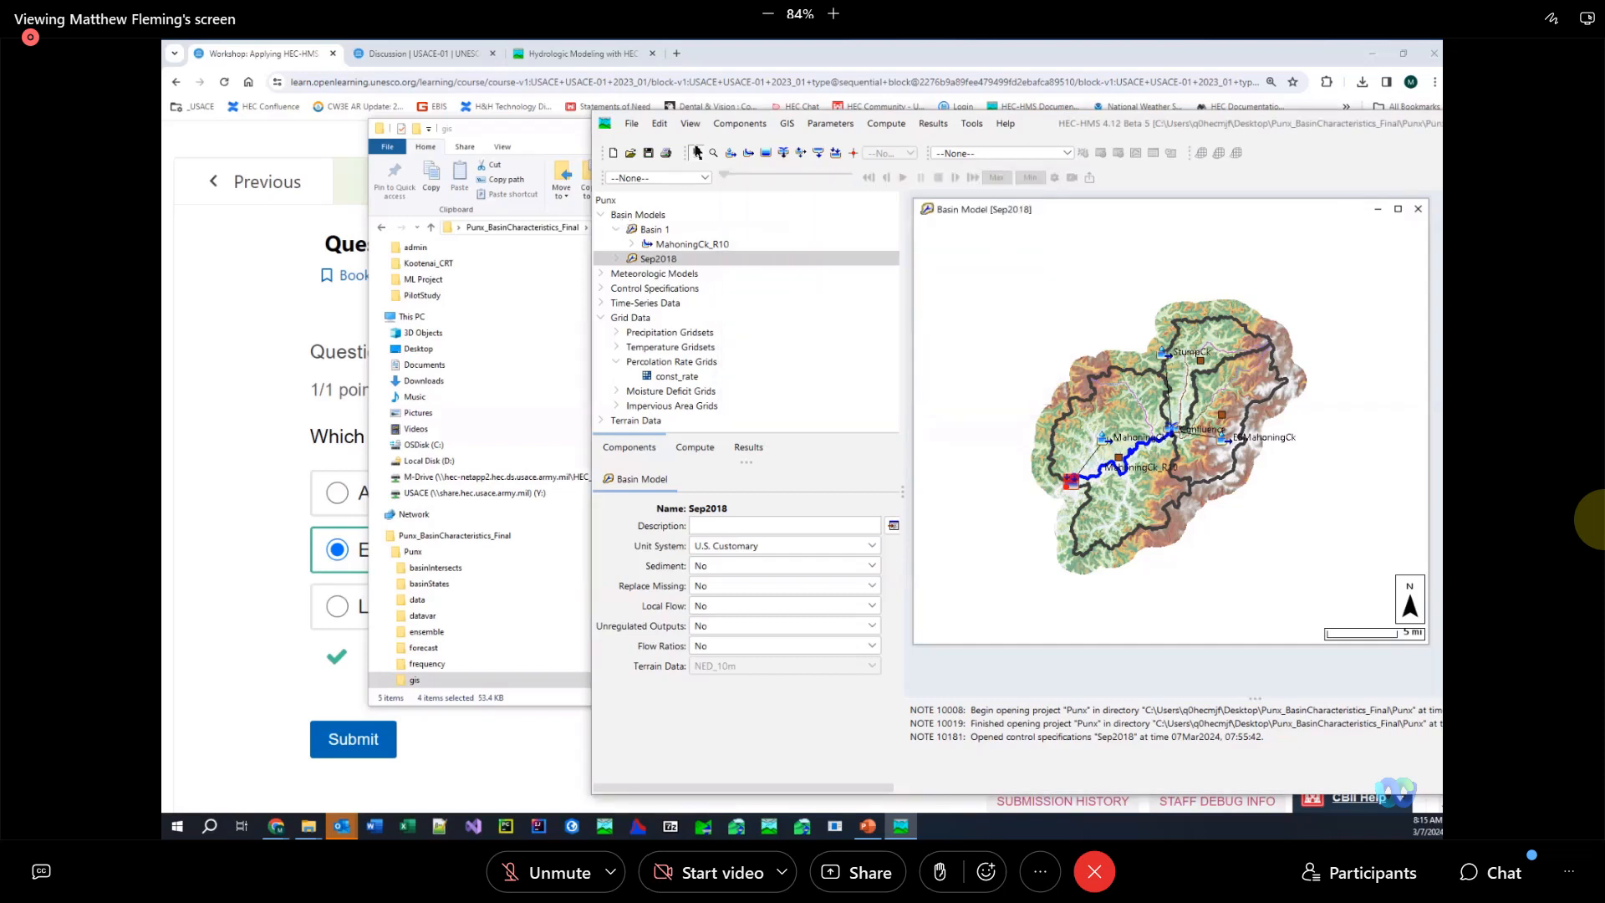
pyautogui.moveTo(786, 126)
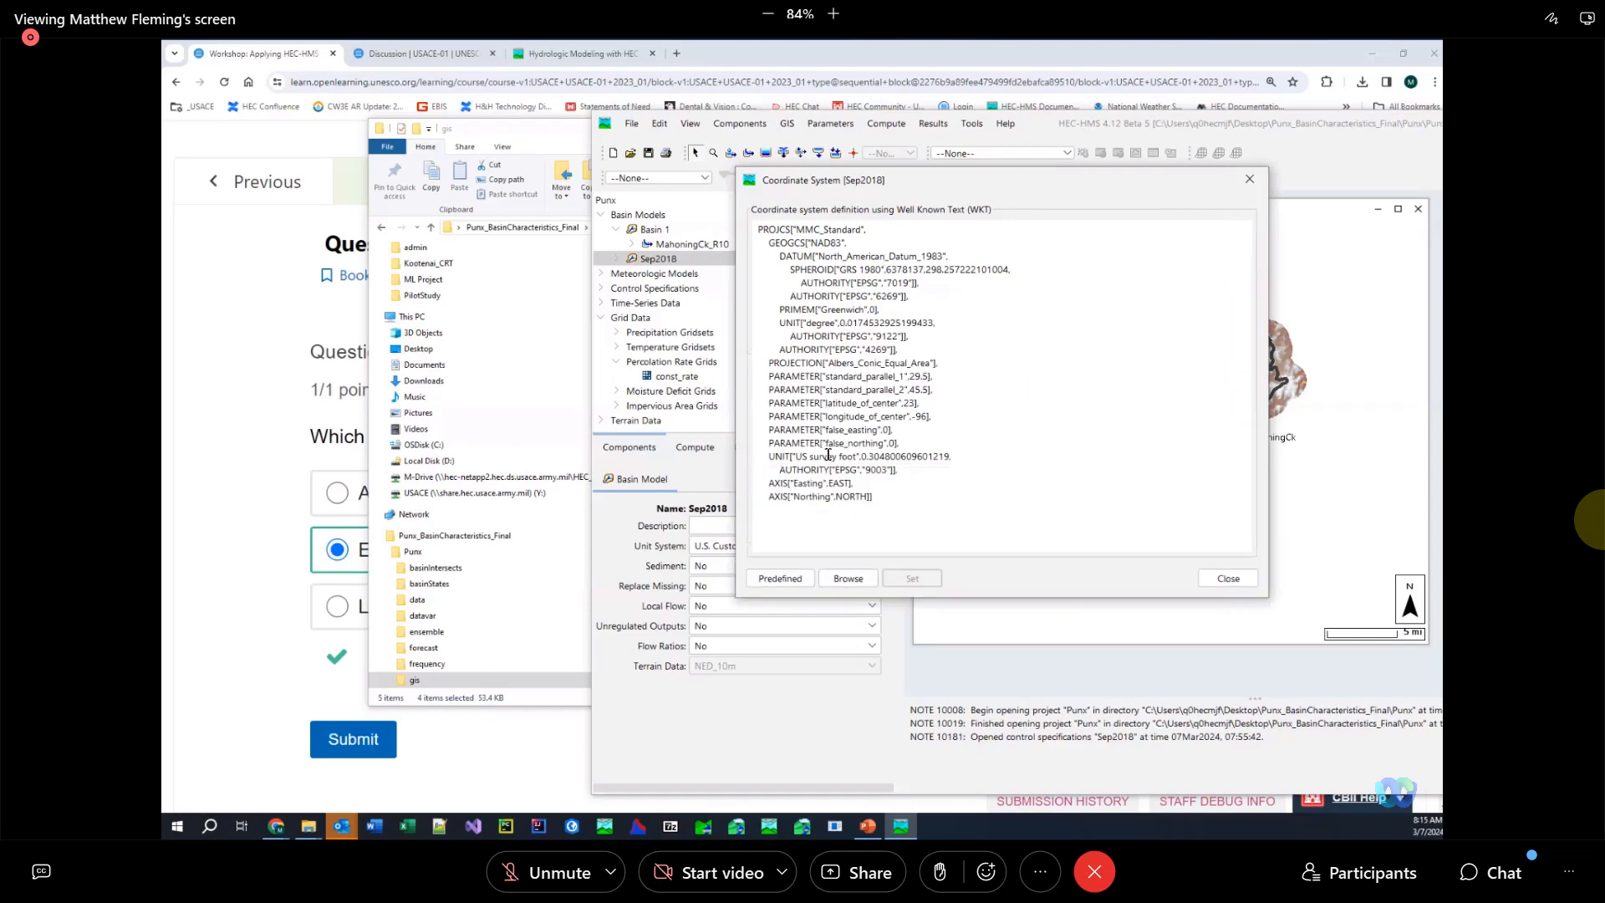
pyautogui.moveTo(779, 578)
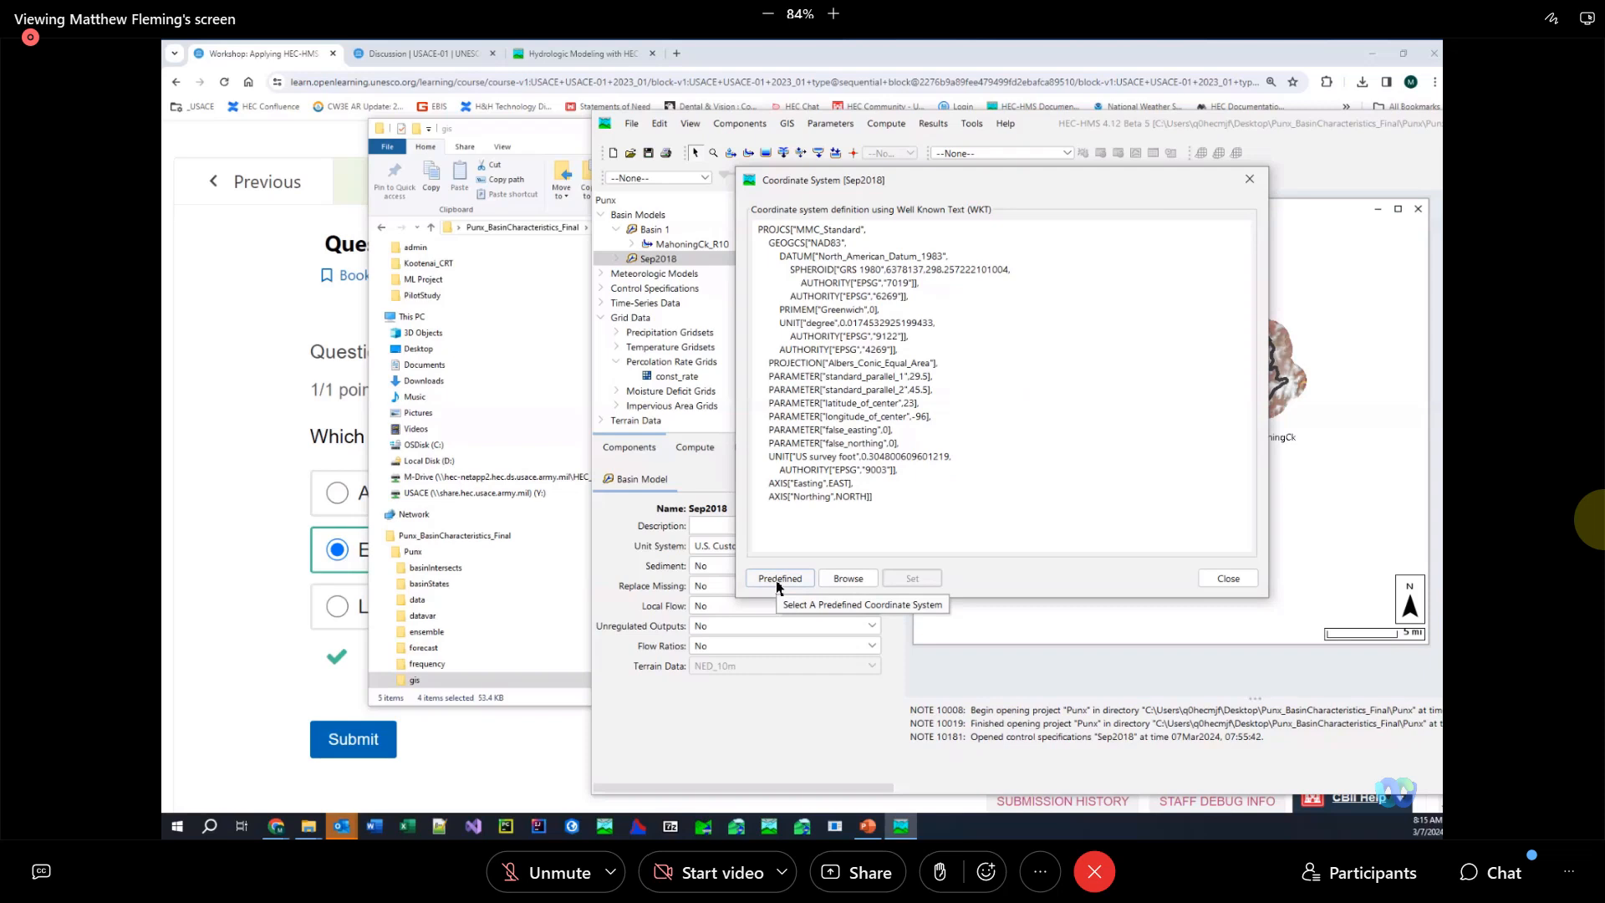
pyautogui.moveTo(779, 577)
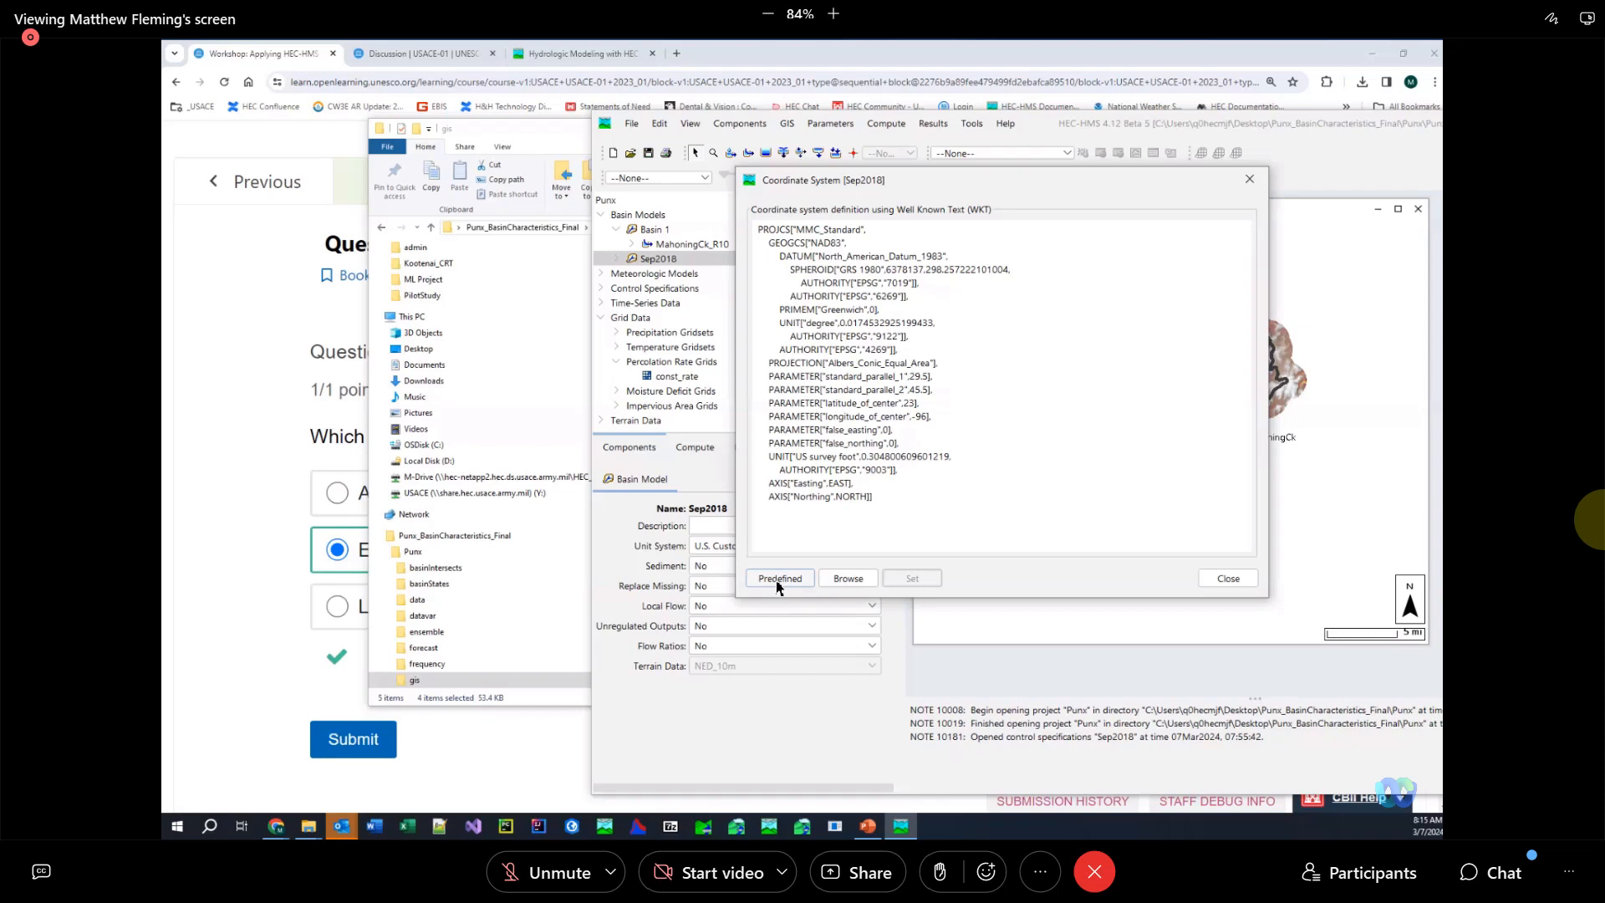
pyautogui.click(779, 577)
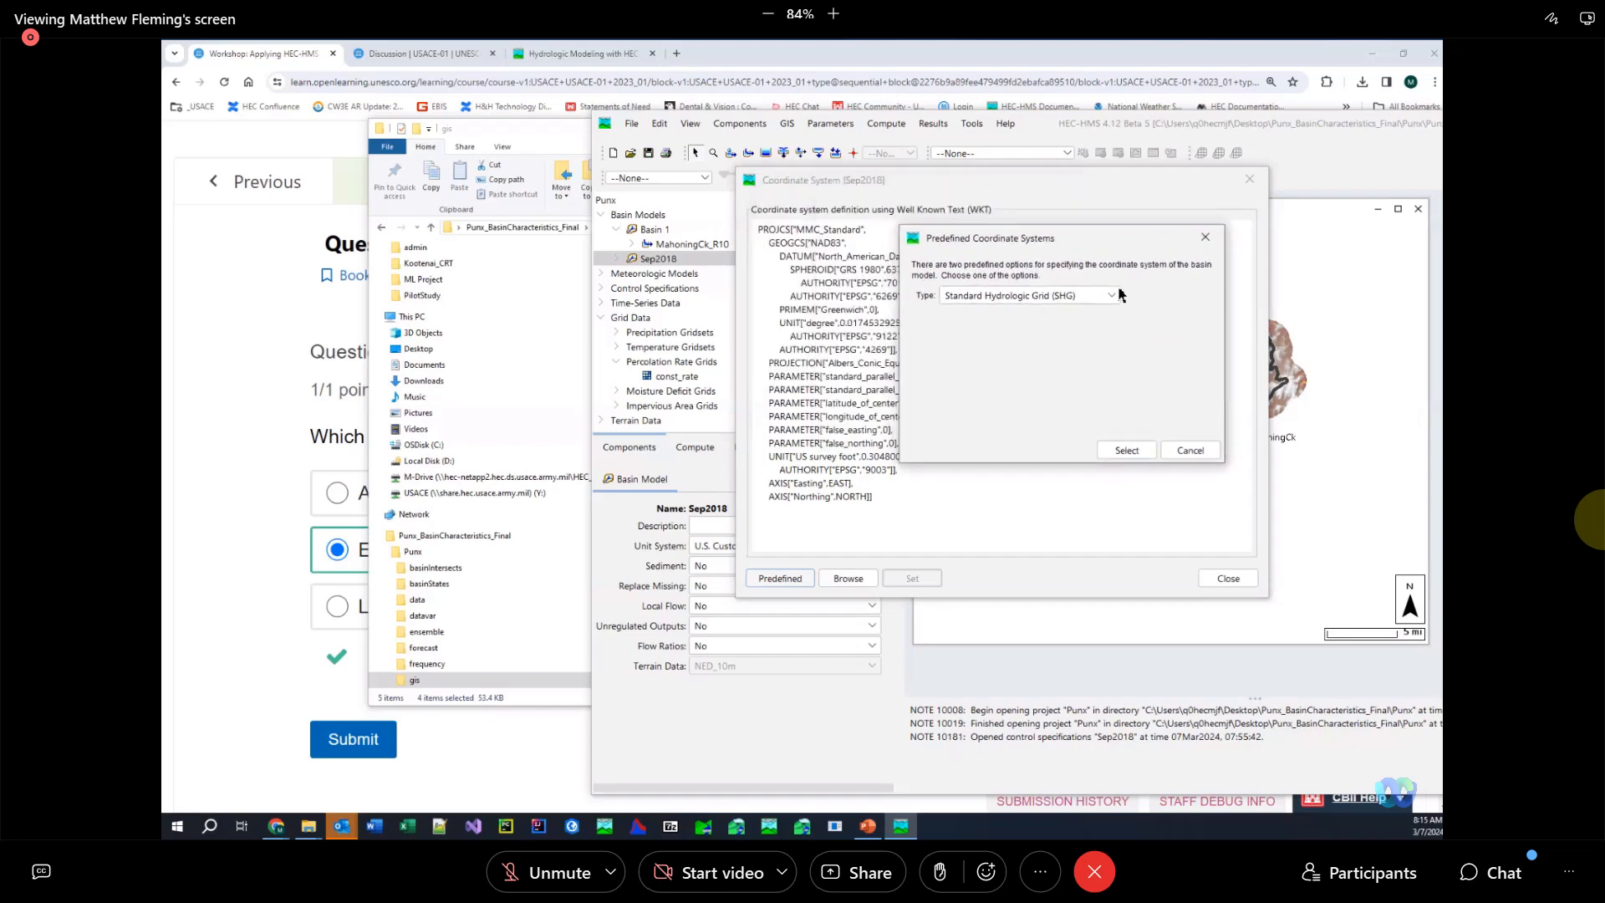
pyautogui.click(1110, 294)
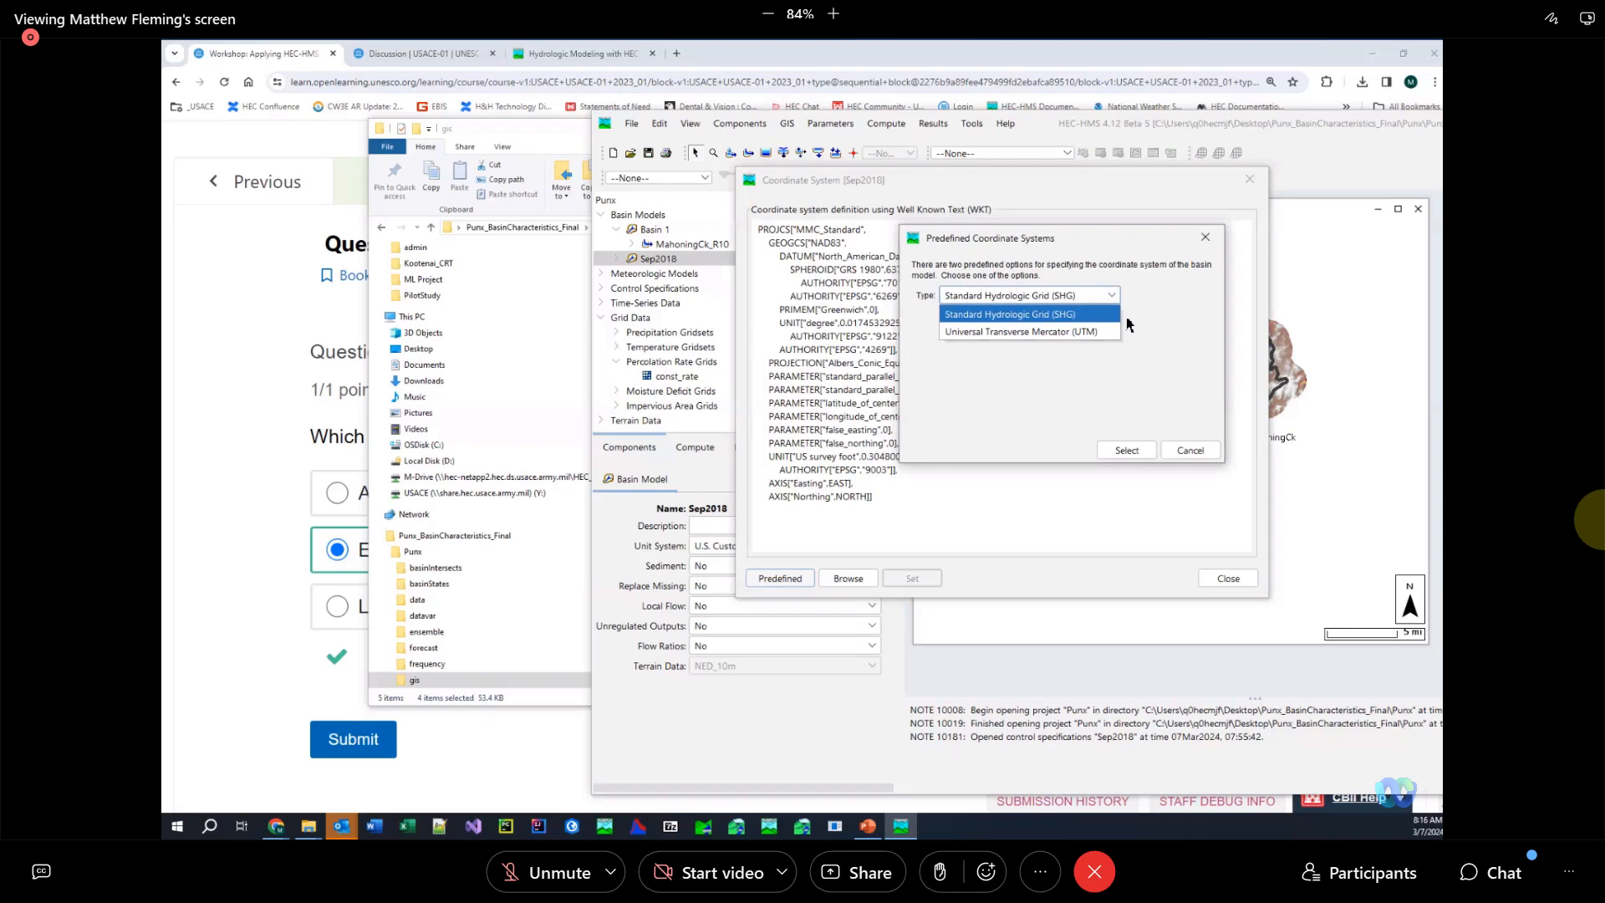
pyautogui.click(1023, 331)
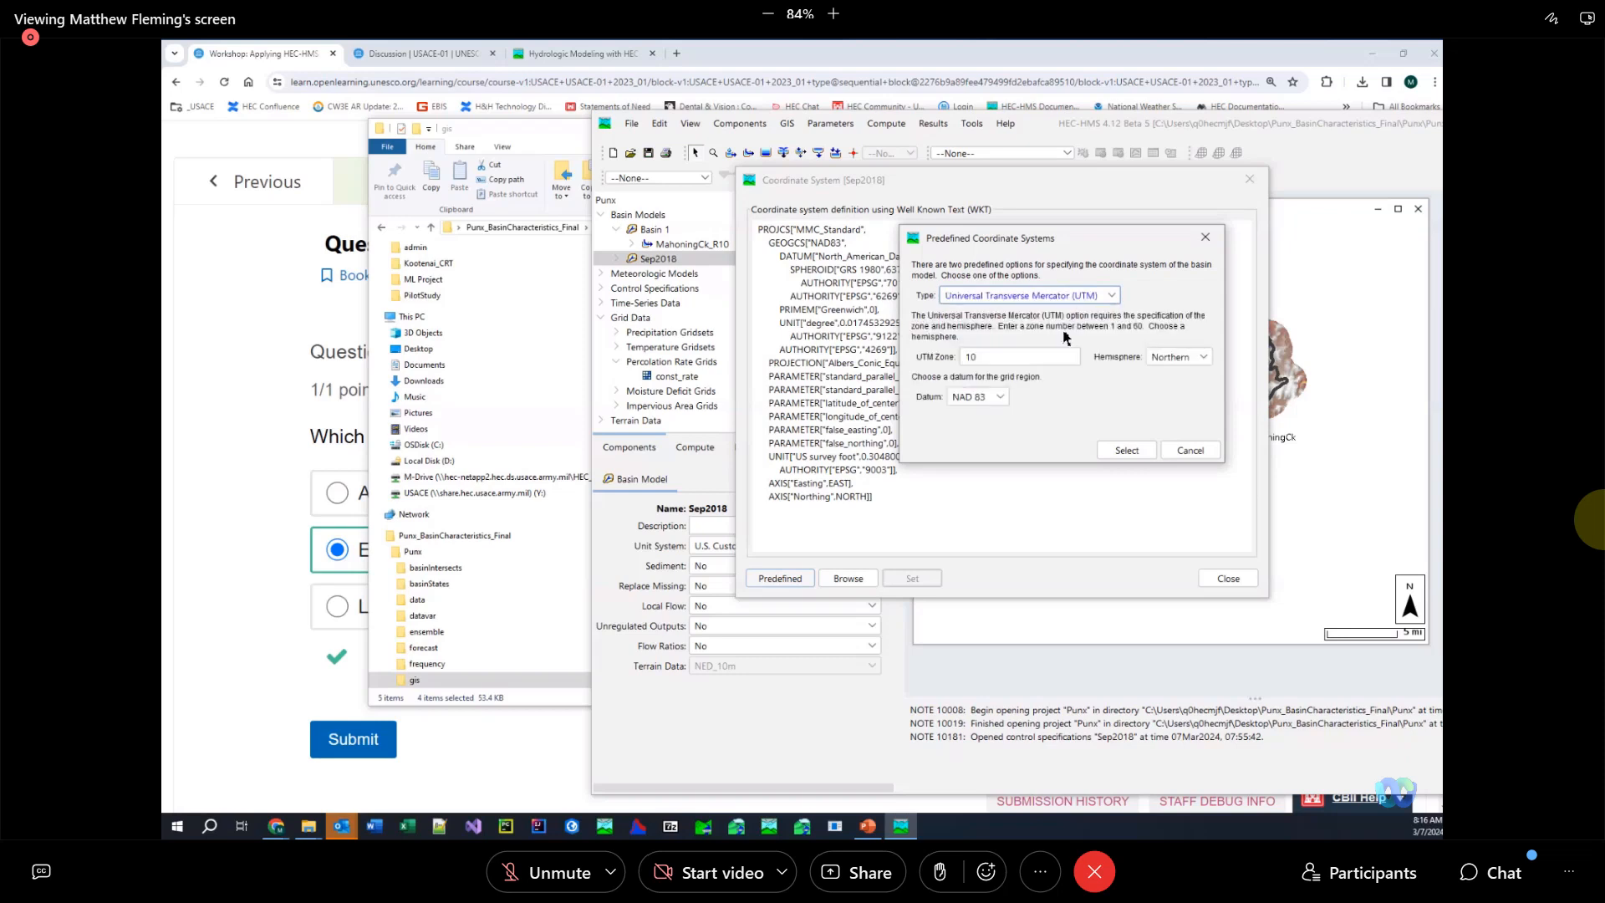
pyautogui.click(1202, 357)
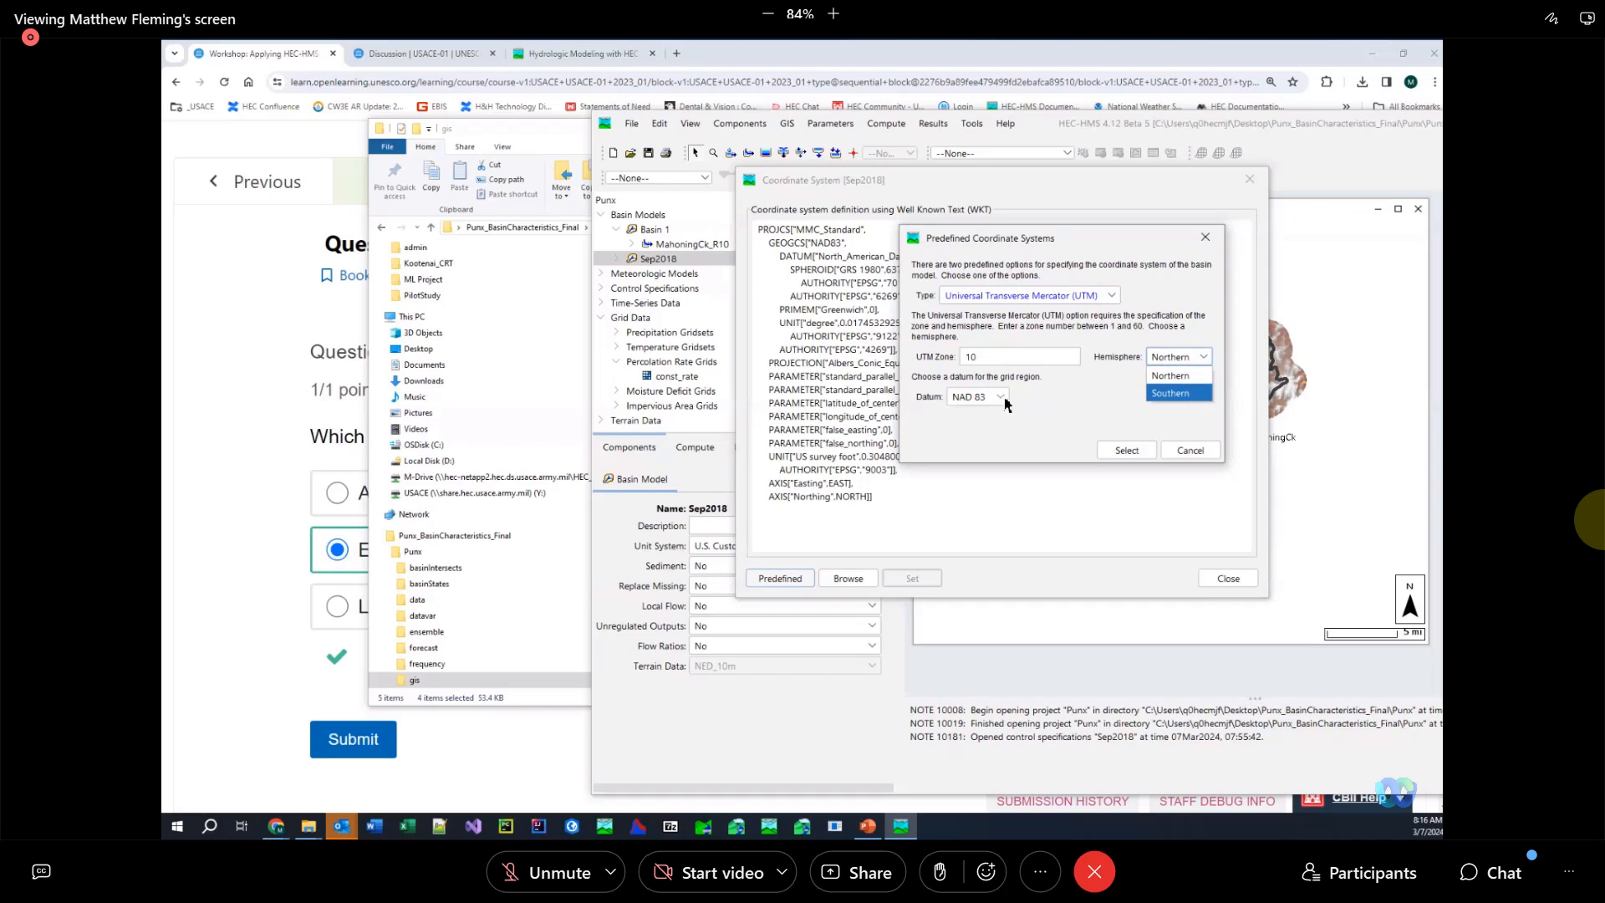
pyautogui.click(1179, 375)
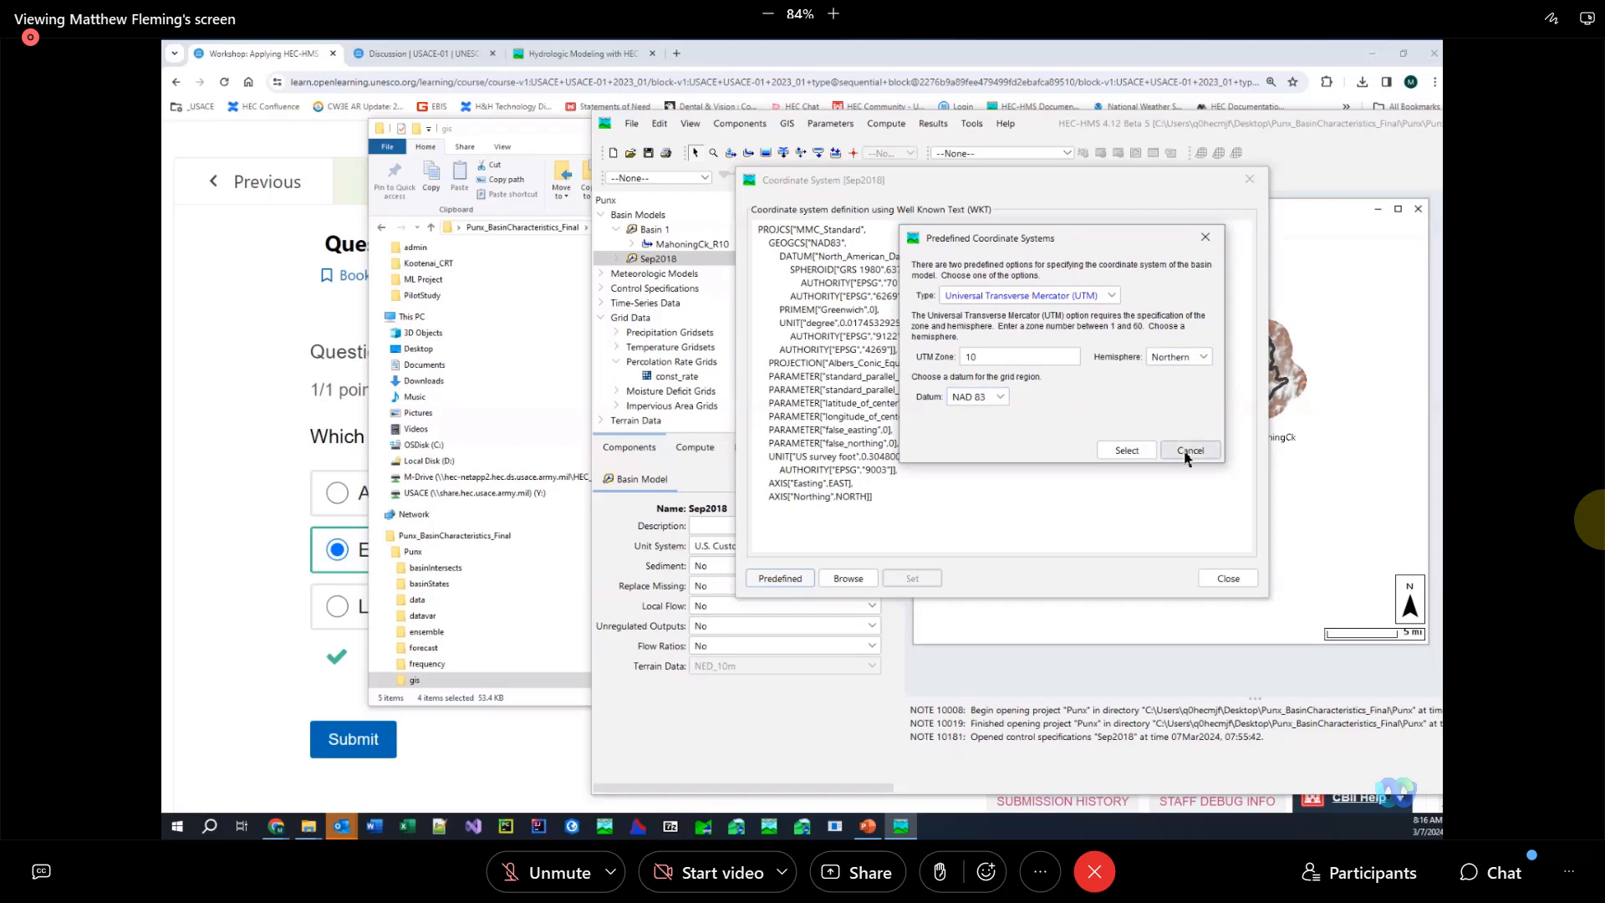
pyautogui.click(1188, 450)
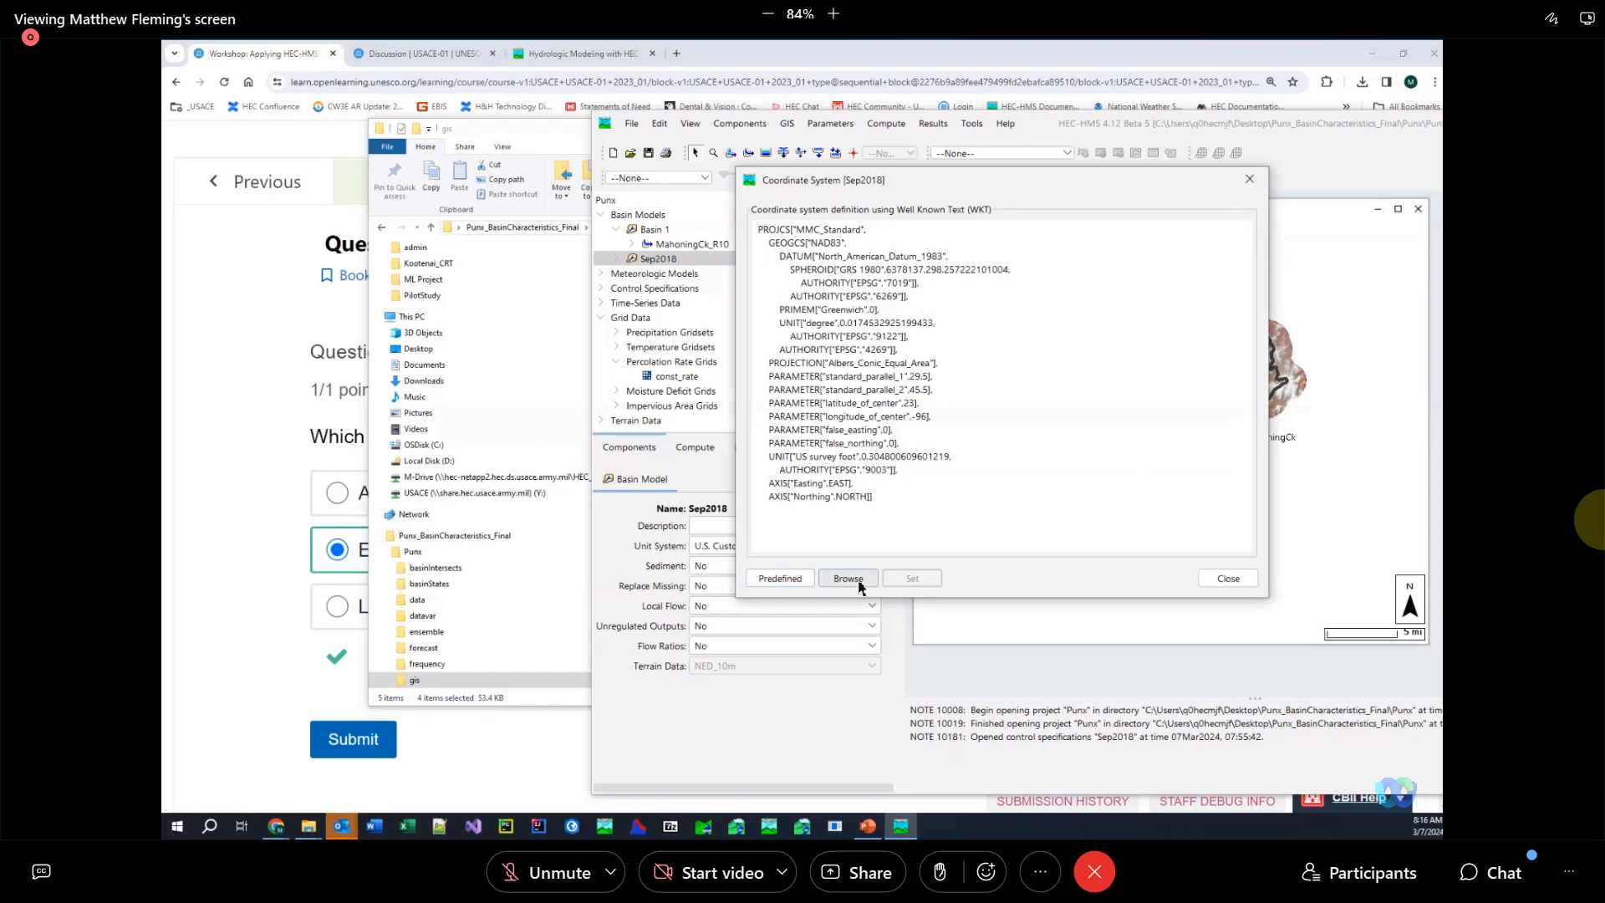
# Browse to the Reaches.prj projection file as a coordinate system source, then back out, leaving the WKT definition shown
pyautogui.click(847, 579)
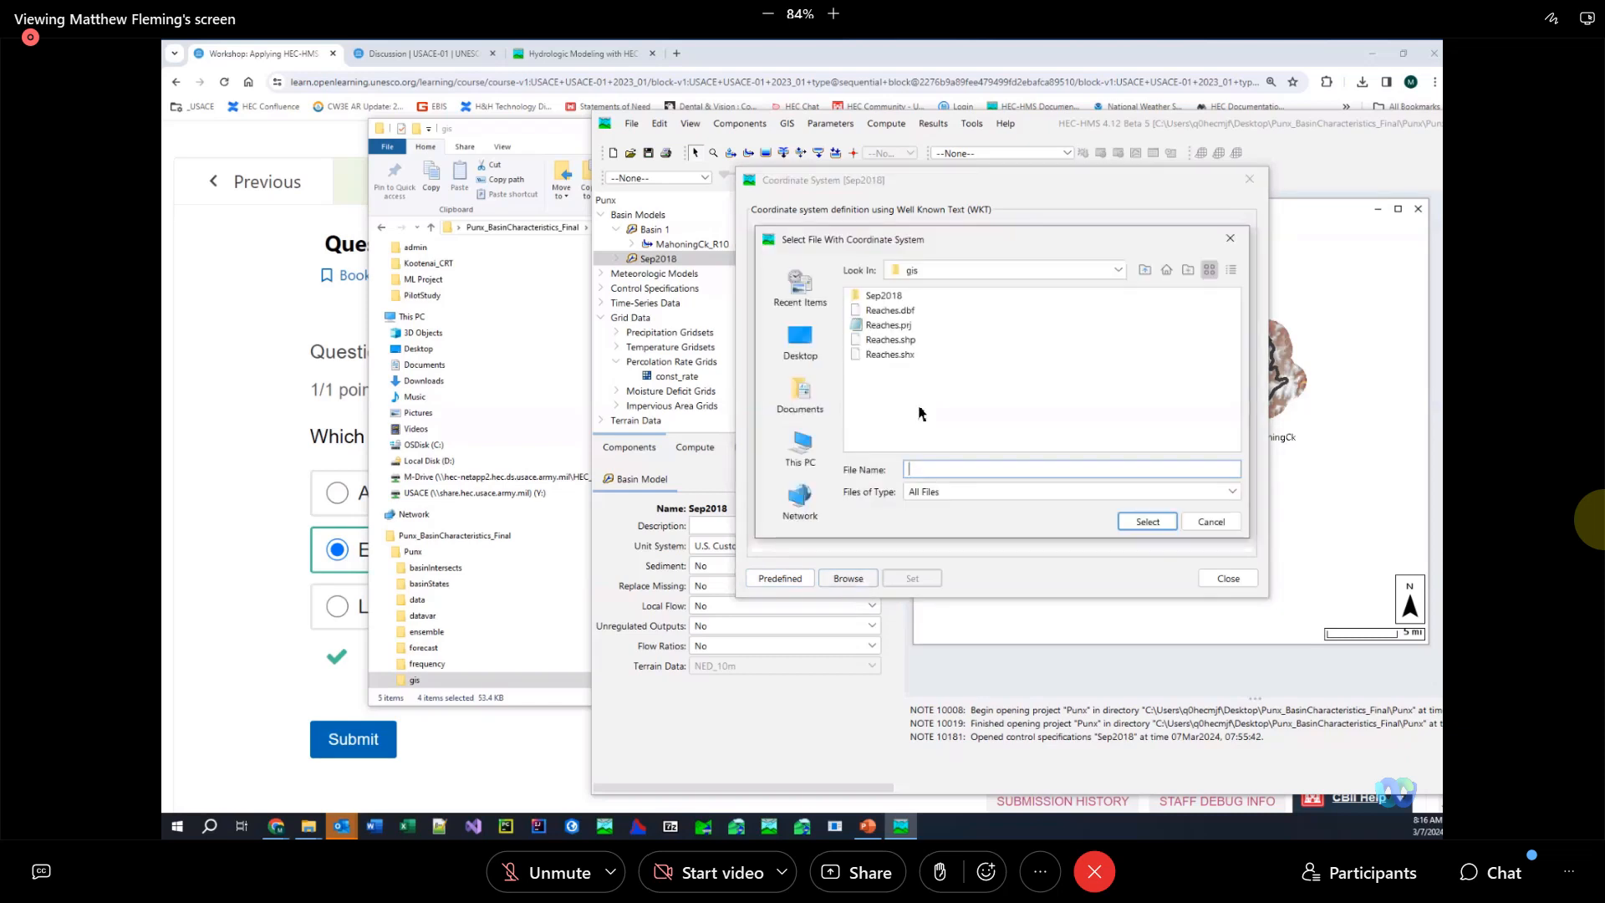
pyautogui.click(888, 324)
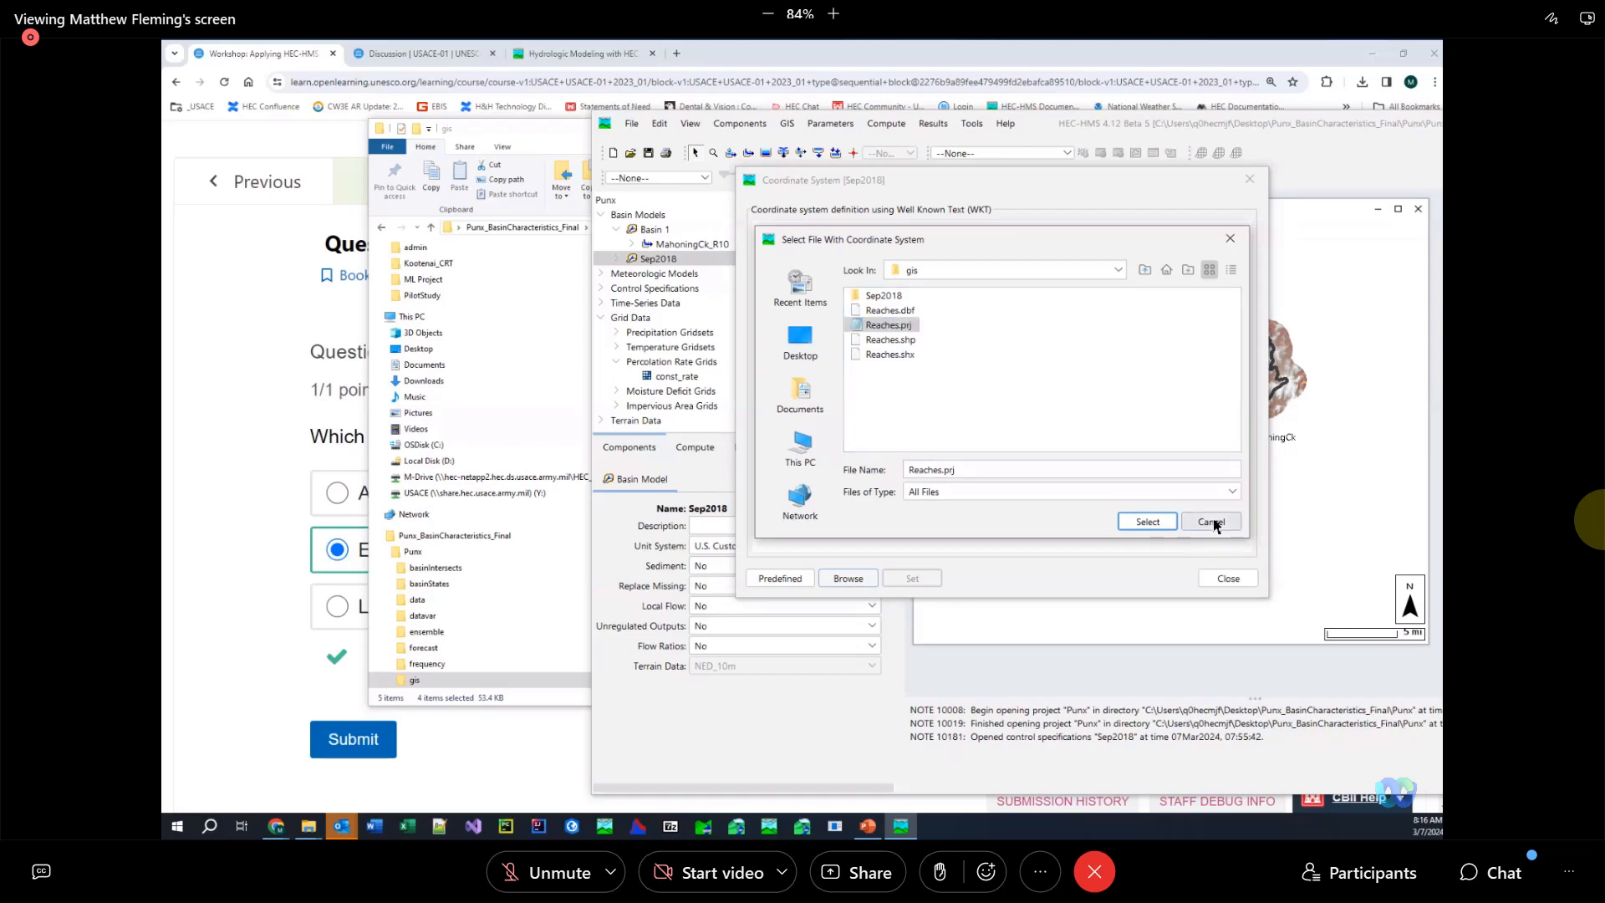
pyautogui.click(1147, 522)
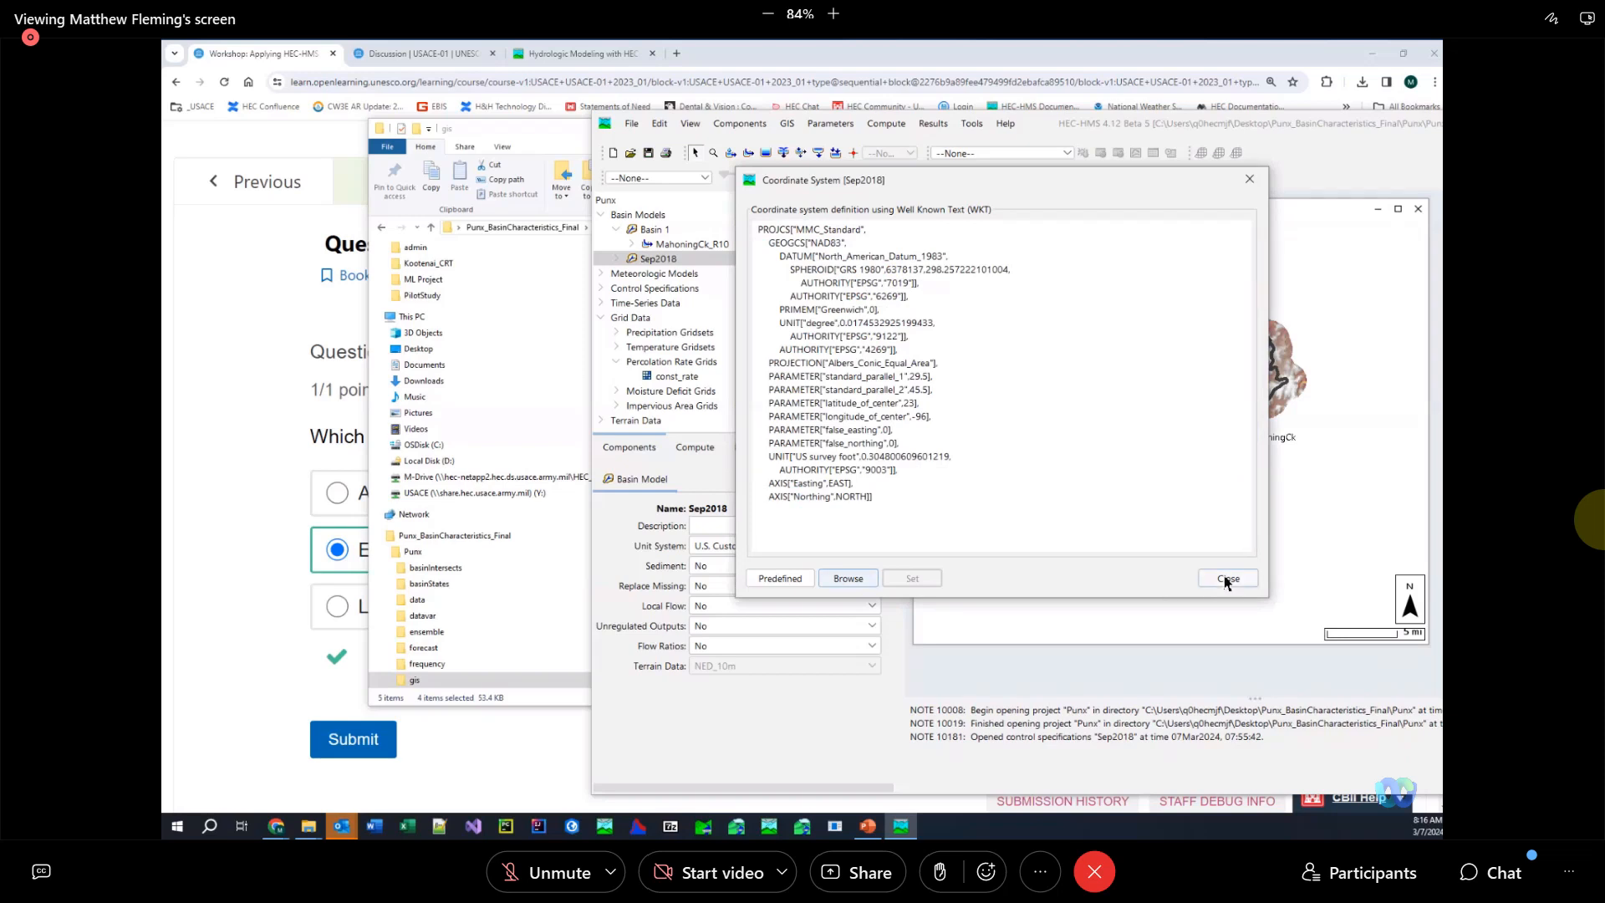
# Close the coordinate system definition and open the Deficit and Constant loss table for the three subbasins
pyautogui.click(1225, 579)
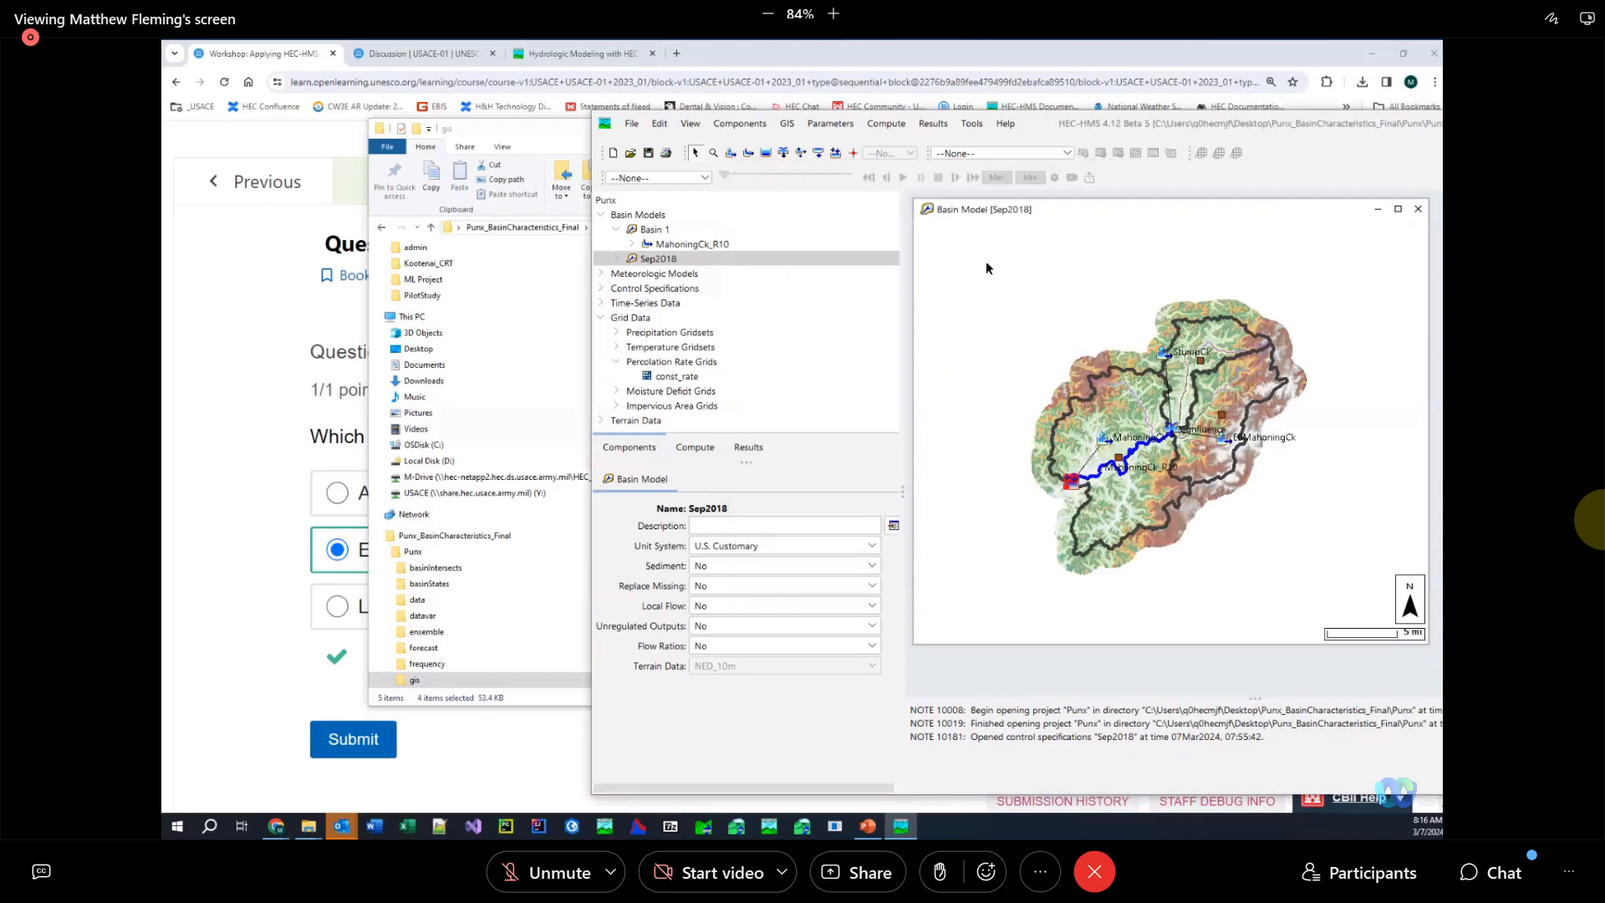
pyautogui.click(831, 122)
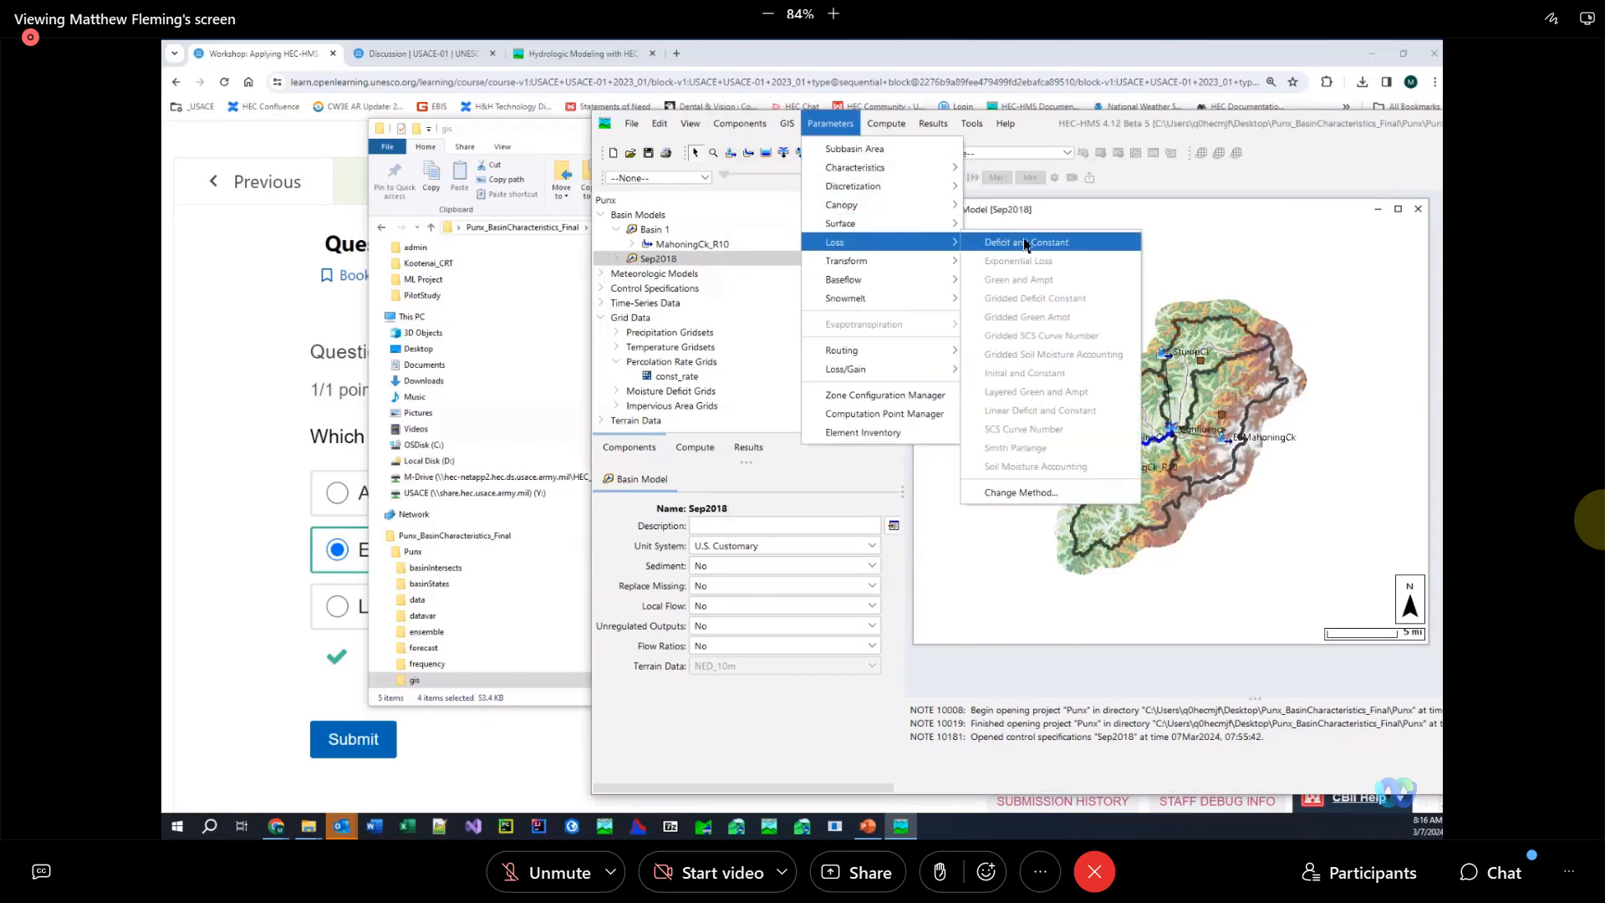
pyautogui.click(1025, 243)
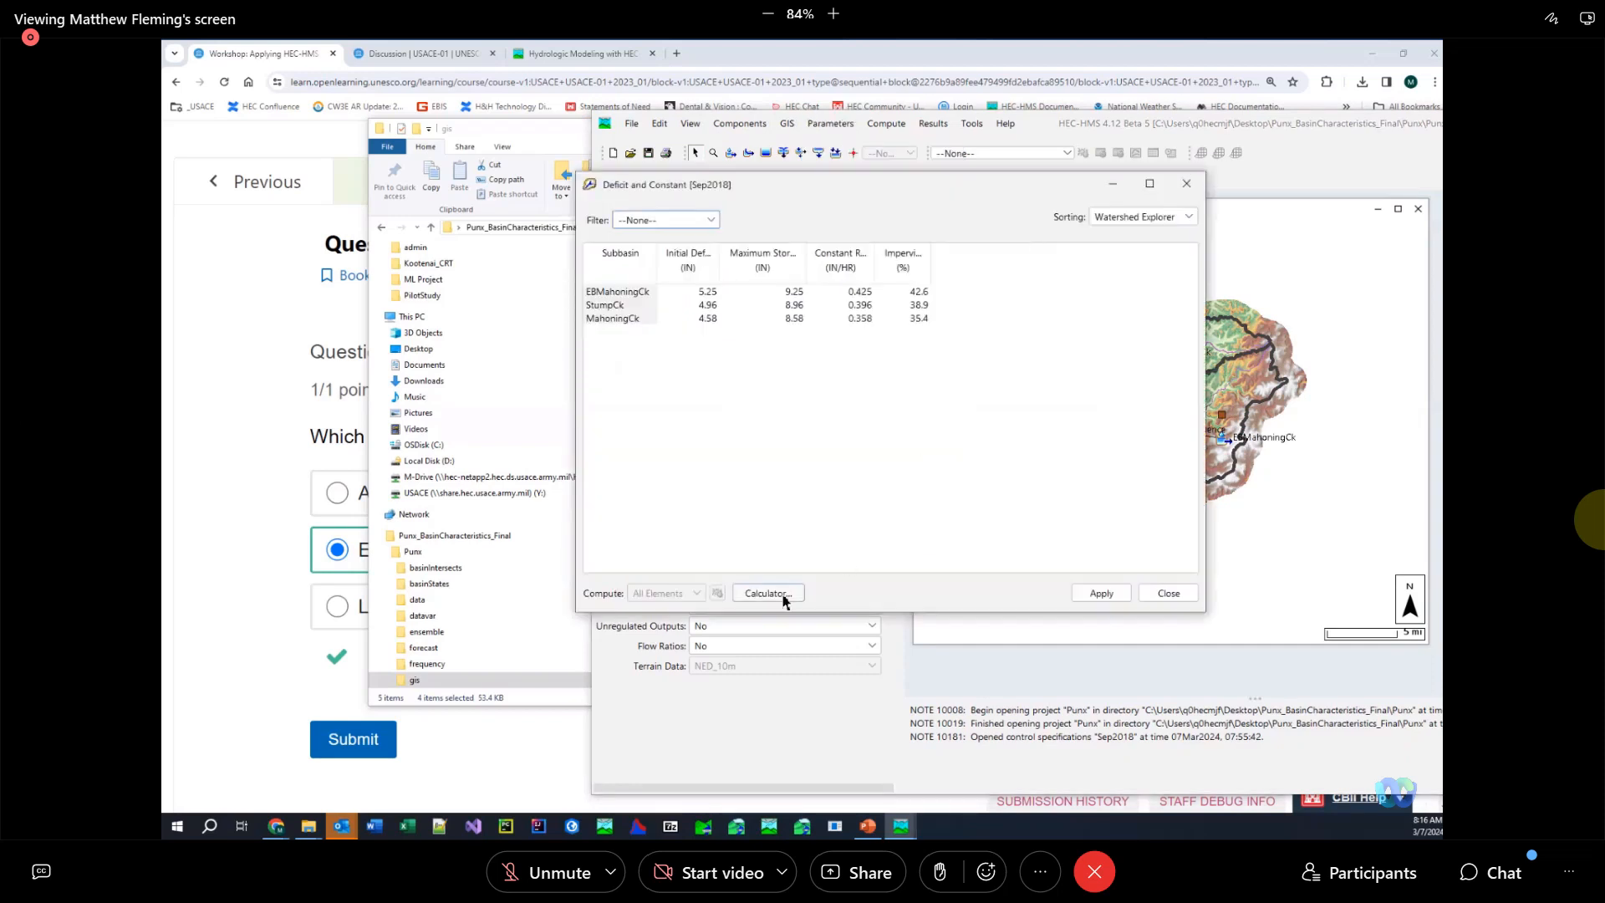
pyautogui.moveTo(792, 593)
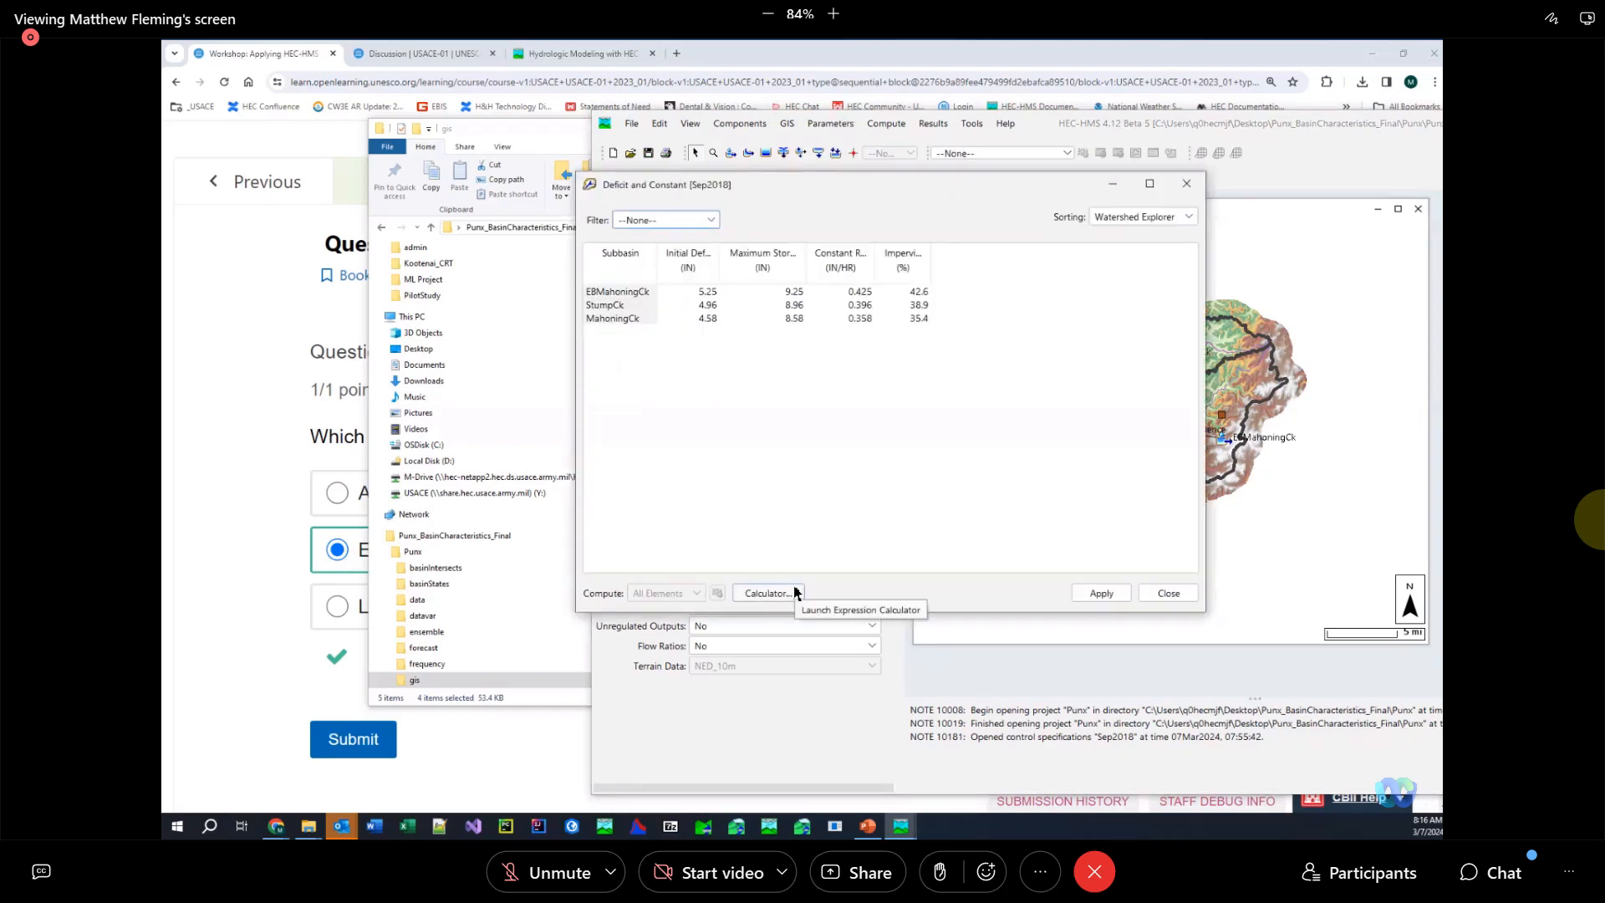
pyautogui.moveTo(981, 197)
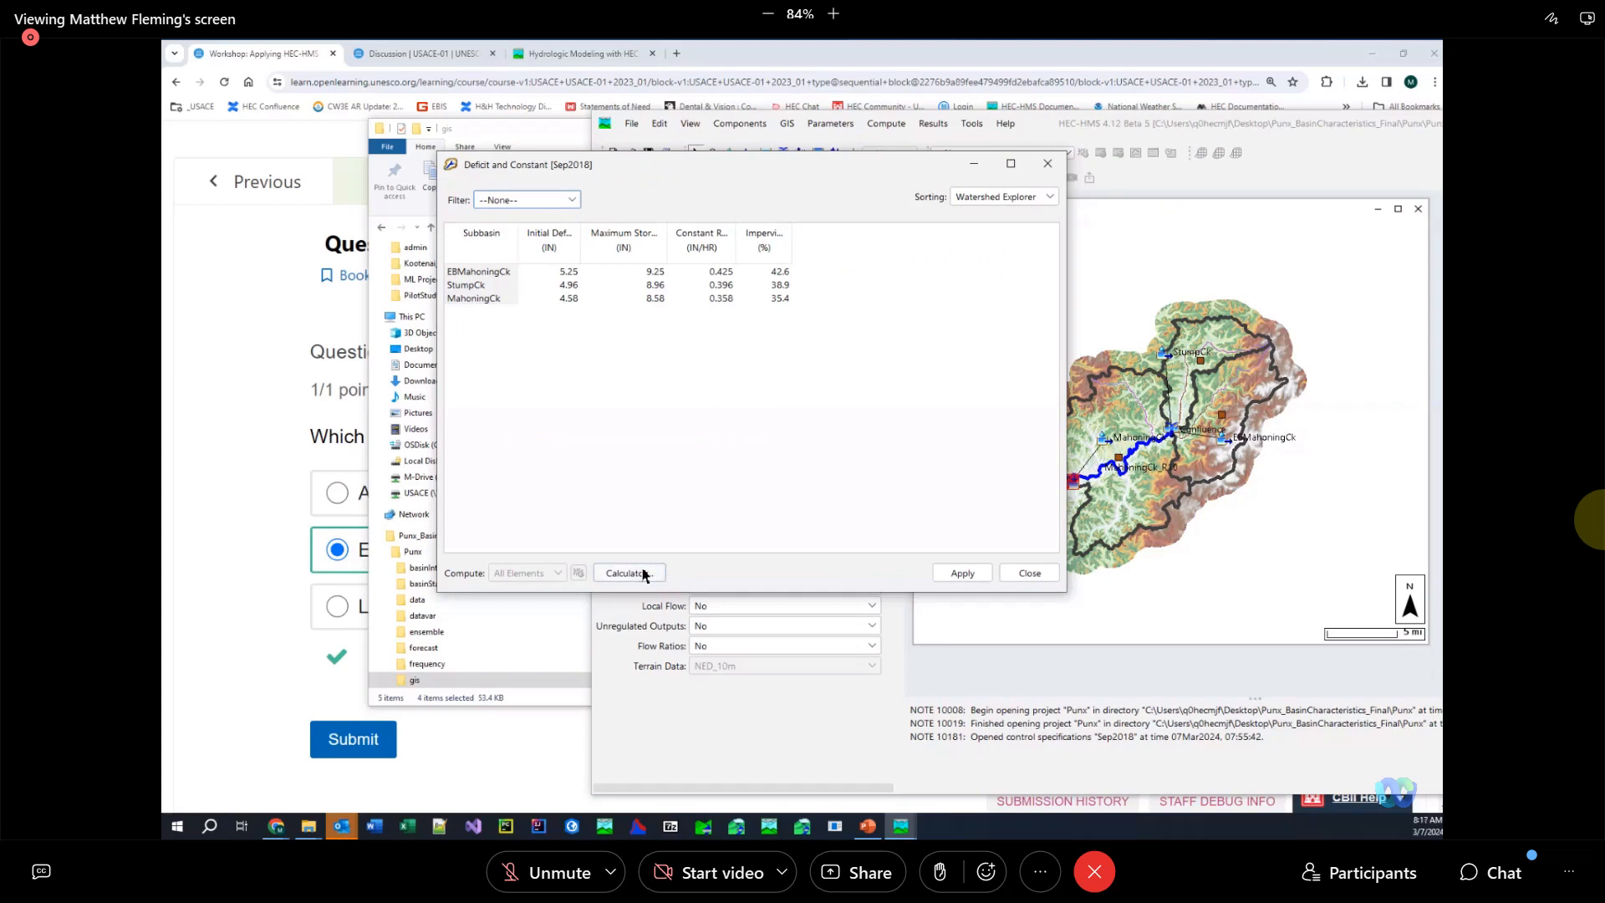
pyautogui.moveTo(629, 571)
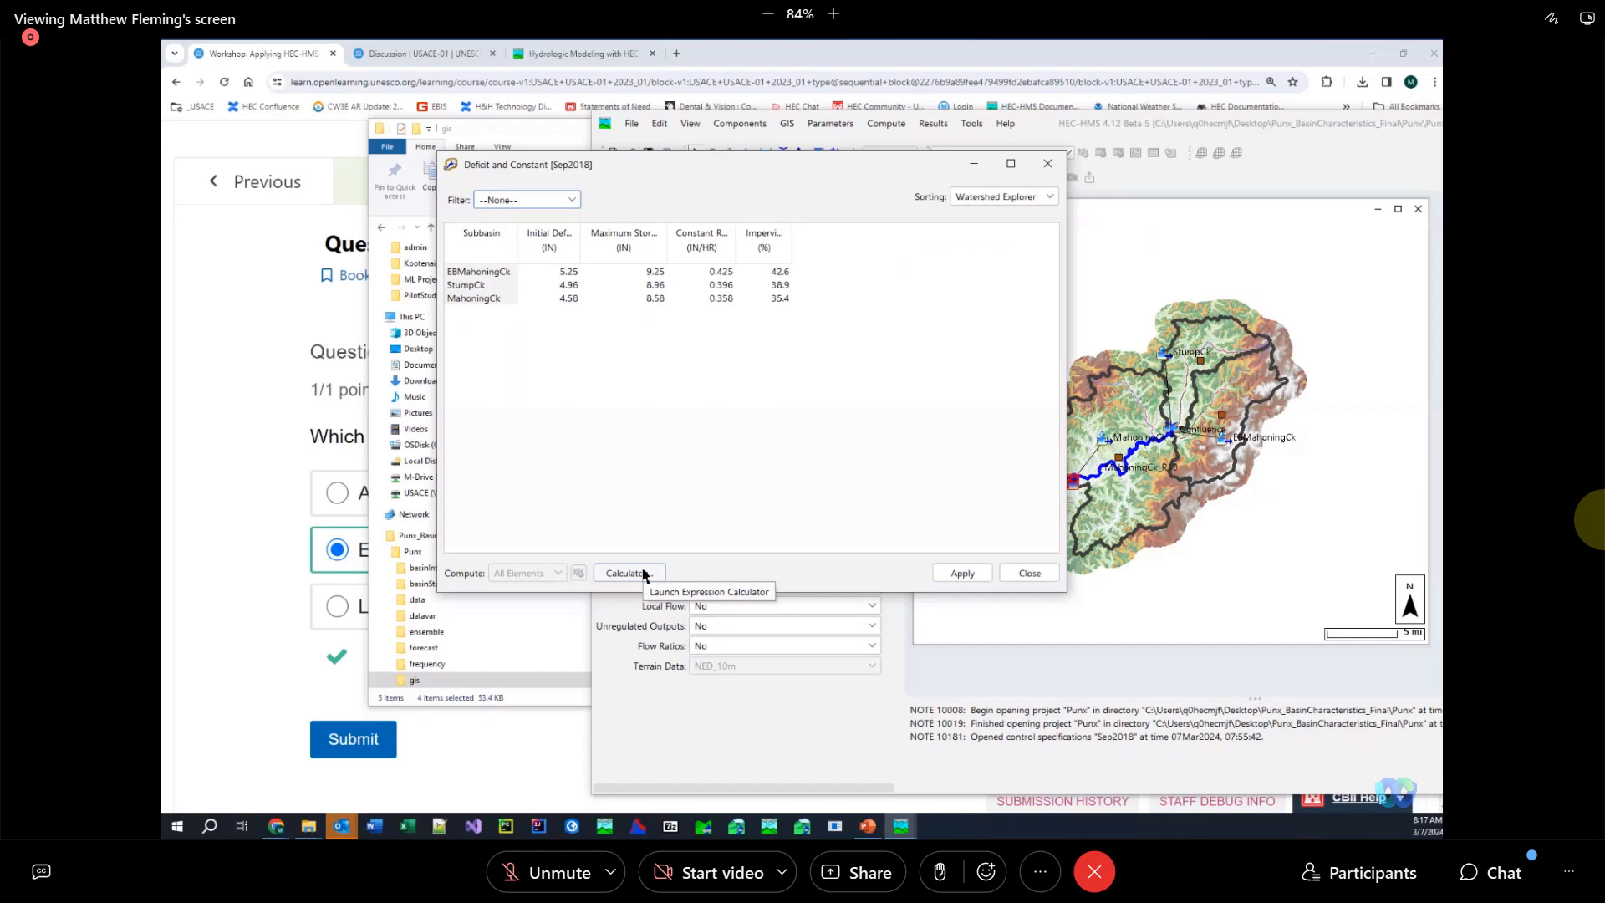
pyautogui.moveTo(627, 572)
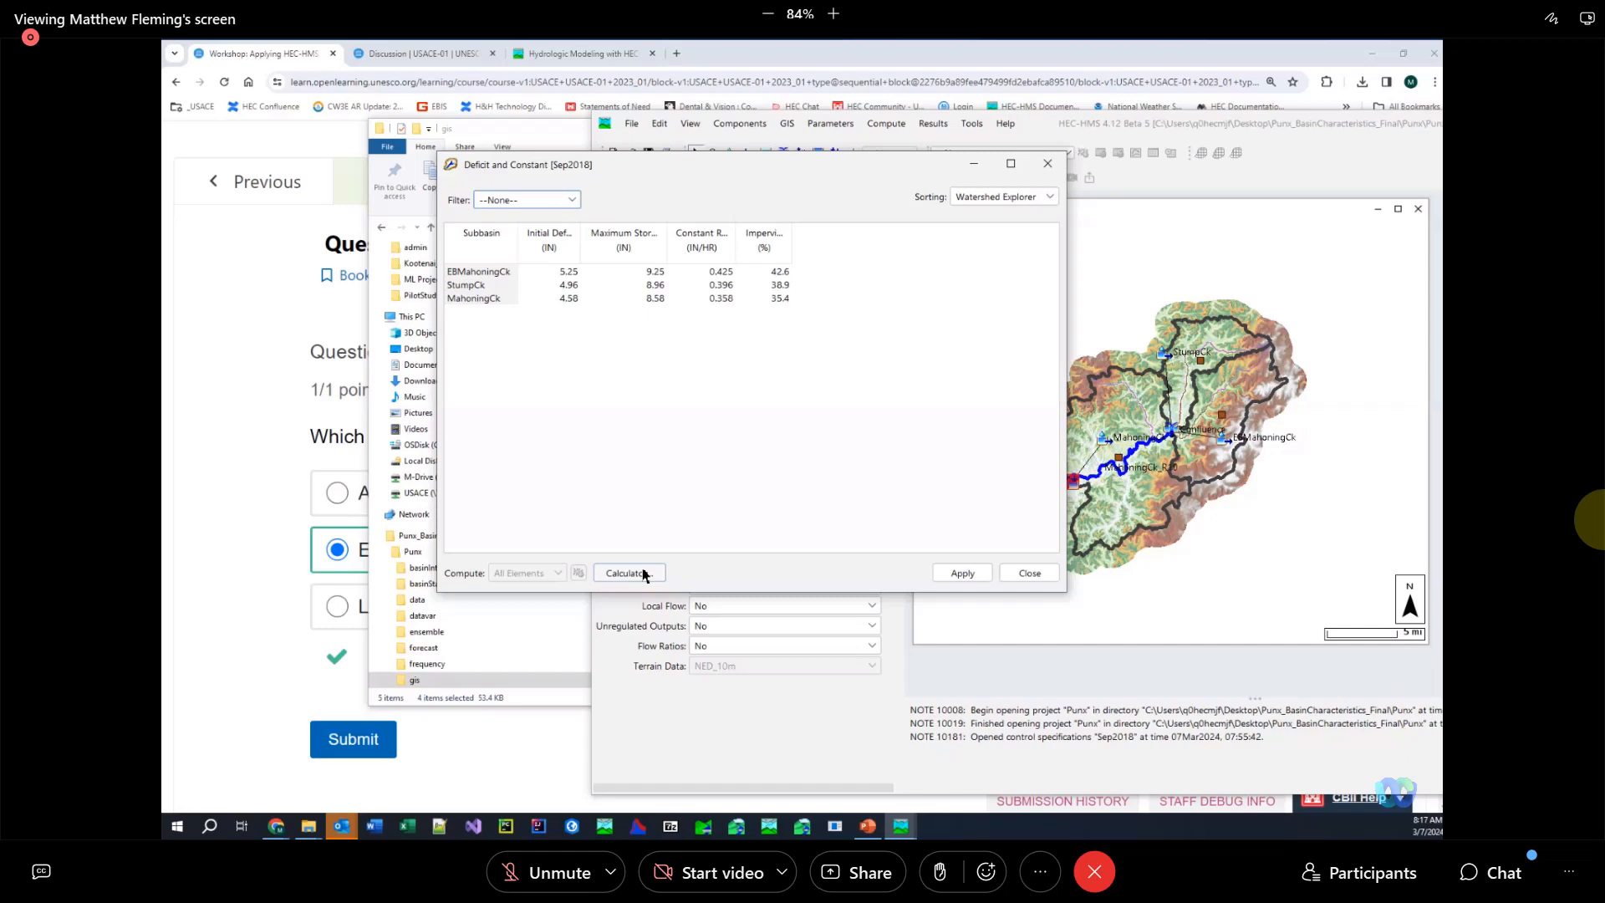
pyautogui.moveTo(1028, 572)
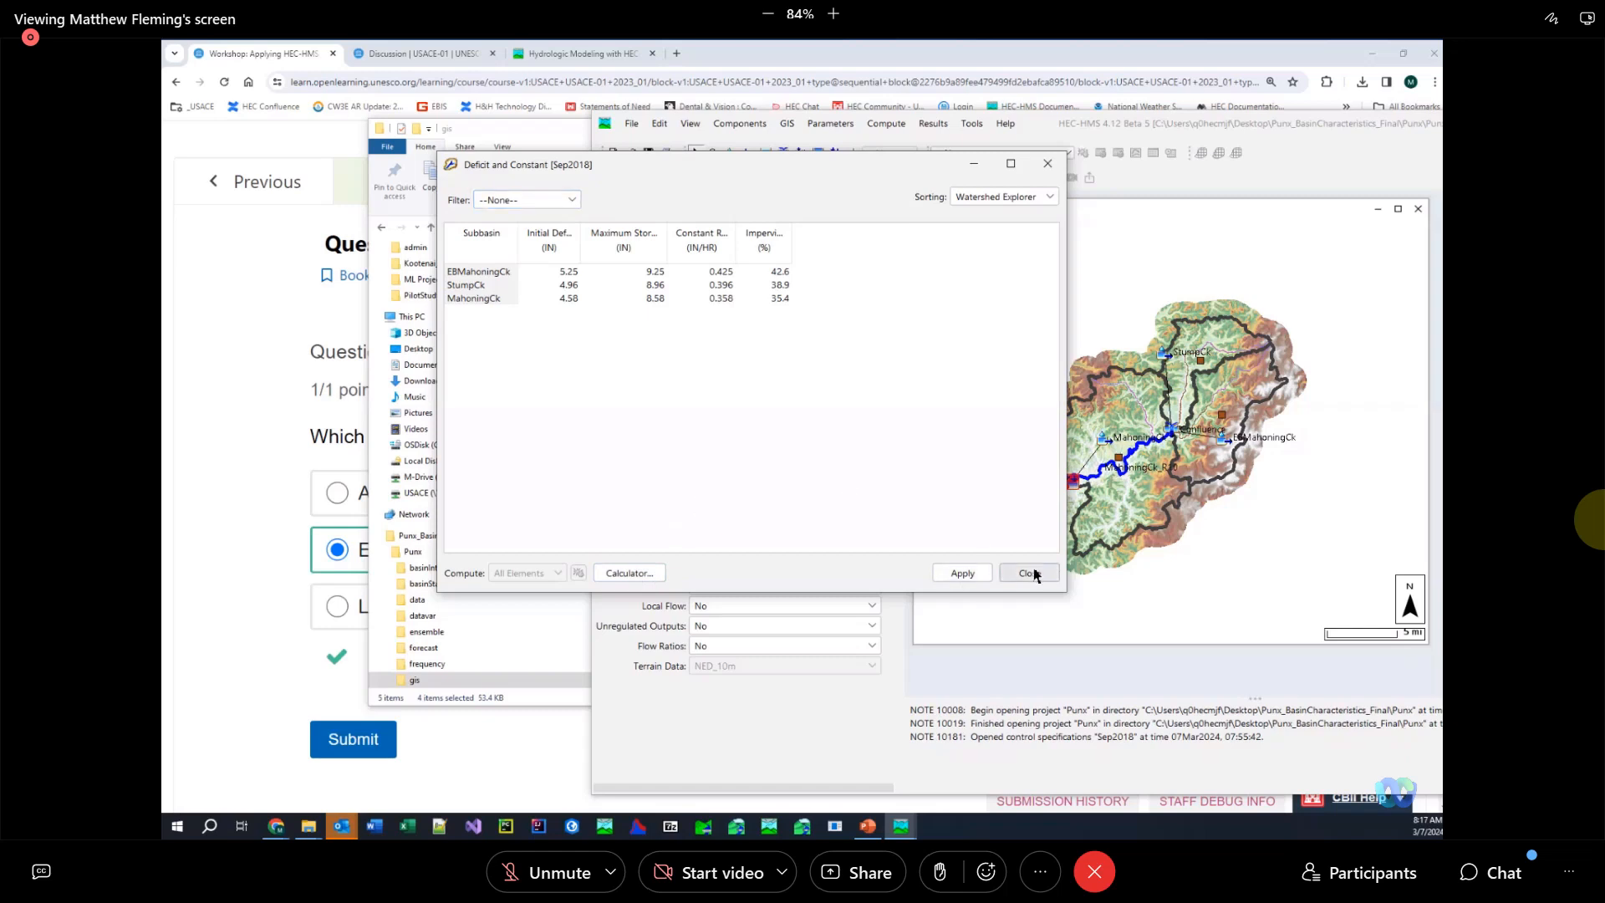
# Close the Deficit and Constant table, returning to the Sep2018 basin terrain map
pyautogui.click(1028, 571)
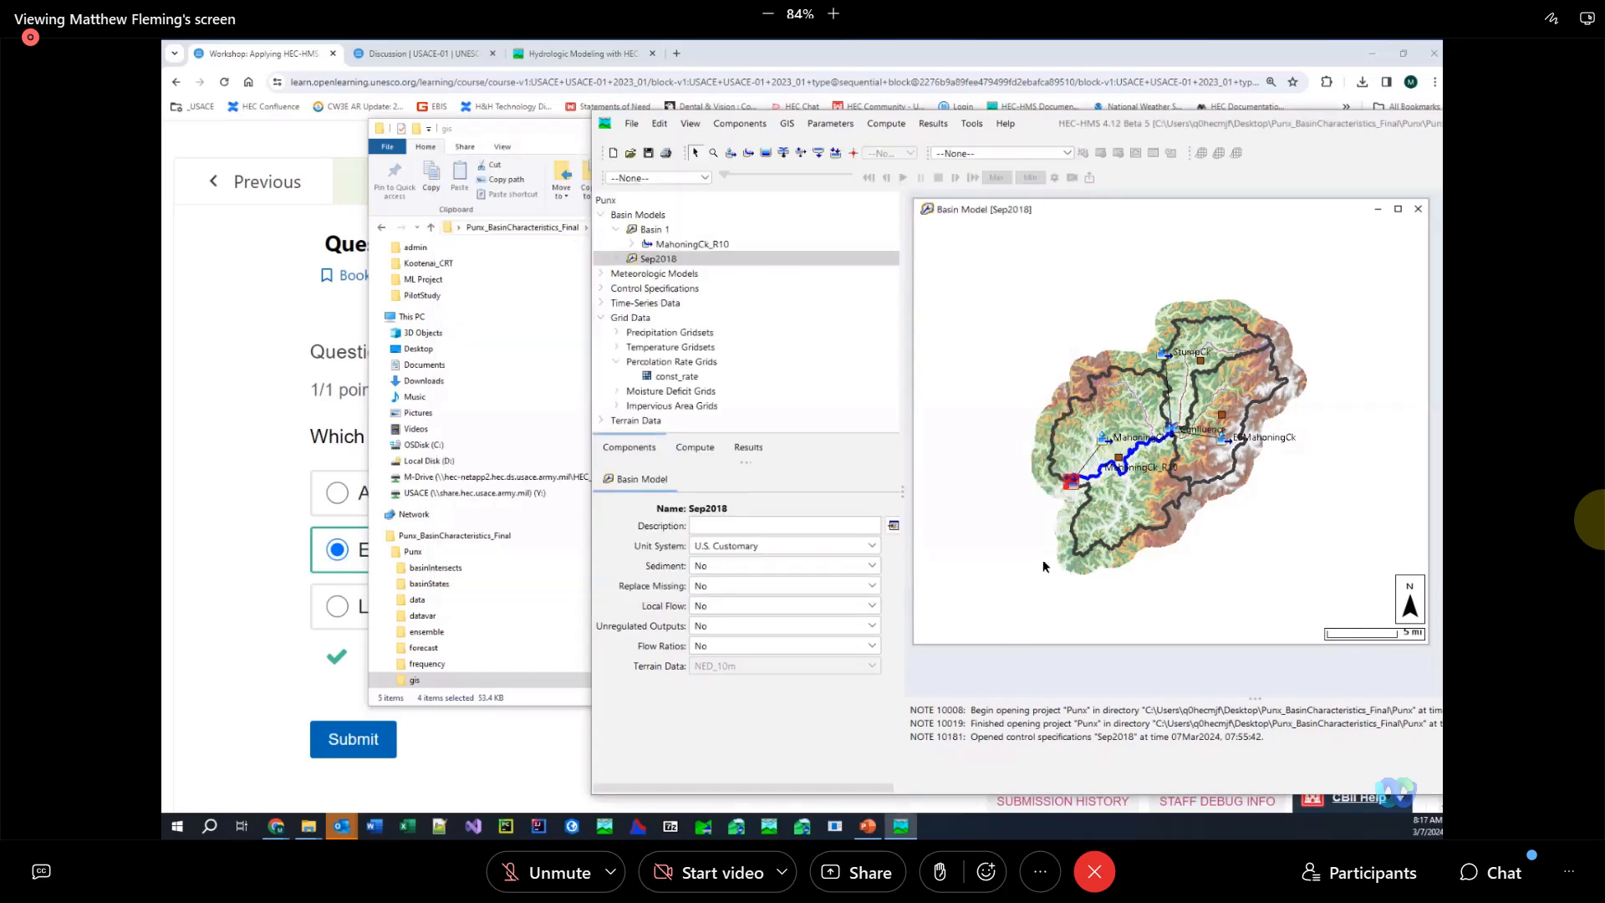
pyautogui.moveTo(1002, 555)
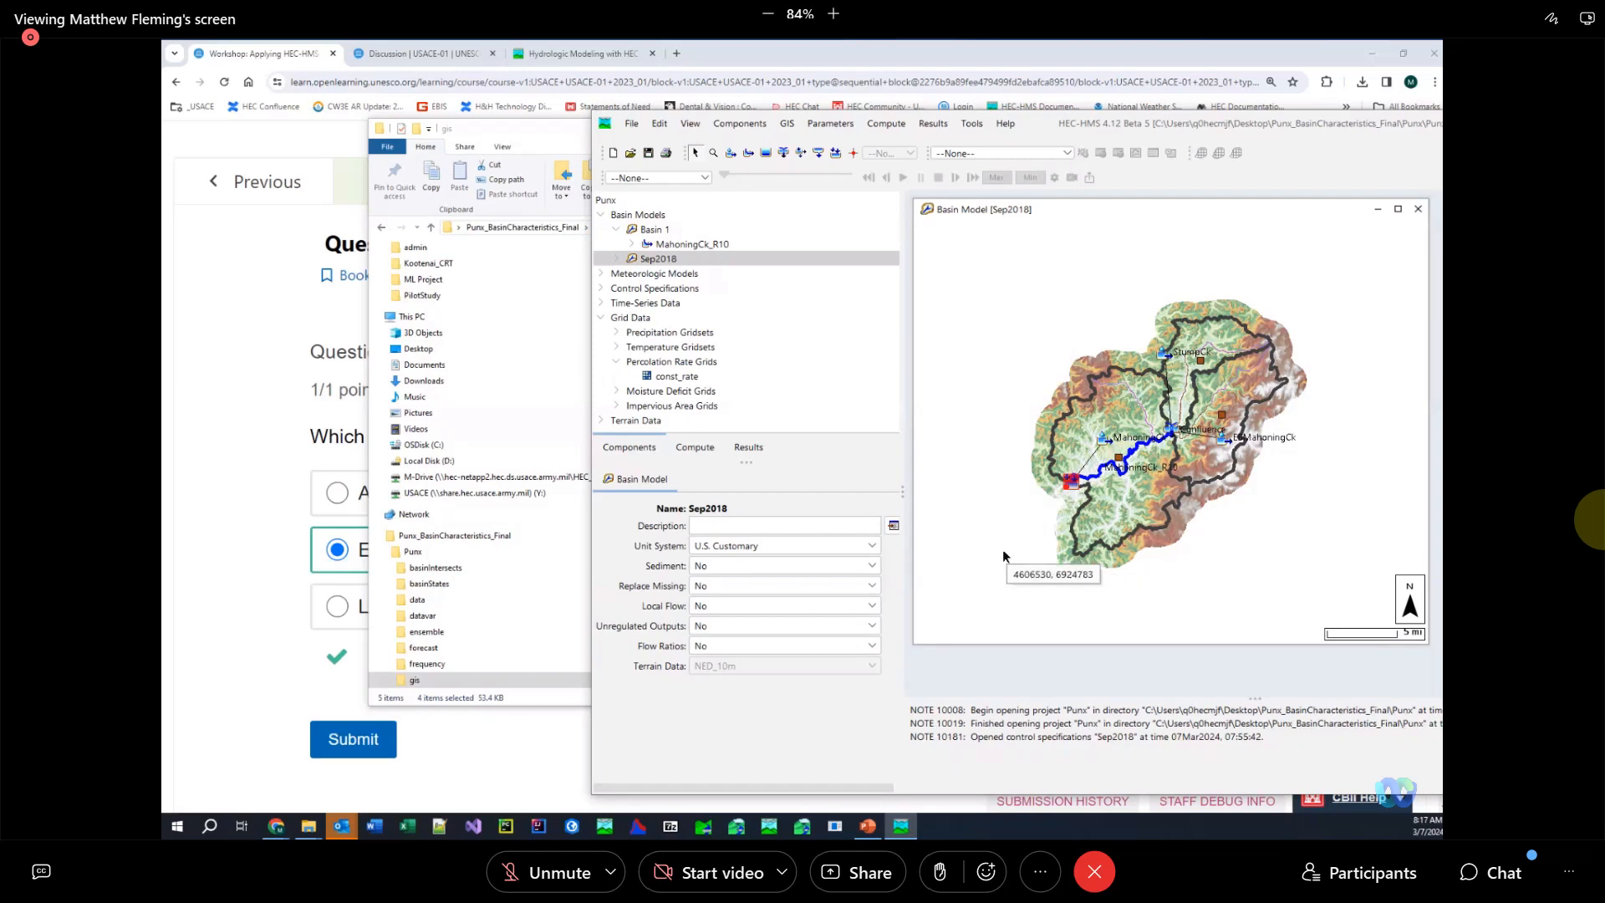
pyautogui.moveTo(1000, 554)
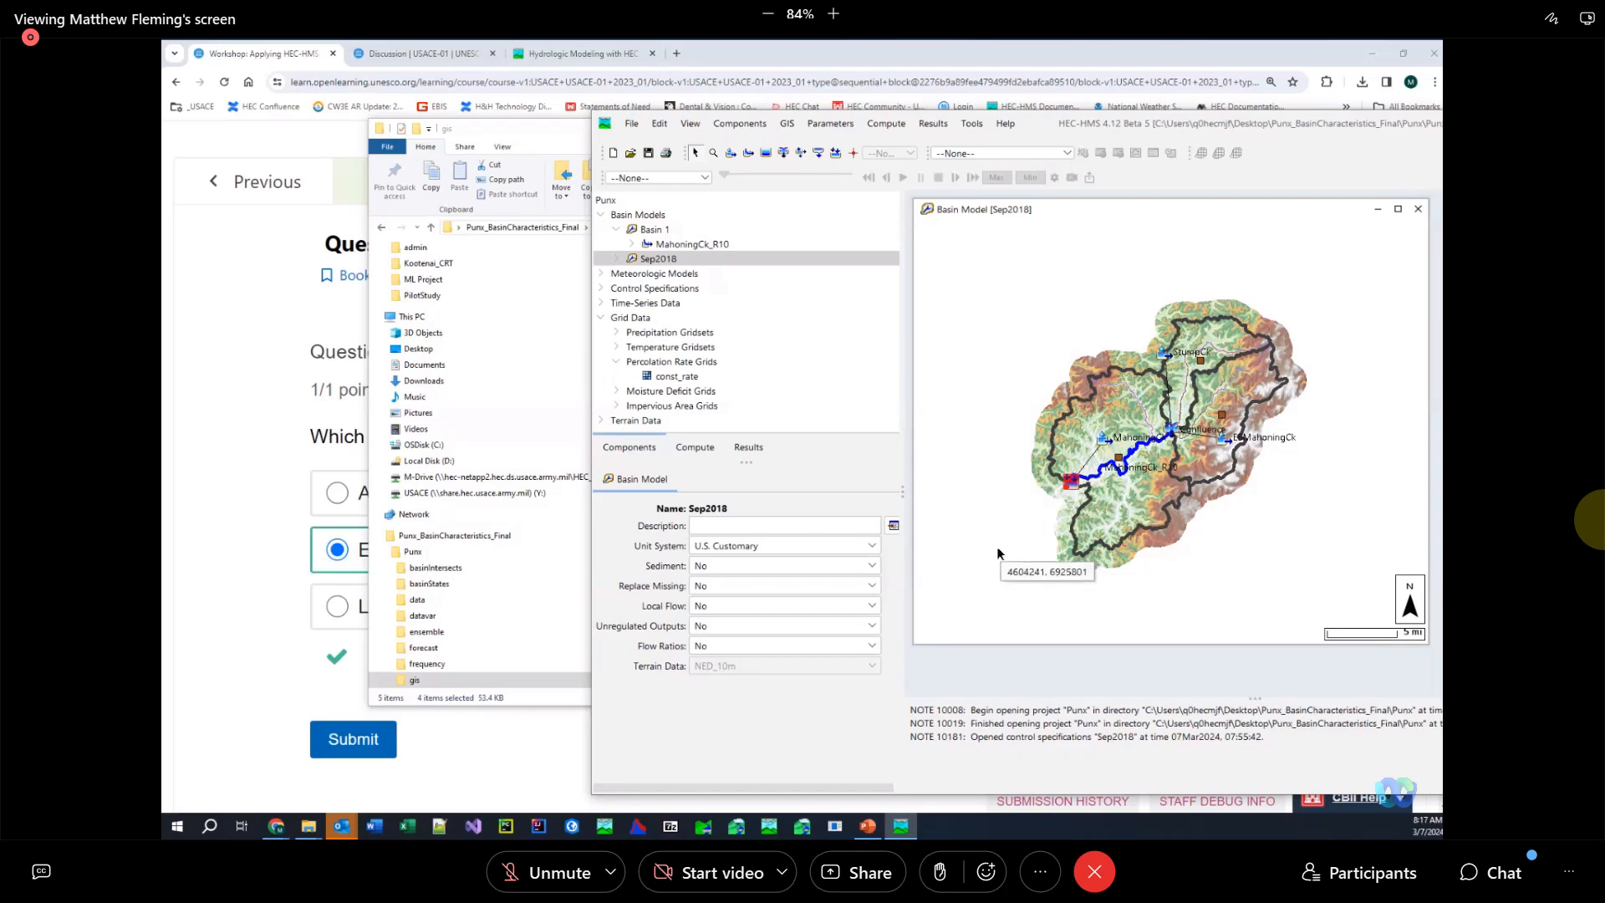